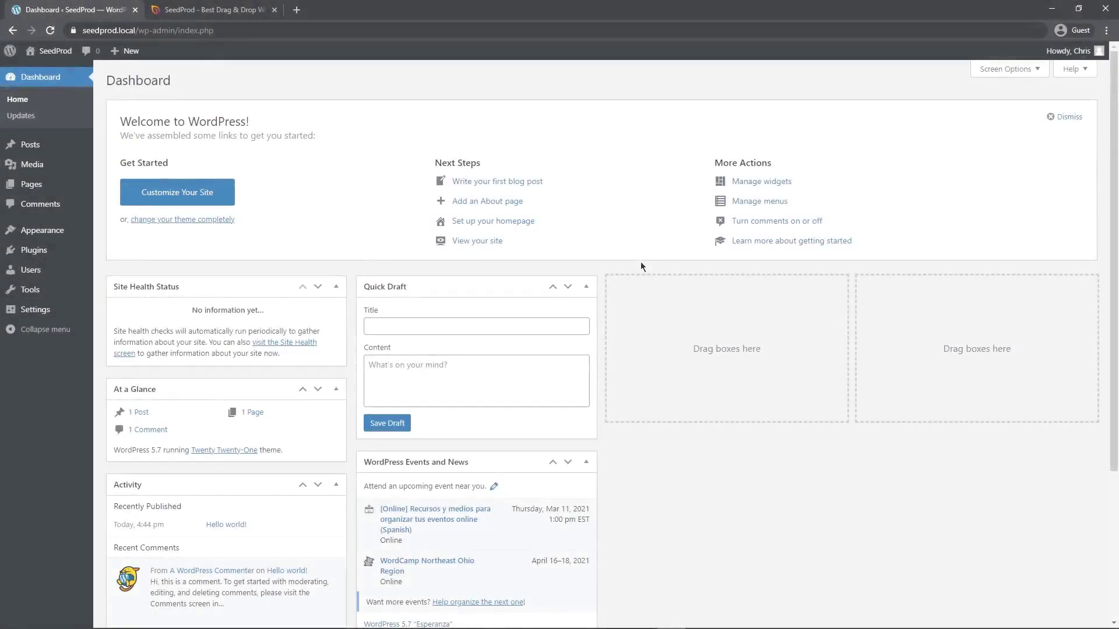
pyautogui.moveTo(345, 221)
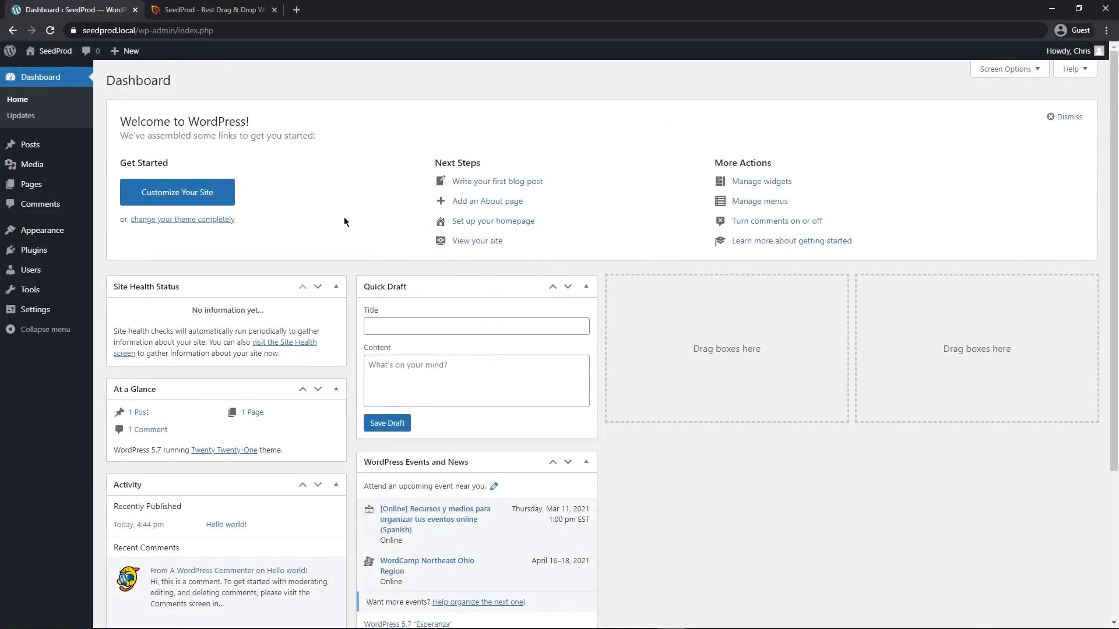
# Switch to the browser tab showing the seedprod.com home page
pyautogui.click(210, 9)
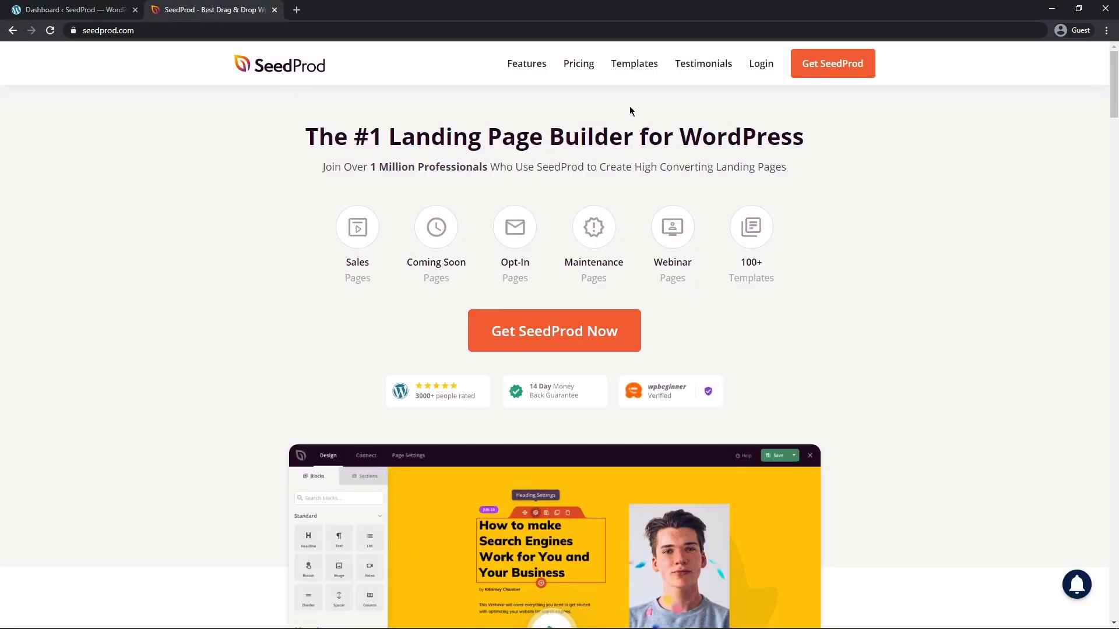
pyautogui.moveTo(779, 84)
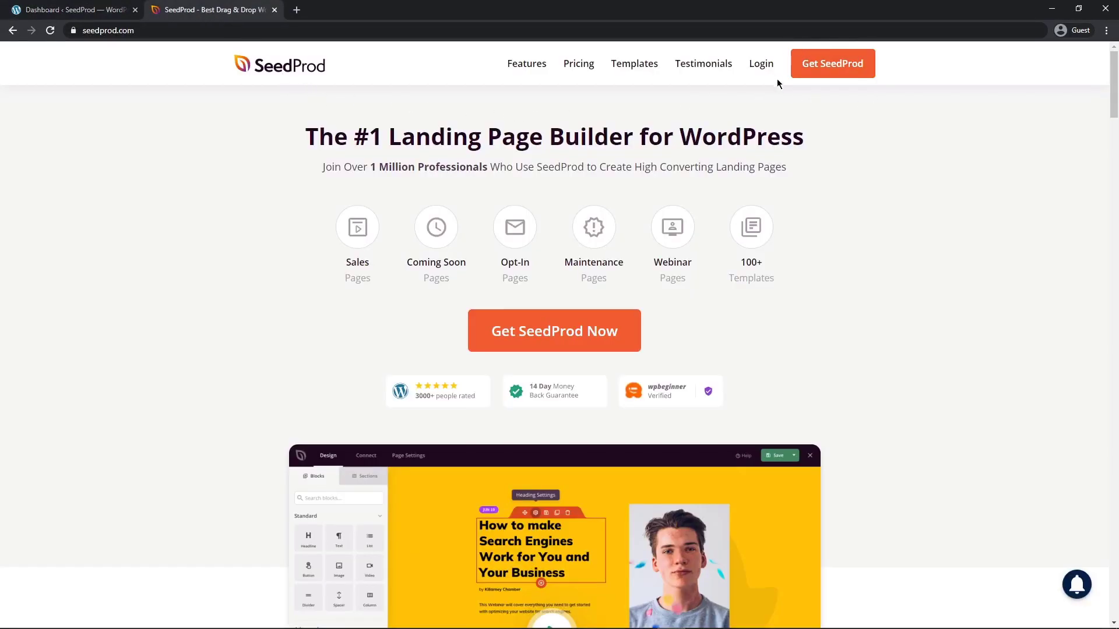
pyautogui.moveTo(826, 69)
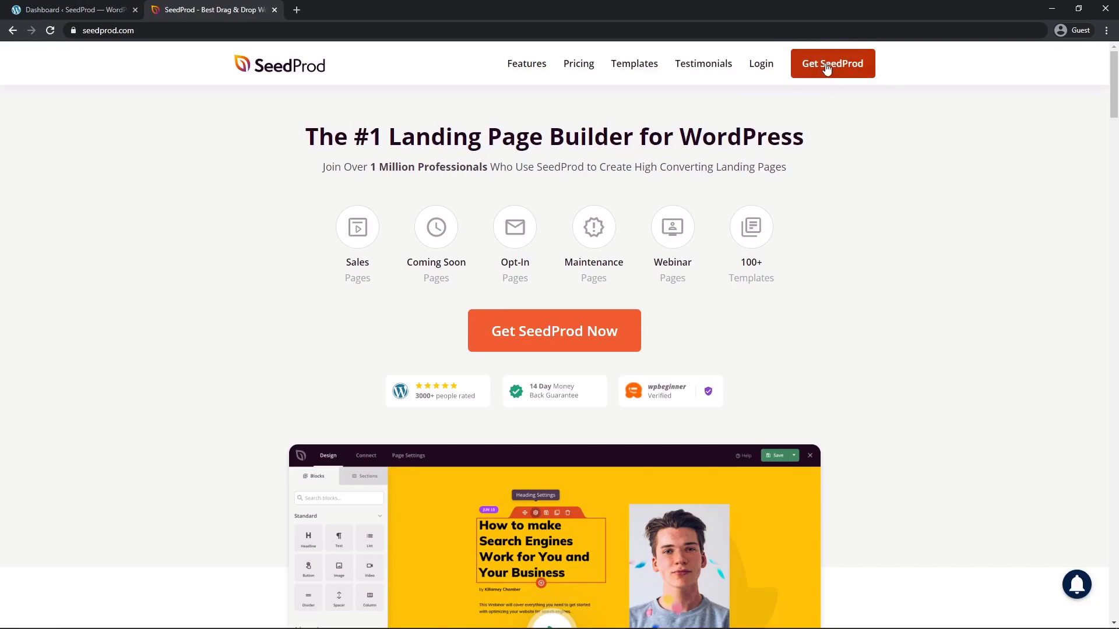
pyautogui.moveTo(832, 68)
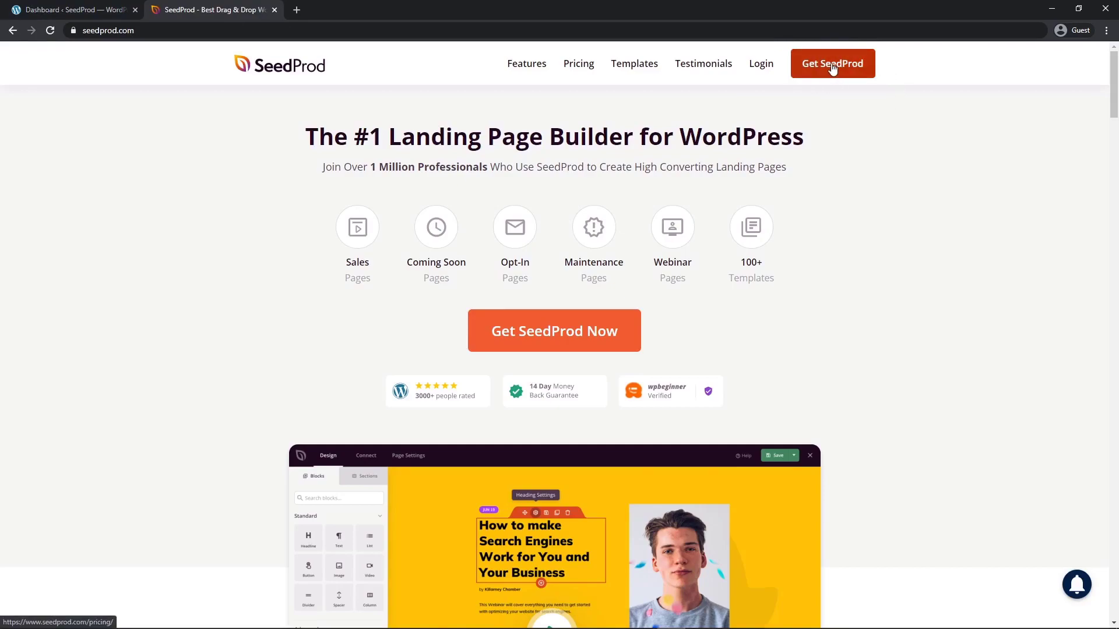
pyautogui.moveTo(761, 68)
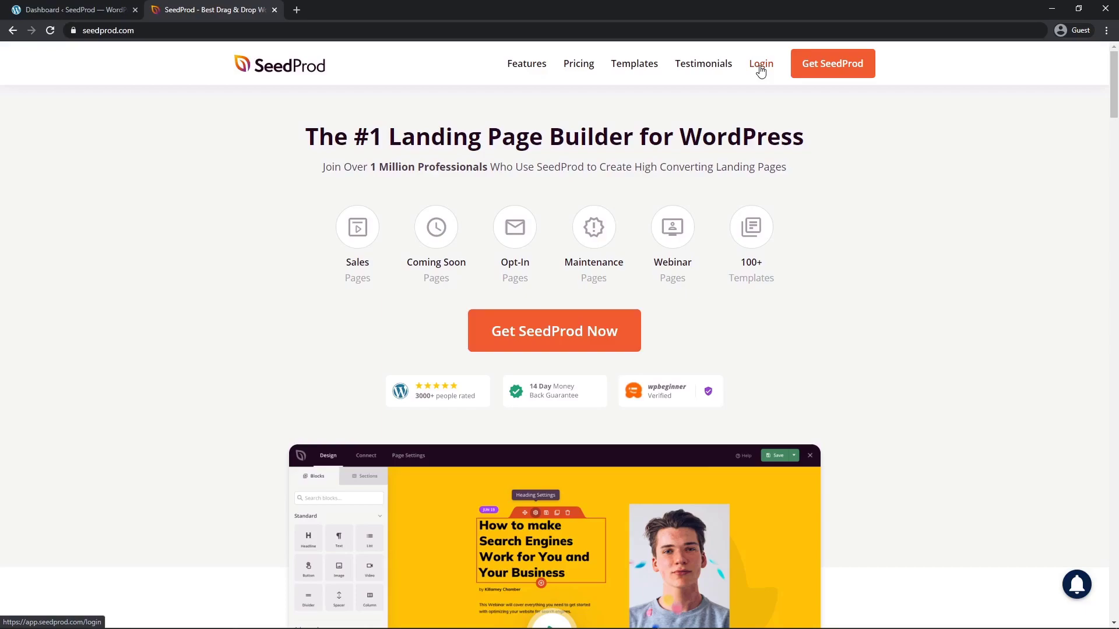
# Log in to the SeedProd account with the email and password
pyautogui.click(761, 63)
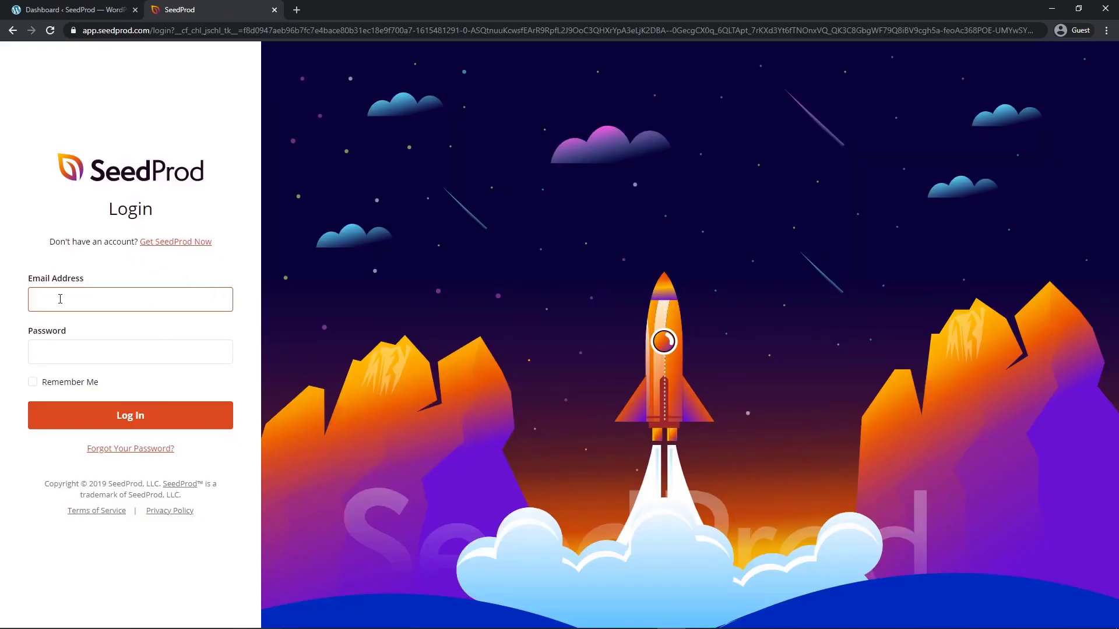
pyautogui.click(131, 415)
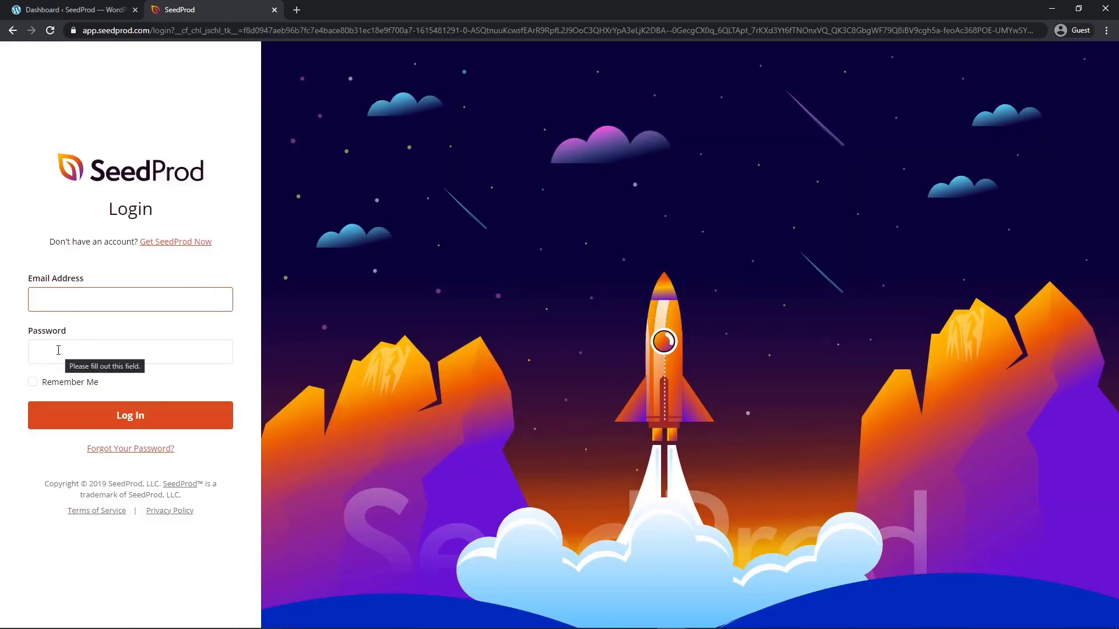
pyautogui.click(130, 415)
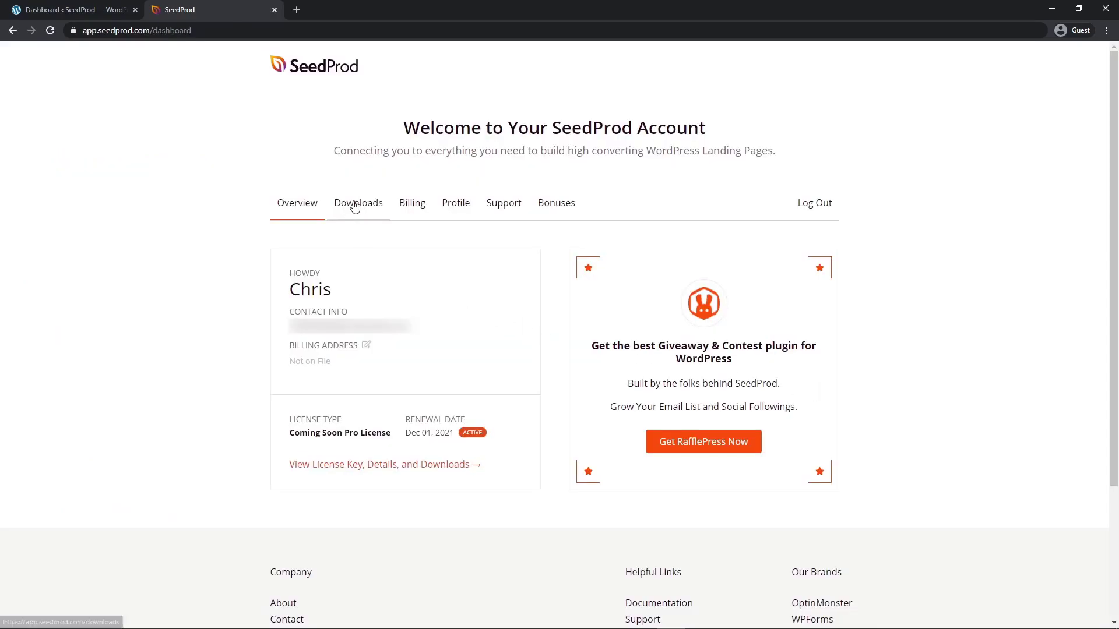
# Download the Landing Page Pro 6.1.2.1 zip from the account Downloads
pyautogui.click(358, 203)
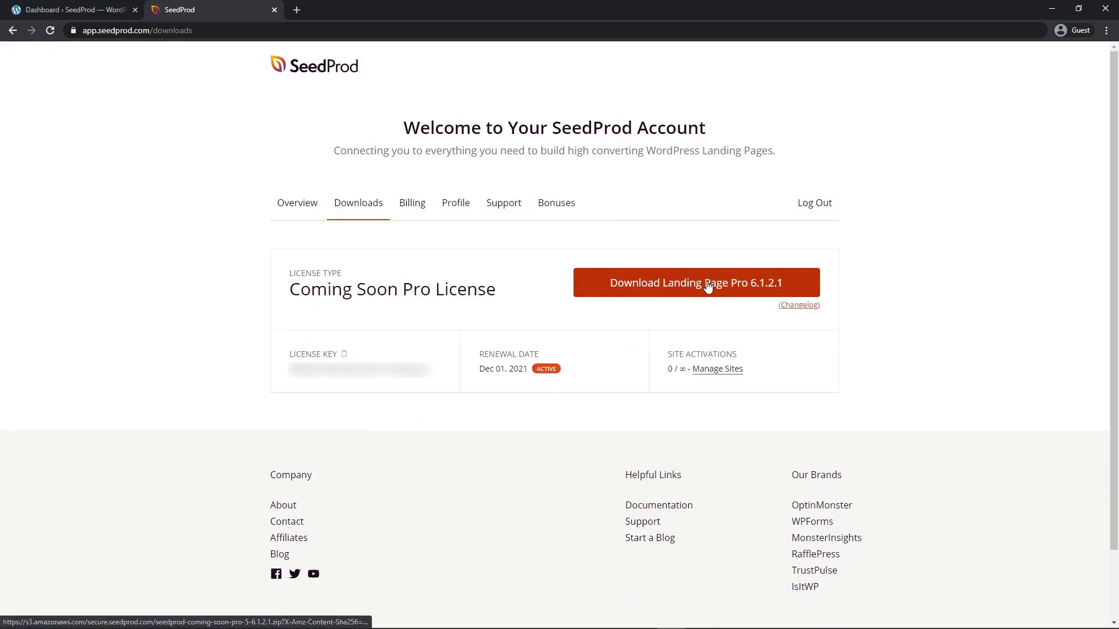
pyautogui.click(695, 282)
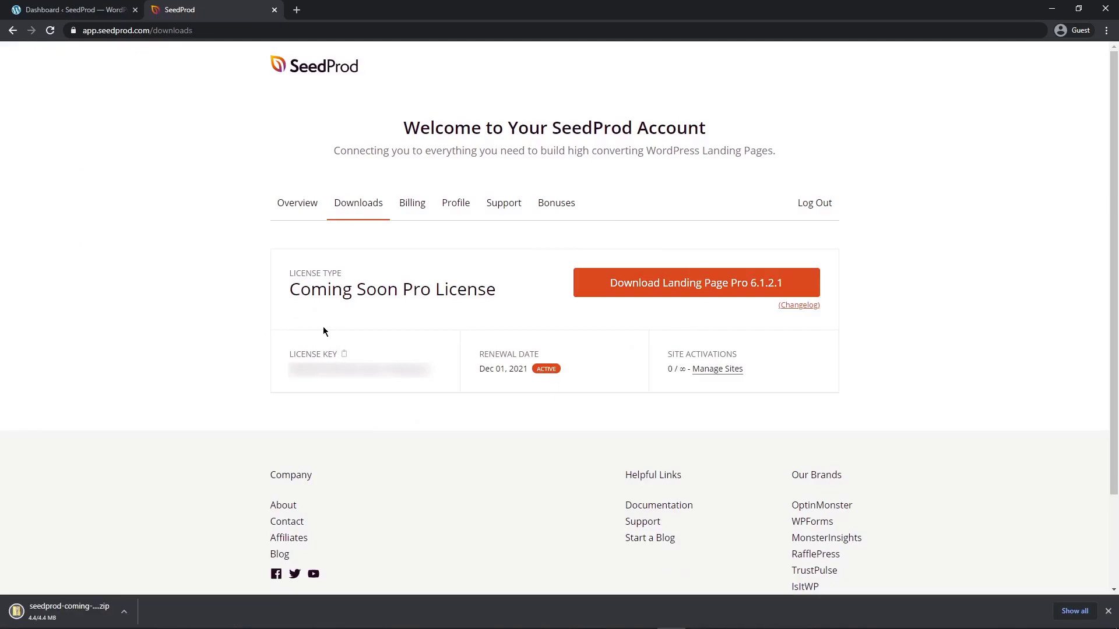
pyautogui.moveTo(345, 356)
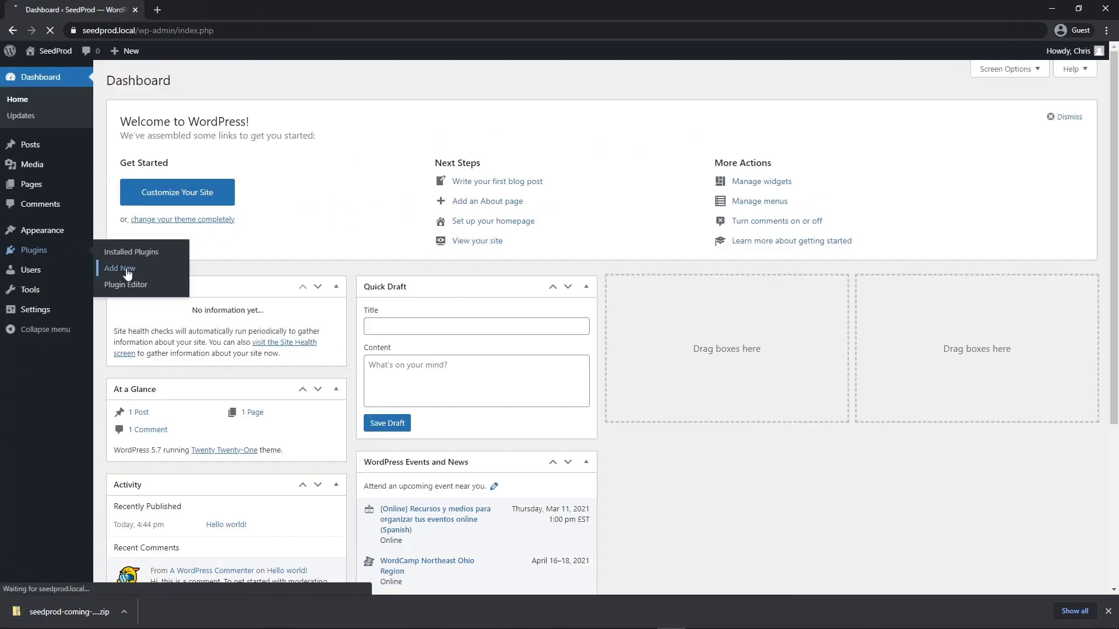
# Upload and install the downloaded SeedProd plugin zip via Plugins > Add New
pyautogui.click(119, 268)
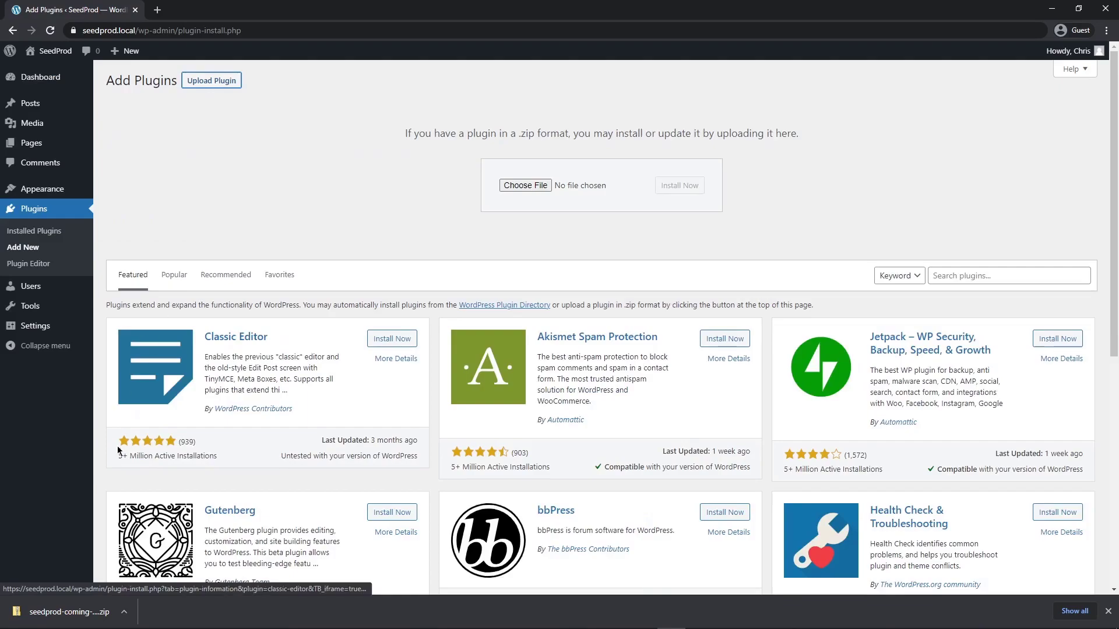
pyautogui.click(524, 185)
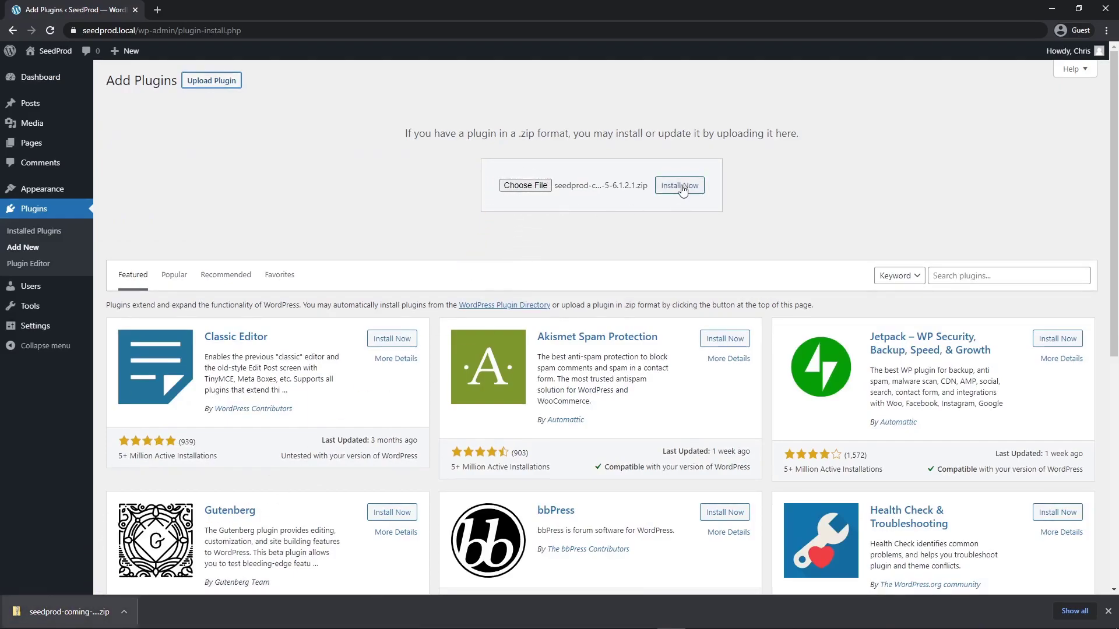
pyautogui.click(679, 185)
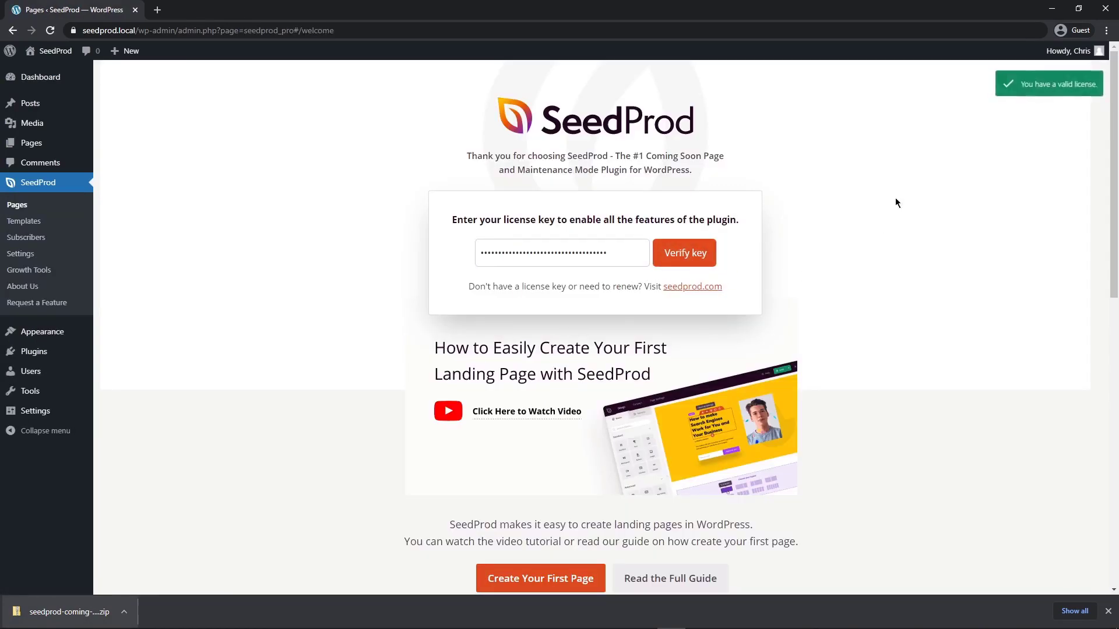
pyautogui.moveTo(1038, 106)
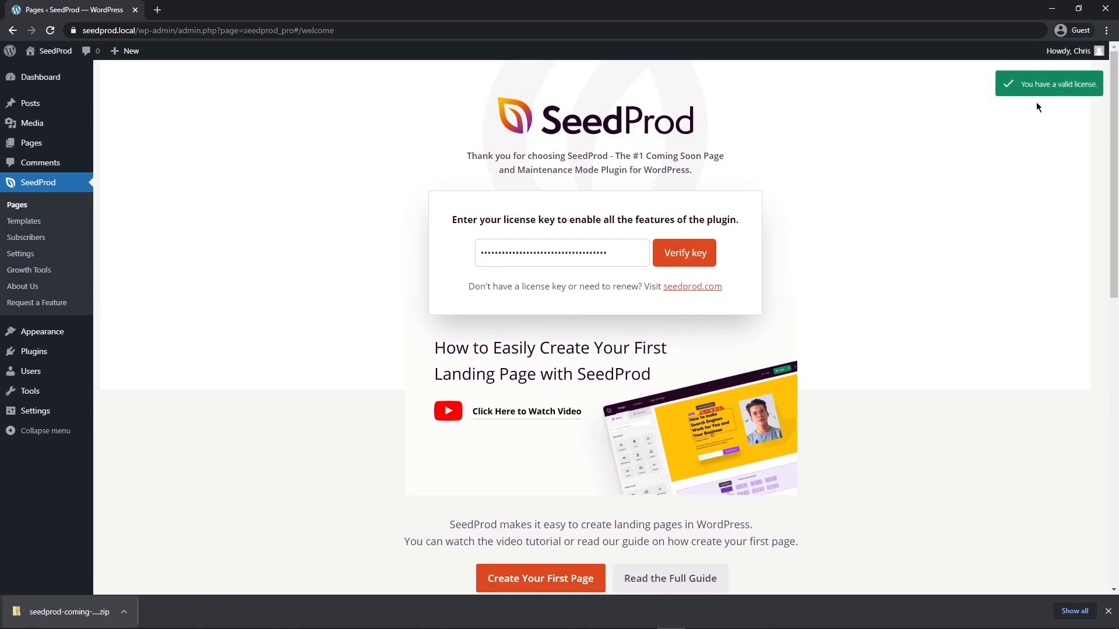
pyautogui.moveTo(1008, 610)
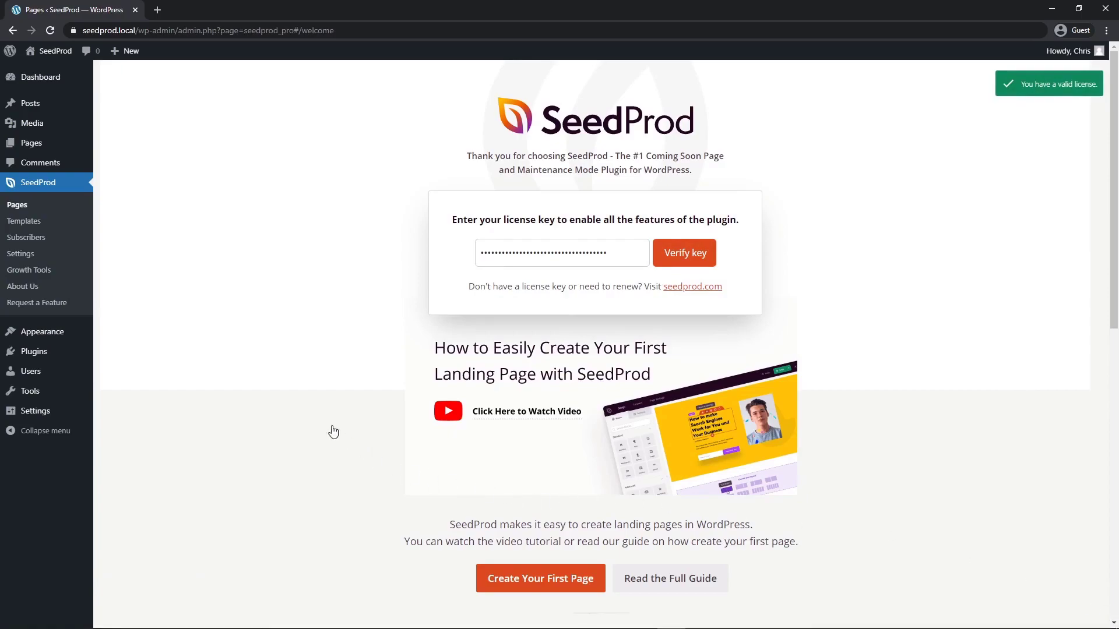
pyautogui.moveTo(585, 366)
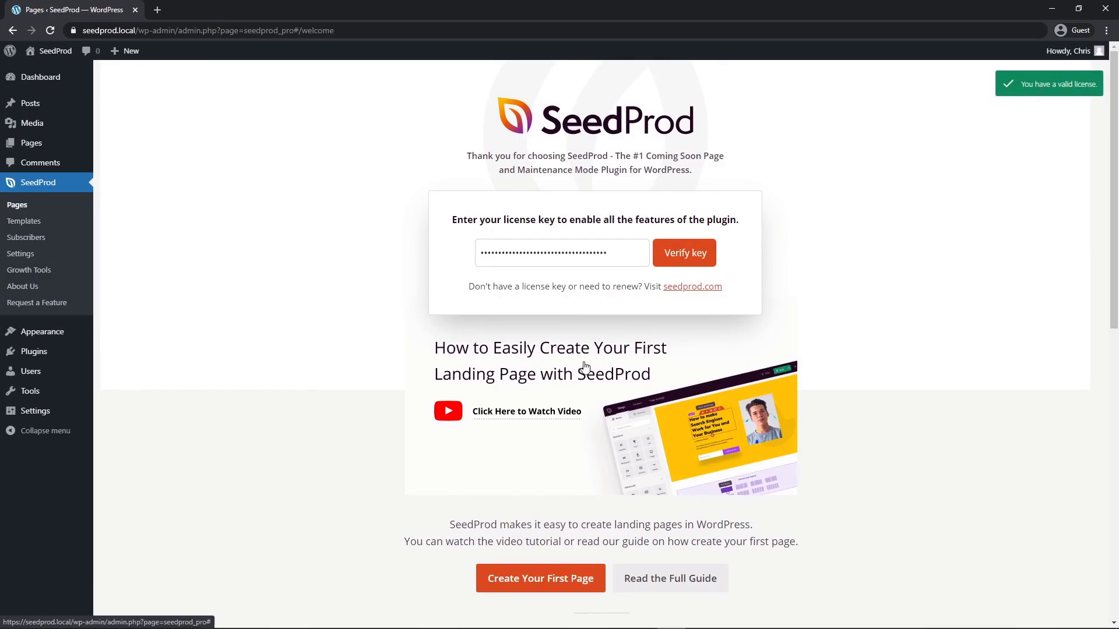
pyautogui.moveTo(544, 583)
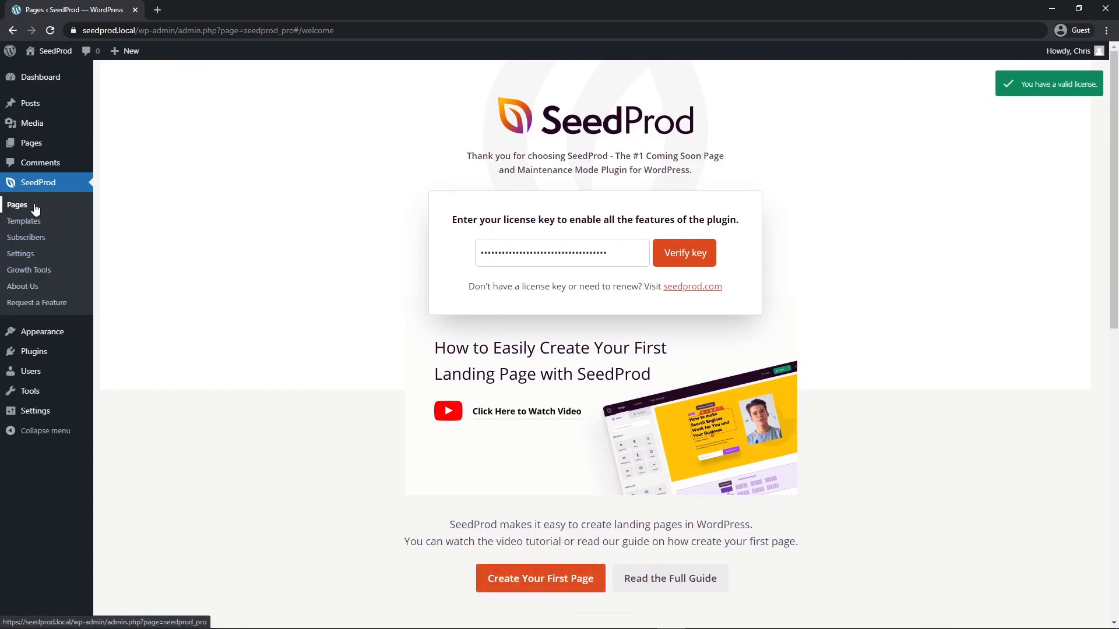
# Show the SeedProd Pages overview from the WordPress sidebar
pyautogui.click(16, 204)
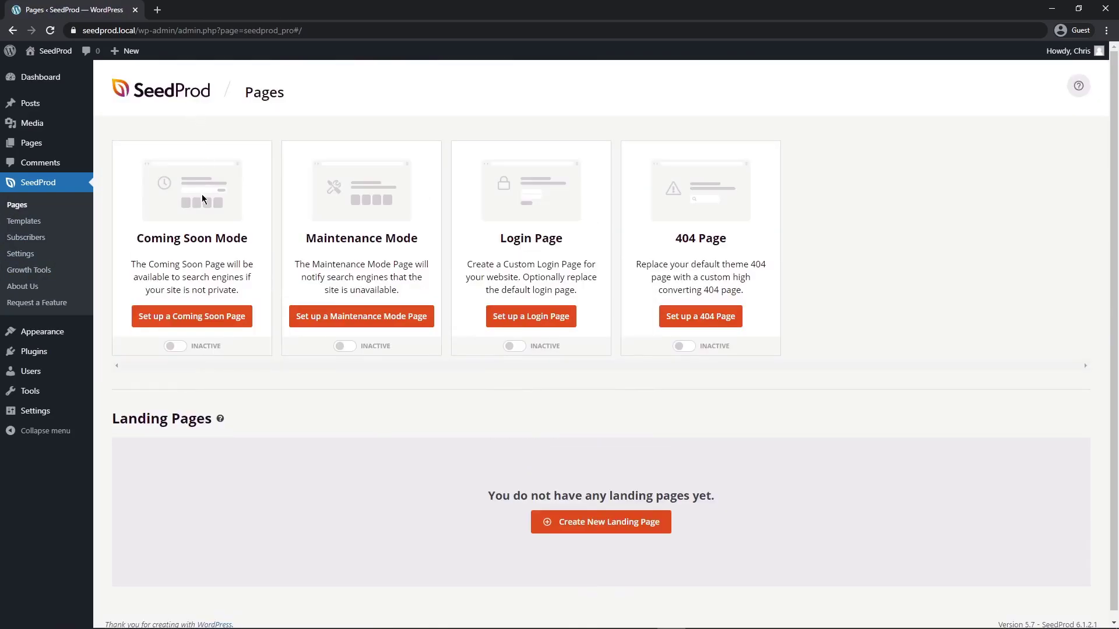
pyautogui.moveTo(458, 438)
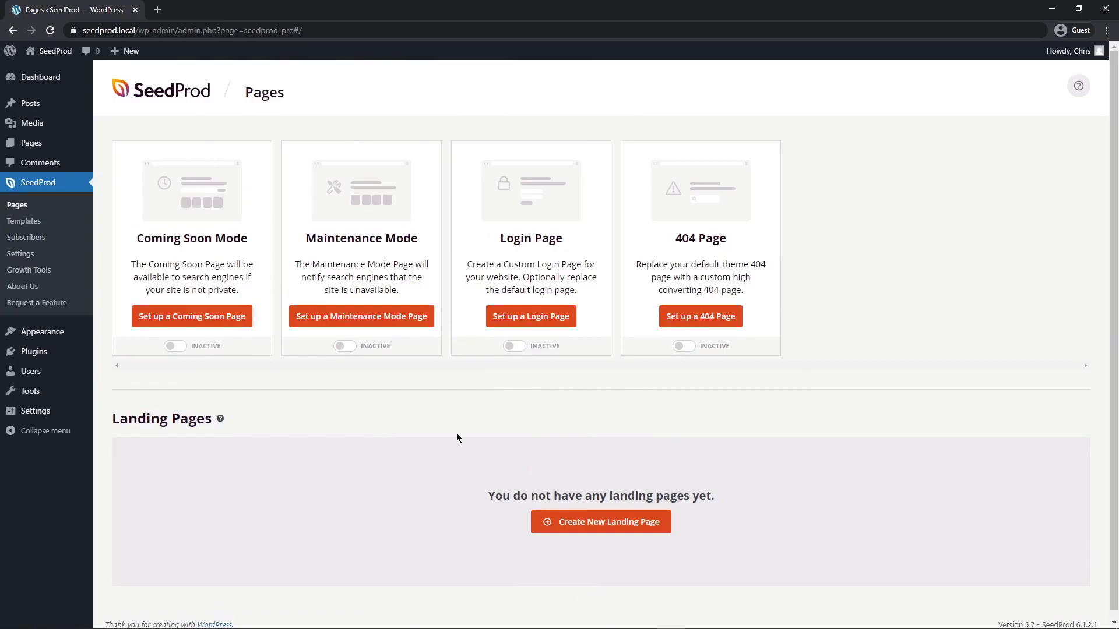
pyautogui.moveTo(440, 419)
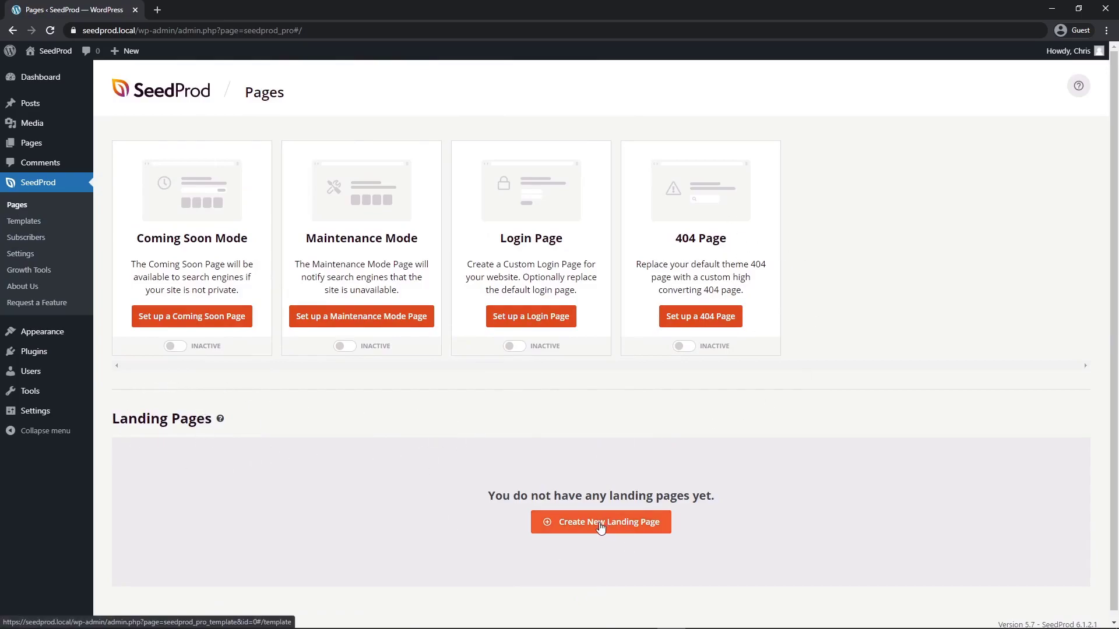
# Start a new landing page and filter the gallery to Lead Squeeze templates
pyautogui.click(601, 522)
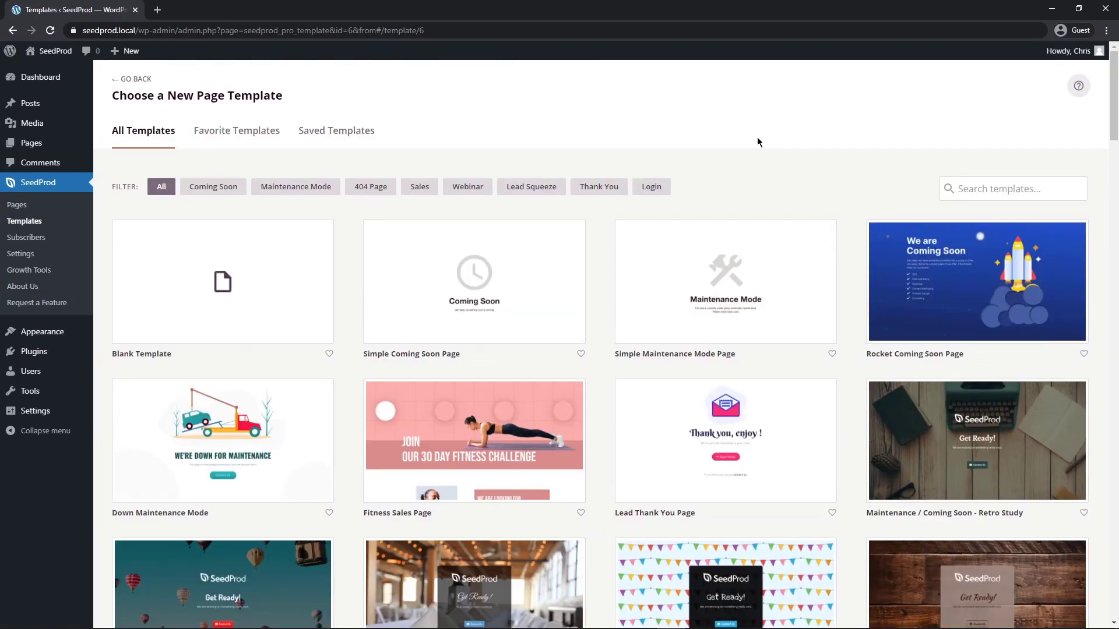
pyautogui.moveTo(279, 94)
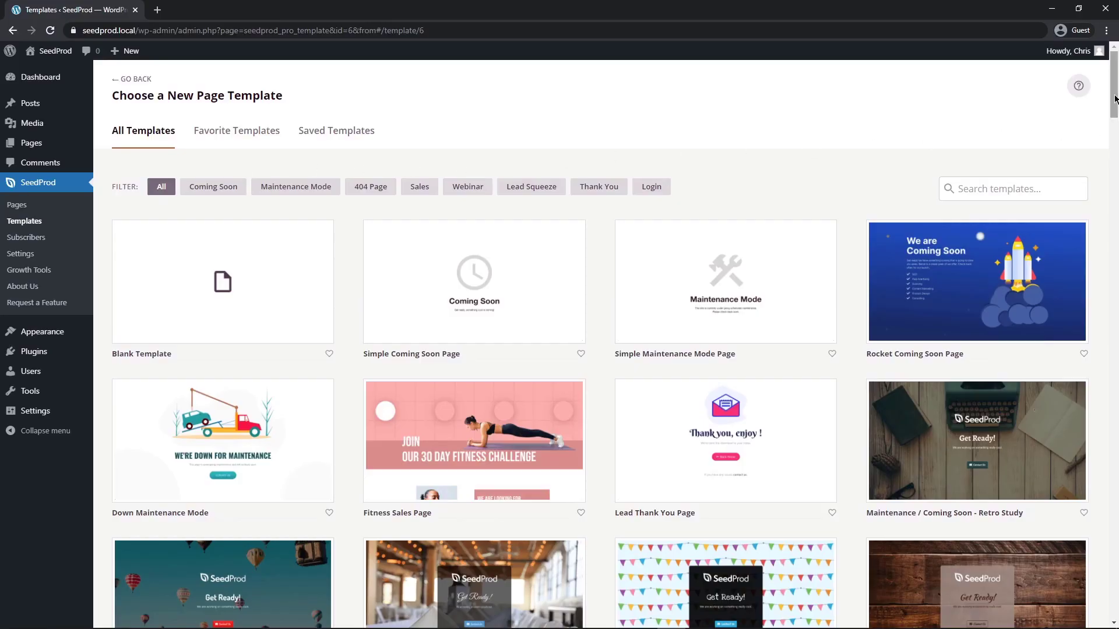
pyautogui.scroll(-3)
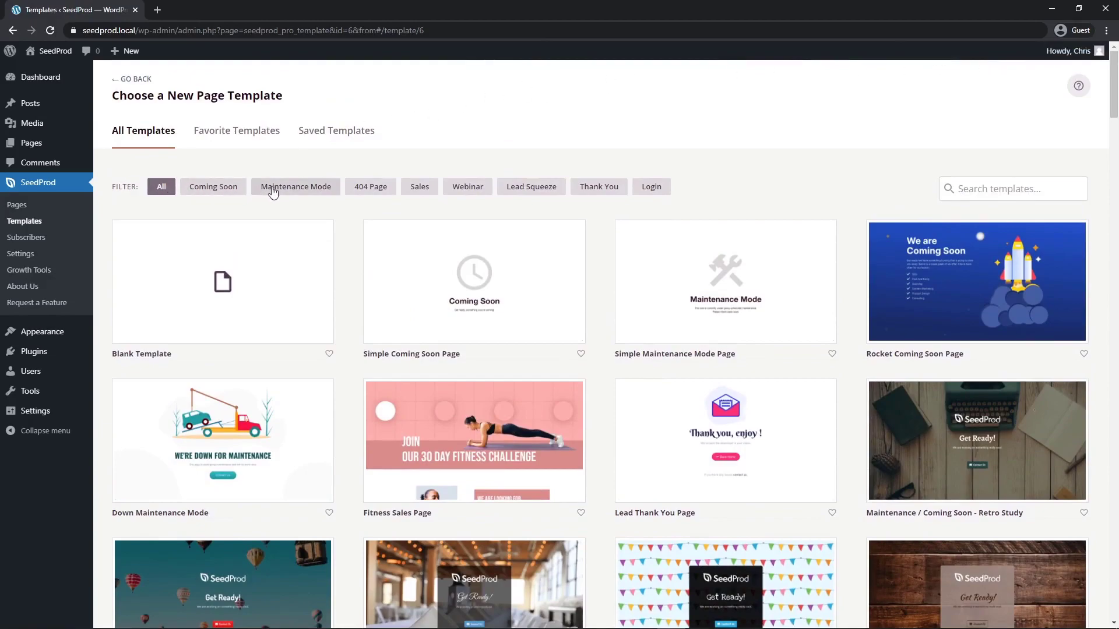
pyautogui.moveTo(570, 201)
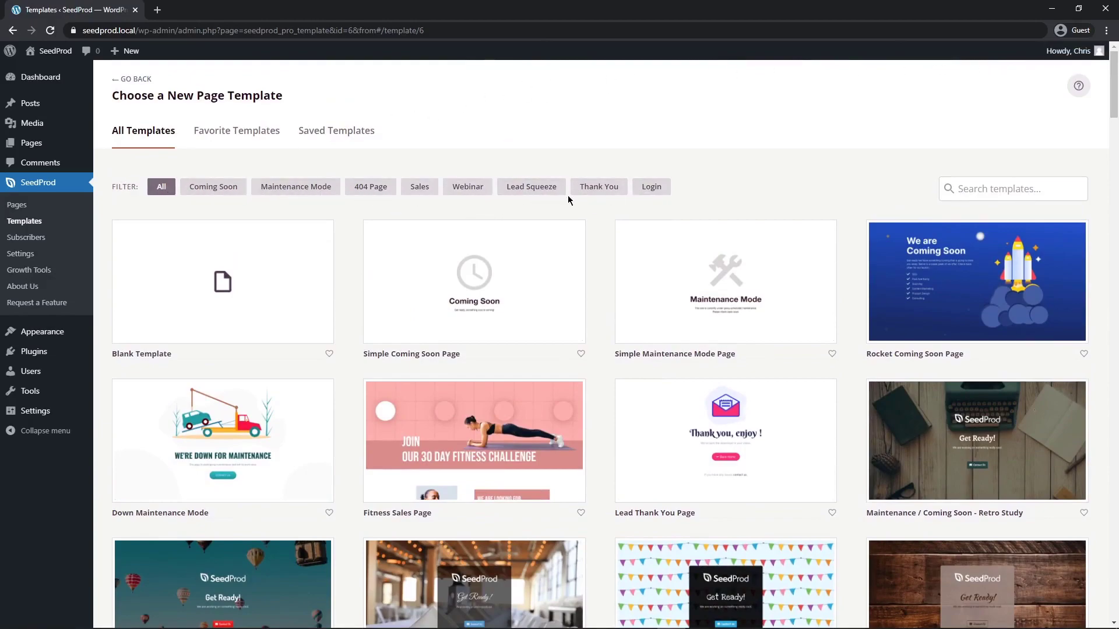
pyautogui.moveTo(533, 192)
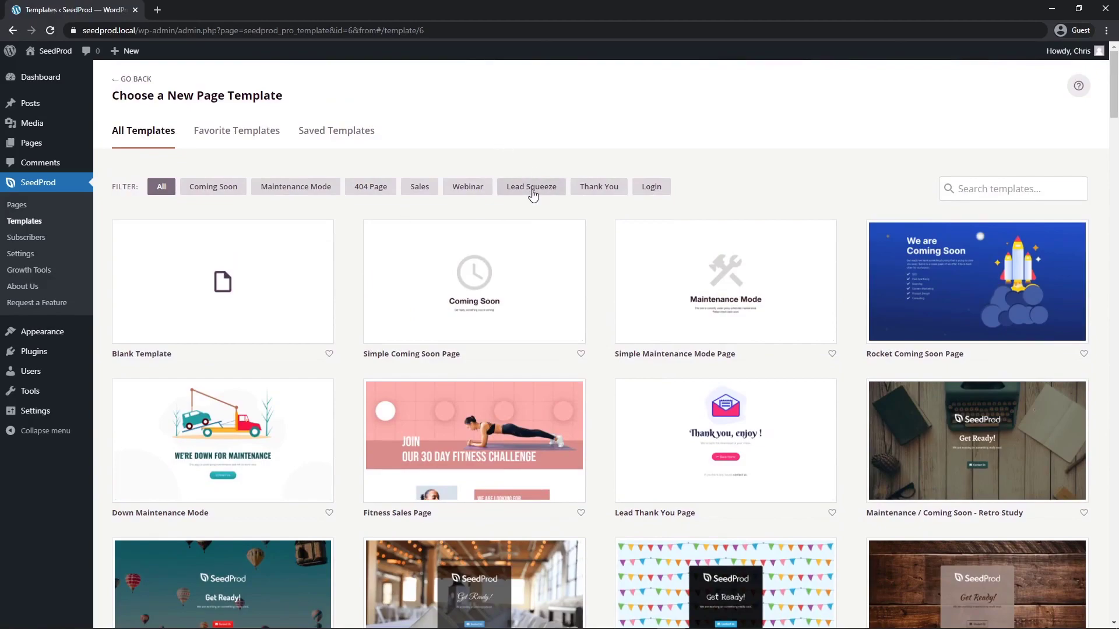
pyautogui.click(531, 186)
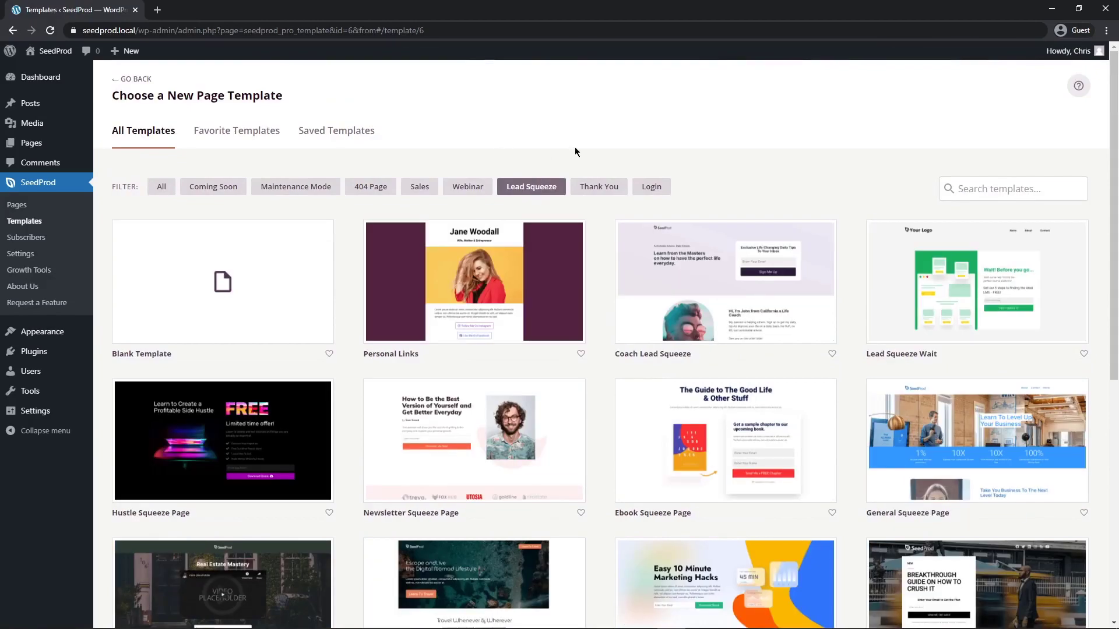
pyautogui.moveTo(815, 168)
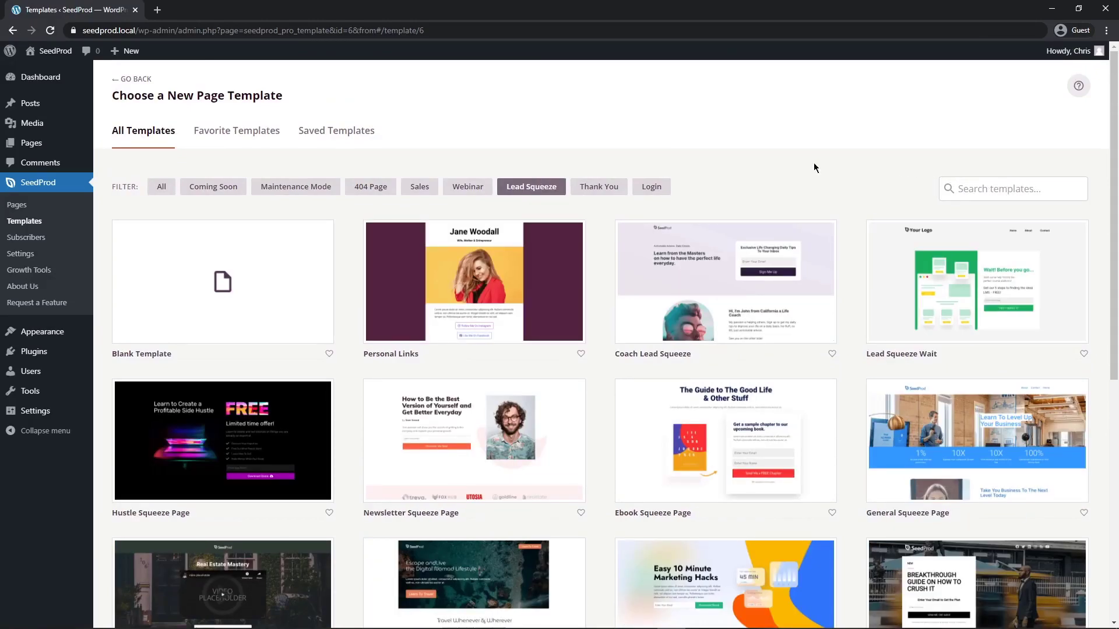
pyautogui.moveTo(460, 441)
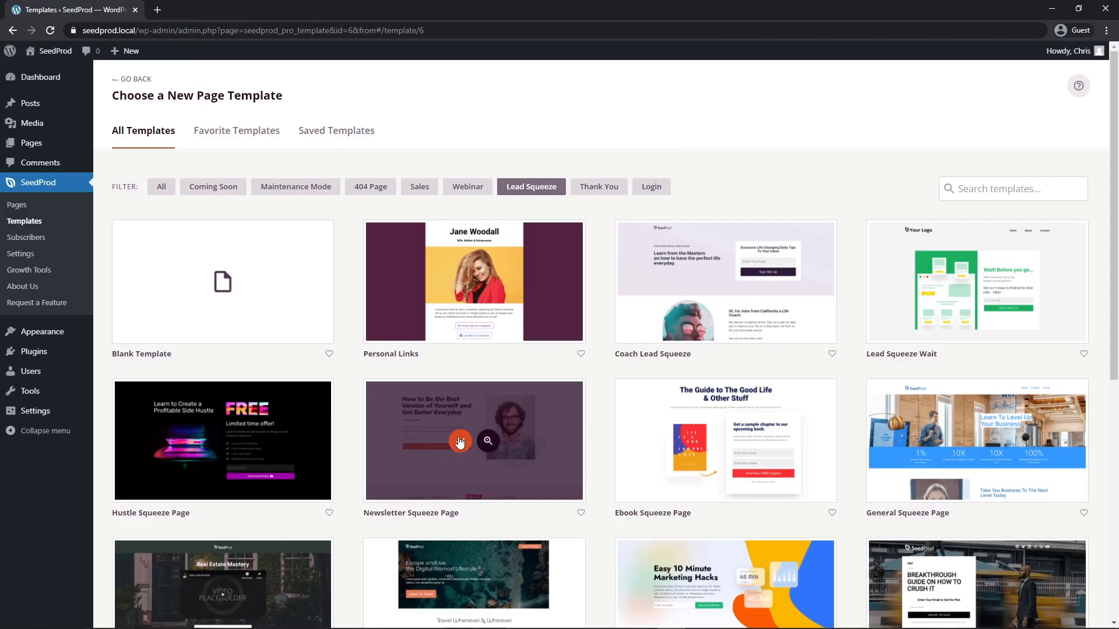
# Preview the Newsletter Squeeze Page template at desktop and phone sizes, then close it
pyautogui.click(459, 441)
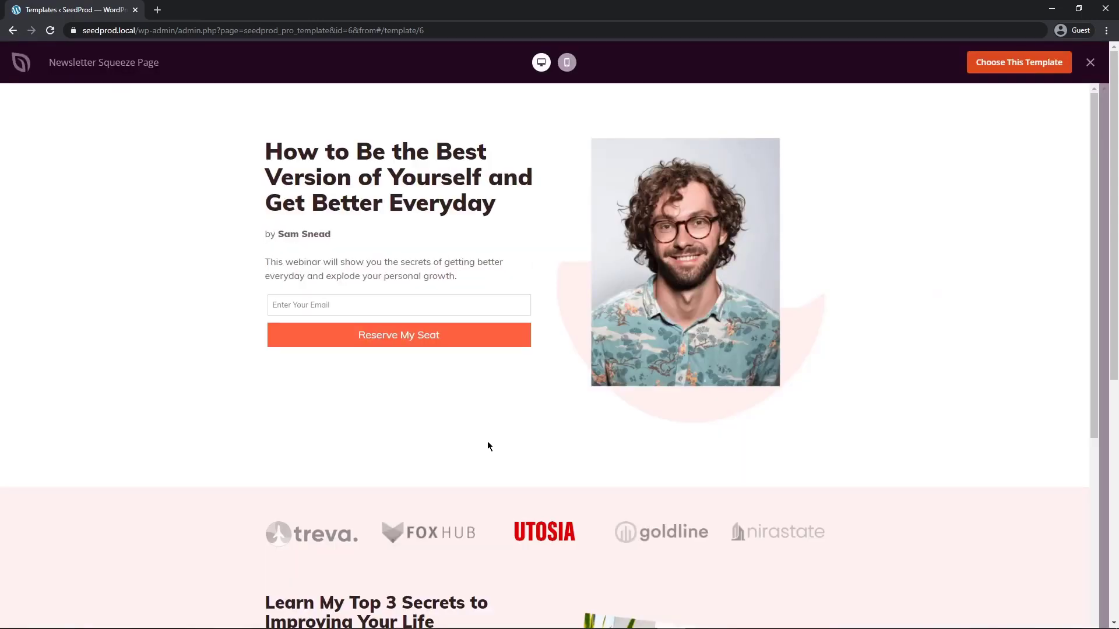
pyautogui.click(566, 62)
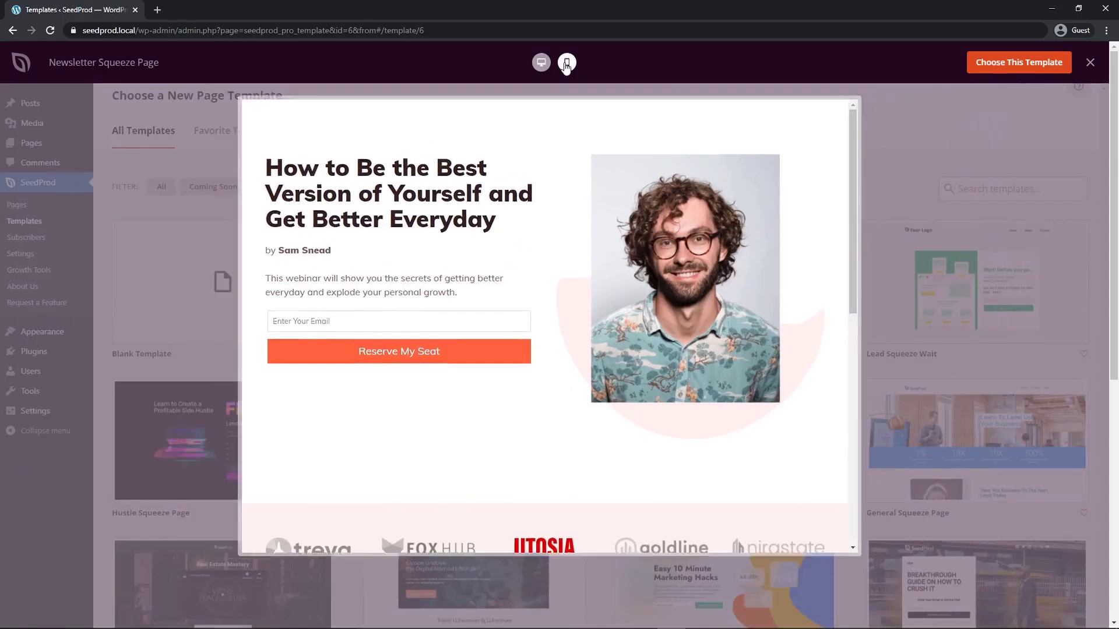
pyautogui.click(567, 62)
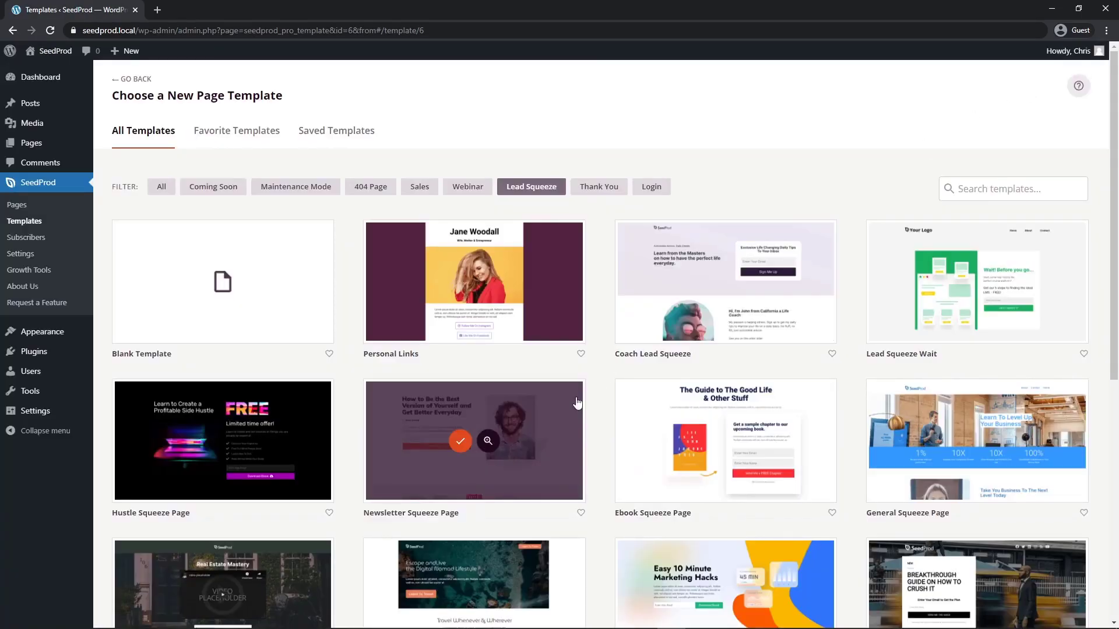
# Create a page named 'MailChimp' from the Newsletter Squeeze Page template and start editing
pyautogui.click(459, 441)
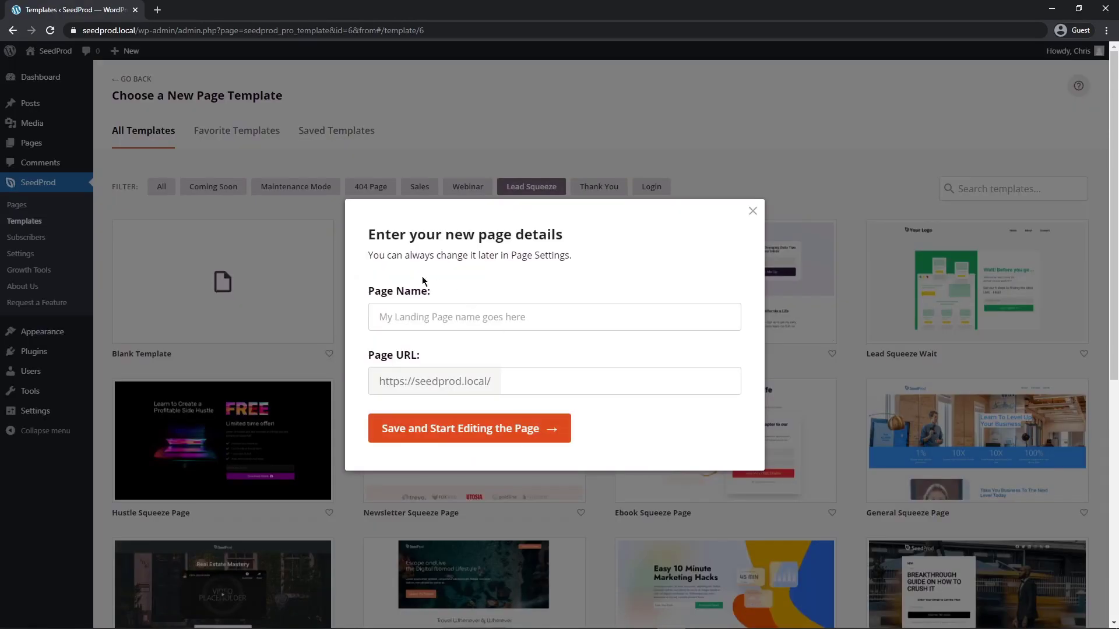
pyautogui.write('Mail')
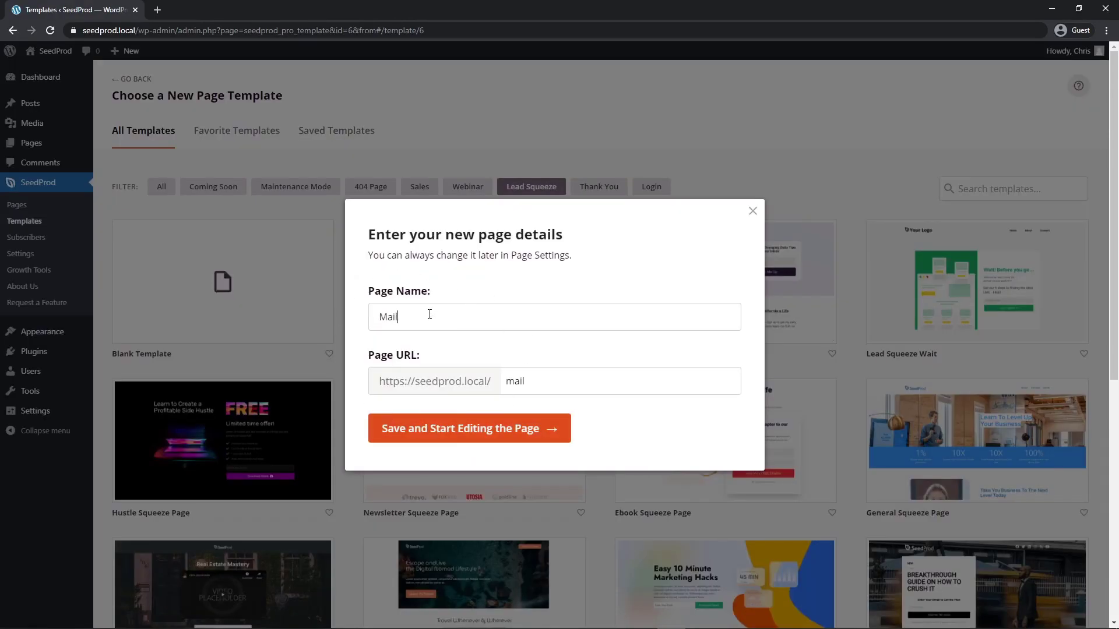
pyautogui.write('Chimp')
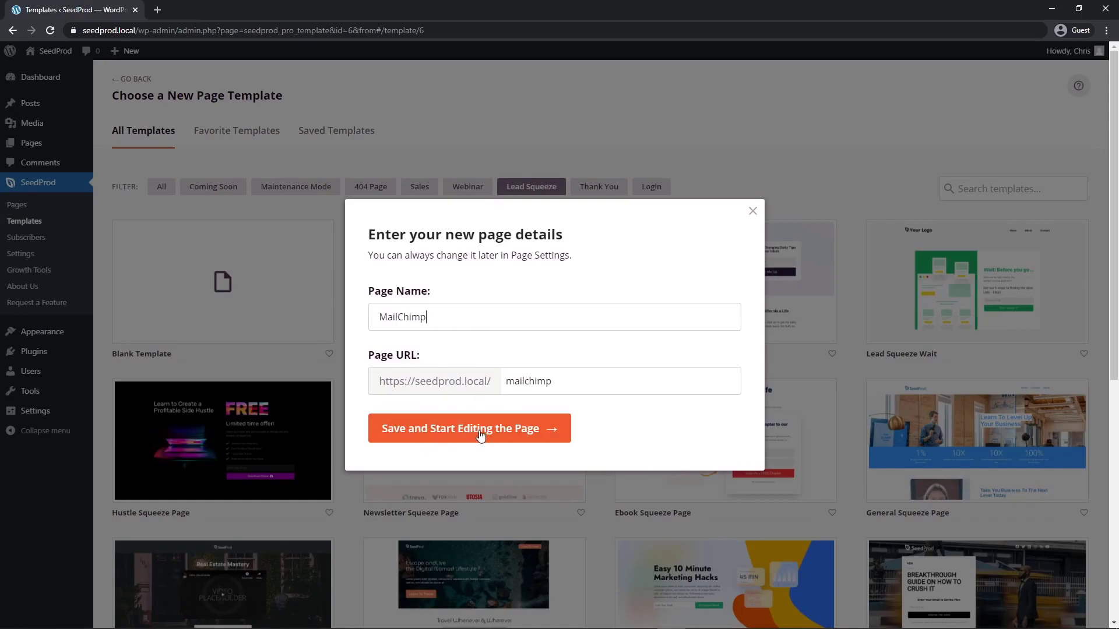
pyautogui.click(469, 429)
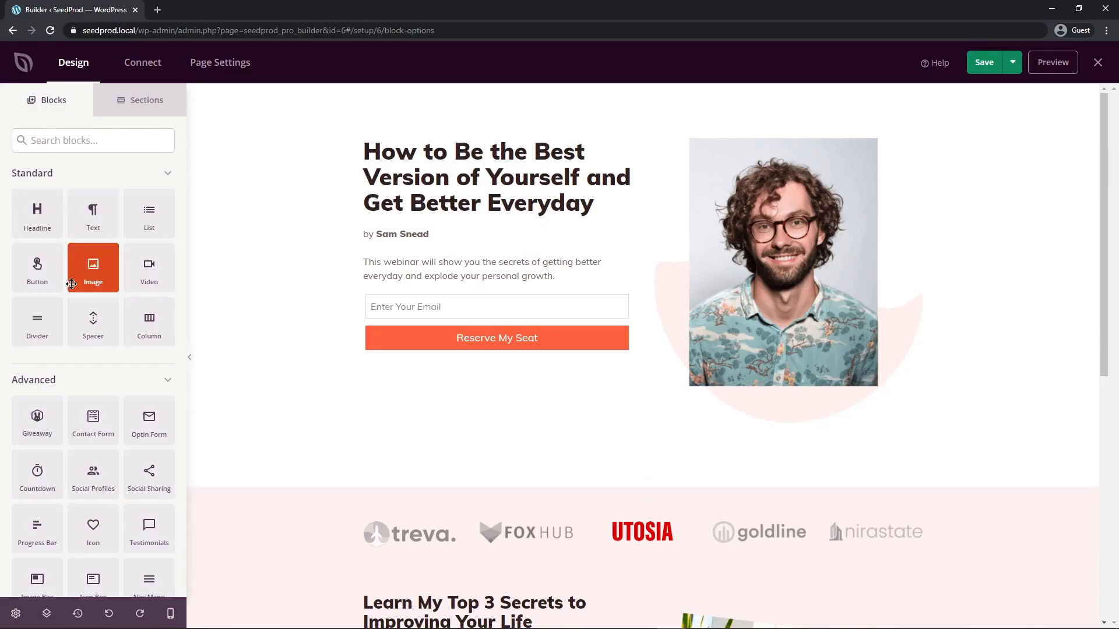
pyautogui.moveTo(36, 269)
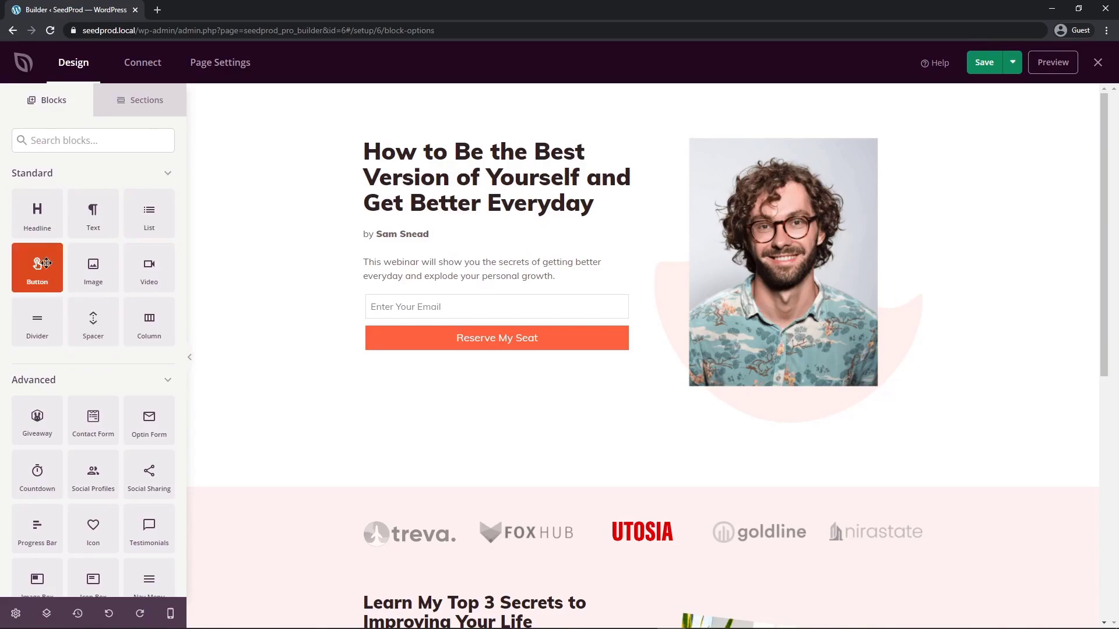
# Add a Headline block reading My Awesome Headline just above the email input
pyautogui.scroll(-3)
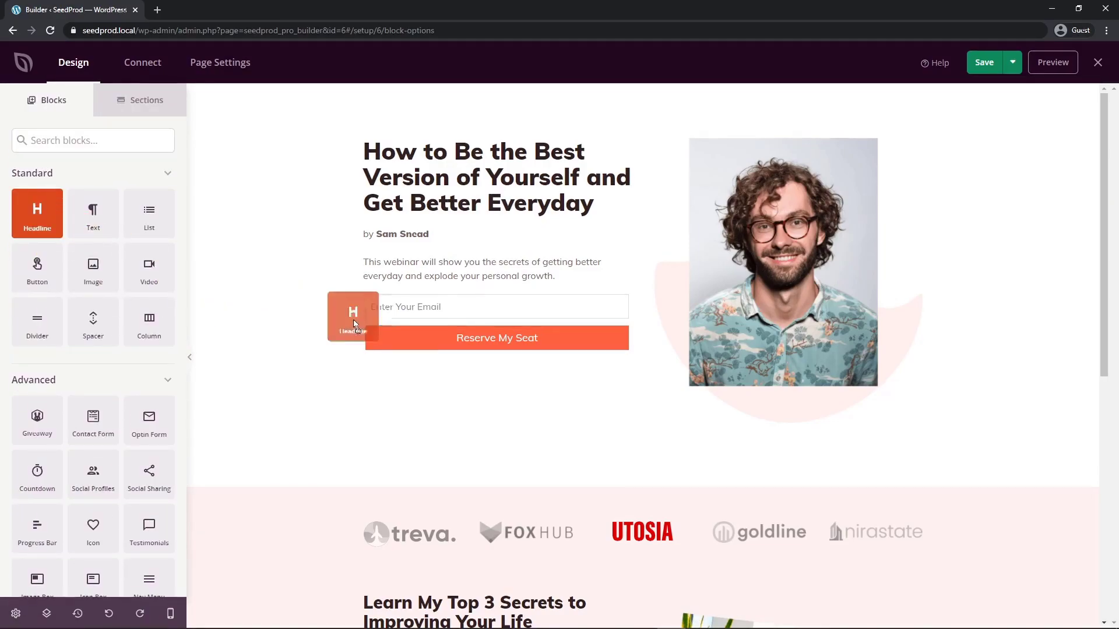
pyautogui.moveTo(37, 208); pyautogui.dragTo(496, 307)
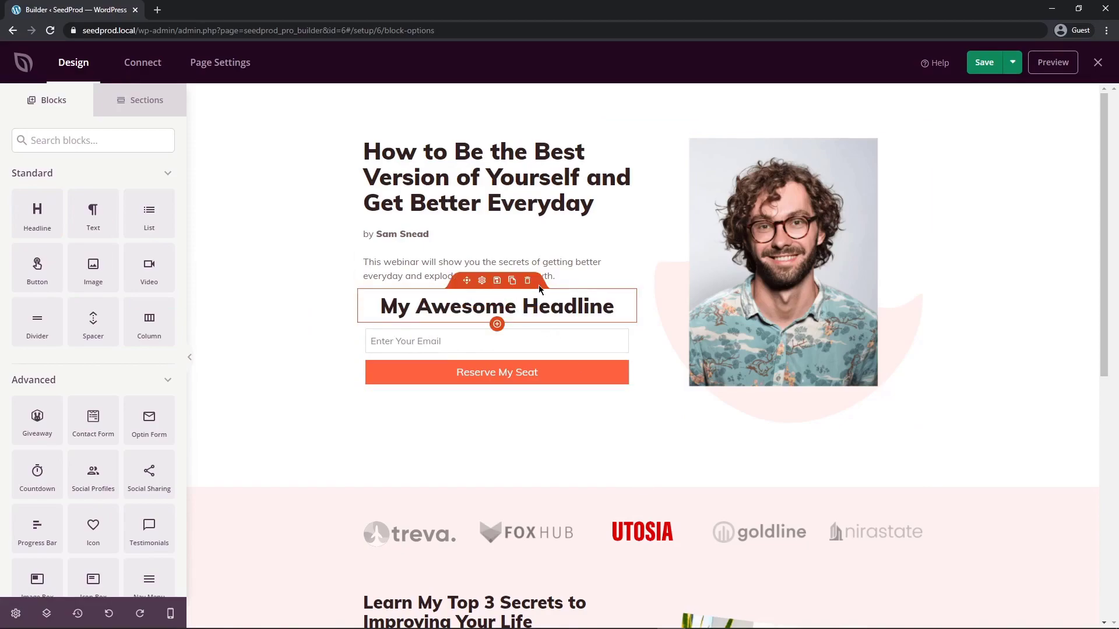
# Delete the placeholder headline and the test Video block from the hero section
pyautogui.click(526, 280)
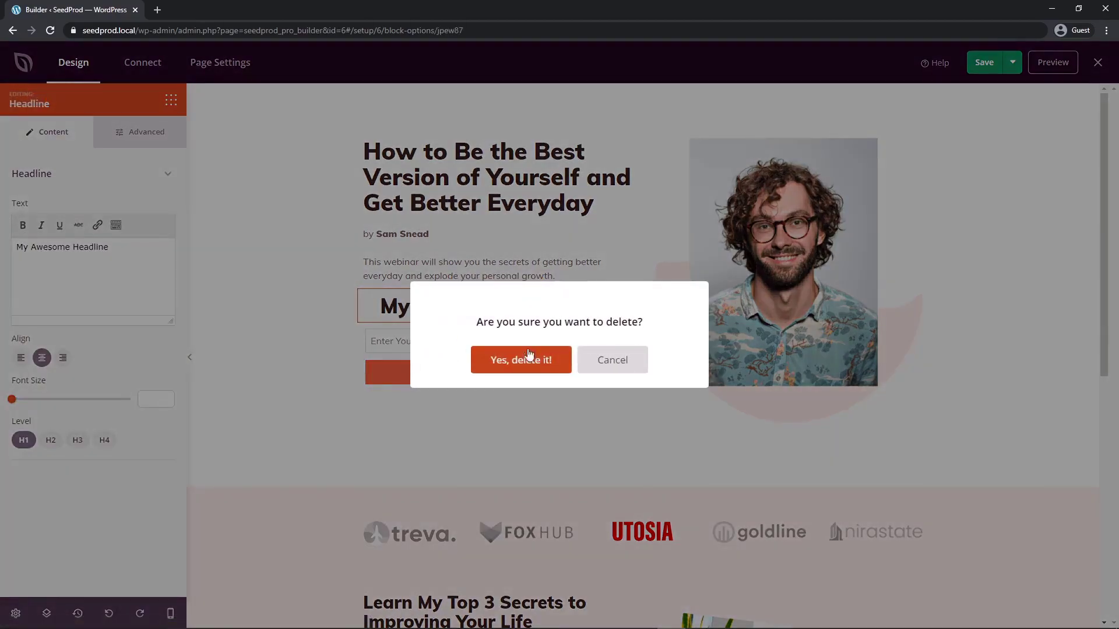
pyautogui.click(521, 359)
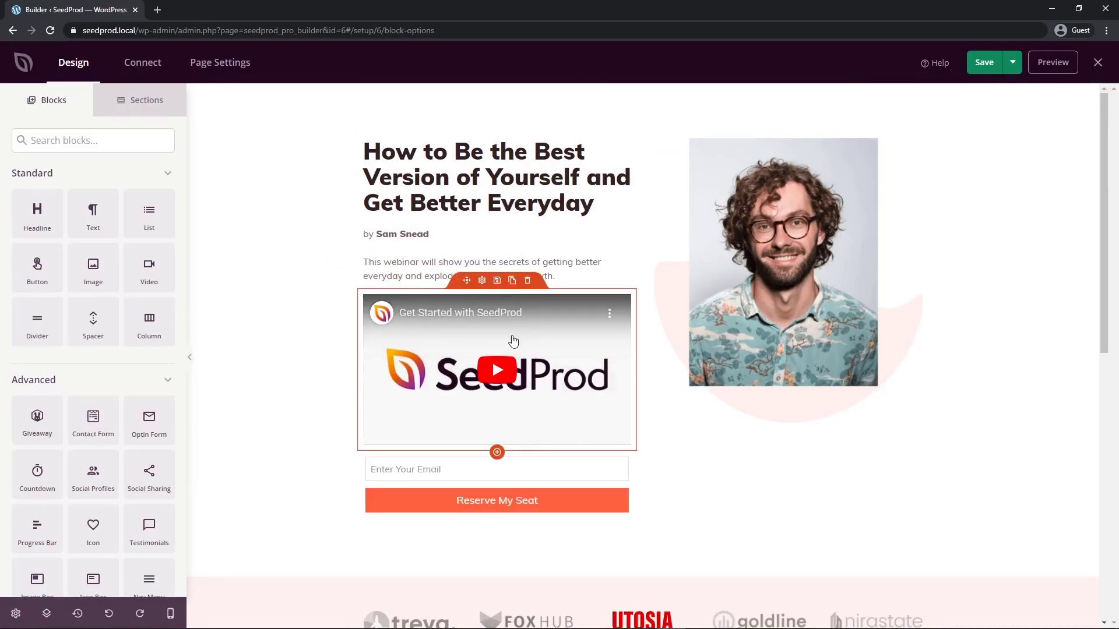
pyautogui.click(527, 280)
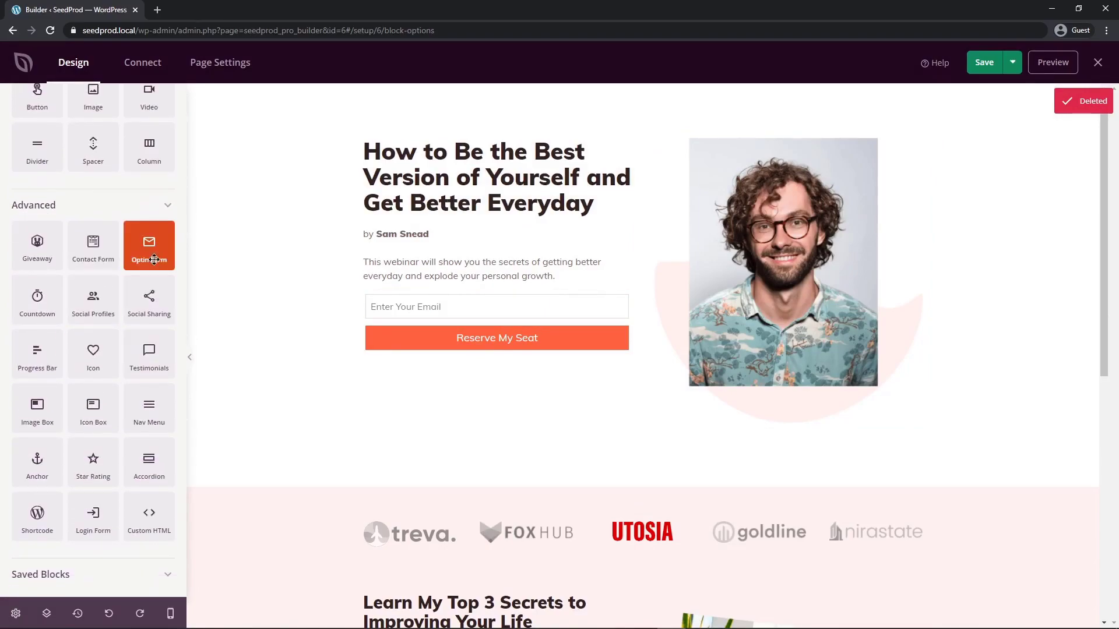
pyautogui.moveTo(93, 353)
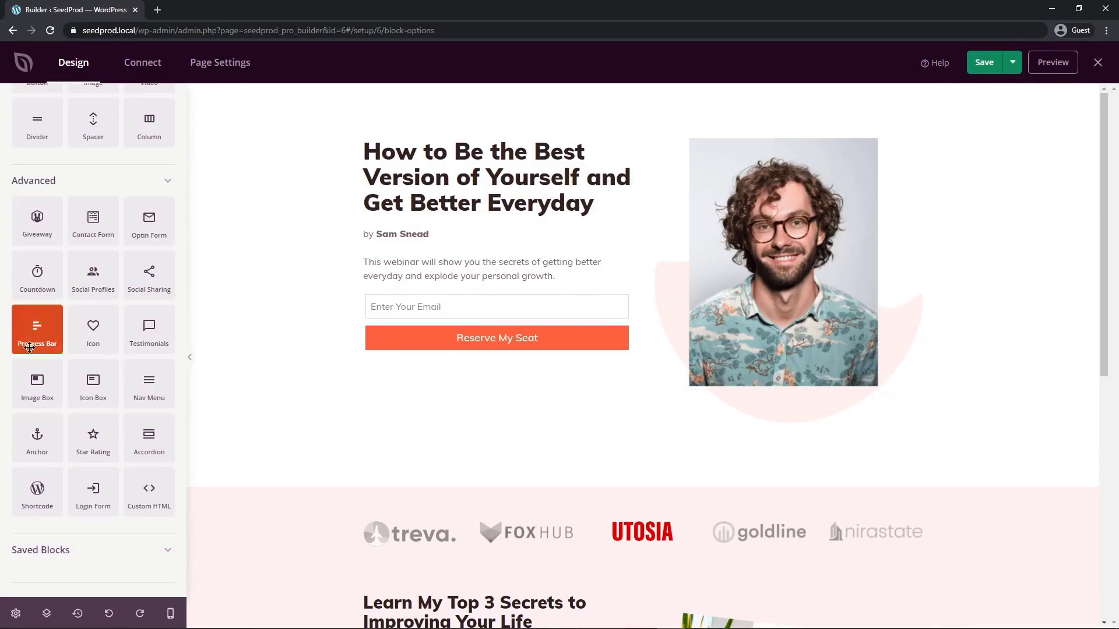
# Delete the logos and three-secrets section and confirm
pyautogui.scroll(-3)
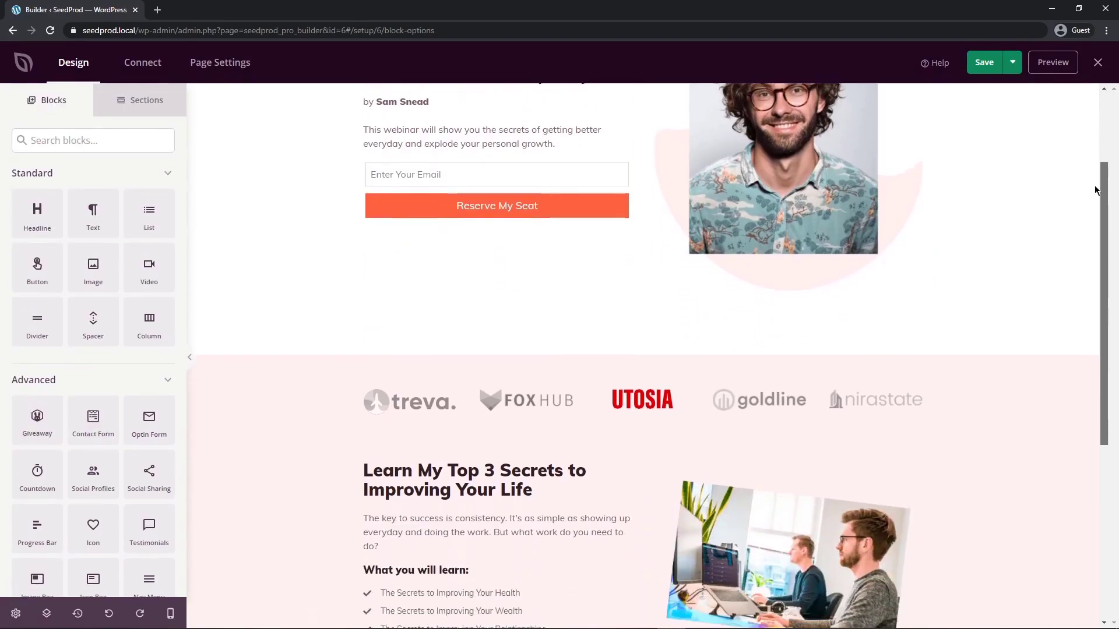
pyautogui.scroll(-3)
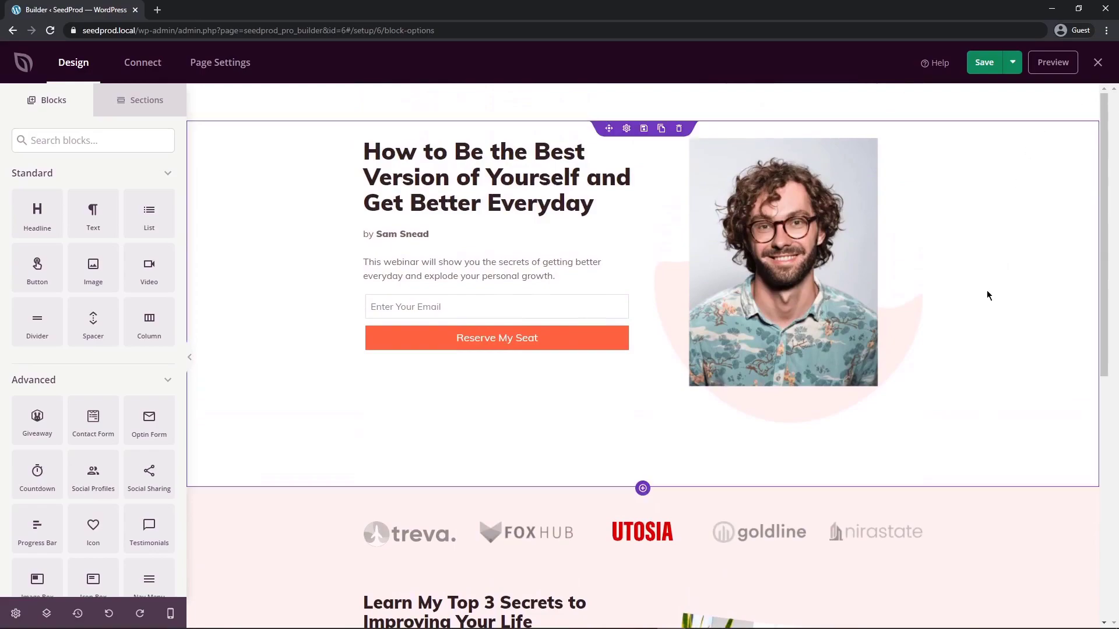
pyautogui.click(783, 261)
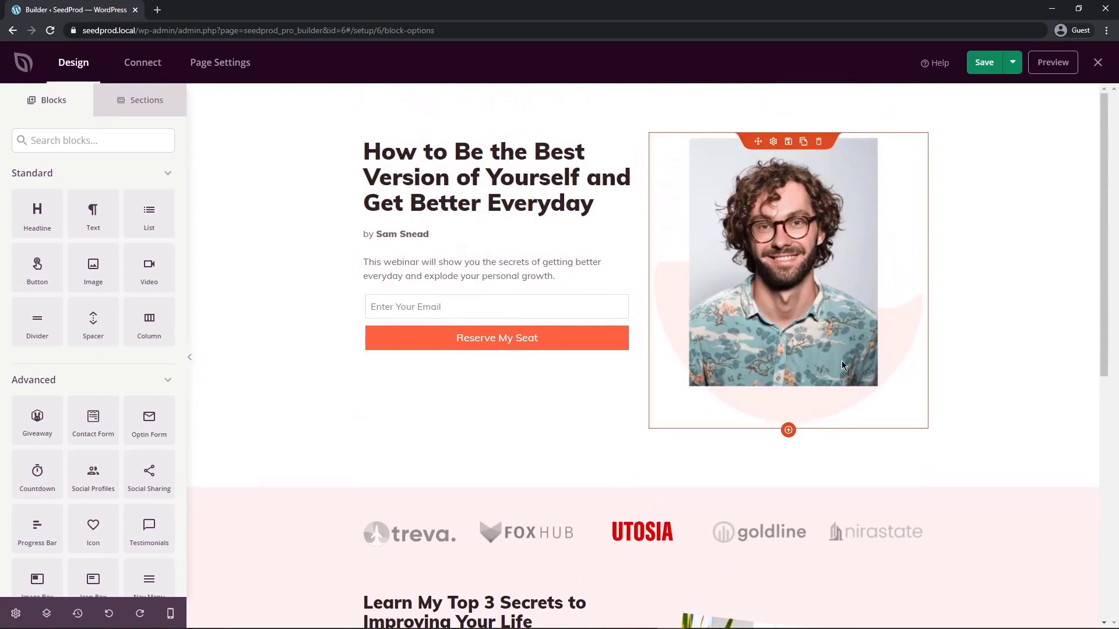
pyautogui.scroll(-3)
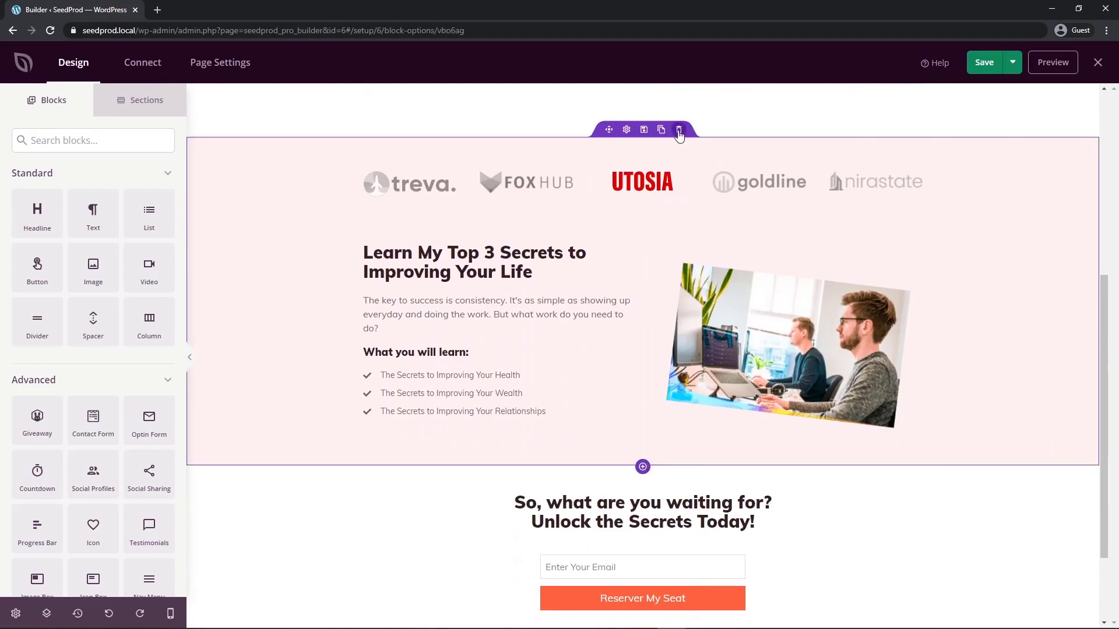
pyautogui.click(679, 129)
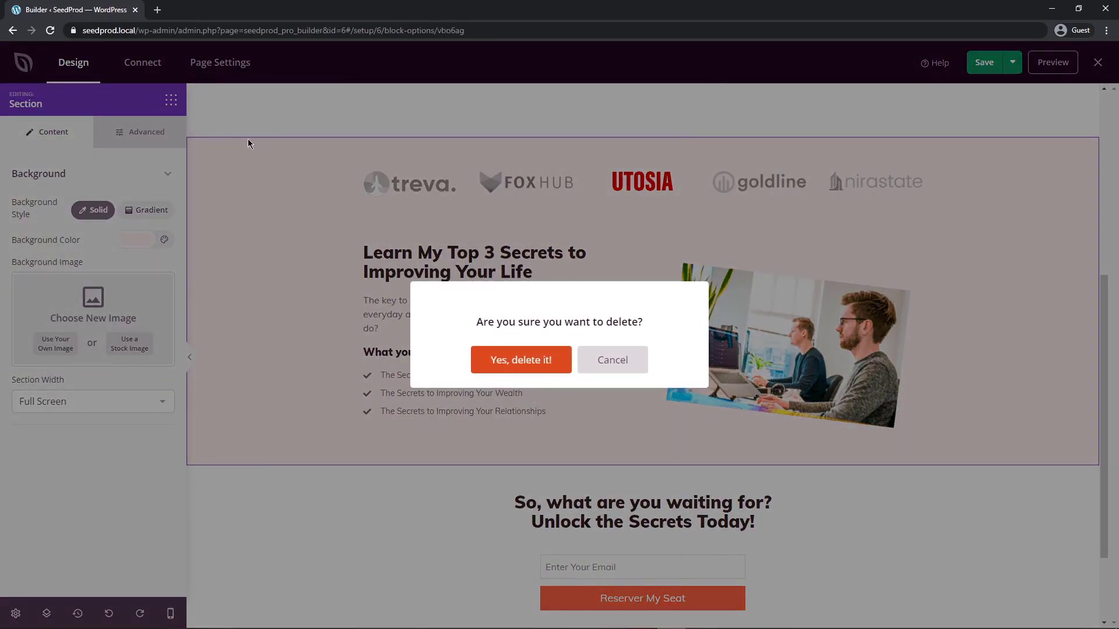
pyautogui.click(521, 359)
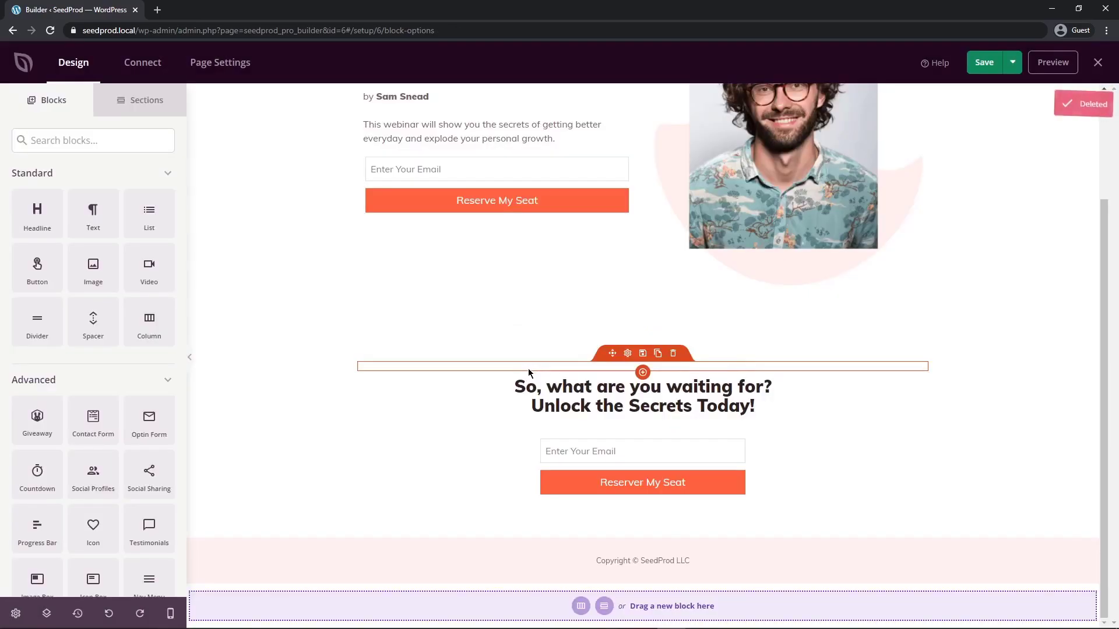
pyautogui.moveTo(506, 371)
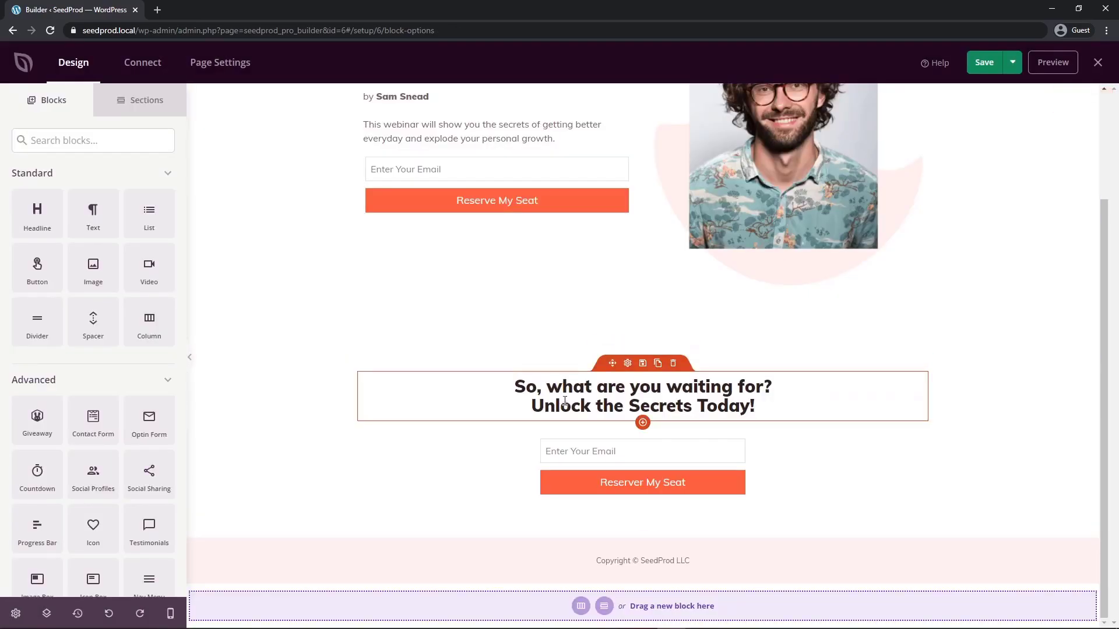
# Delete the closing call-to-action headline section, leaving hero and copyright footer
pyautogui.click(674, 364)
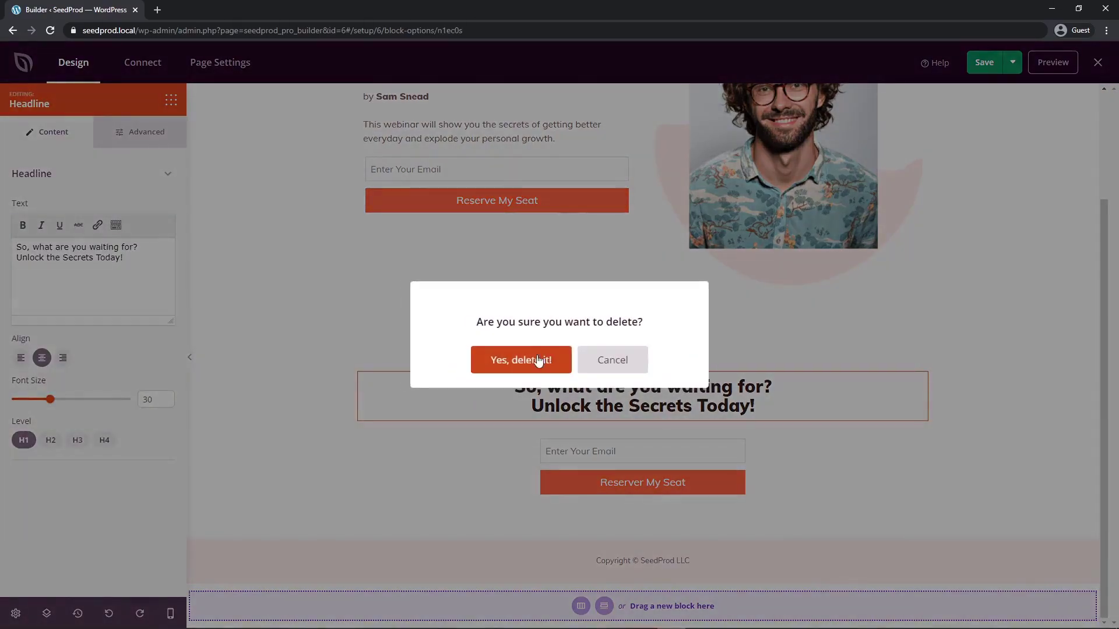
pyautogui.click(520, 360)
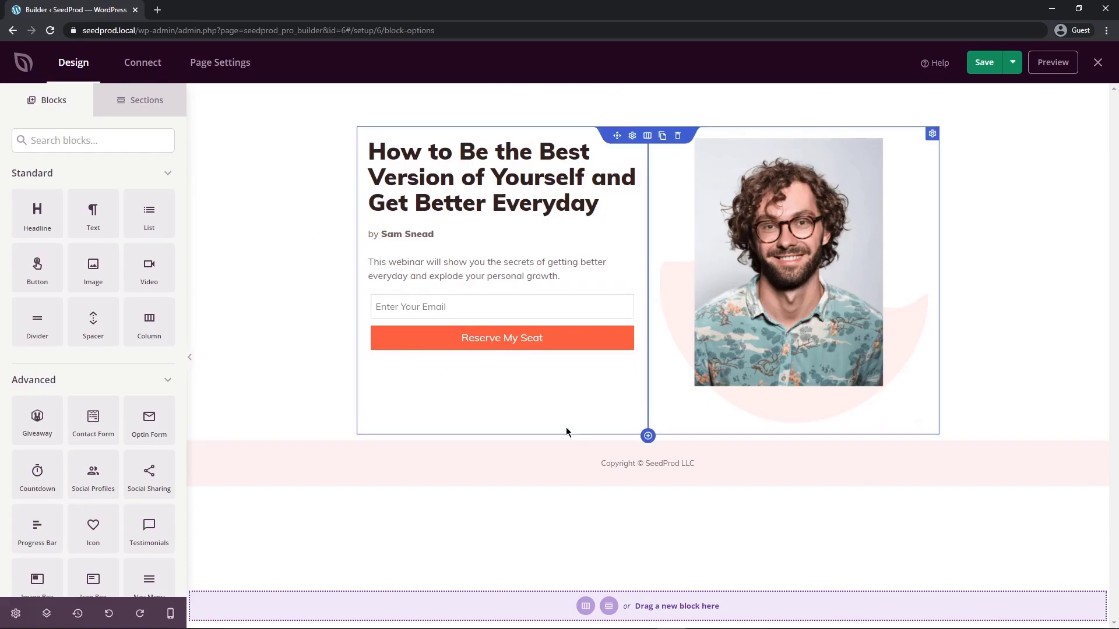
pyautogui.click(648, 464)
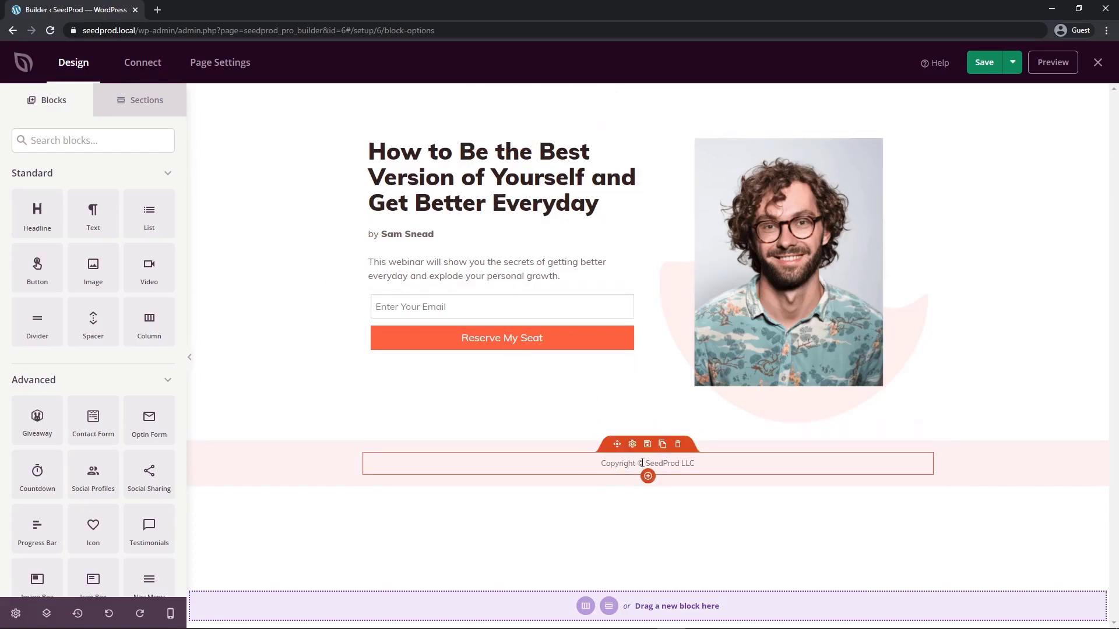
pyautogui.moveTo(576, 459)
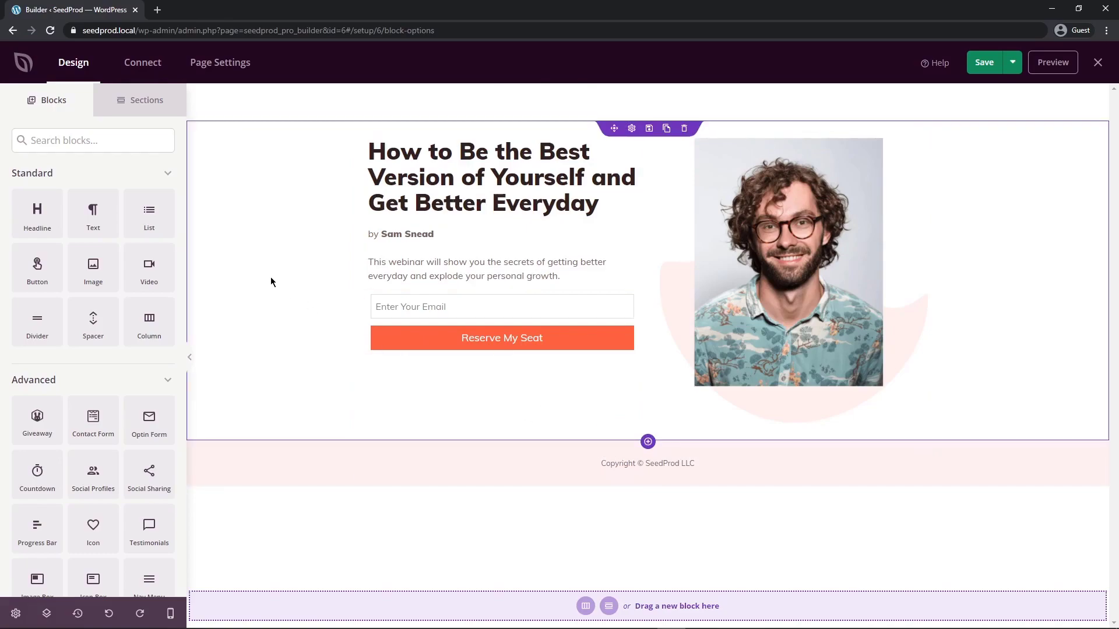
pyautogui.moveTo(301, 257)
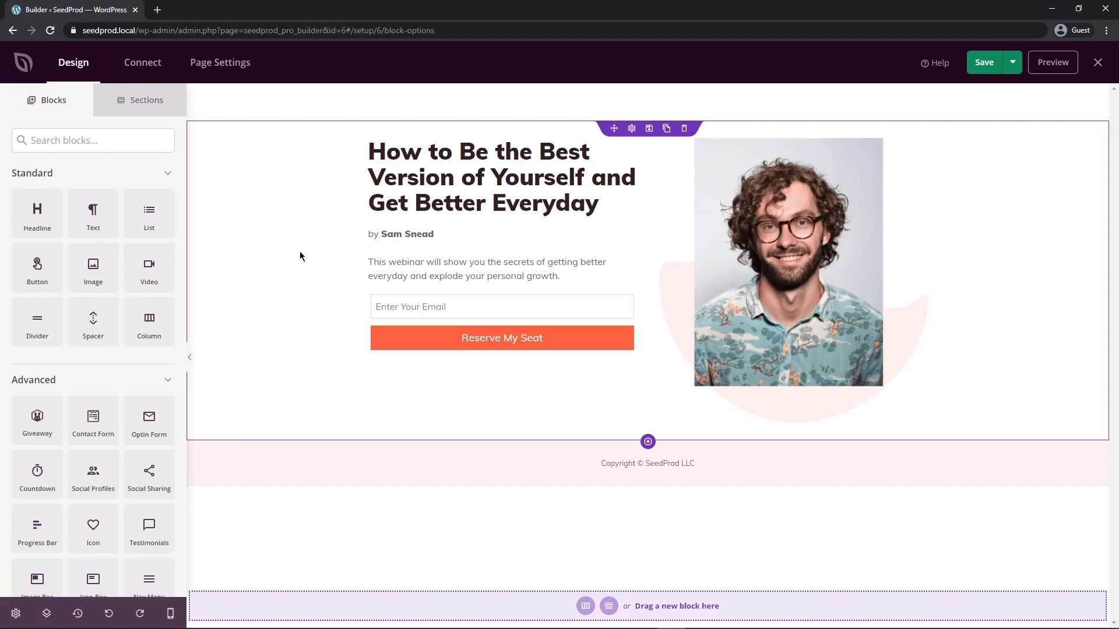
pyautogui.click(501, 306)
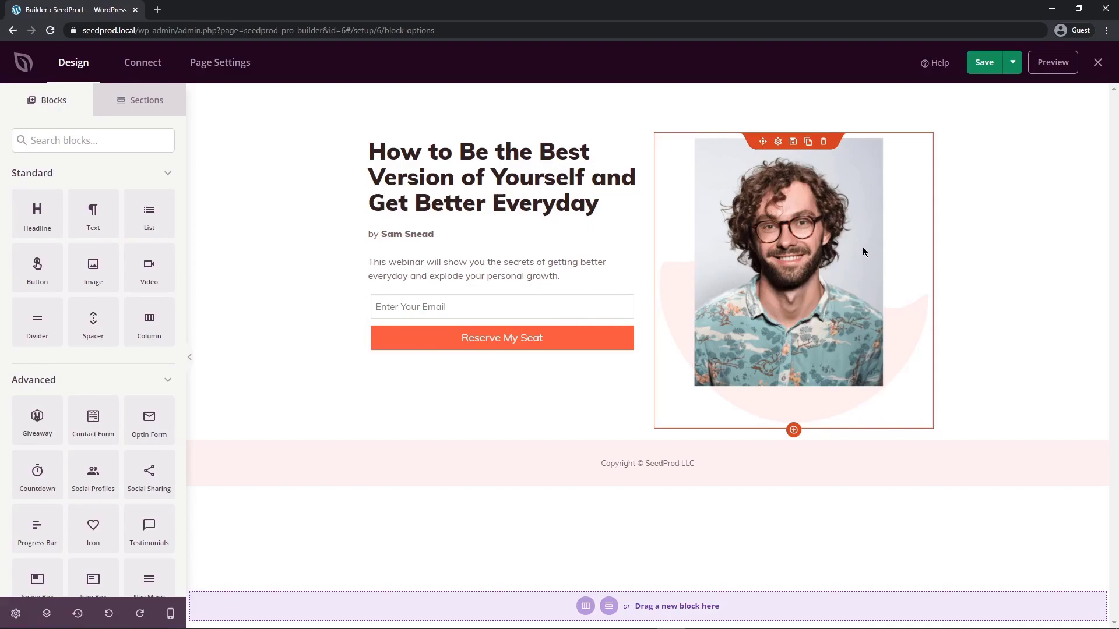
pyautogui.moveTo(792, 241)
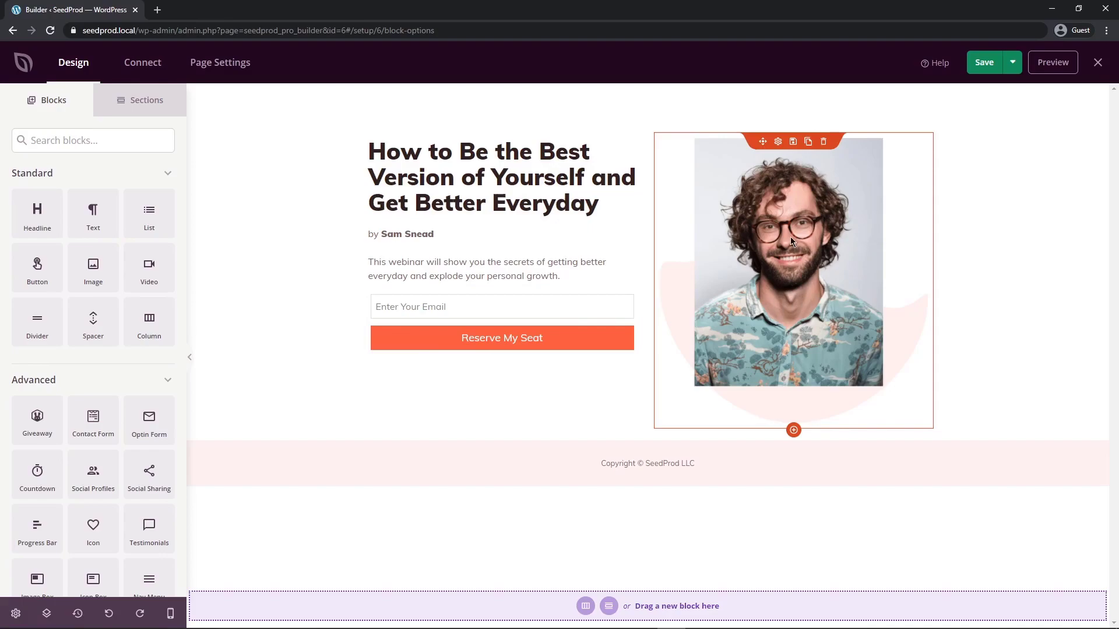
pyautogui.click(792, 262)
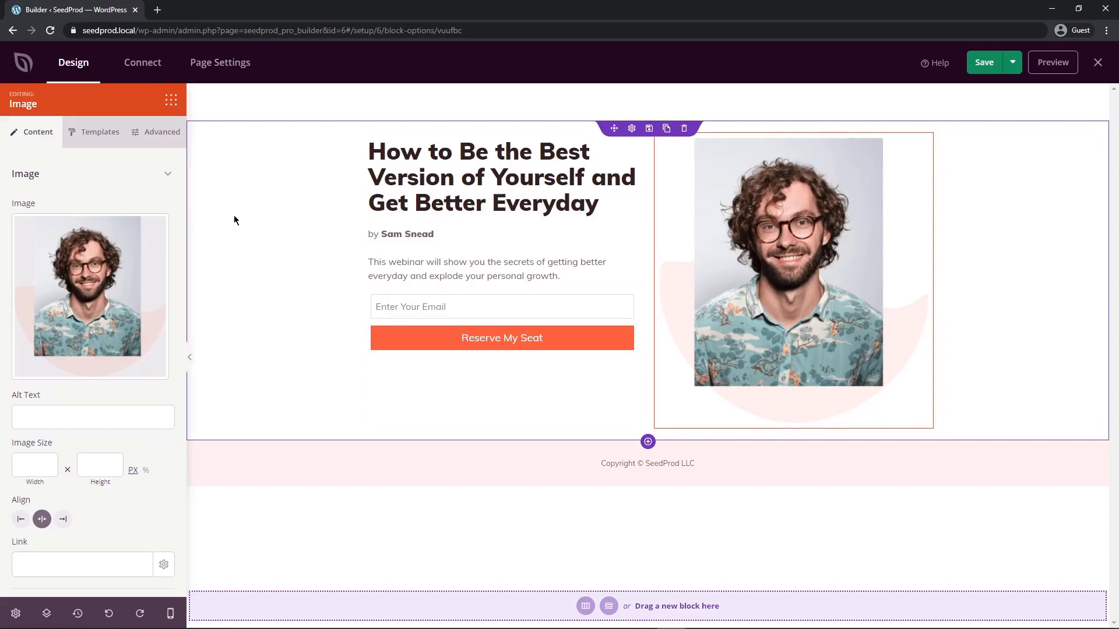
pyautogui.click(494, 175)
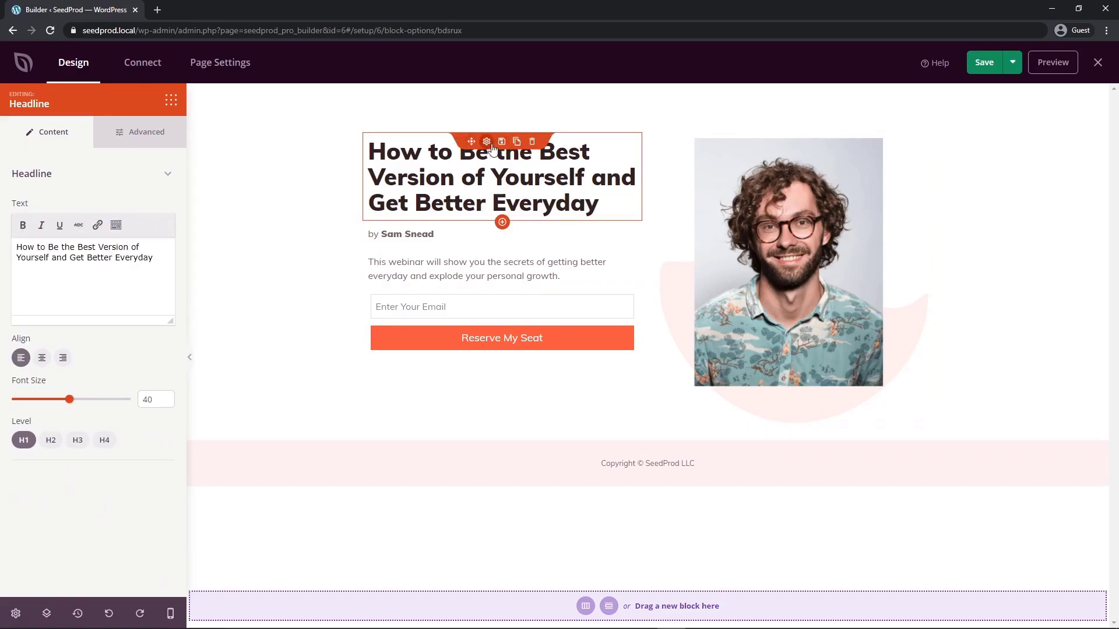
pyautogui.click(788, 261)
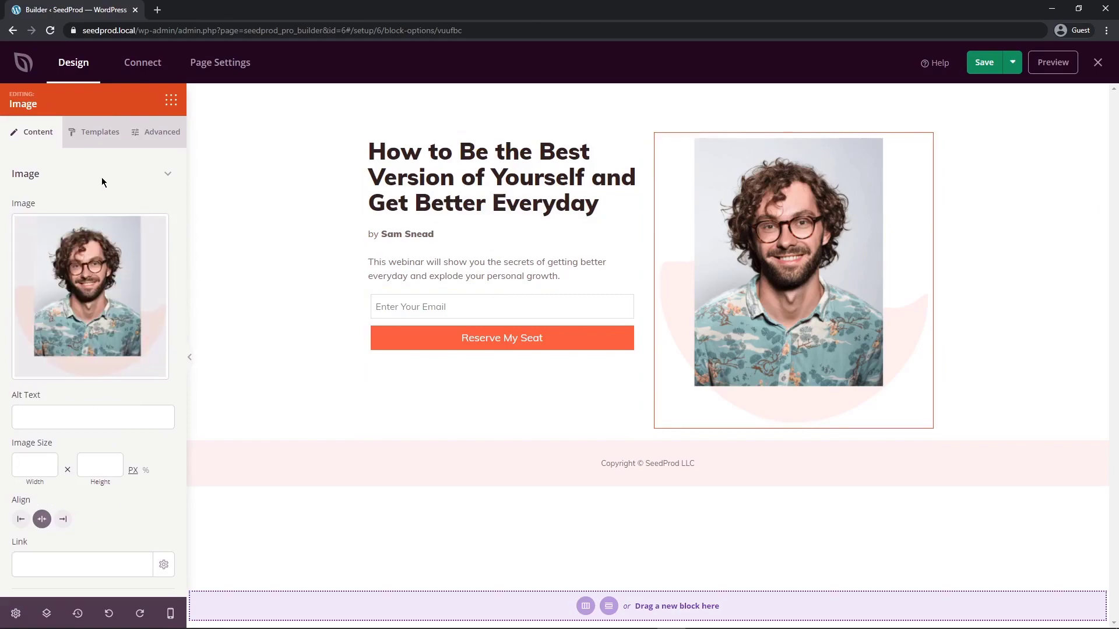
pyautogui.moveTo(170, 100)
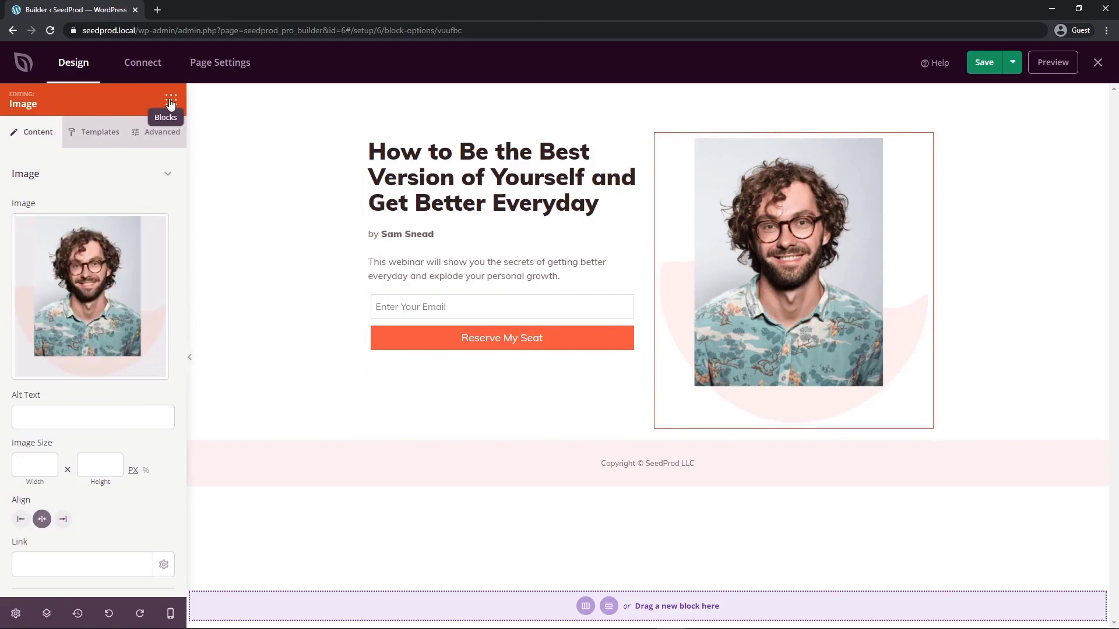
pyautogui.click(170, 98)
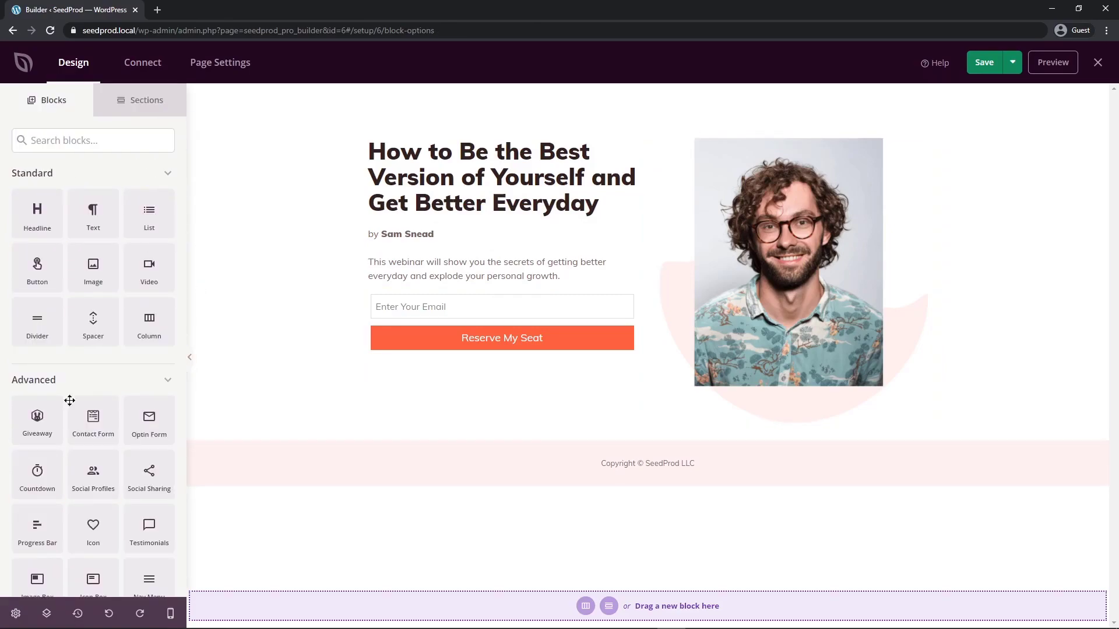
# Select the portrait image block and dismiss the Use Your Own Image upload window
pyautogui.click(788, 261)
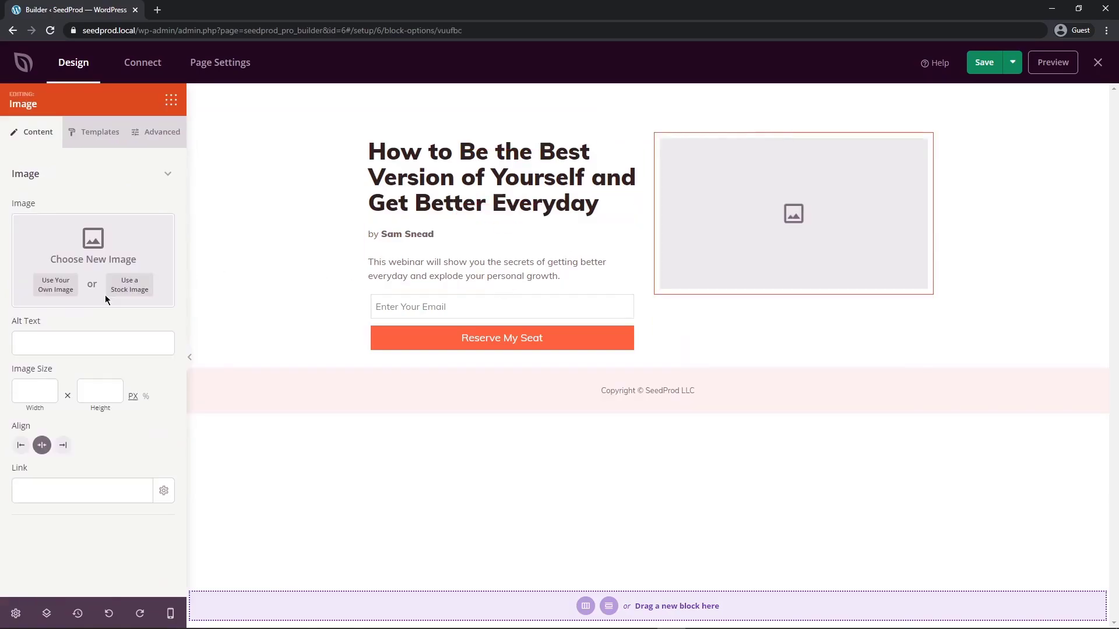
pyautogui.click(55, 285)
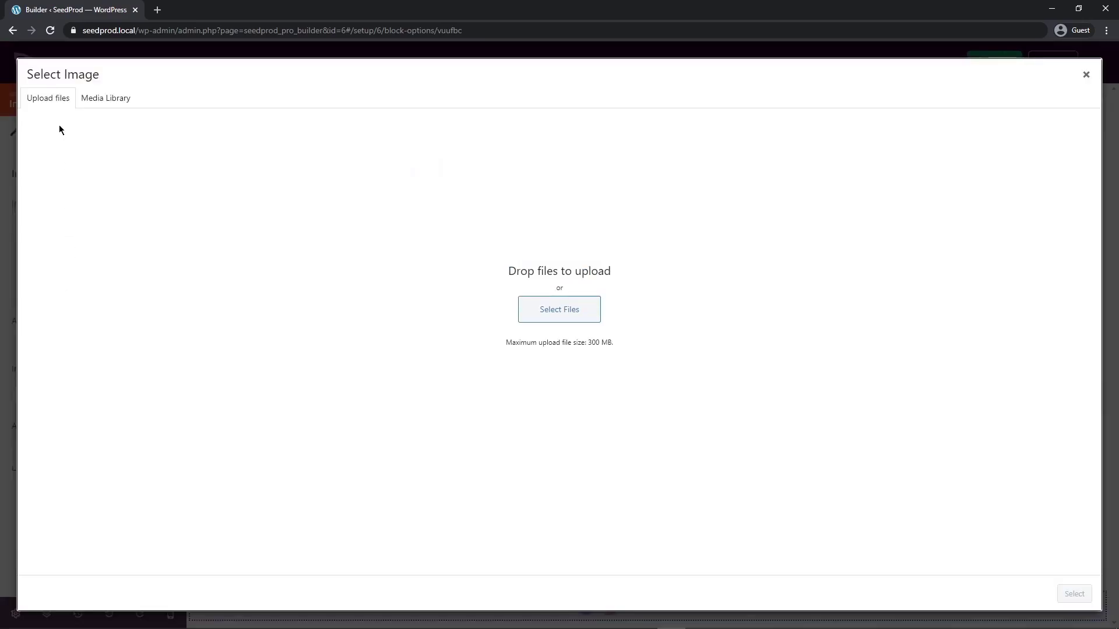
pyautogui.moveTo(1061, 98)
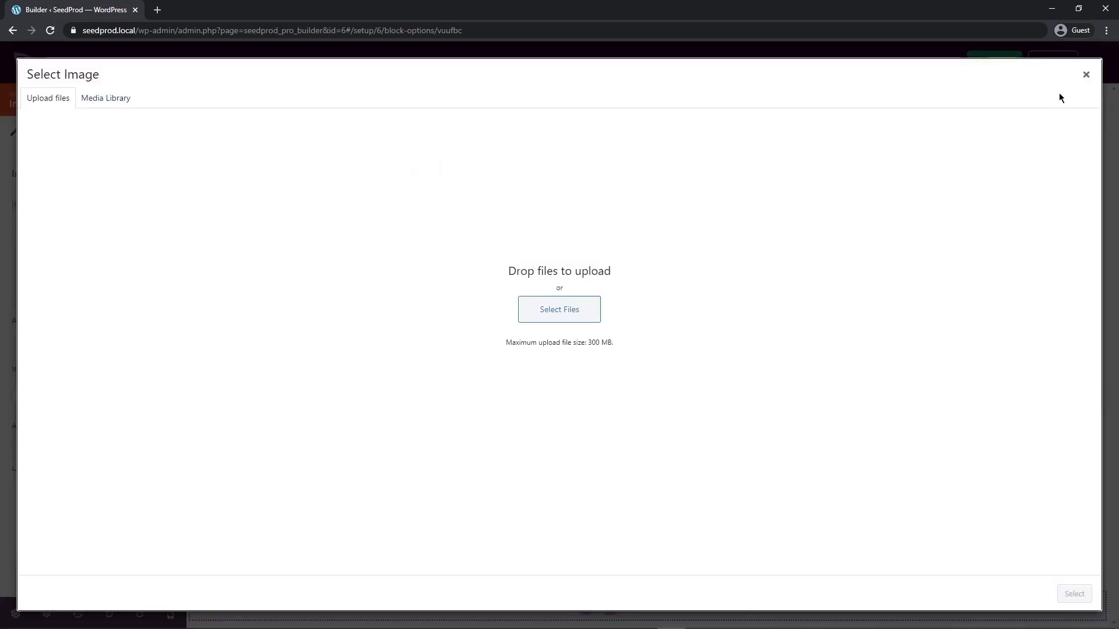
pyautogui.click(1087, 75)
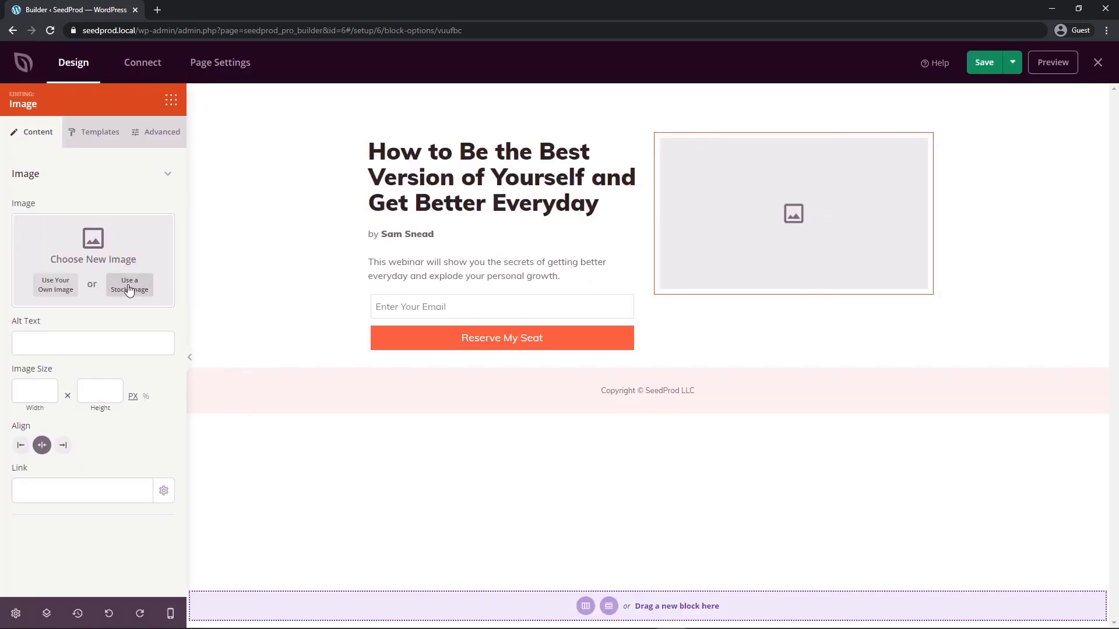
# Search the stock library for 'person' and pick the black-and-white bearded man photo
pyautogui.click(129, 284)
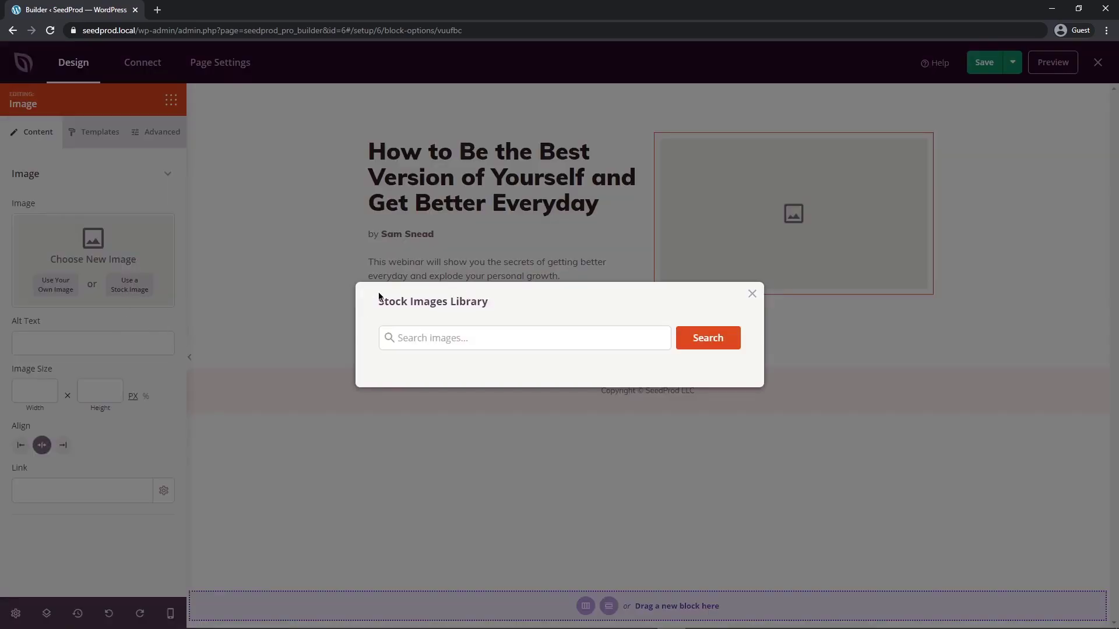
pyautogui.write('person')
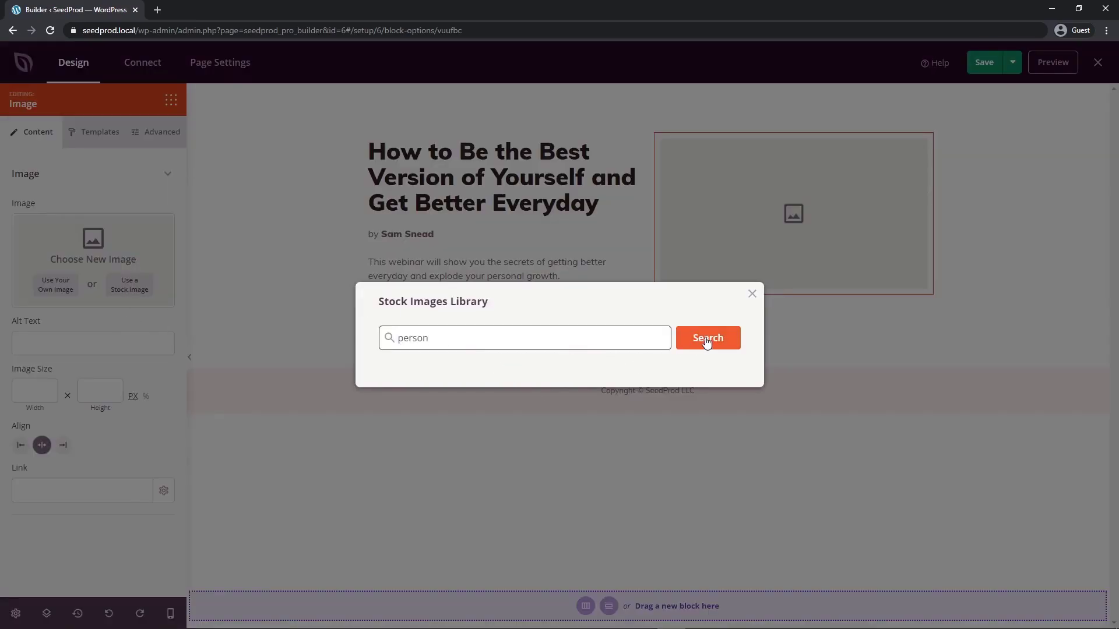
pyautogui.click(709, 338)
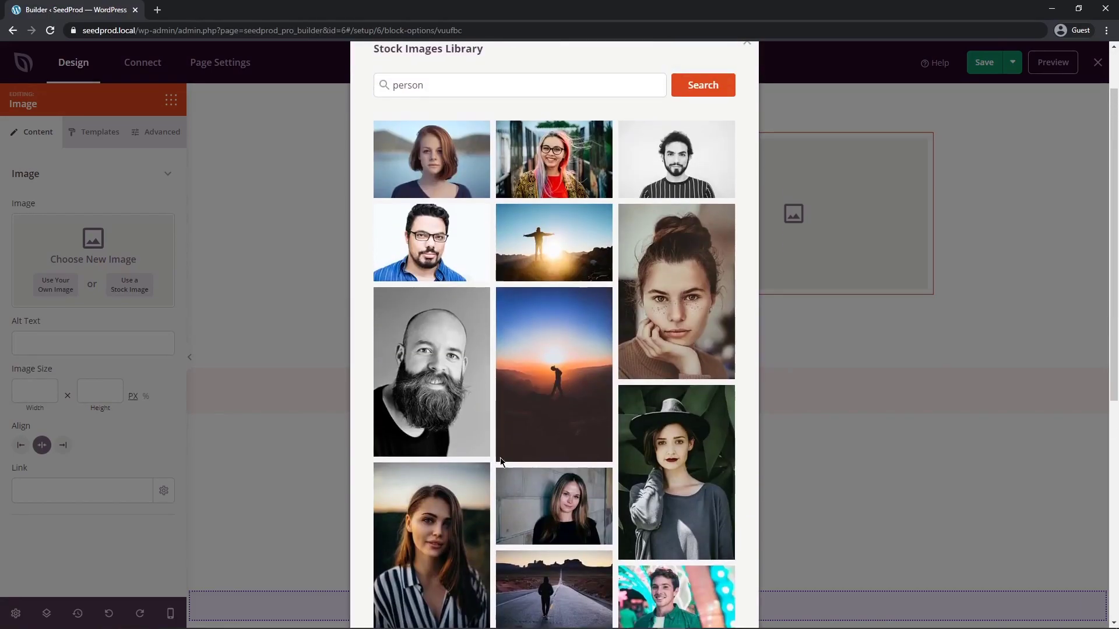
pyautogui.click(431, 371)
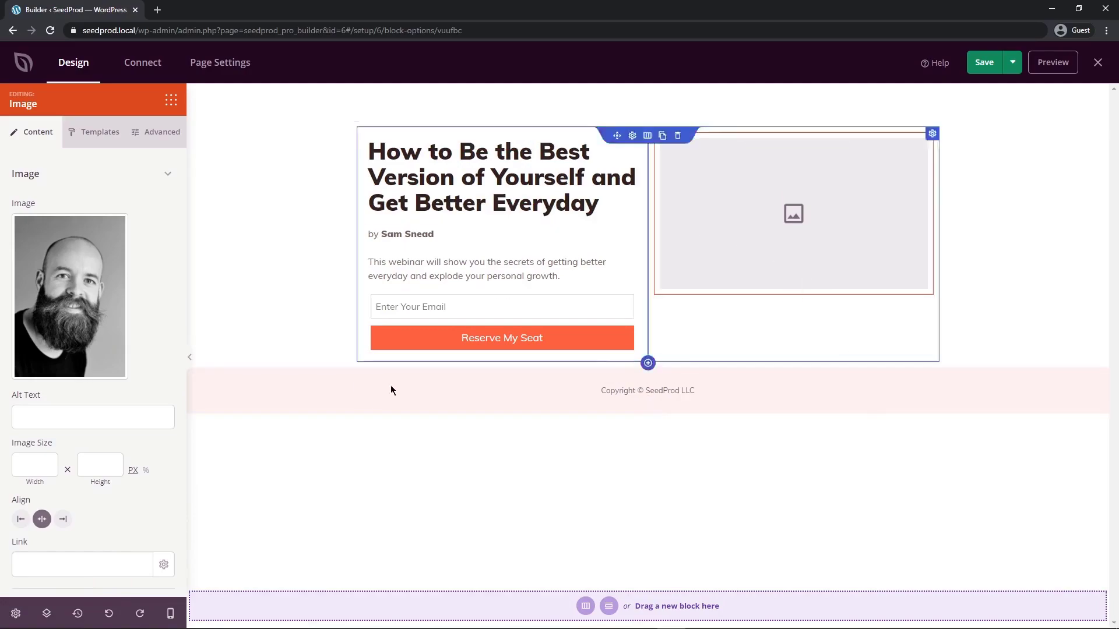
pyautogui.moveTo(811, 215)
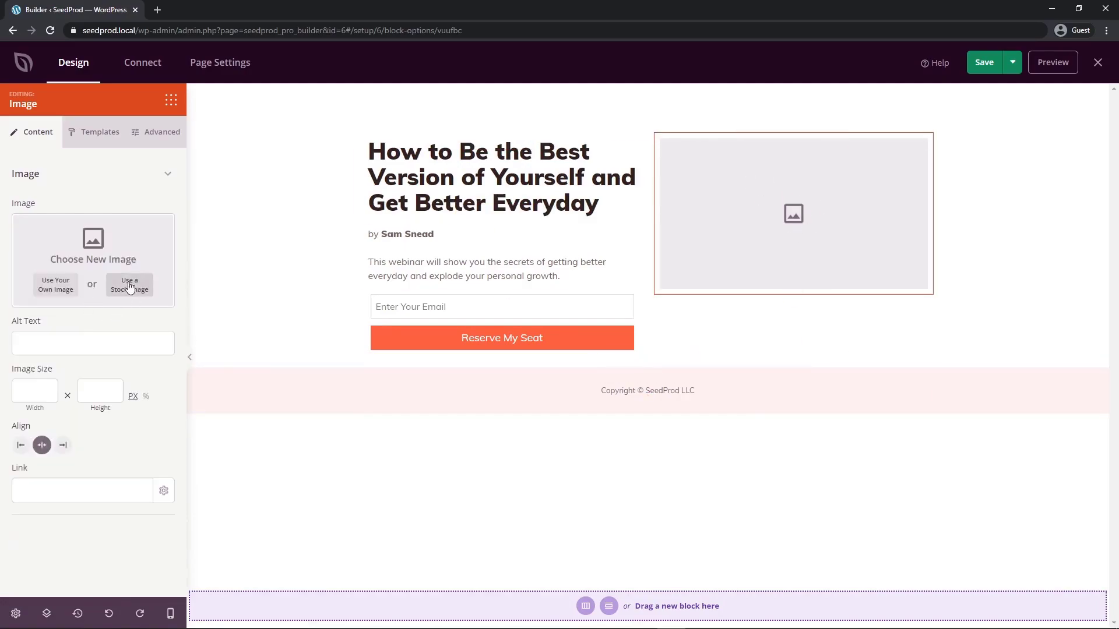
# Replace the hero placeholder with the stock photo of a street photographer holding a camera
pyautogui.click(128, 284)
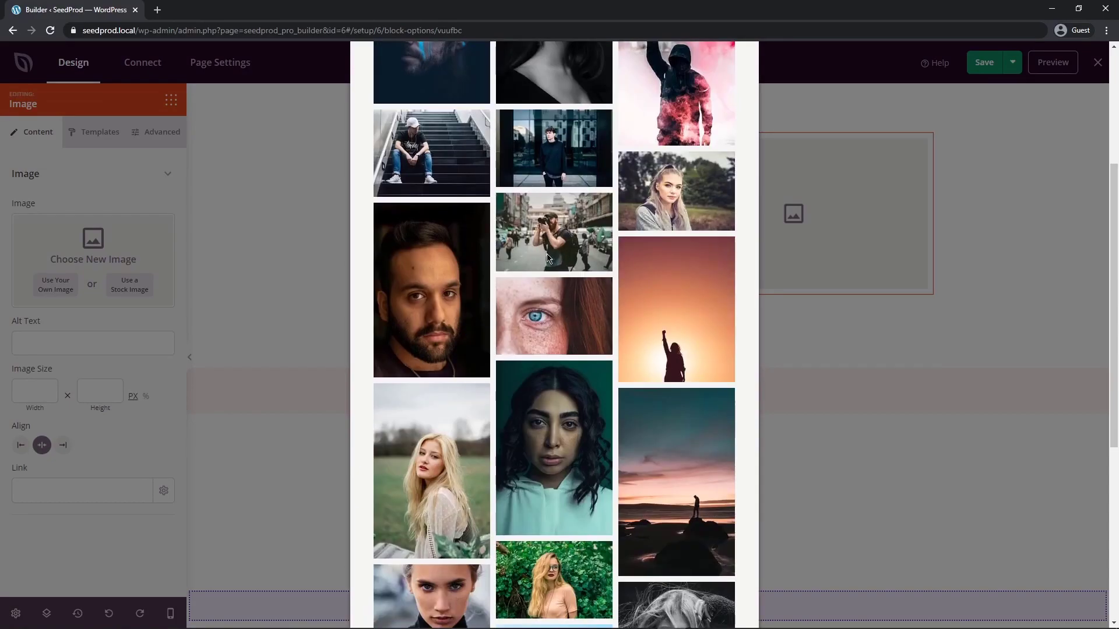
pyautogui.click(554, 232)
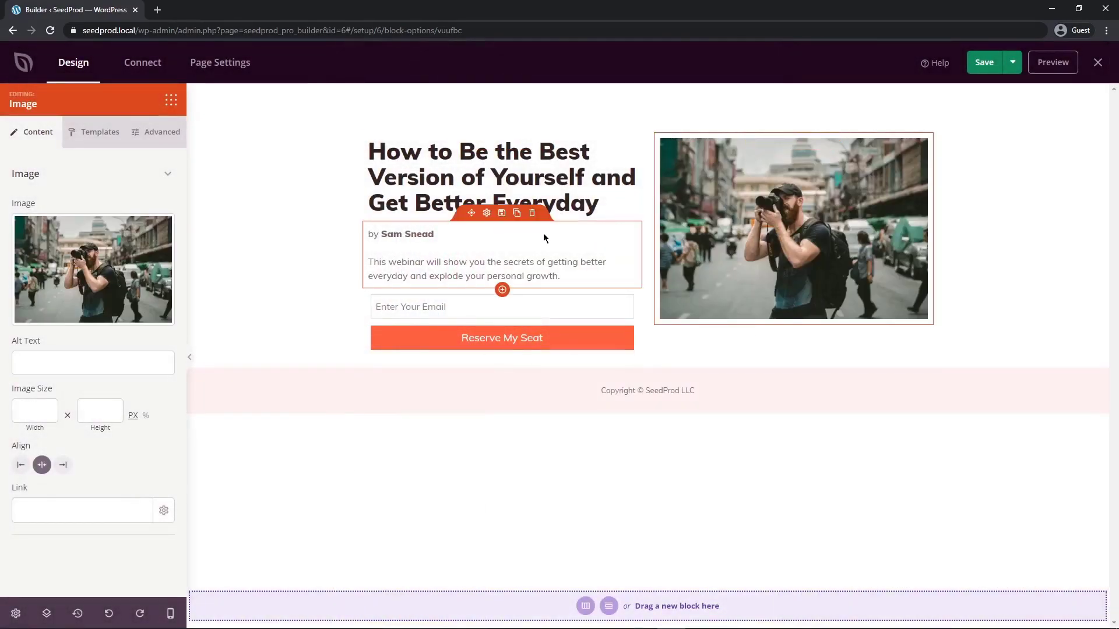
pyautogui.moveTo(488, 141)
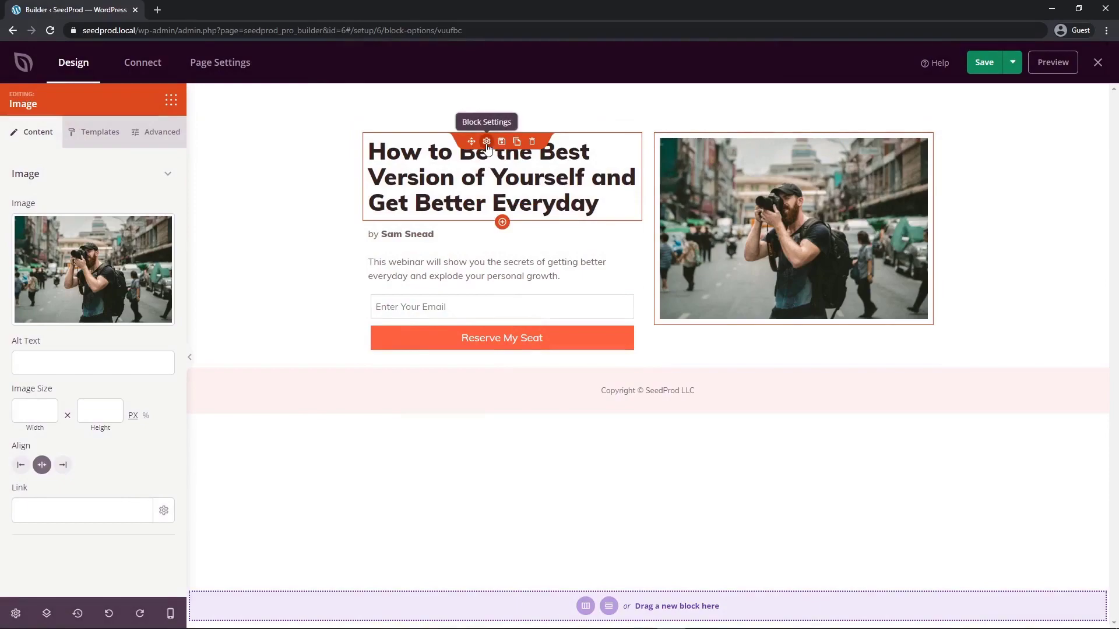
# Change the headline to 'How to Work as a Travelling Photographer' and shrink it to fit two lines
pyautogui.click(487, 141)
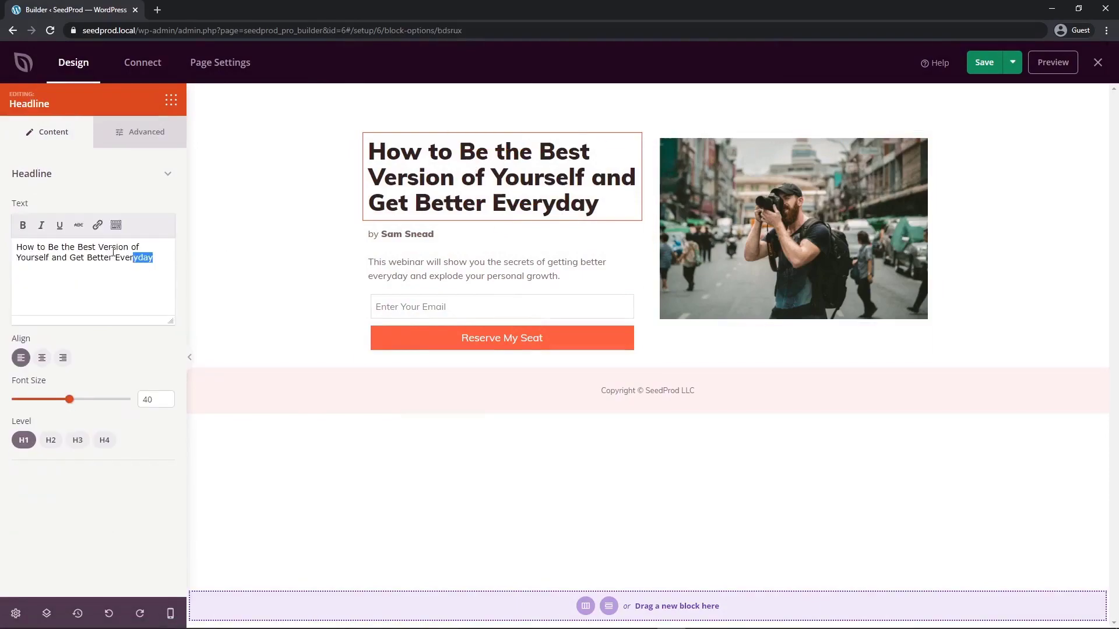
pyautogui.write('How to Work as a Travelling Photographer')
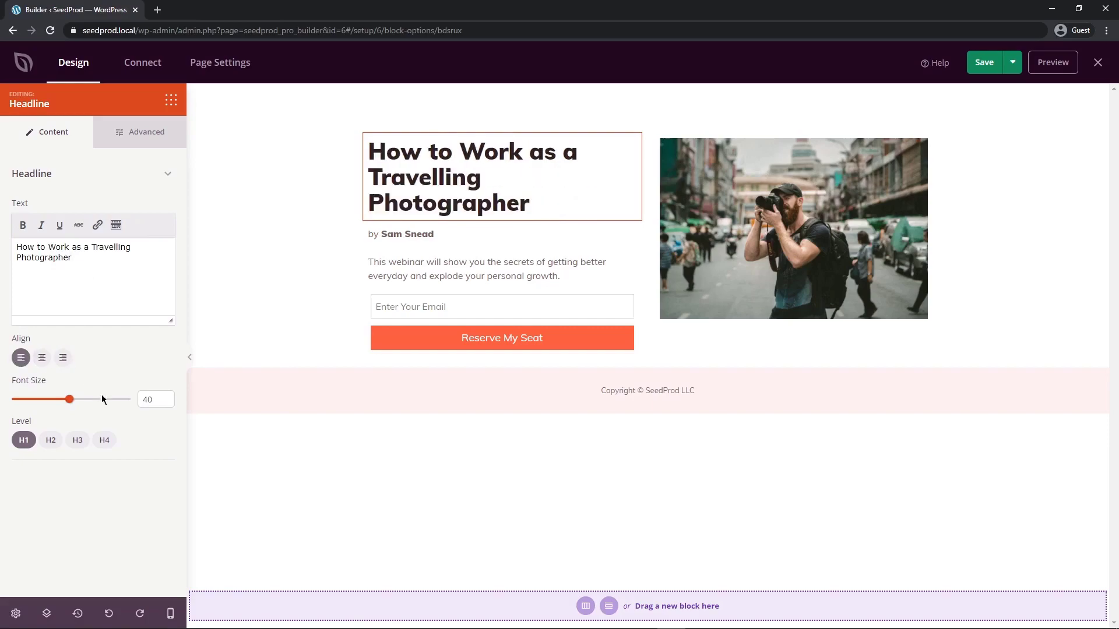
pyautogui.moveTo(68, 399); pyautogui.dragTo(57, 398)
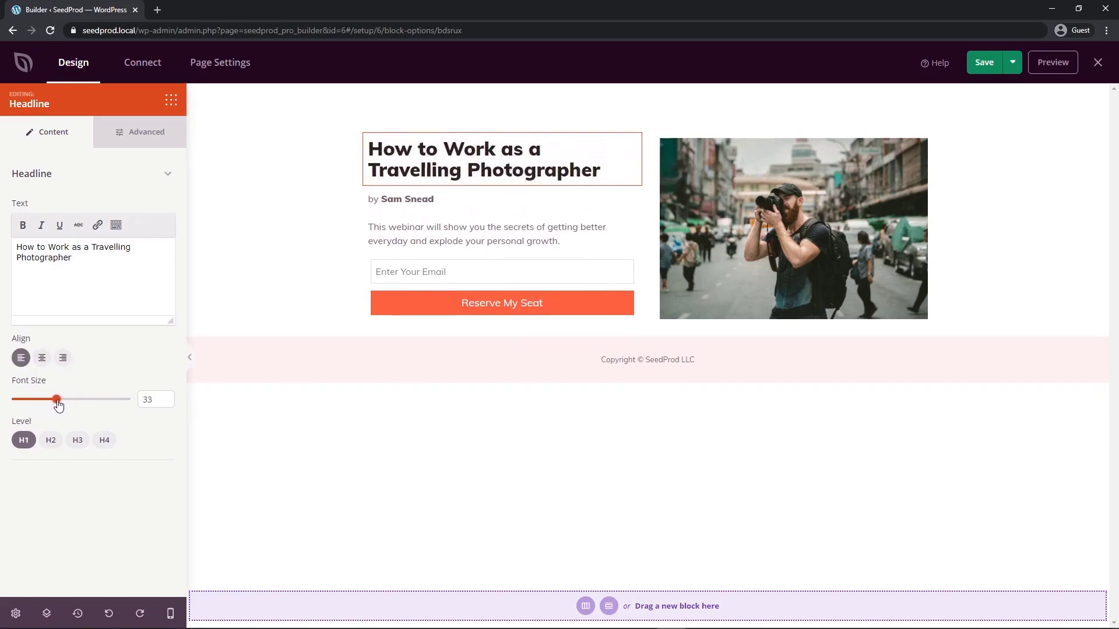
pyautogui.moveTo(57, 399); pyautogui.dragTo(106, 398)
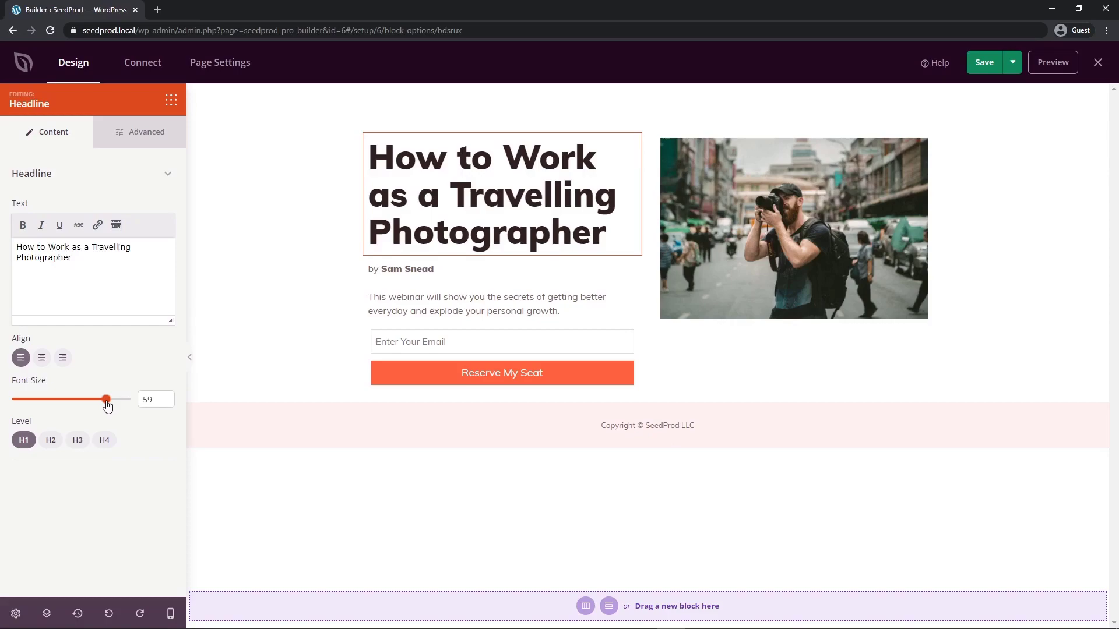
pyautogui.moveTo(106, 400); pyautogui.dragTo(59, 400)
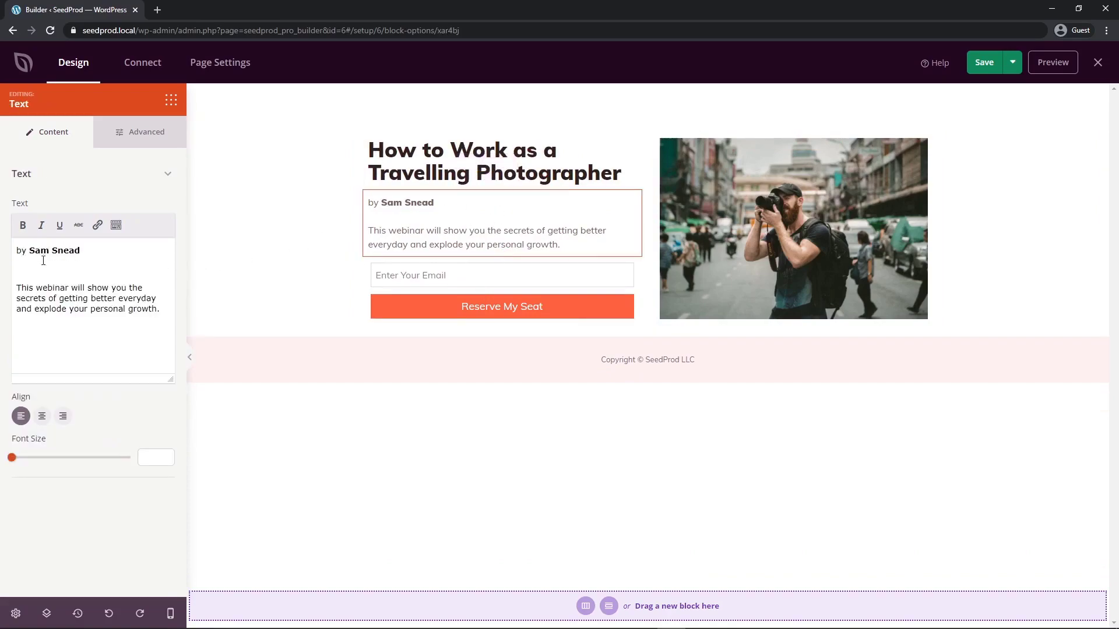
# Credit the byline to John Doe and write the weekly photography newsletter description at size 18
pyautogui.moveTo(28, 288); pyautogui.dragTo(161, 308)
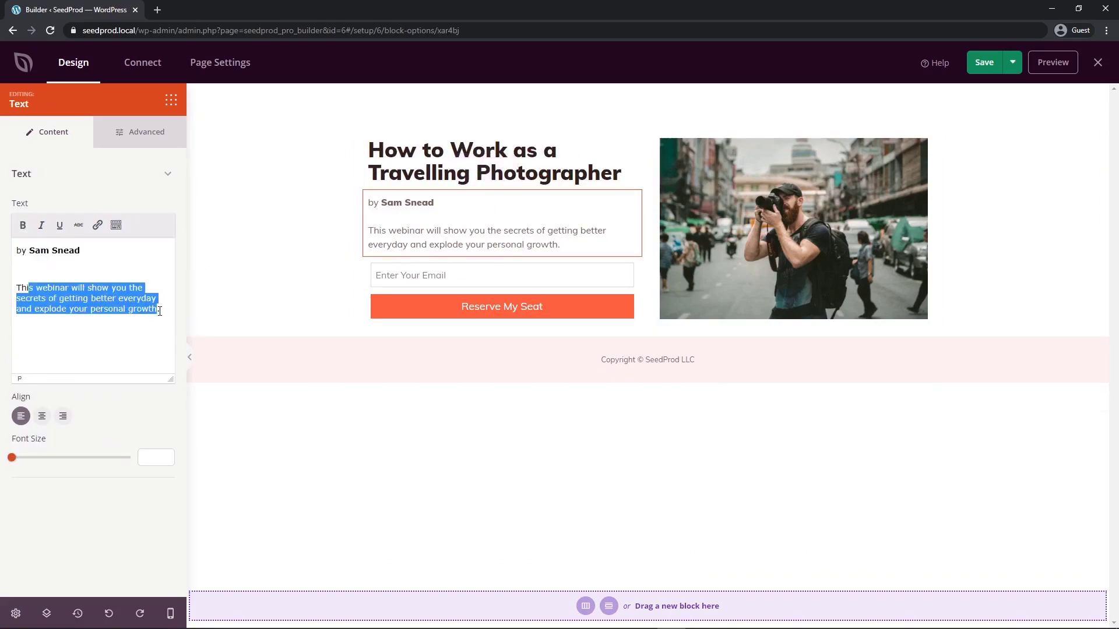
pyautogui.write('John Do')
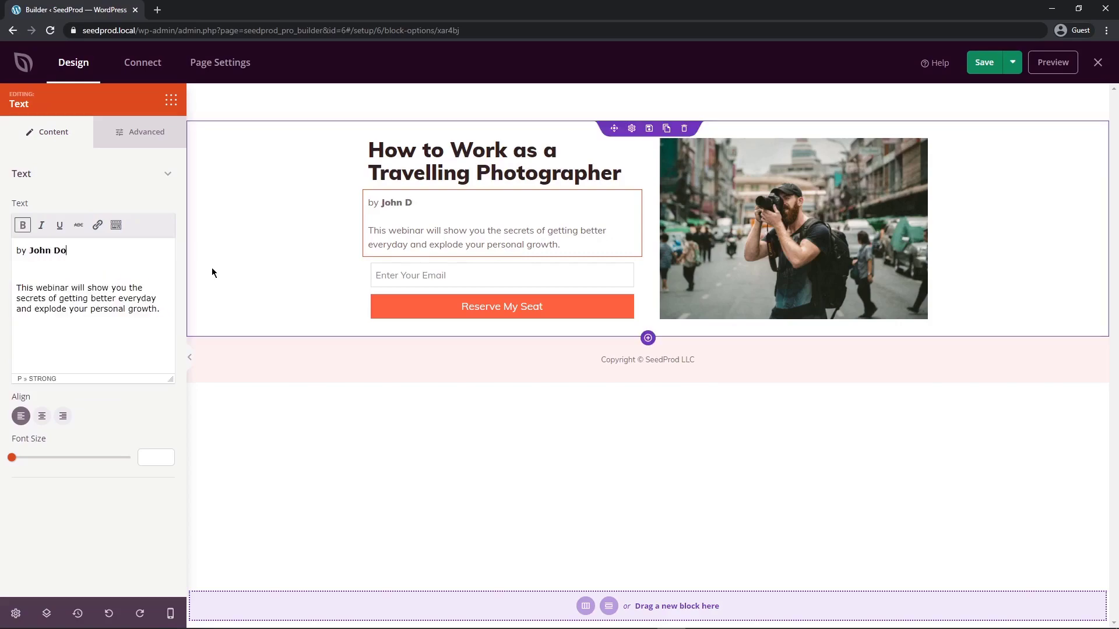
pyautogui.write('e')
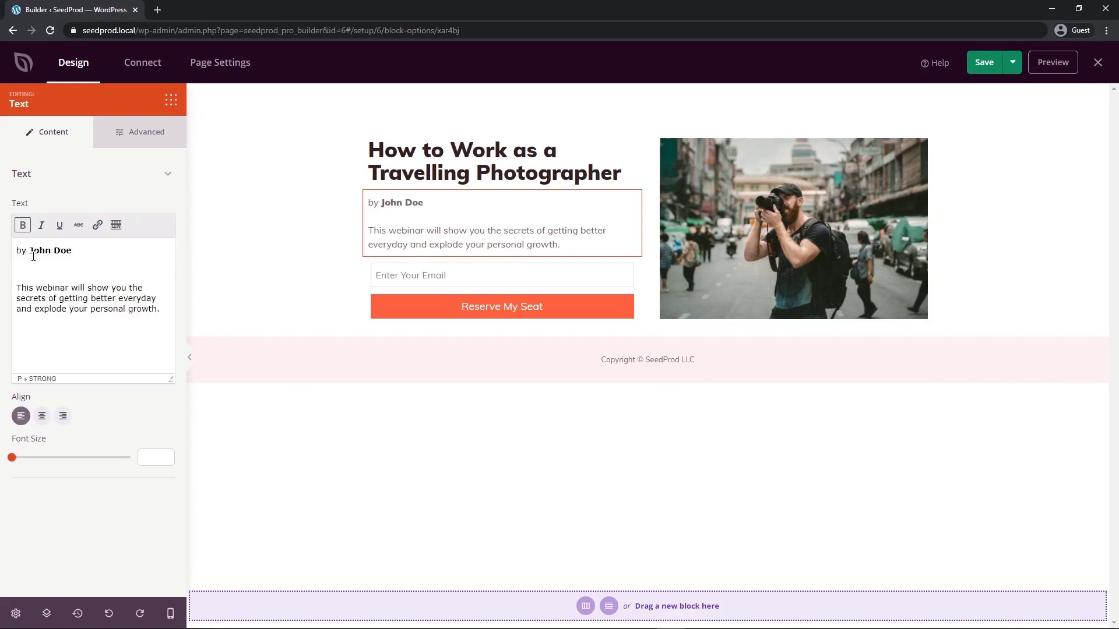
pyautogui.moveTo(17, 288); pyautogui.dragTo(160, 308)
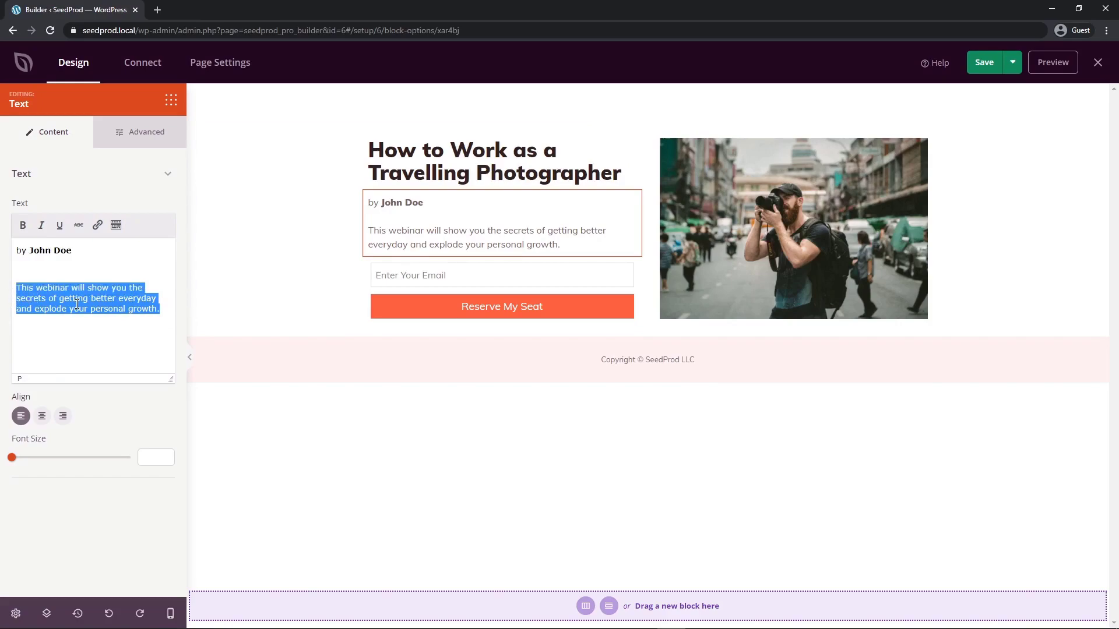
pyautogui.write('Get instant access to my weekly newsletter on how to travel and make money as a photographer as I journey around the world.')
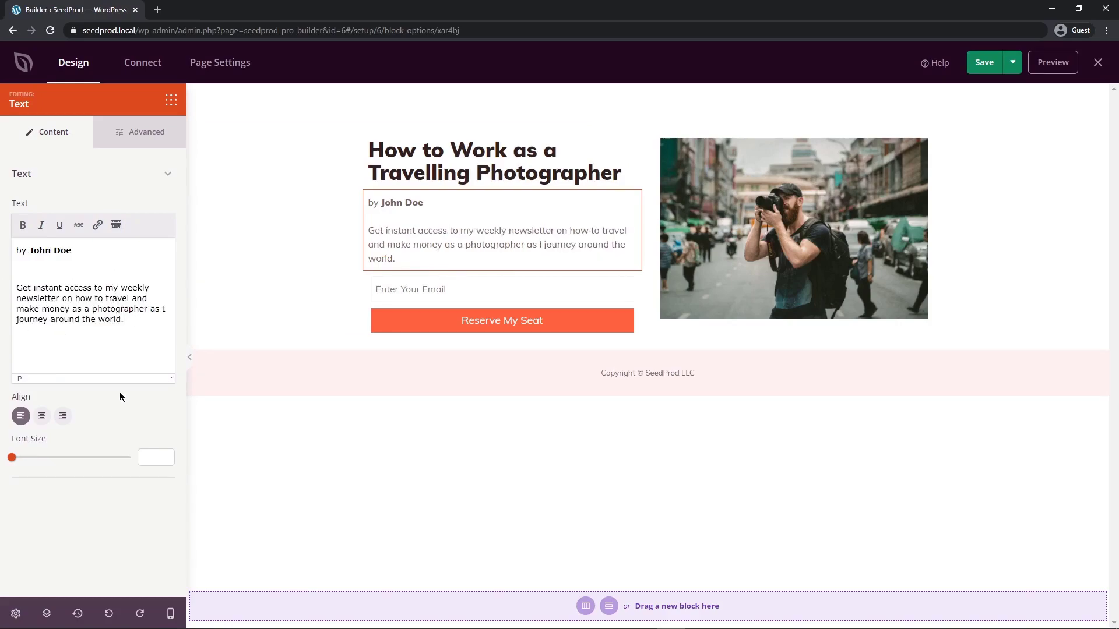
pyautogui.moveTo(12, 457); pyautogui.dragTo(27, 457)
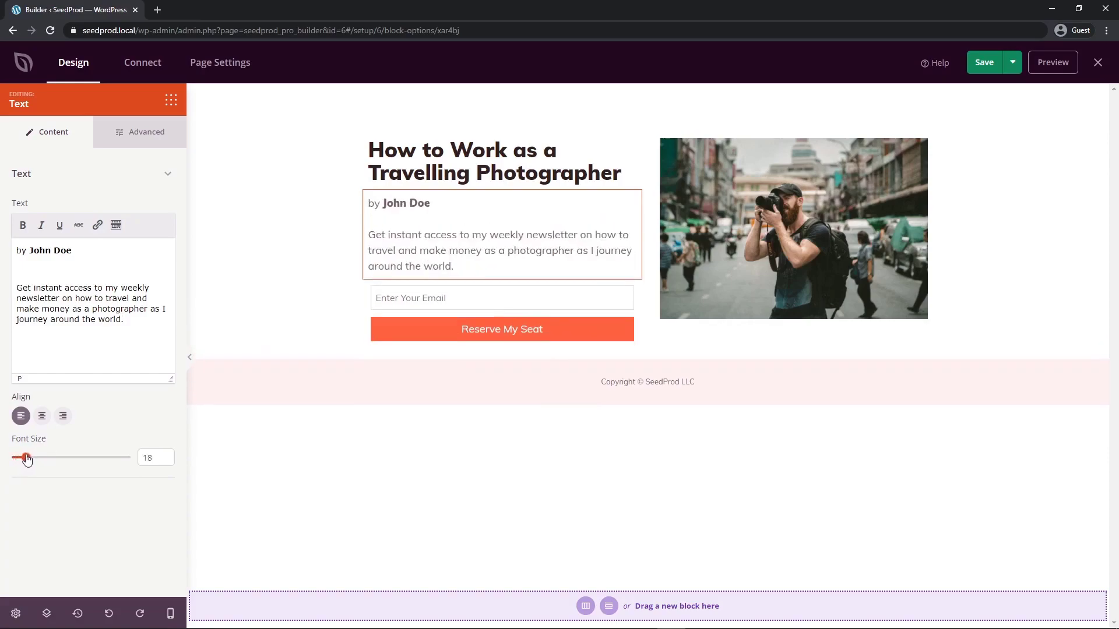
pyautogui.moveTo(28, 456); pyautogui.dragTo(19, 457)
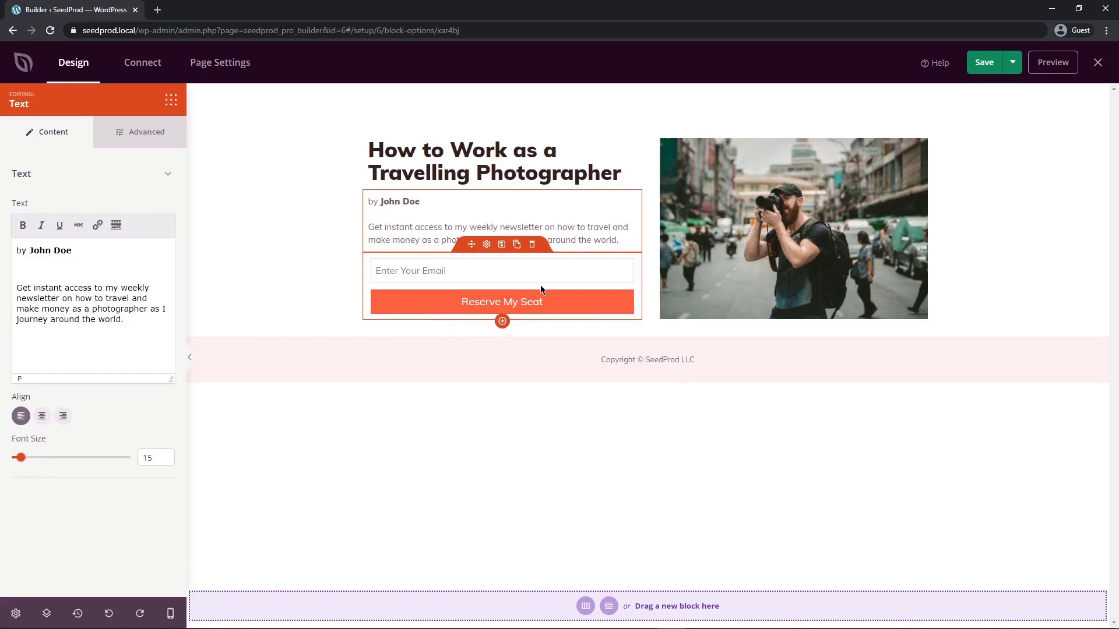
pyautogui.moveTo(517, 294)
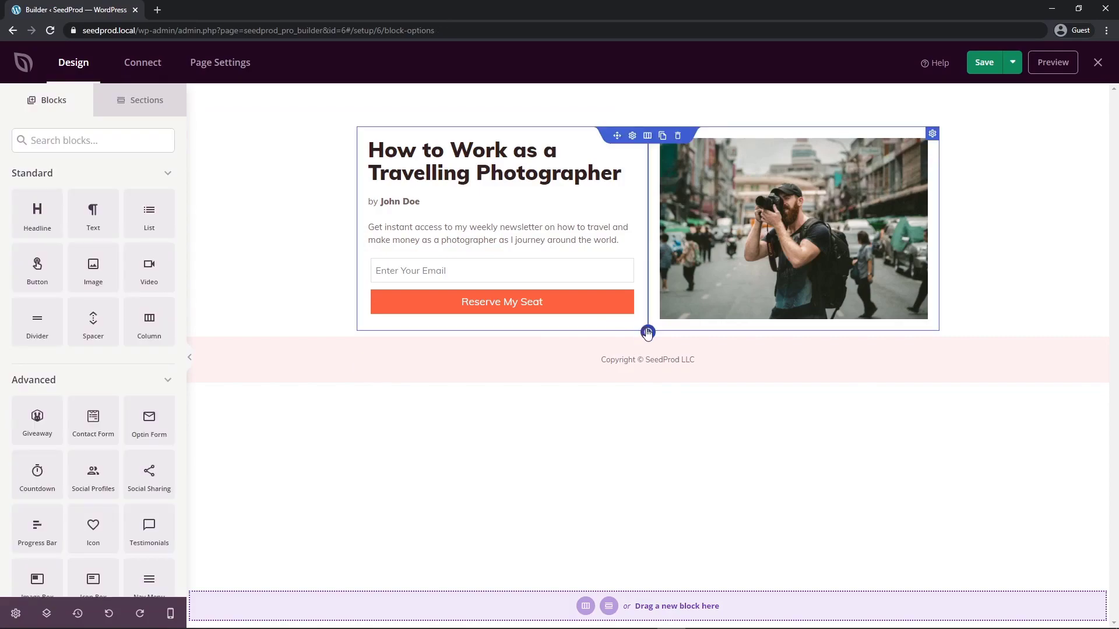
# Add a two-column testimonial row and set the left quote to 'Fantastic information on how to make a living and follow your dreams'
pyautogui.click(648, 332)
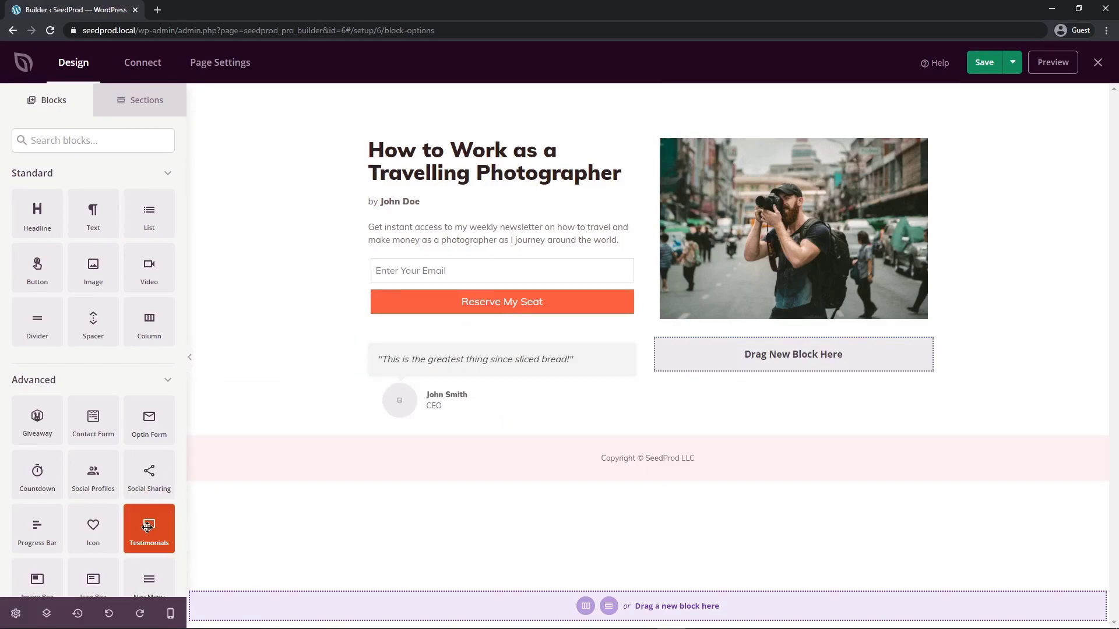
pyautogui.moveTo(148, 524); pyautogui.dragTo(793, 354)
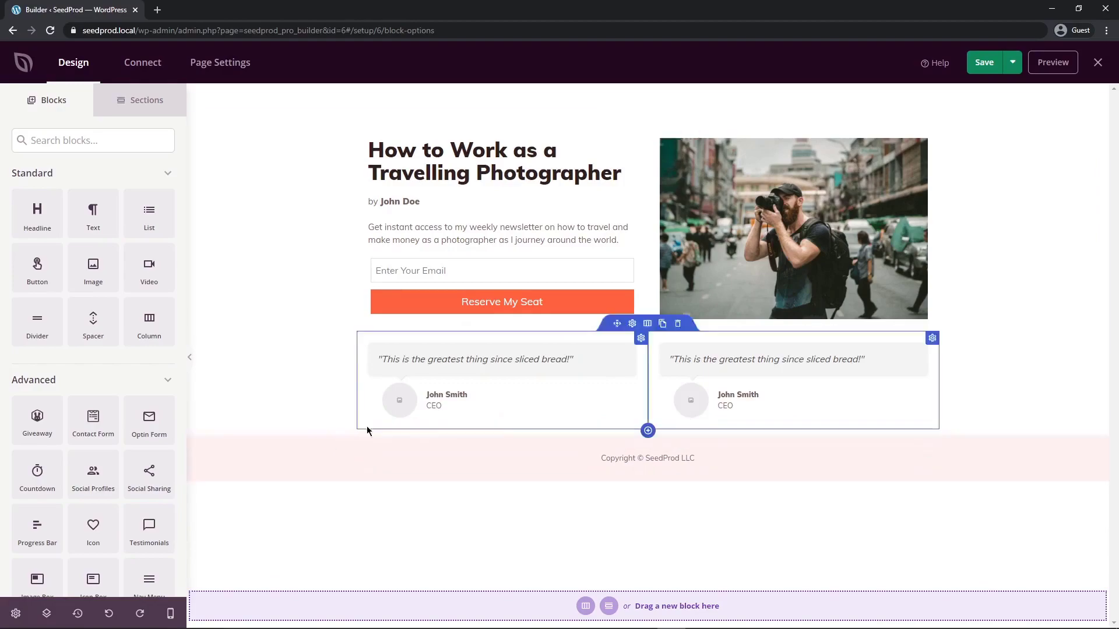
pyautogui.click(641, 338)
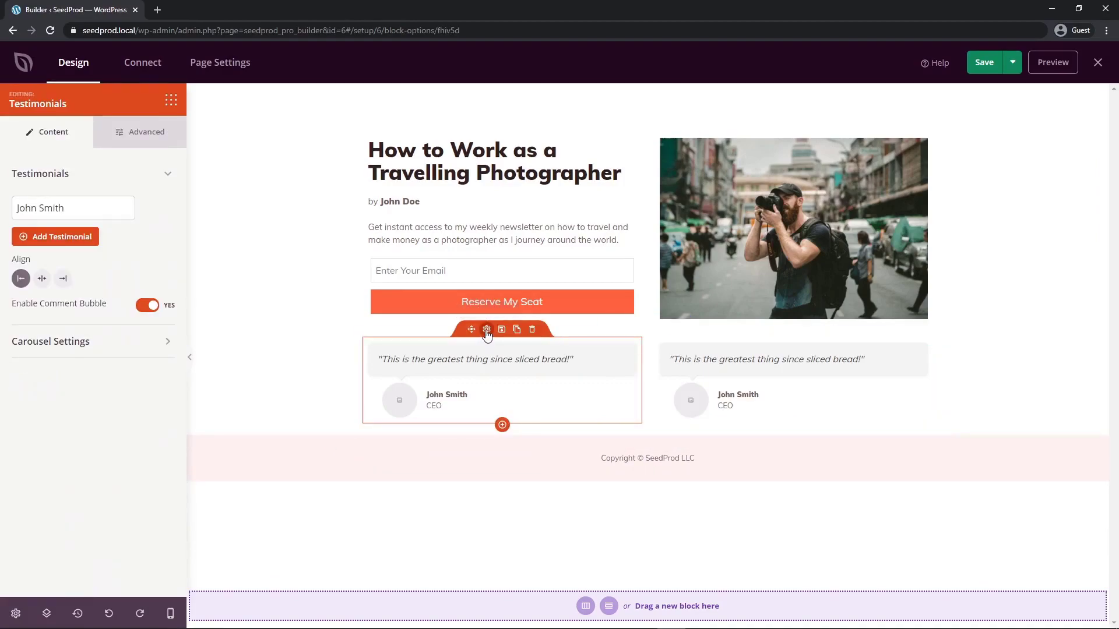
pyautogui.moveTo(72, 236)
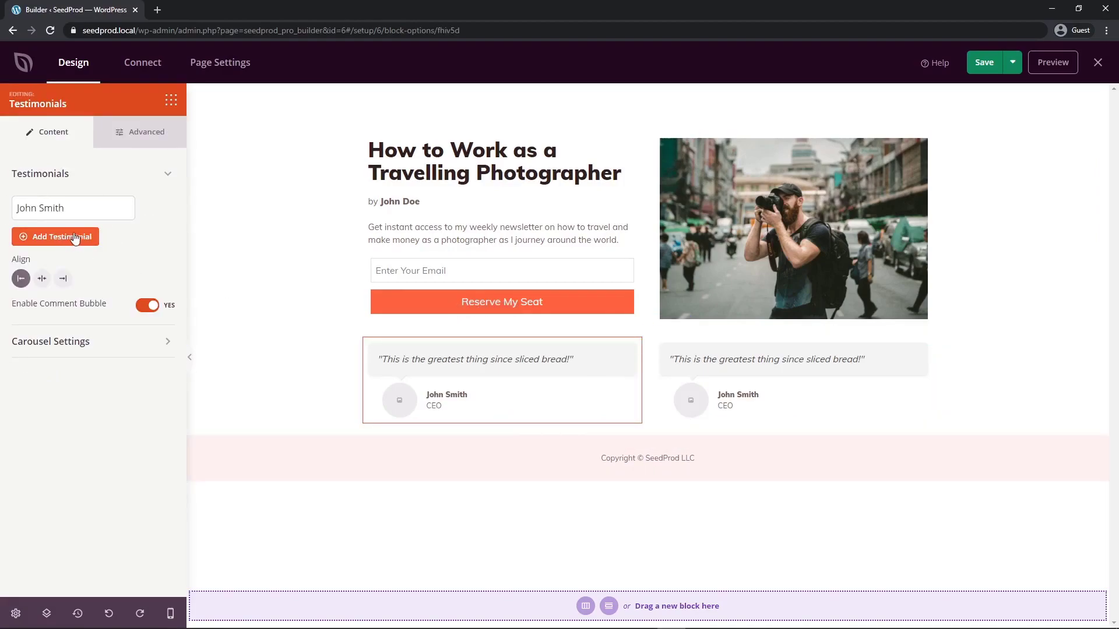
pyautogui.moveTo(103, 354)
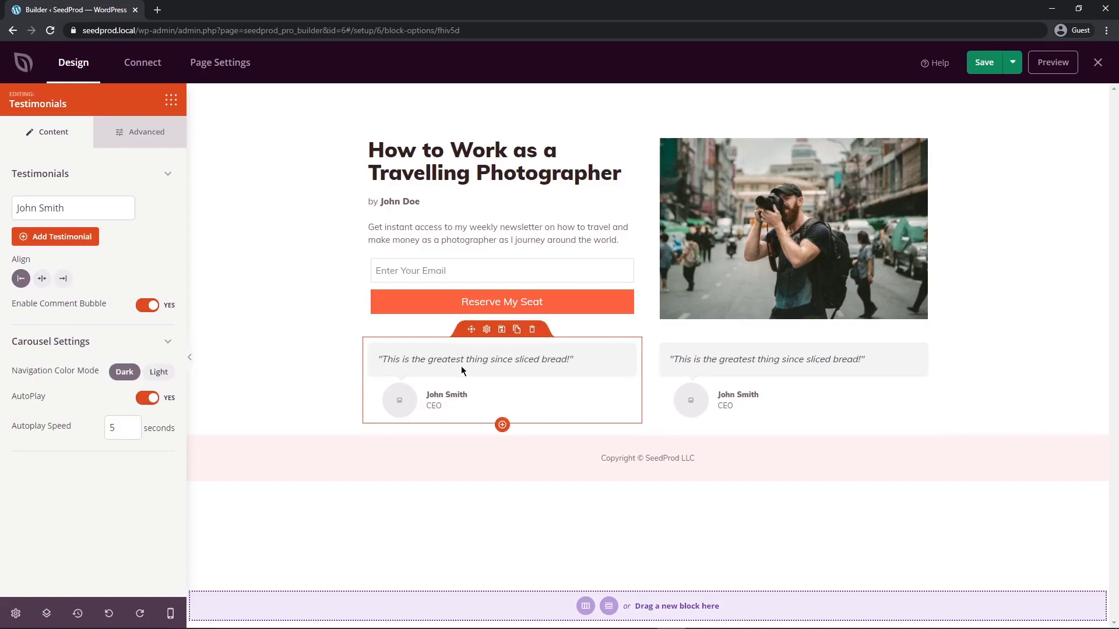
pyautogui.moveTo(532, 357)
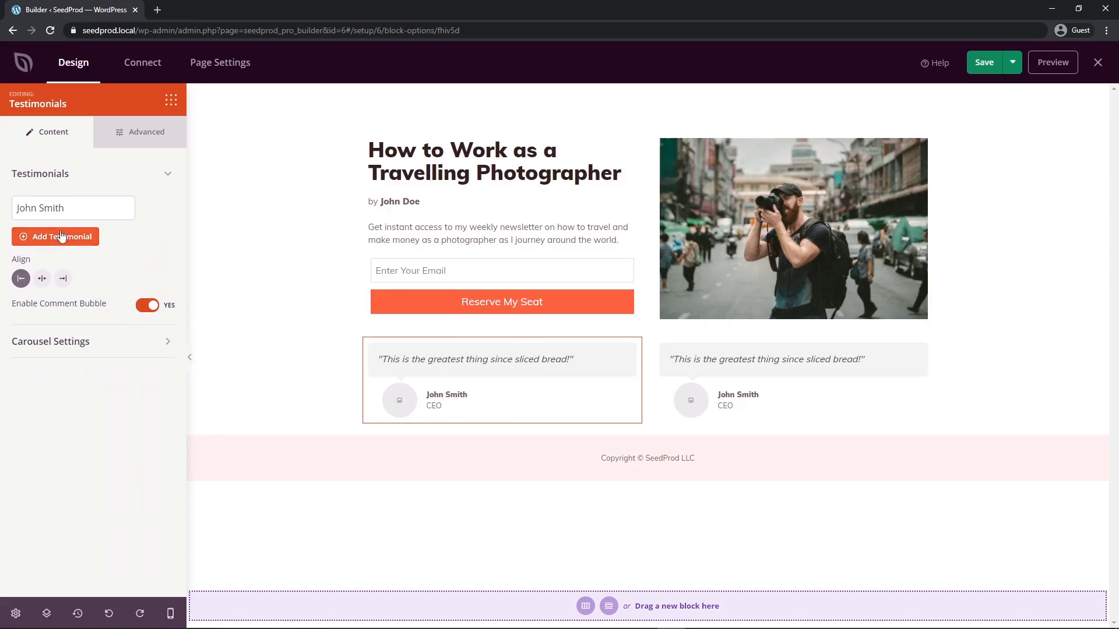
pyautogui.click(72, 207)
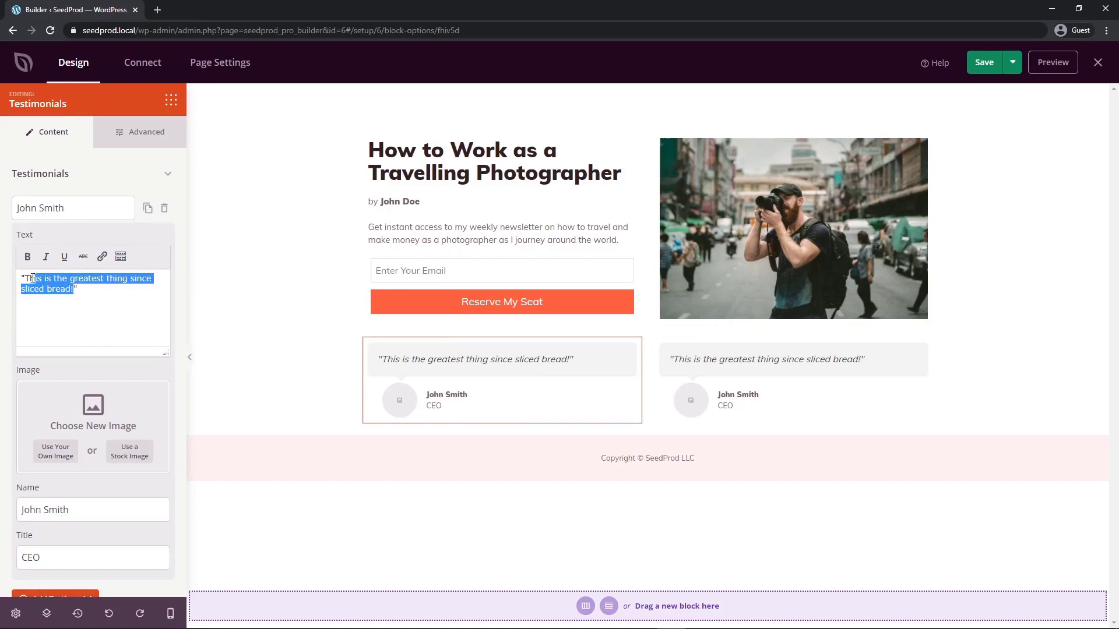
pyautogui.write('"Fantastic information on how to make a living and follow your dreams"')
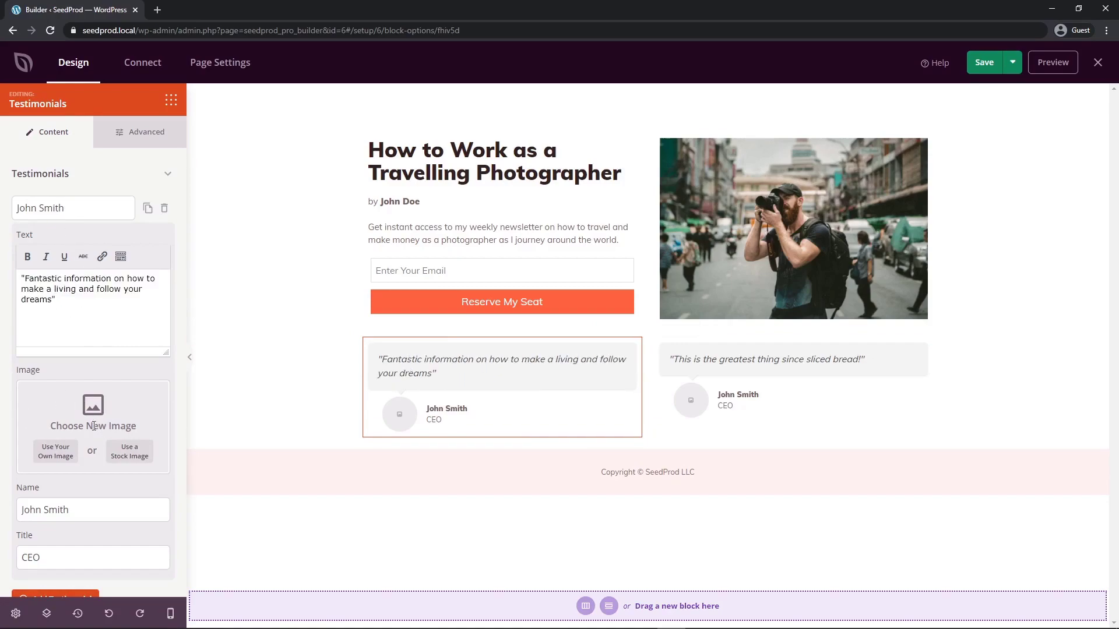
pyautogui.moveTo(129, 452)
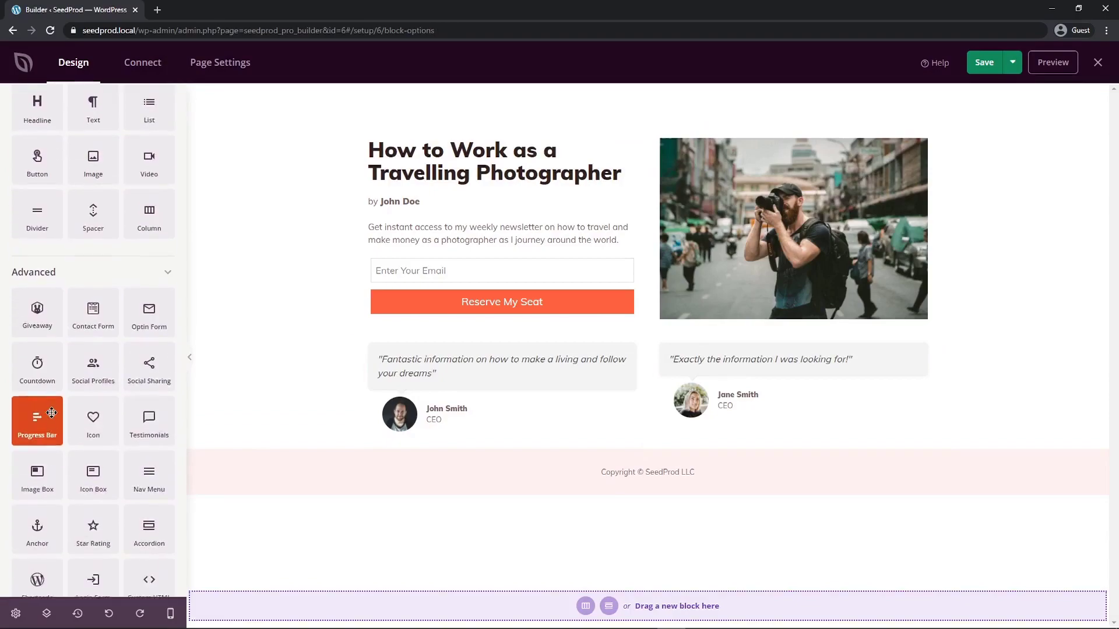
# Centre the five-star rating under the left testimonial and adjust the star size
pyautogui.scroll(-3)
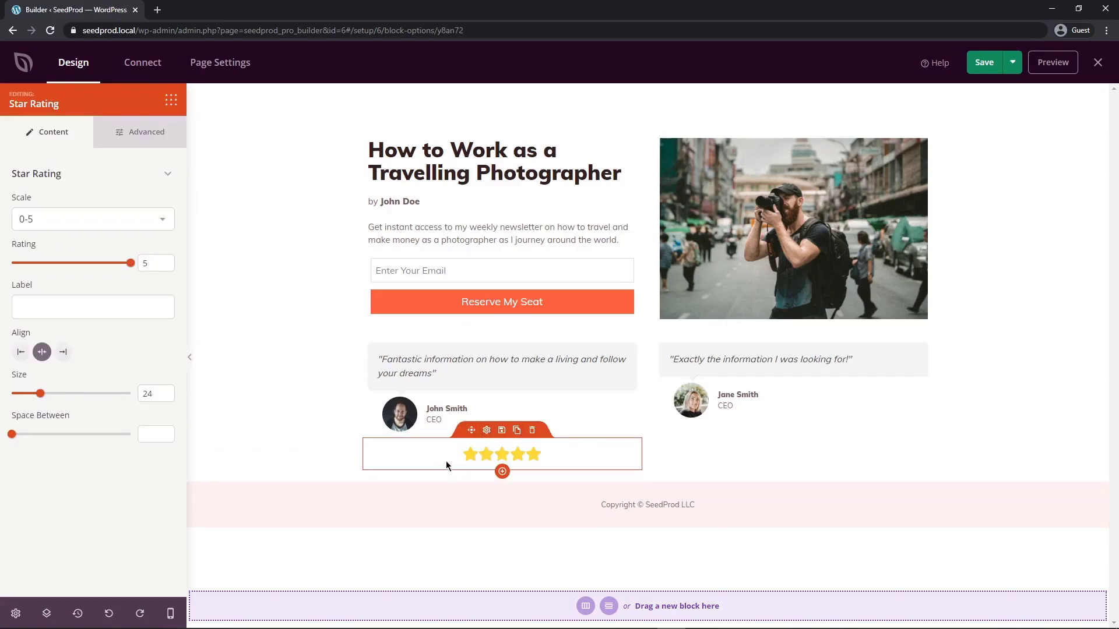
pyautogui.click(19, 351)
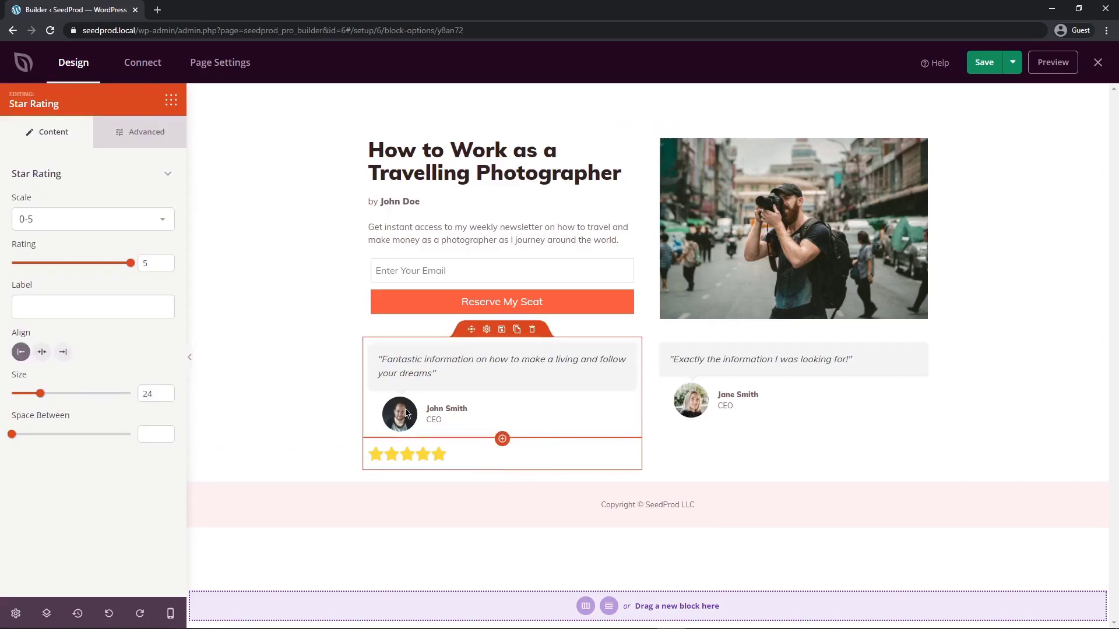
pyautogui.click(42, 352)
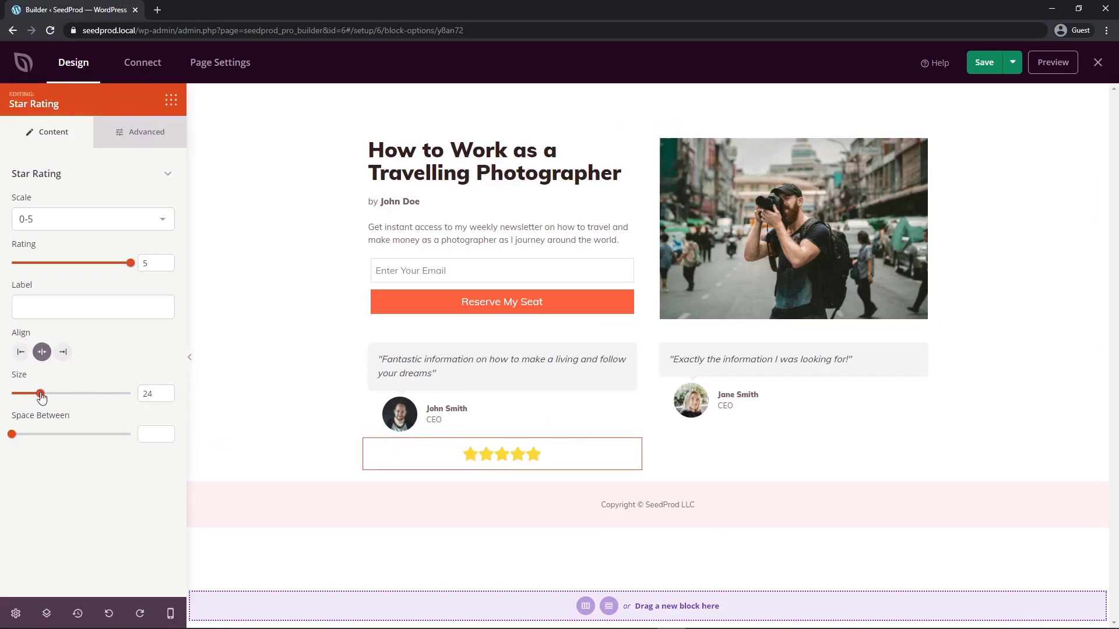
pyautogui.moveTo(39, 393); pyautogui.dragTo(43, 393)
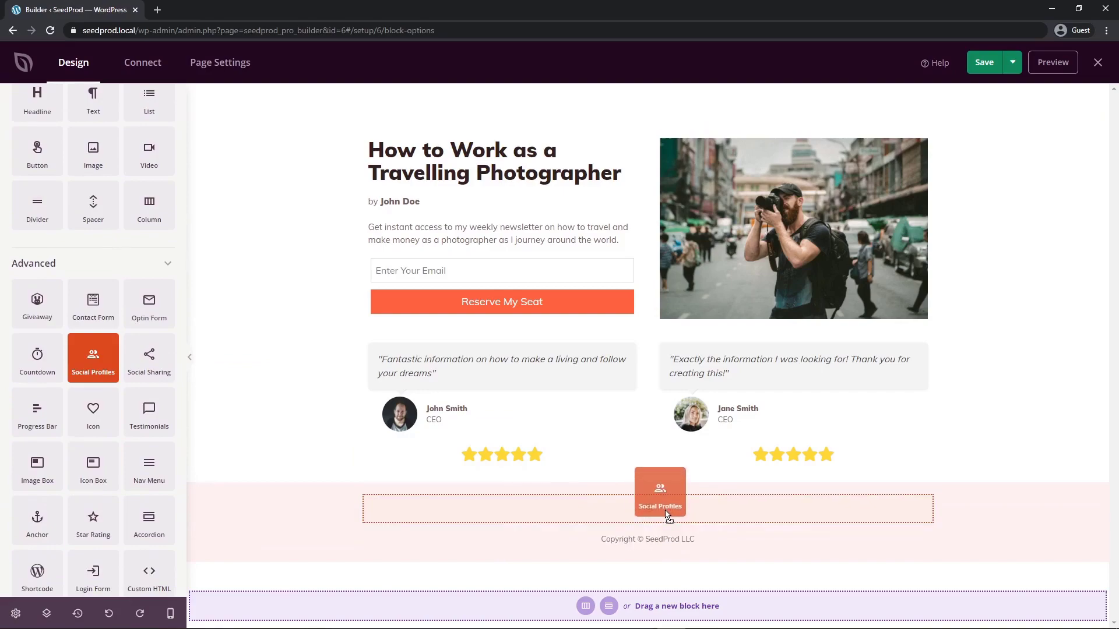
# Review the footer Social Profiles block's settings, including the Facebook entry
pyautogui.click(660, 492)
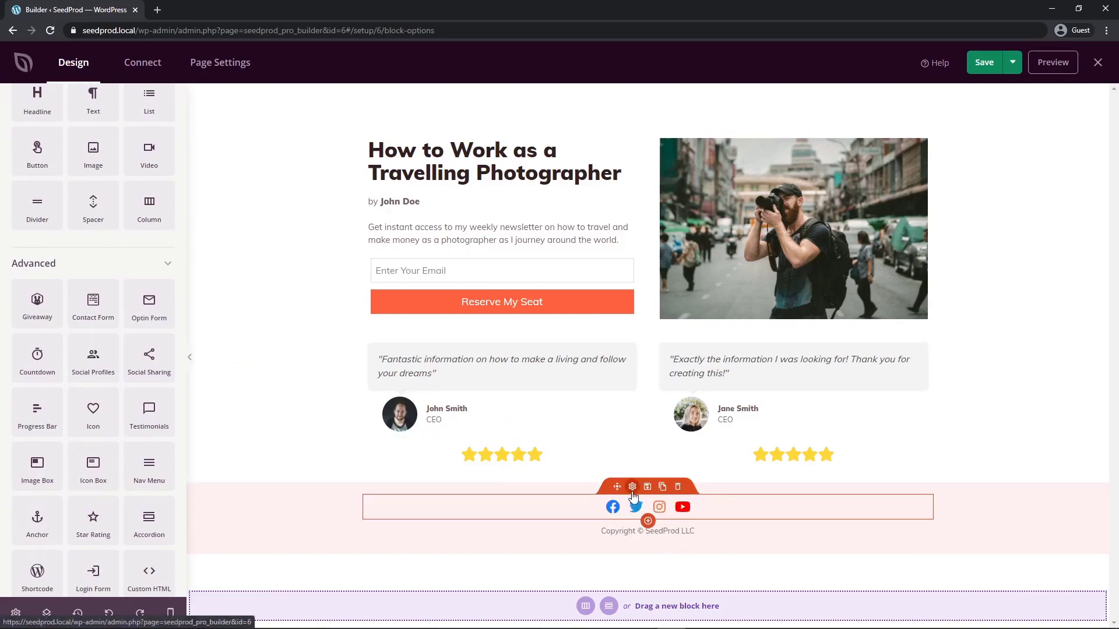
pyautogui.click(631, 488)
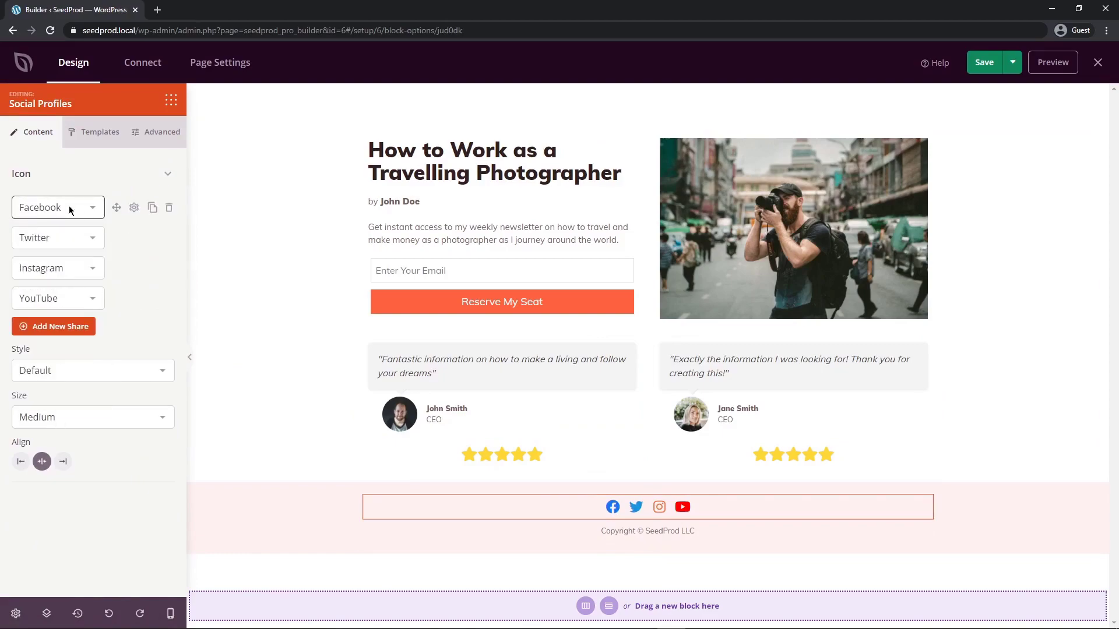
pyautogui.click(792, 373)
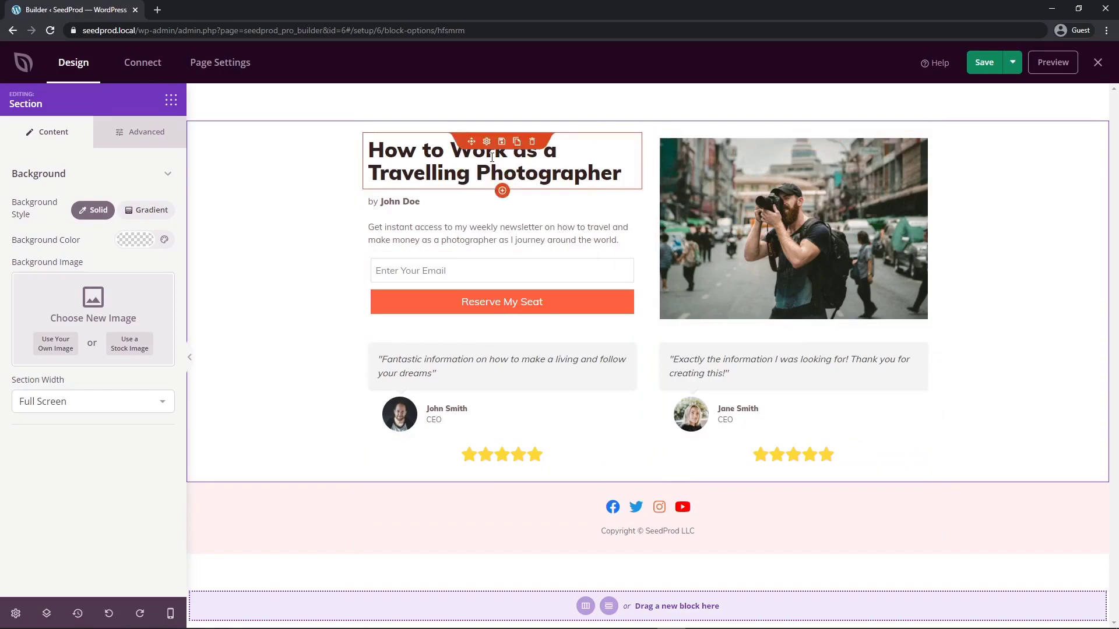
pyautogui.click(491, 159)
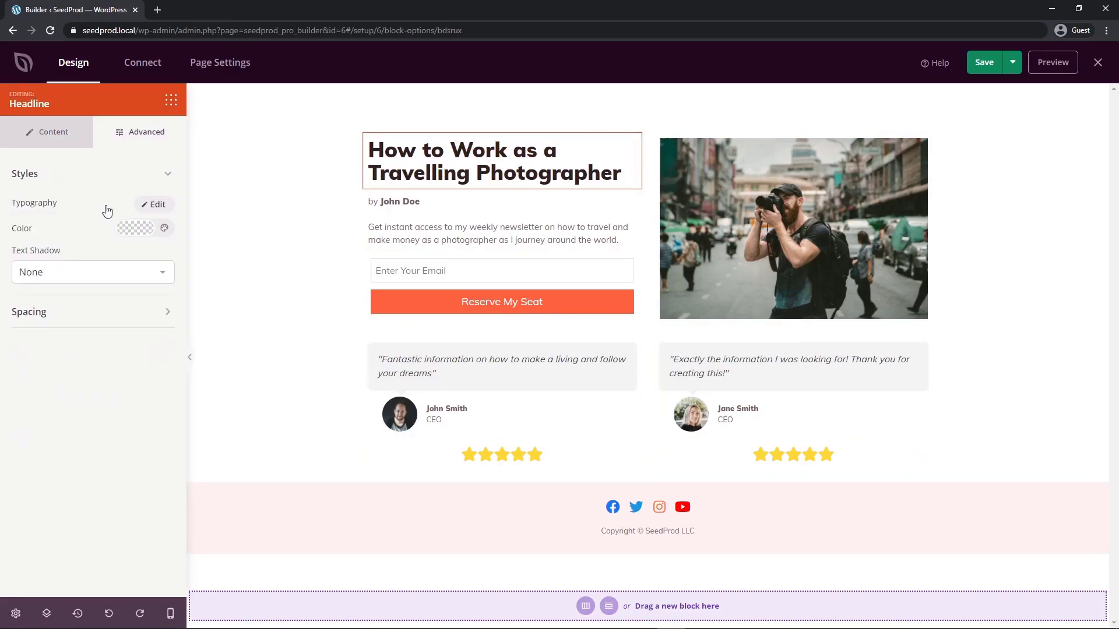
pyautogui.click(154, 204)
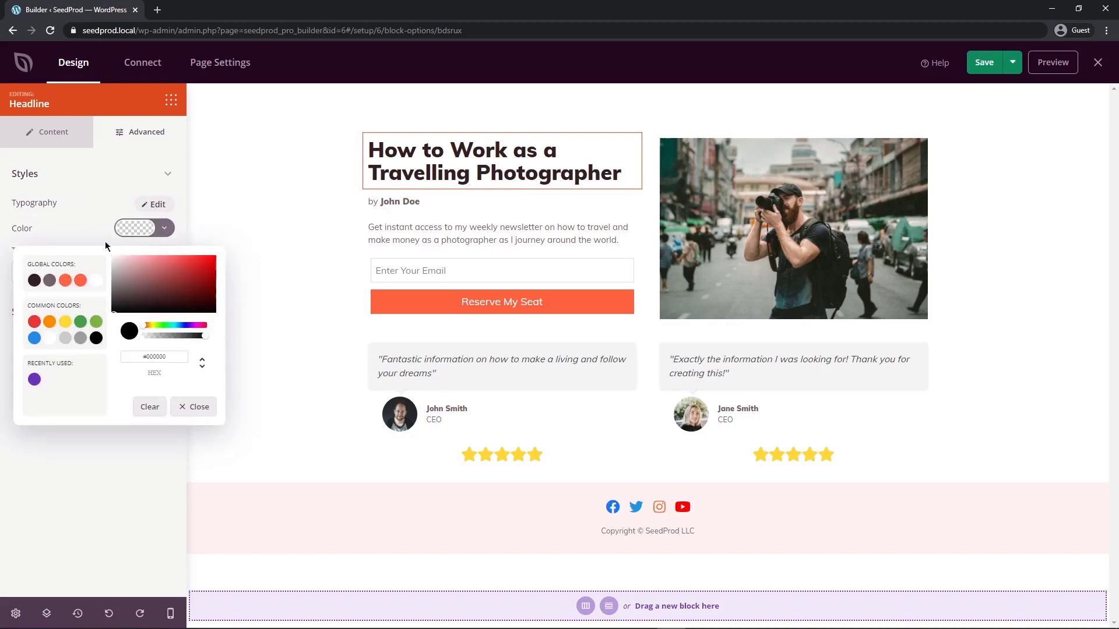
pyautogui.click(198, 407)
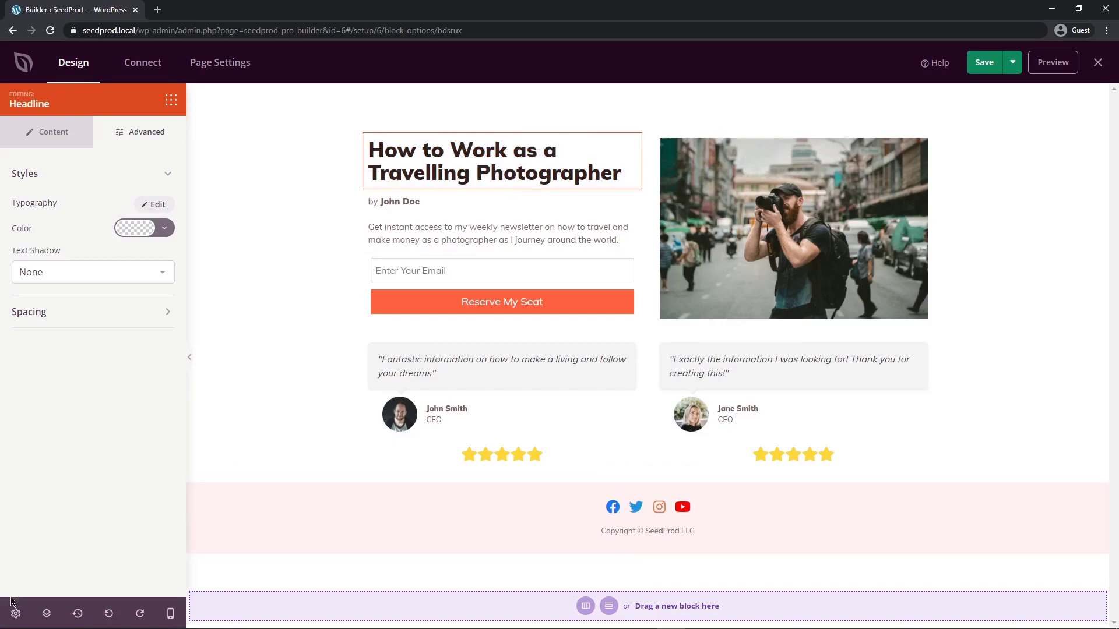
pyautogui.click(16, 613)
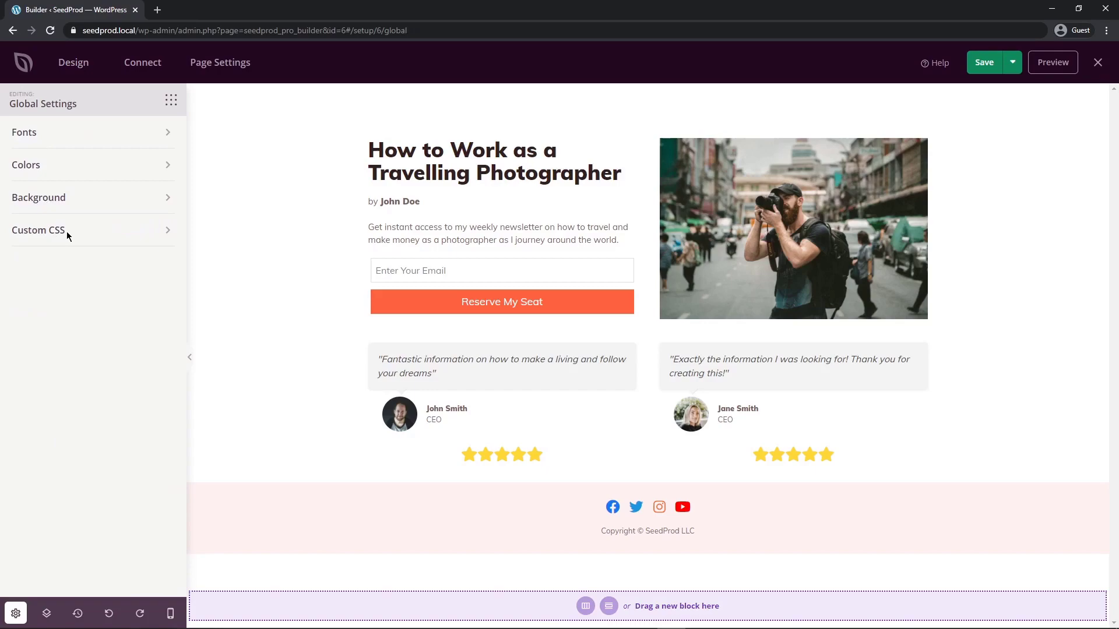
# Set the global header font to Mada and body text font to Katibeh
pyautogui.click(39, 229)
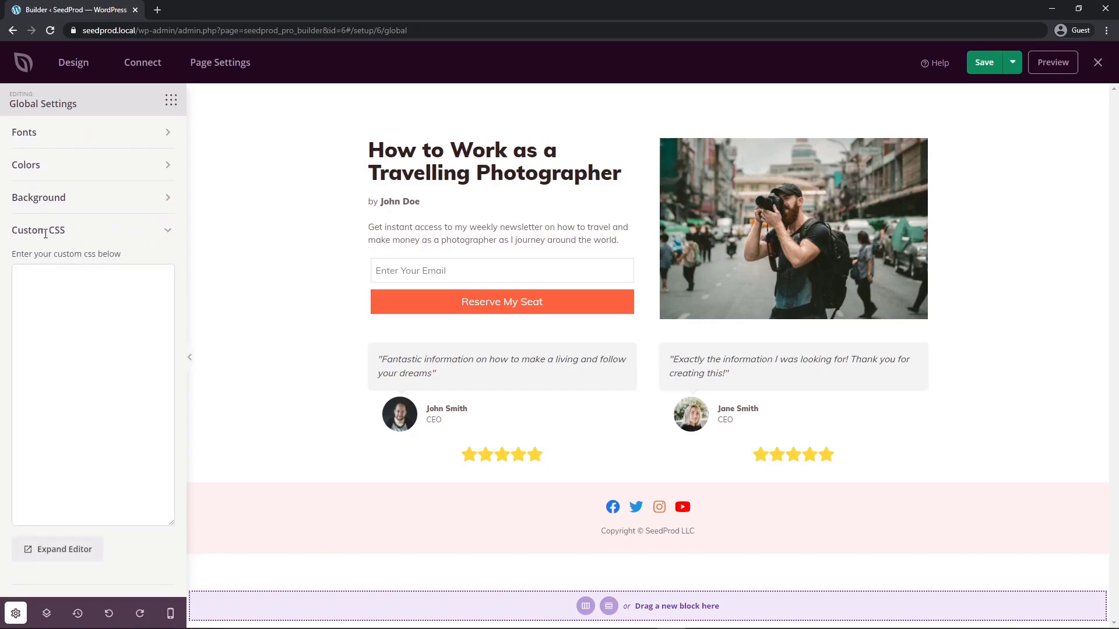
pyautogui.click(24, 132)
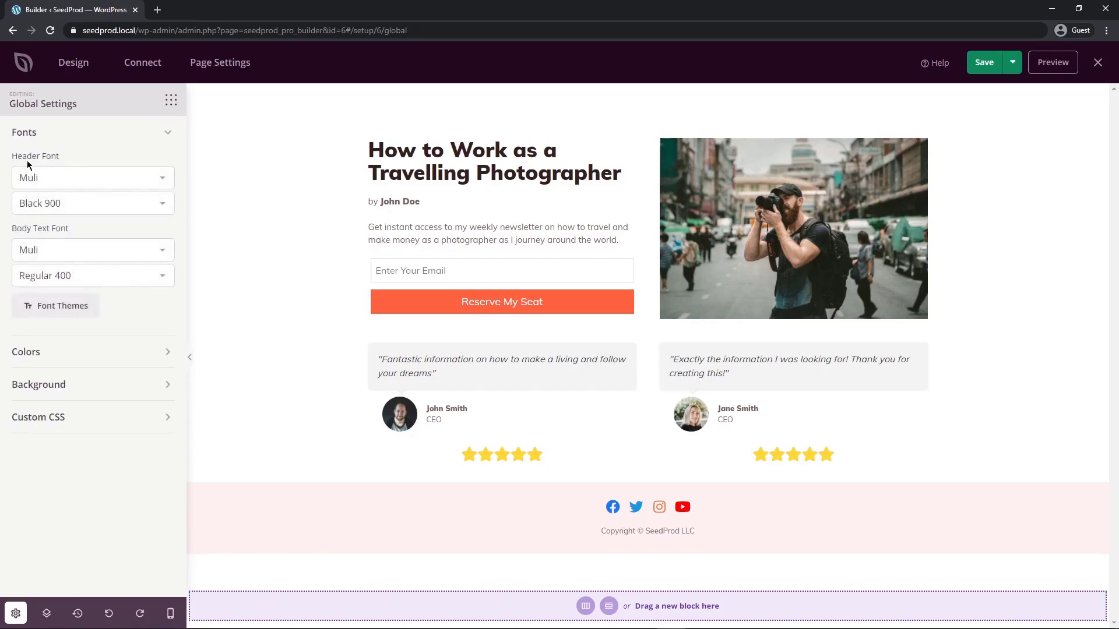
pyautogui.moveTo(71, 199)
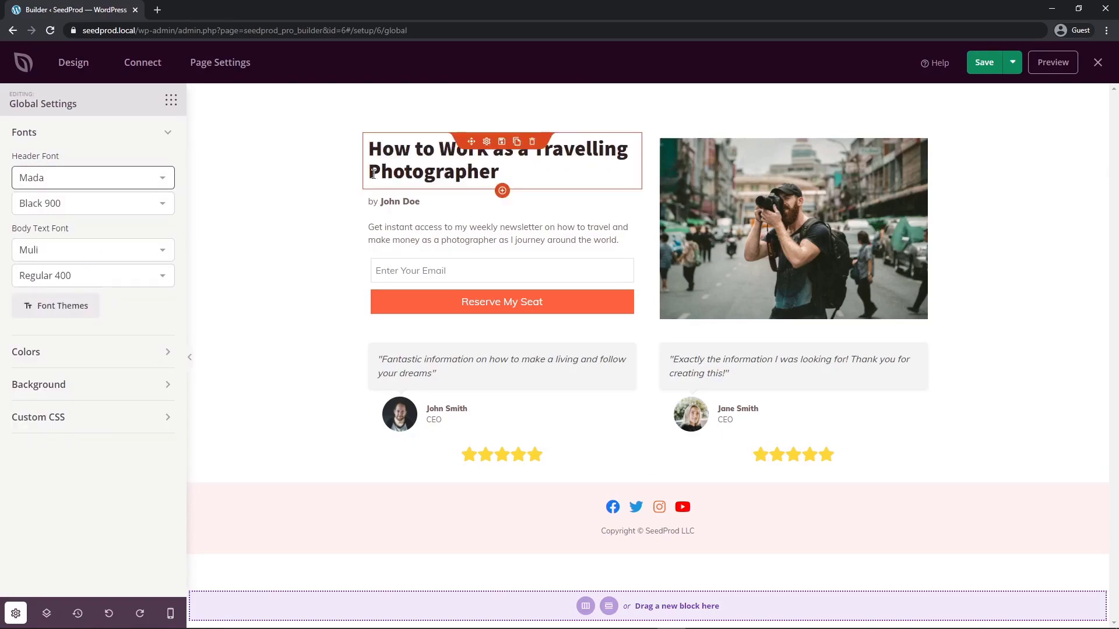
pyautogui.click(93, 249)
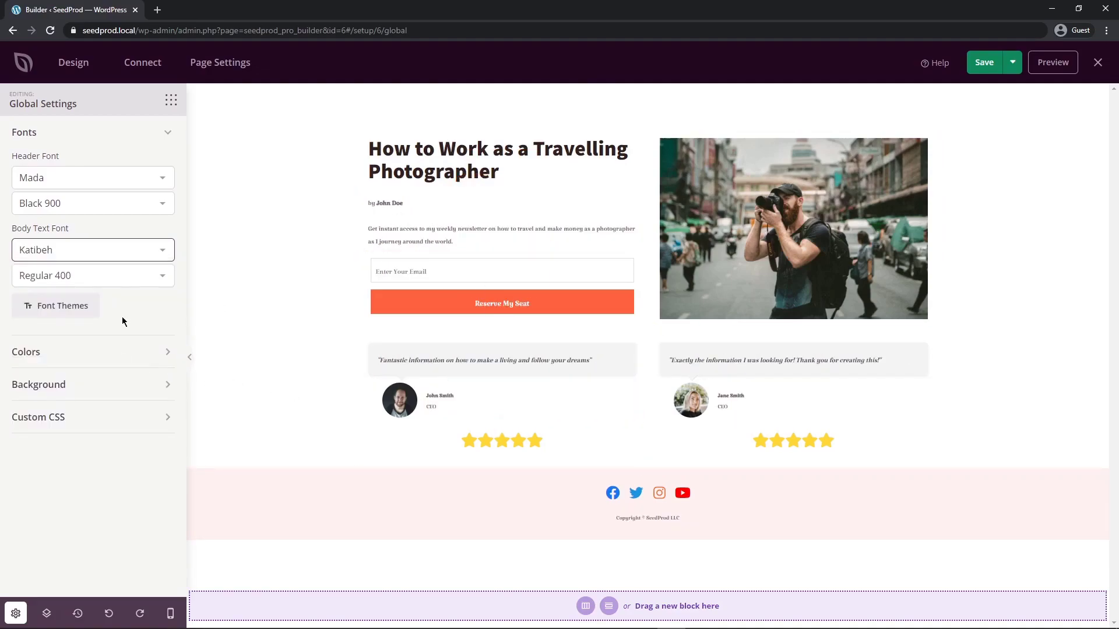
pyautogui.moveTo(133, 314)
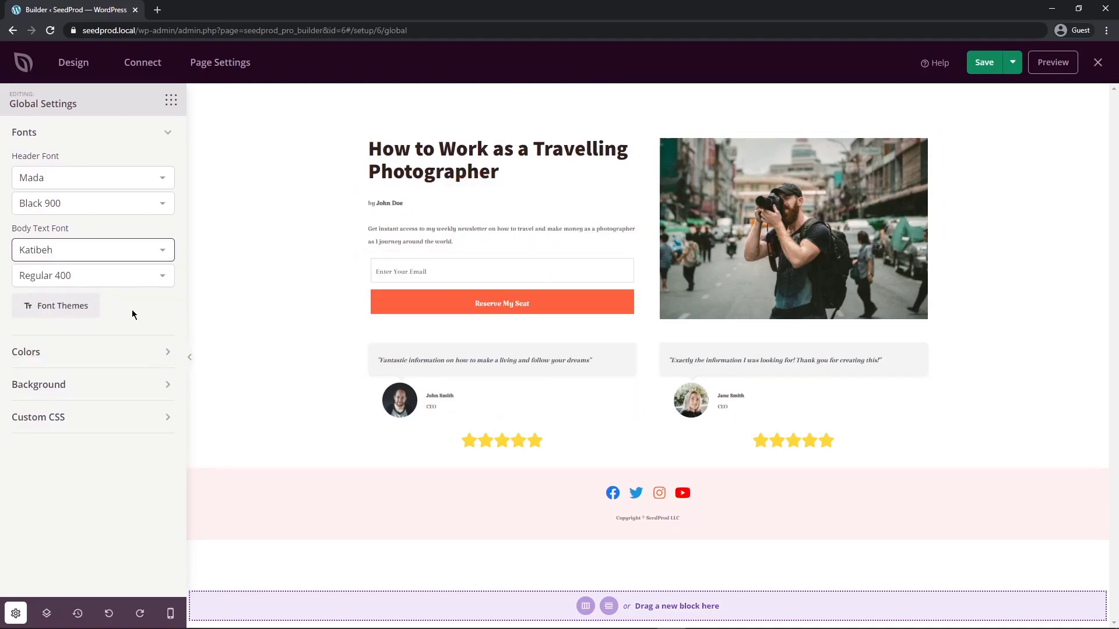
# Apply a ready-made font pairing giving Poppins headers and Roboto body text
pyautogui.click(56, 305)
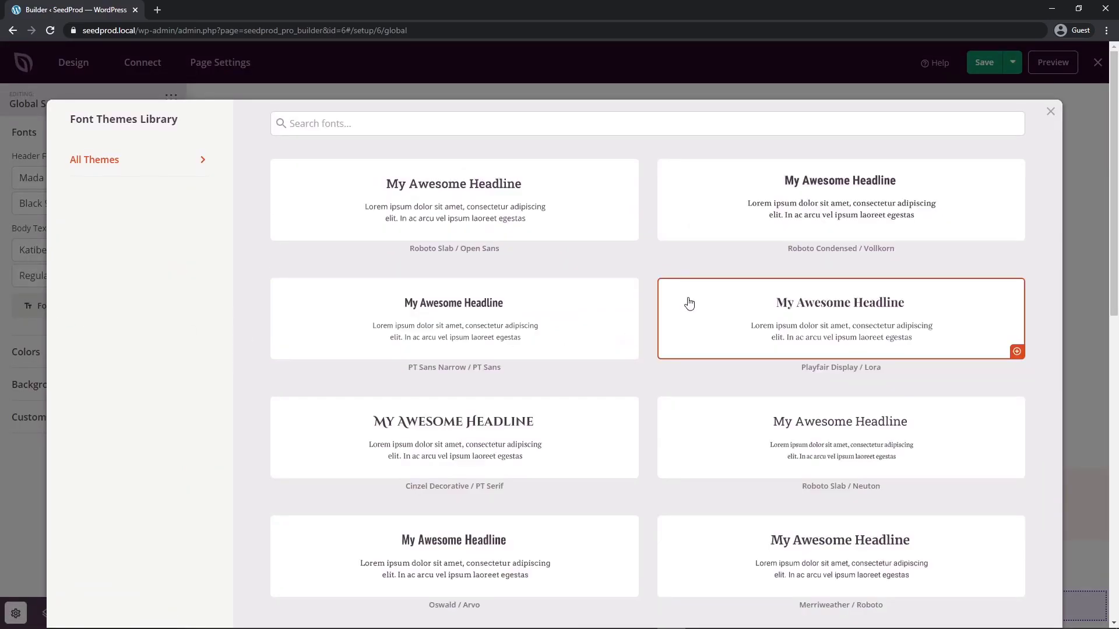
pyautogui.scroll(-3)
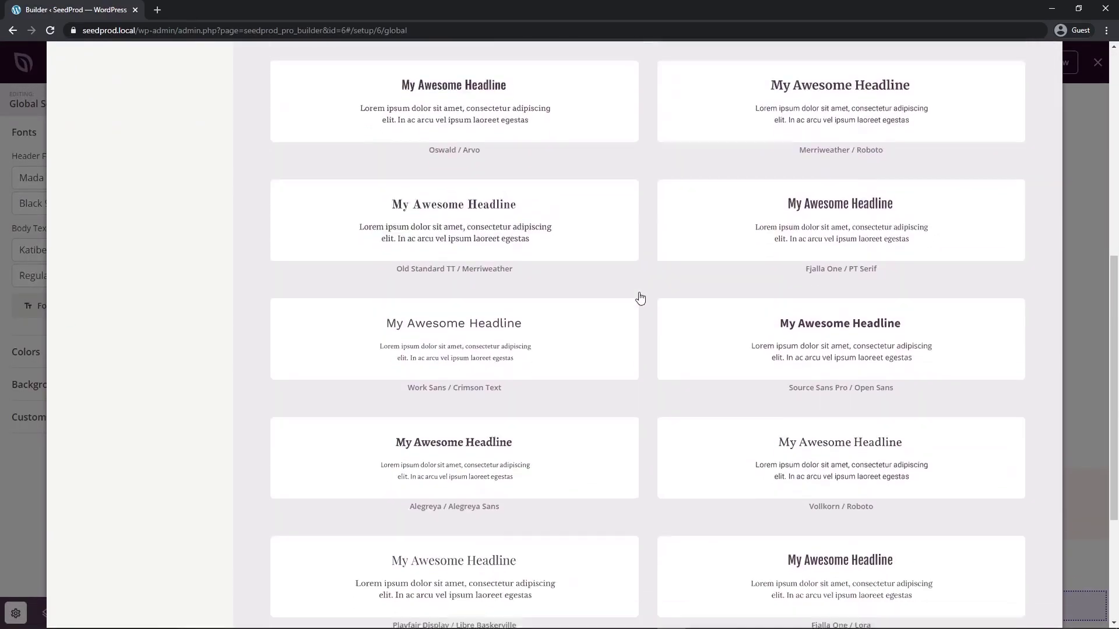
pyautogui.scroll(-3)
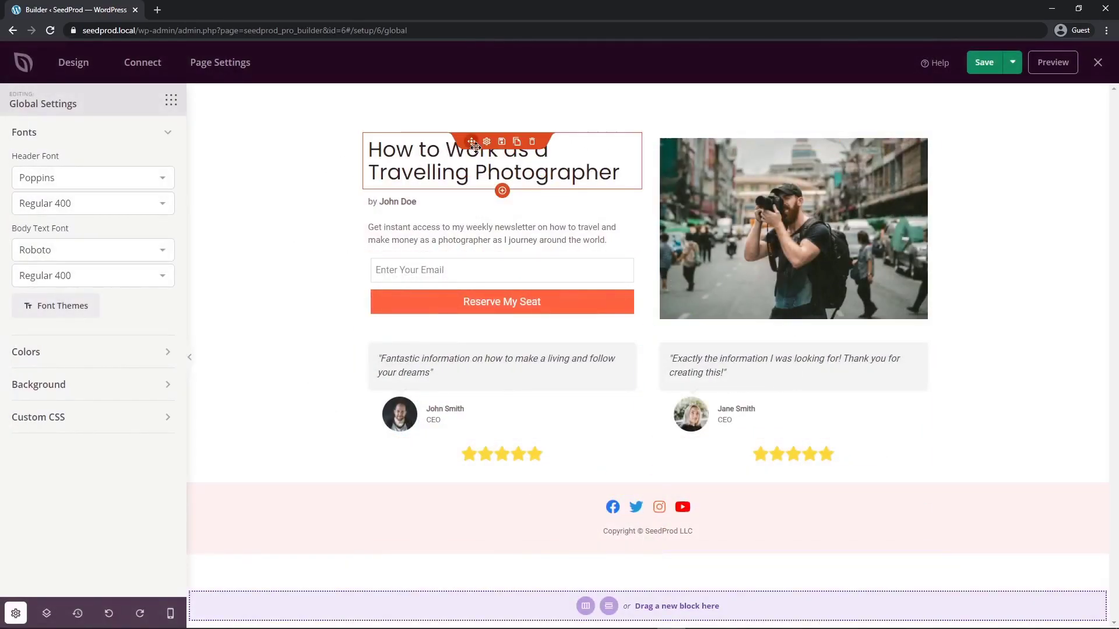
# Enlarge the headline to typography size 40 via its Advanced settings
pyautogui.click(486, 141)
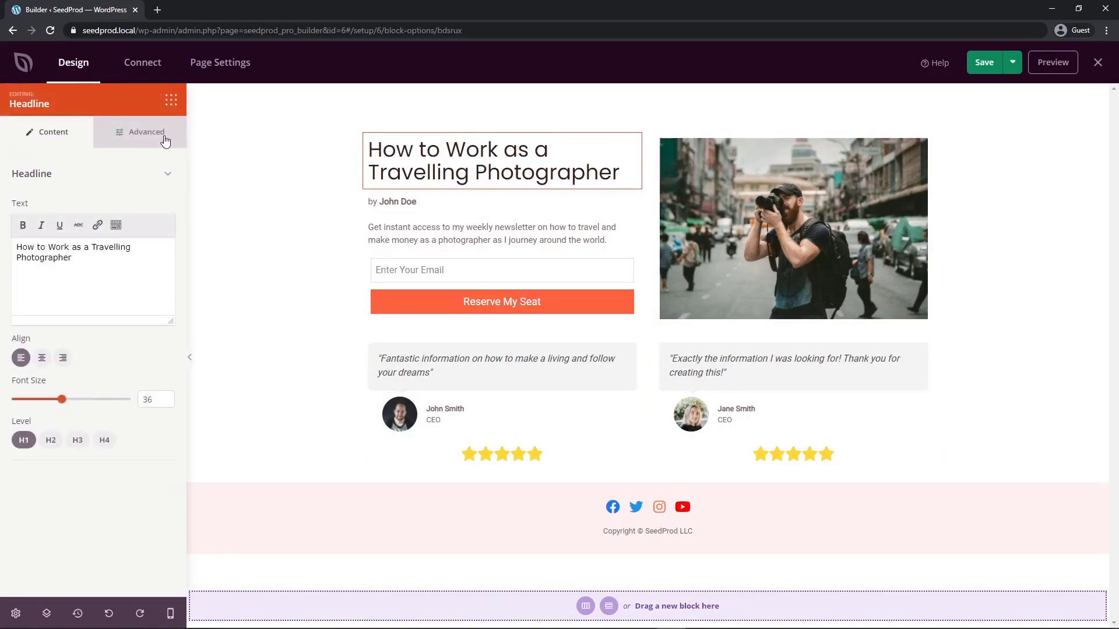
pyautogui.click(146, 131)
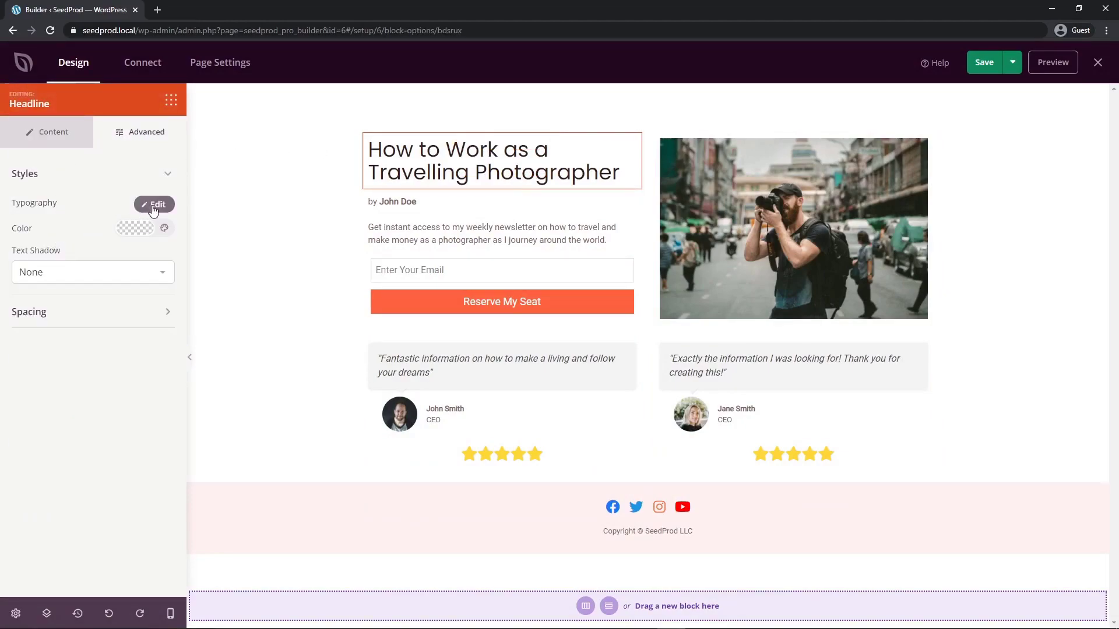
pyautogui.click(154, 204)
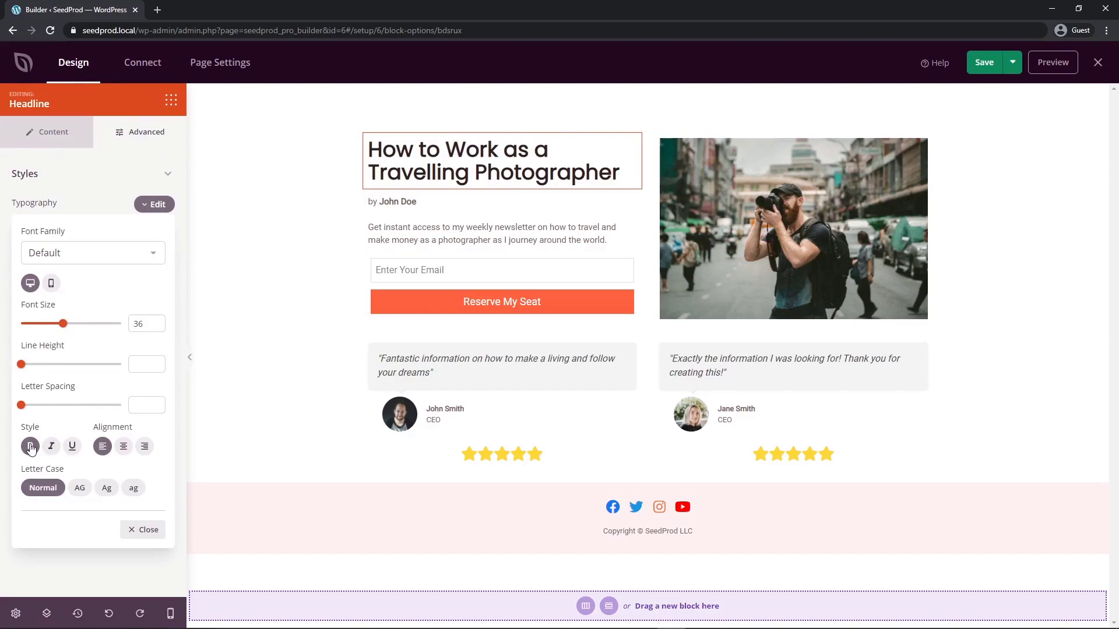
pyautogui.moveTo(63, 323); pyautogui.dragTo(70, 323)
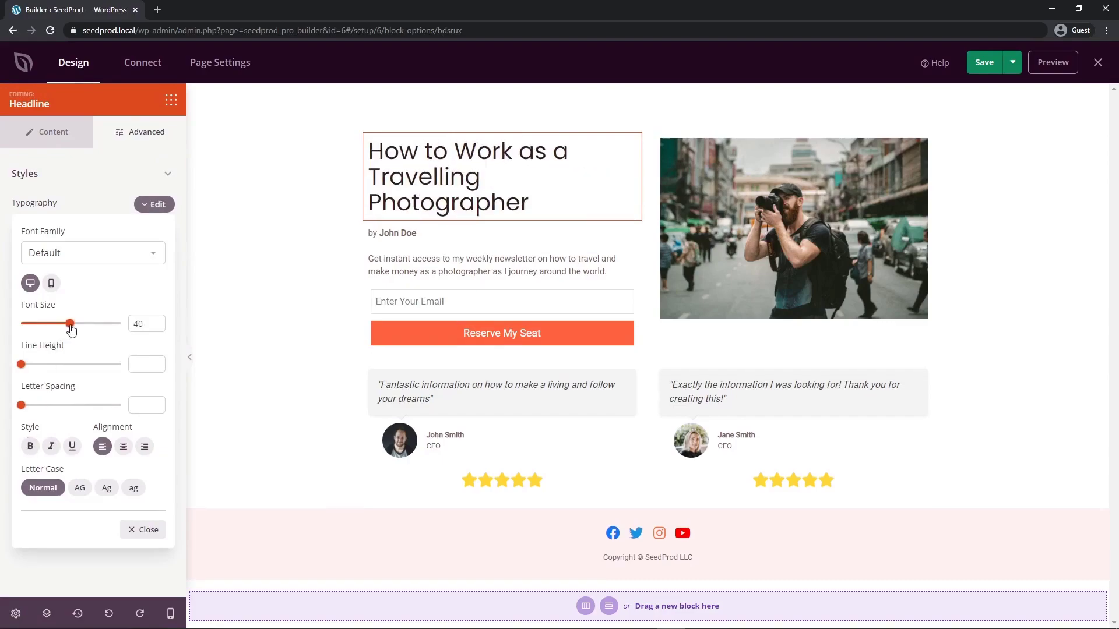
pyautogui.click(17, 613)
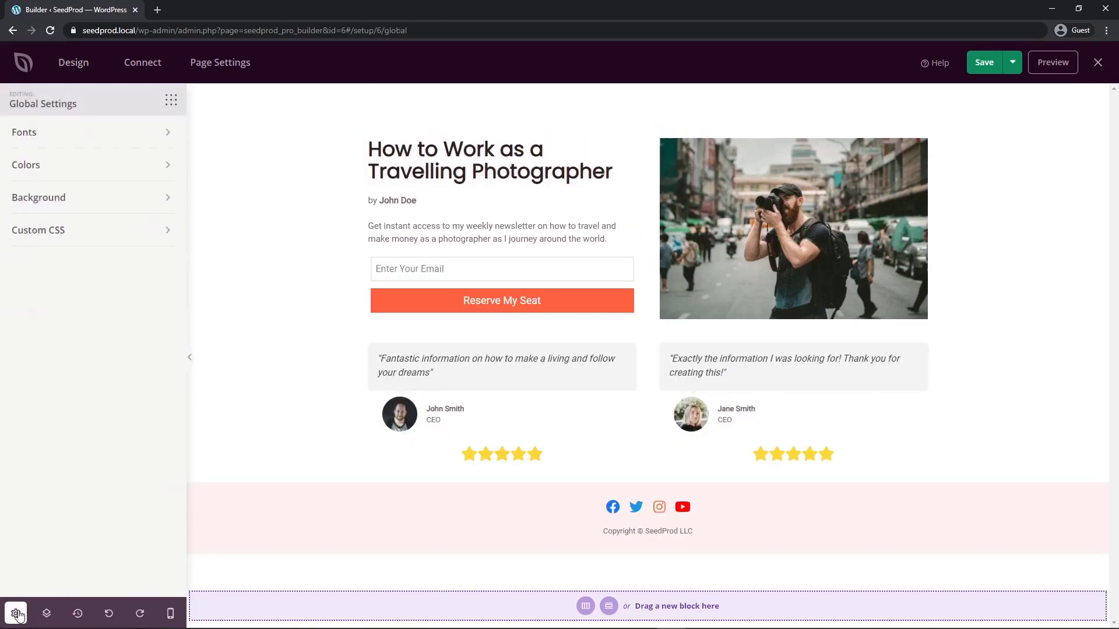
pyautogui.moveTo(91, 167)
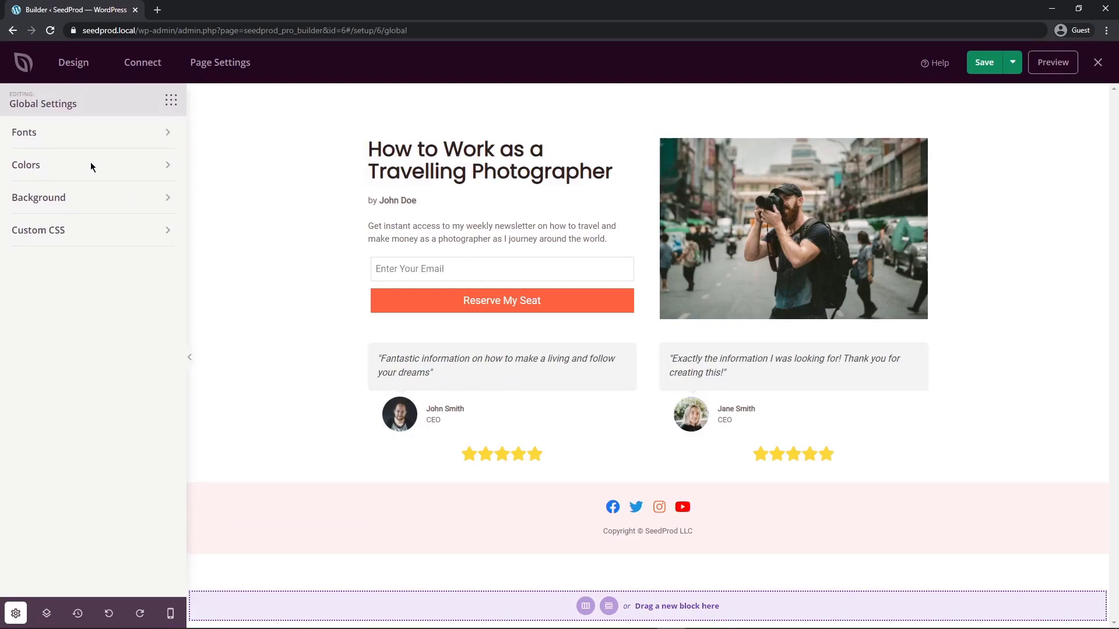
# Set global colours: dark green headers and buttons, light grey page background
pyautogui.click(25, 165)
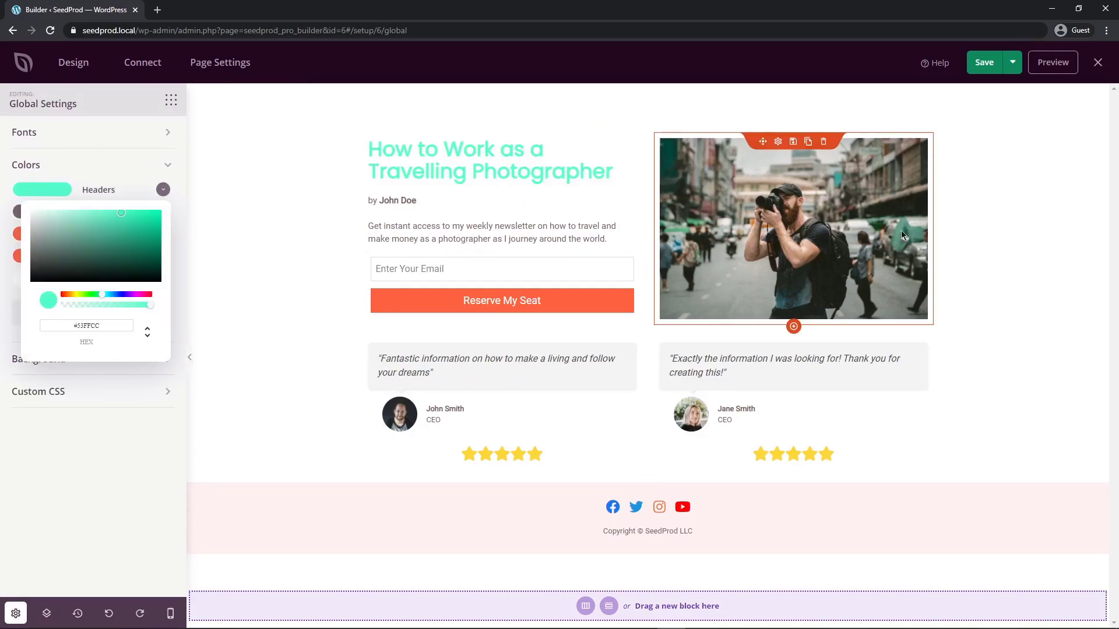
pyautogui.moveTo(121, 212); pyautogui.dragTo(152, 251)
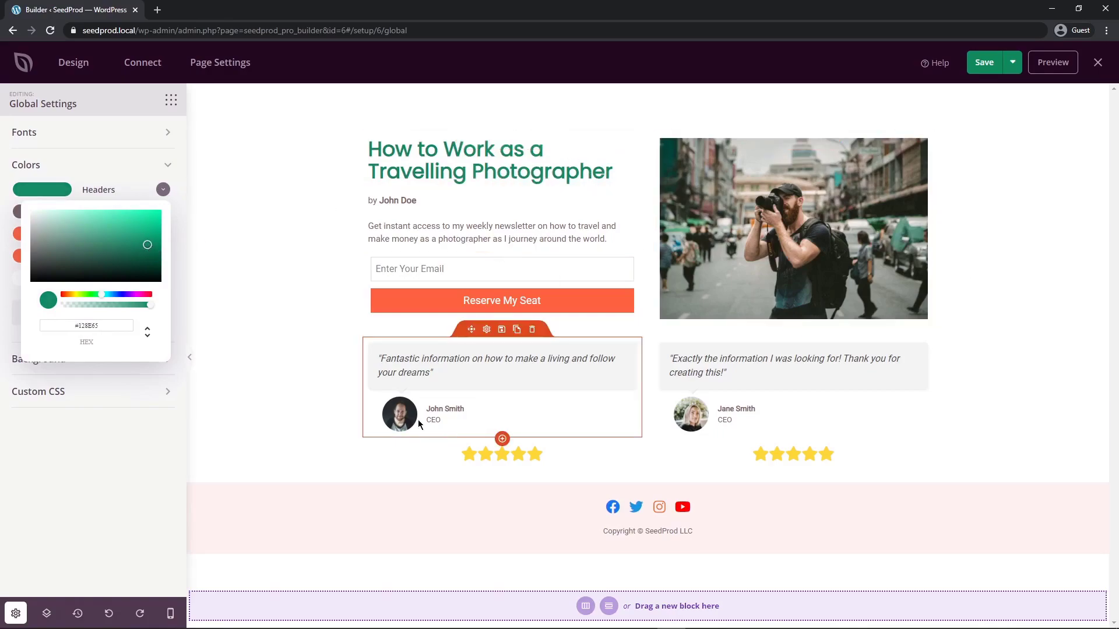
pyautogui.click(162, 188)
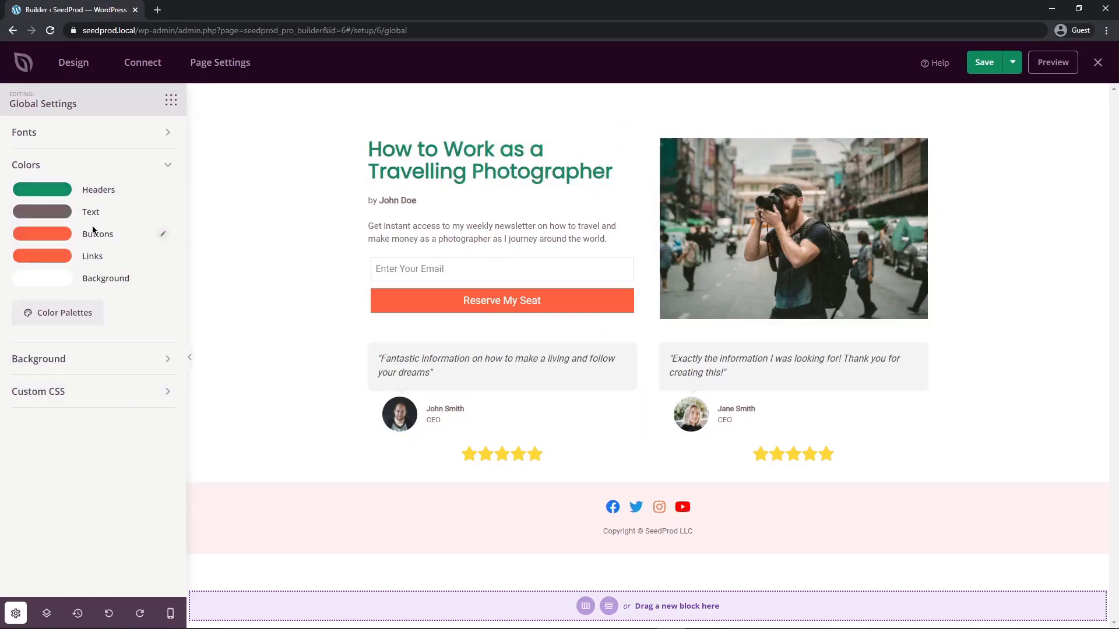
pyautogui.click(42, 211)
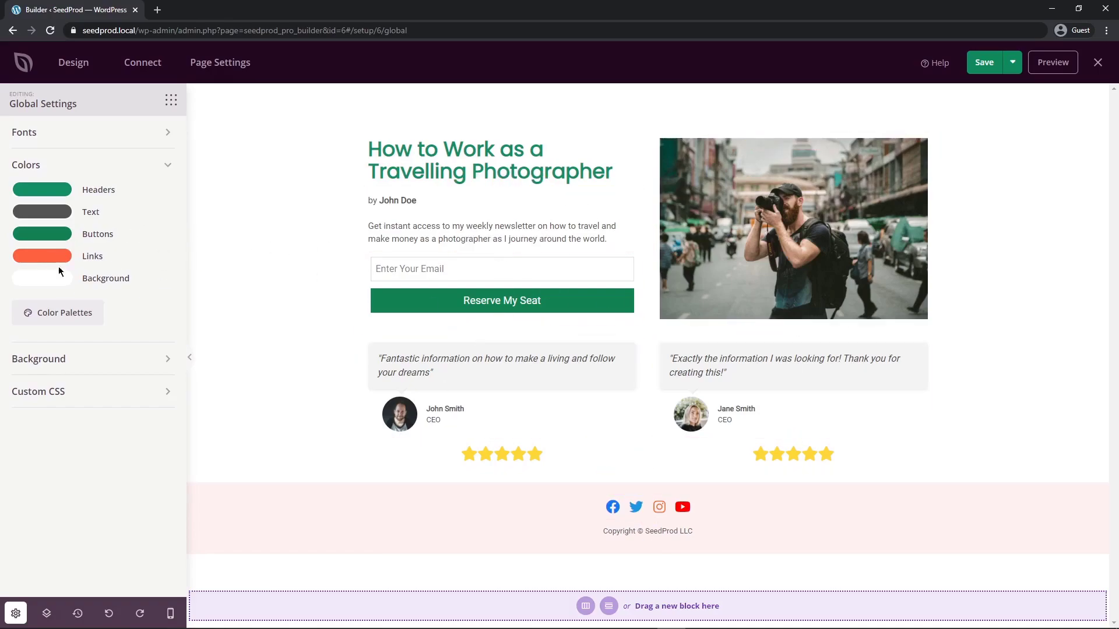
pyautogui.click(42, 278)
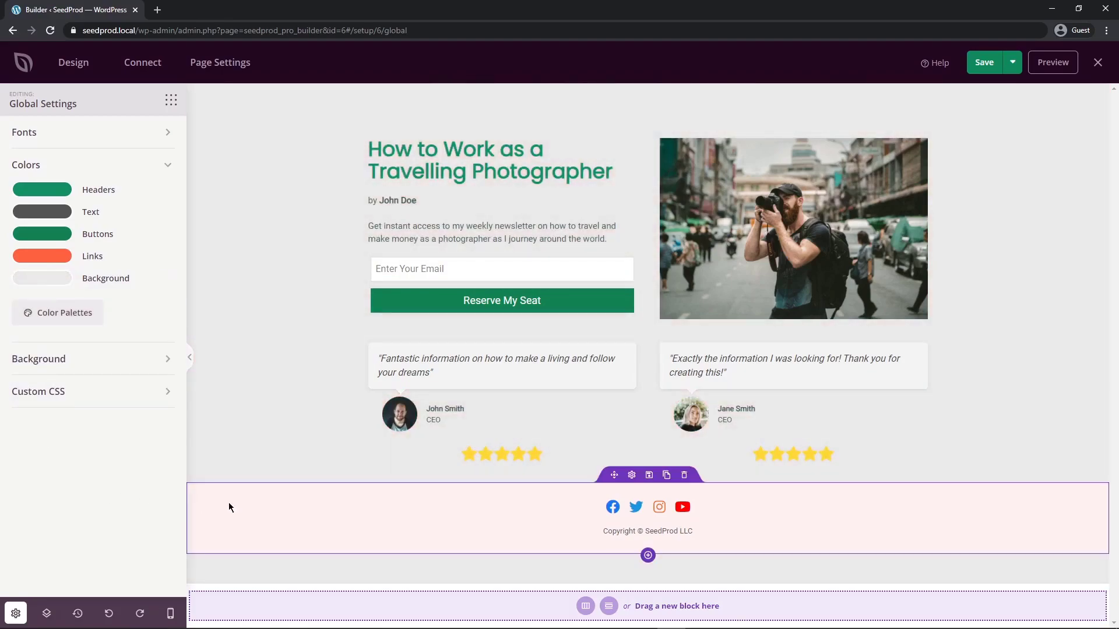
pyautogui.moveTo(455, 489)
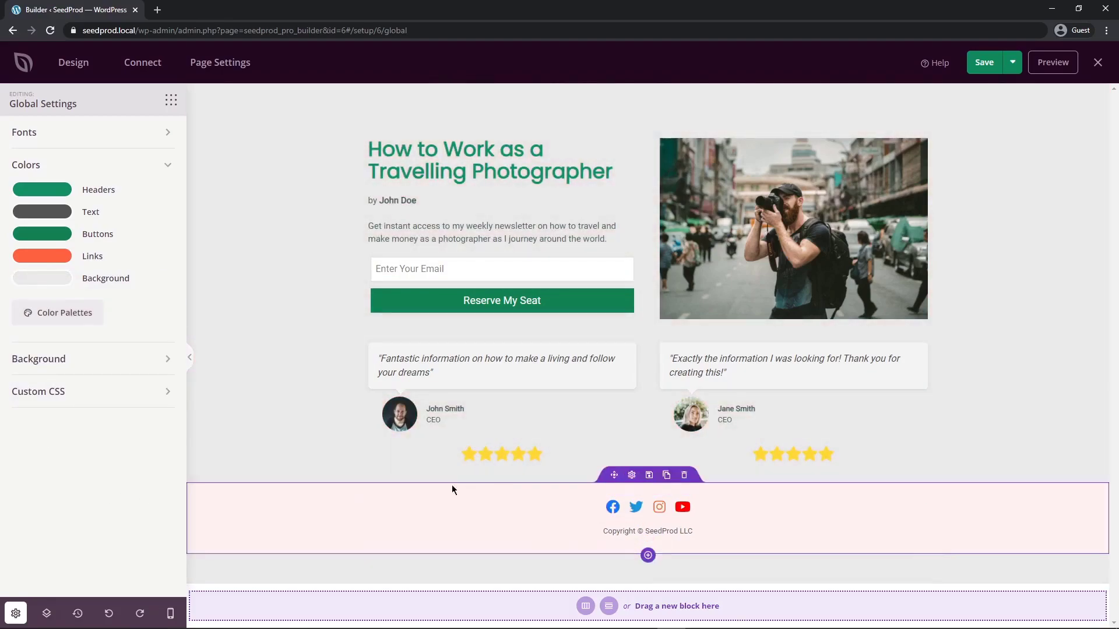
pyautogui.moveTo(631, 476)
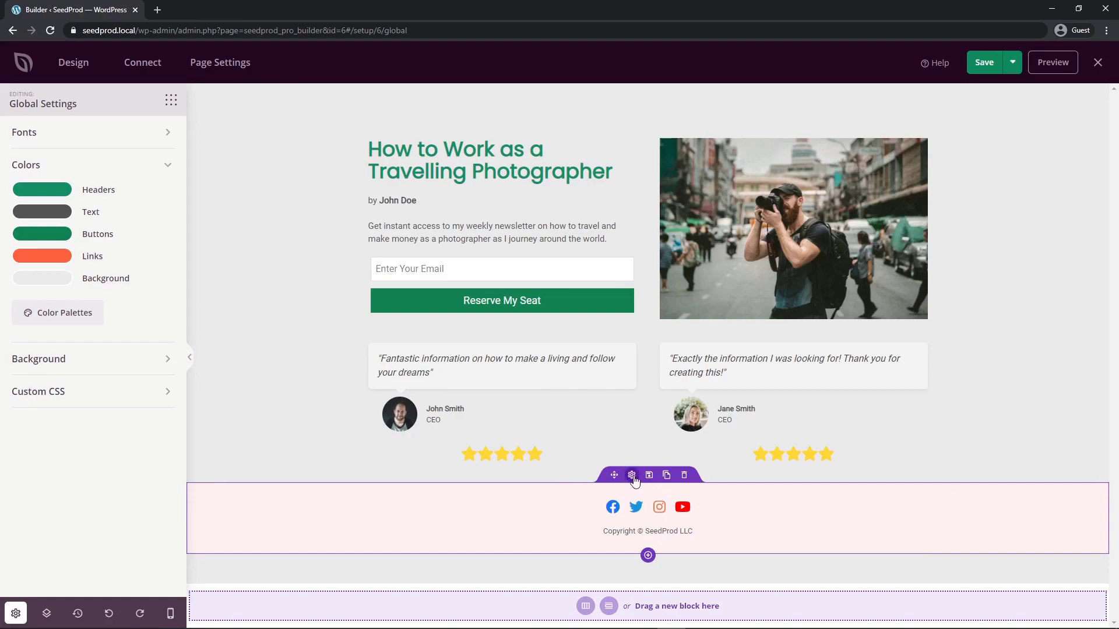
# Give the footer section a pale grey-green background instead of pink
pyautogui.click(630, 476)
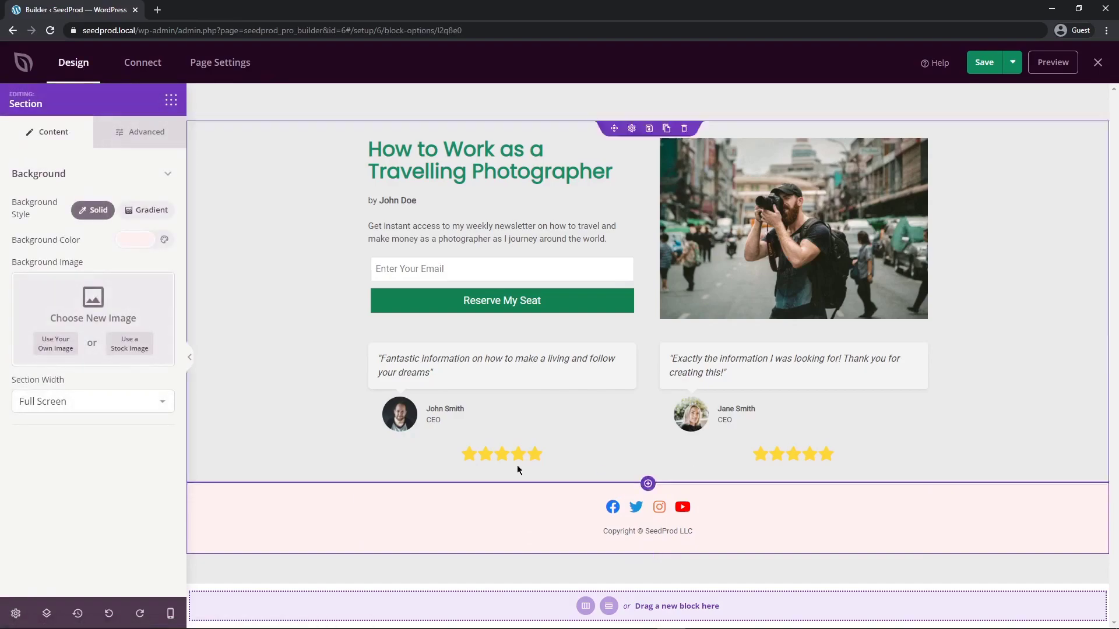
pyautogui.click(135, 240)
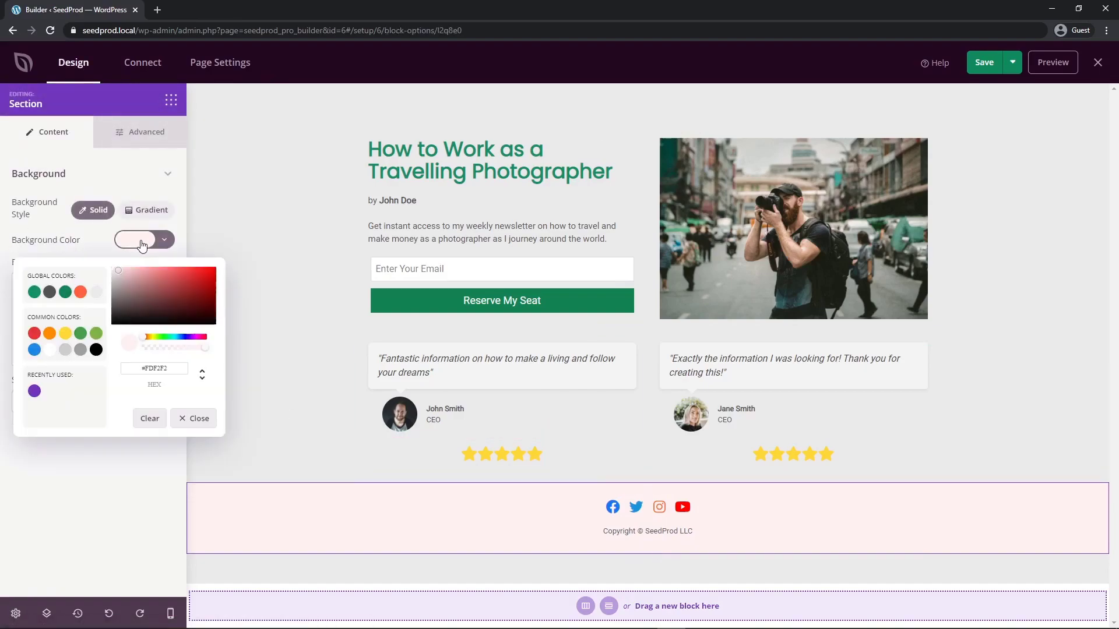
pyautogui.click(113, 280)
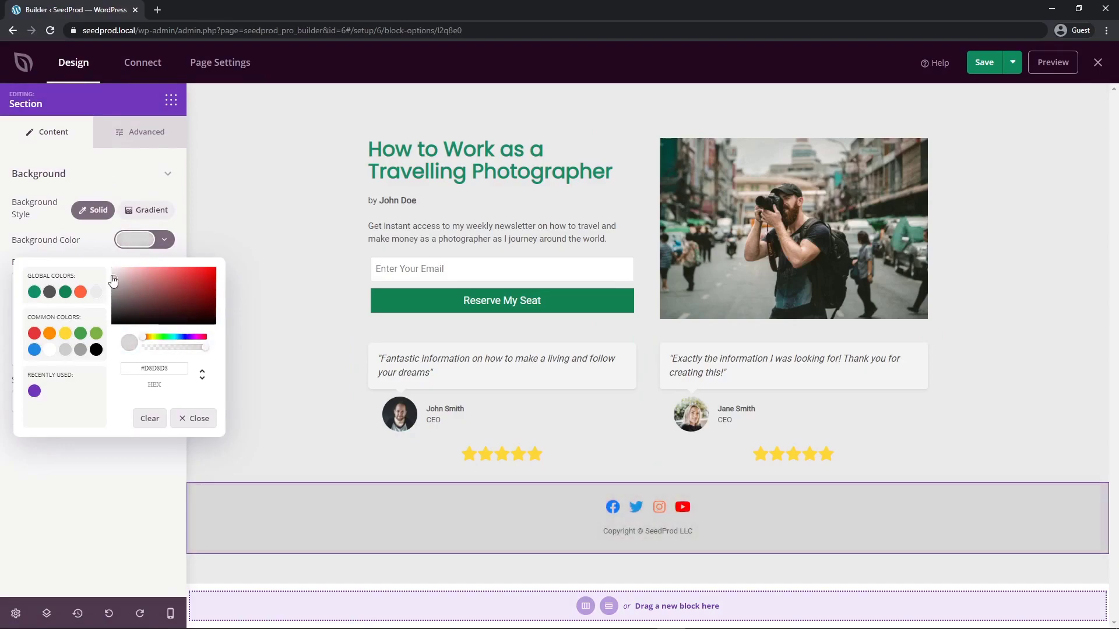
pyautogui.click(205, 294)
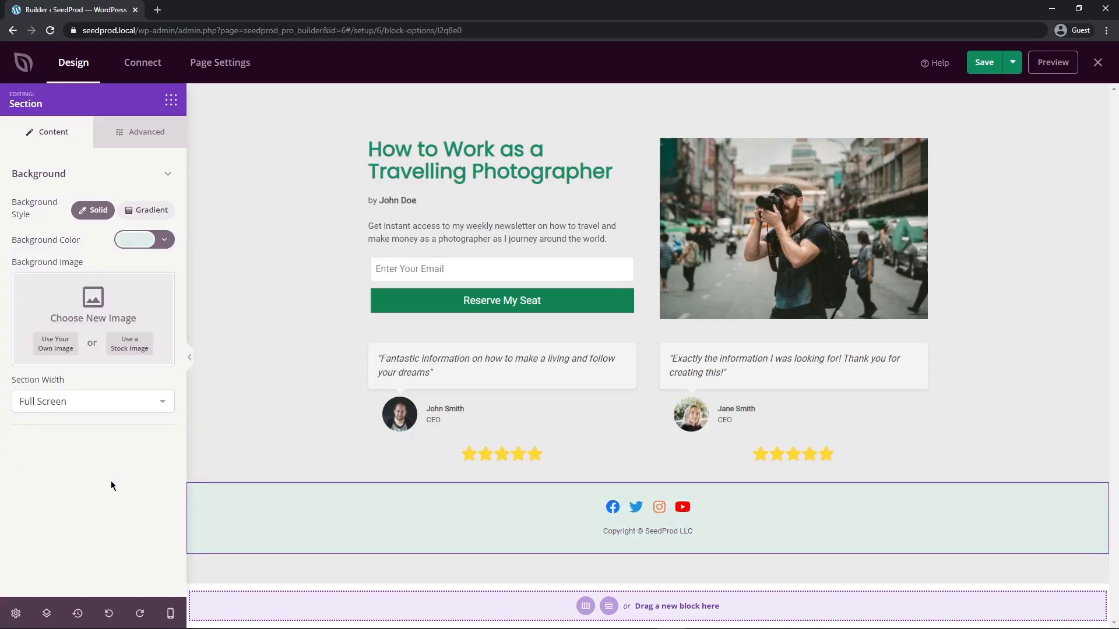
pyautogui.click(16, 613)
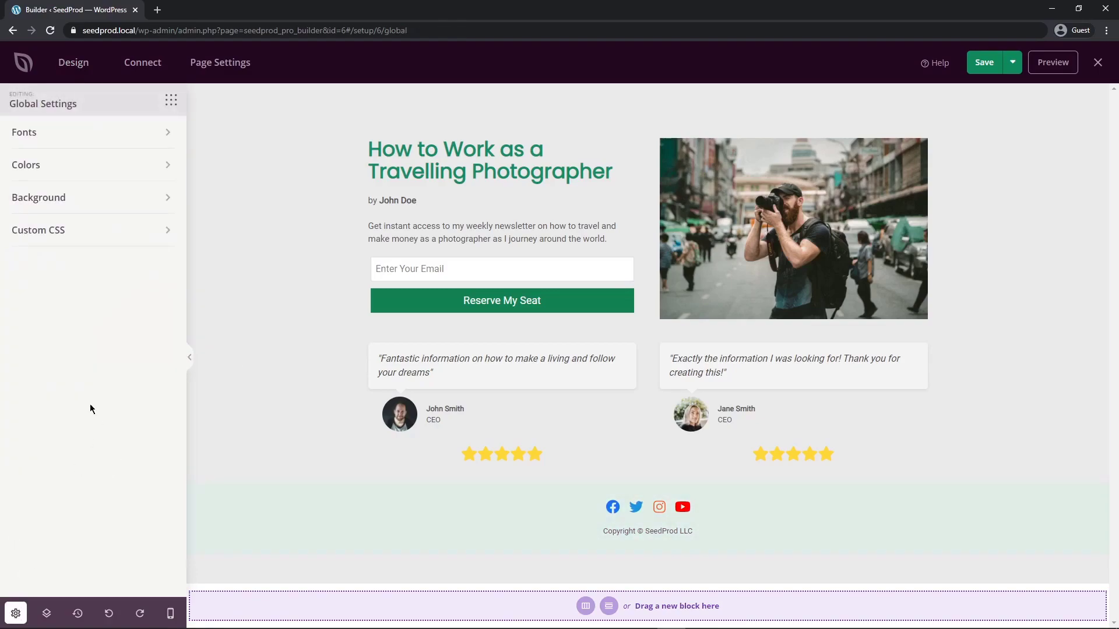
# Apply a green palette from Global Settings Colors: dark green headline, medium green button, white background
pyautogui.click(92, 166)
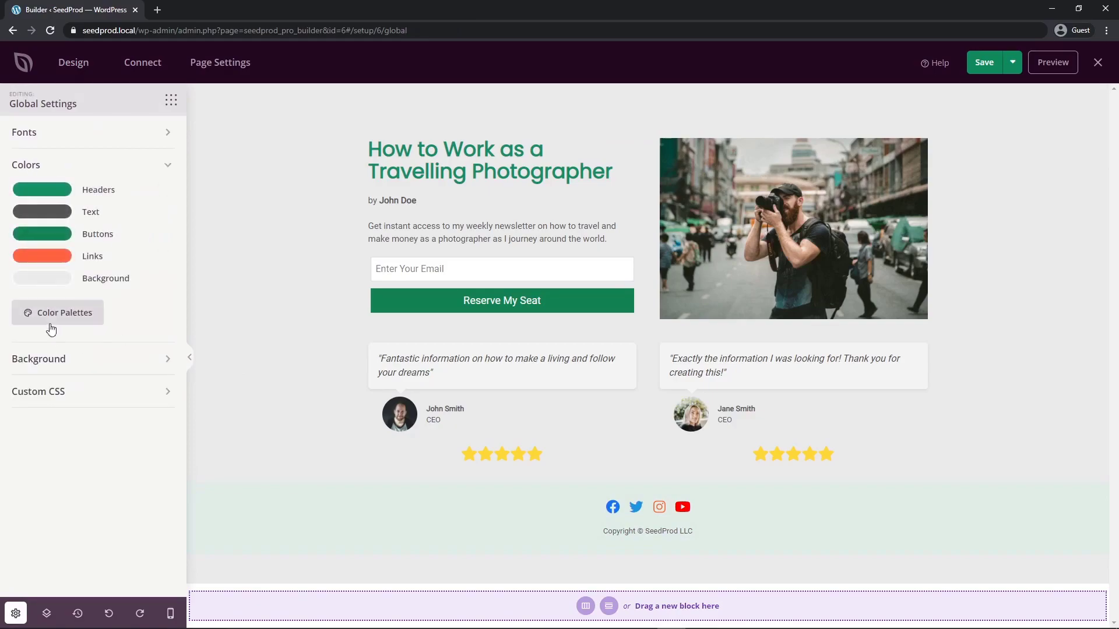
pyautogui.click(58, 312)
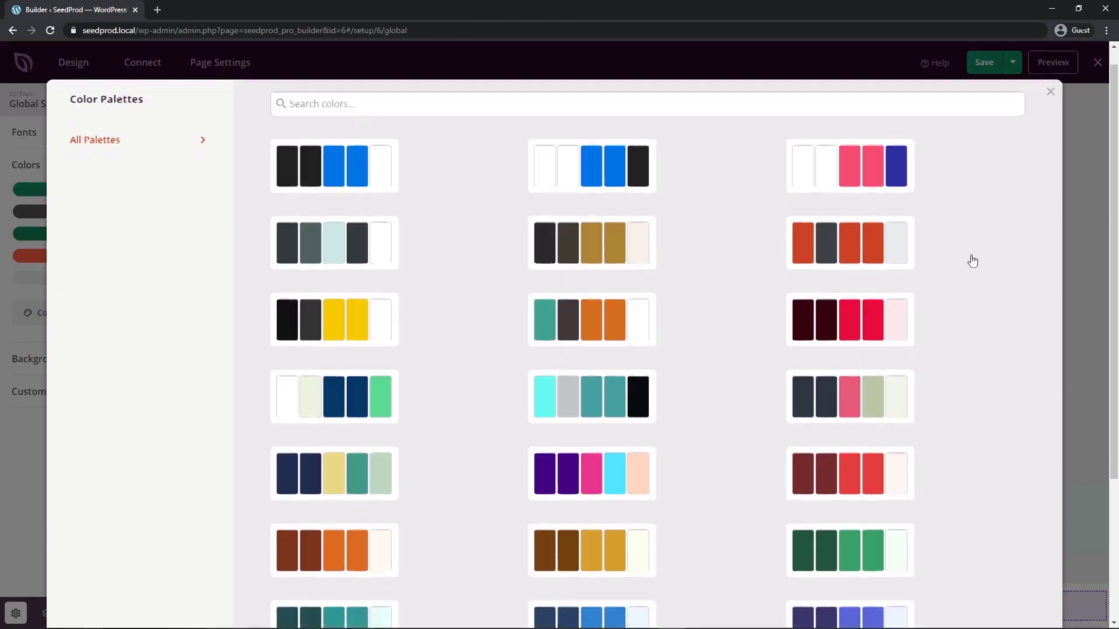
pyautogui.scroll(-3)
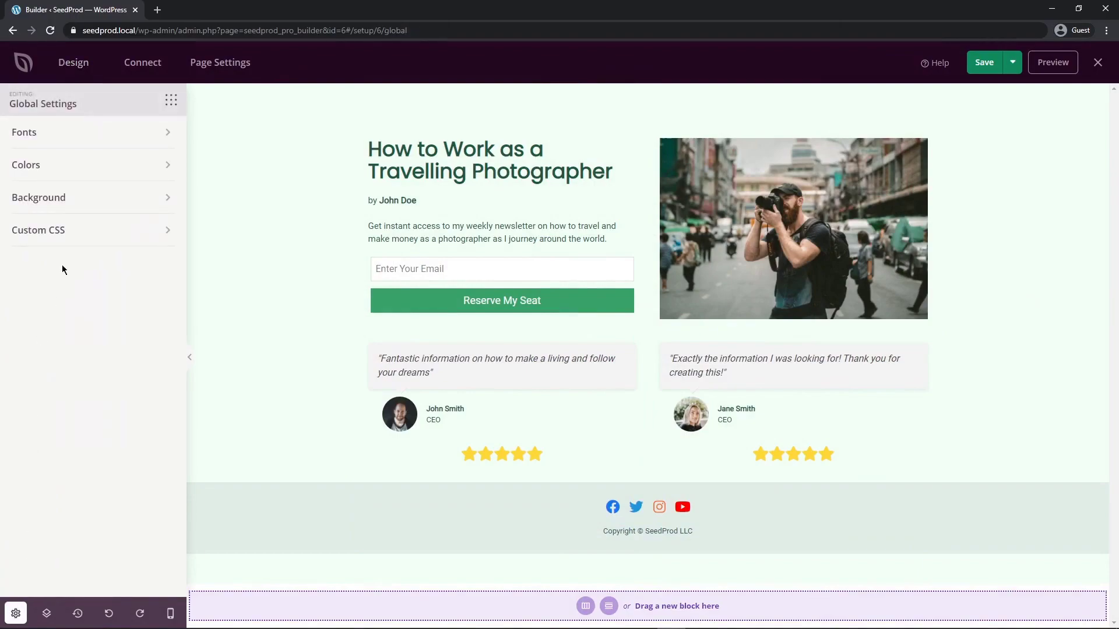
pyautogui.click(25, 165)
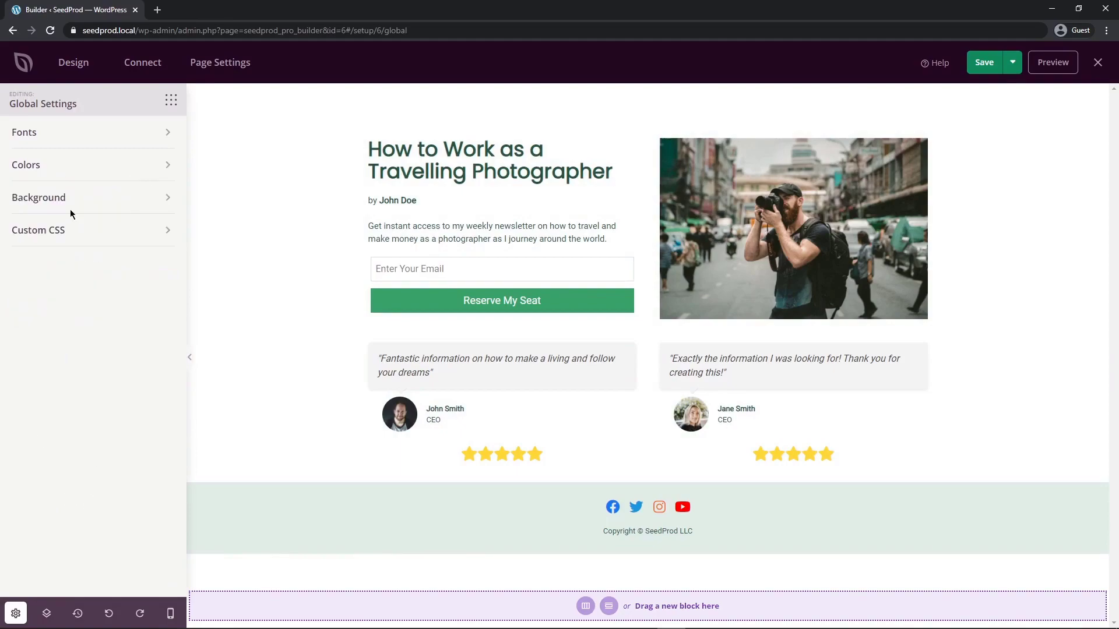
pyautogui.click(38, 197)
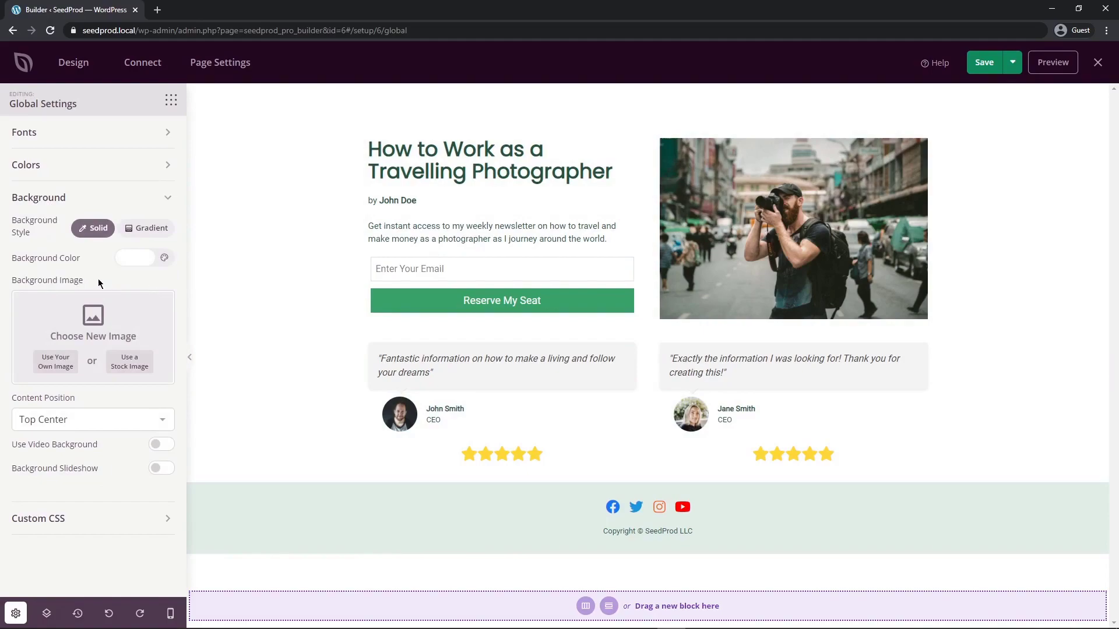
pyautogui.moveTo(65, 447)
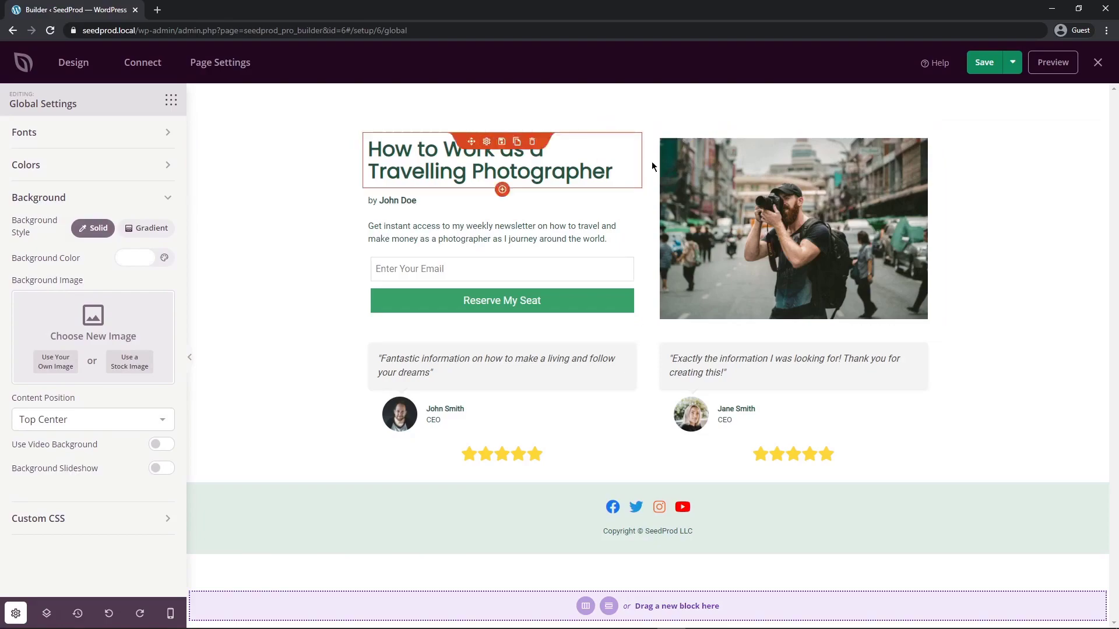
pyautogui.moveTo(107, 309)
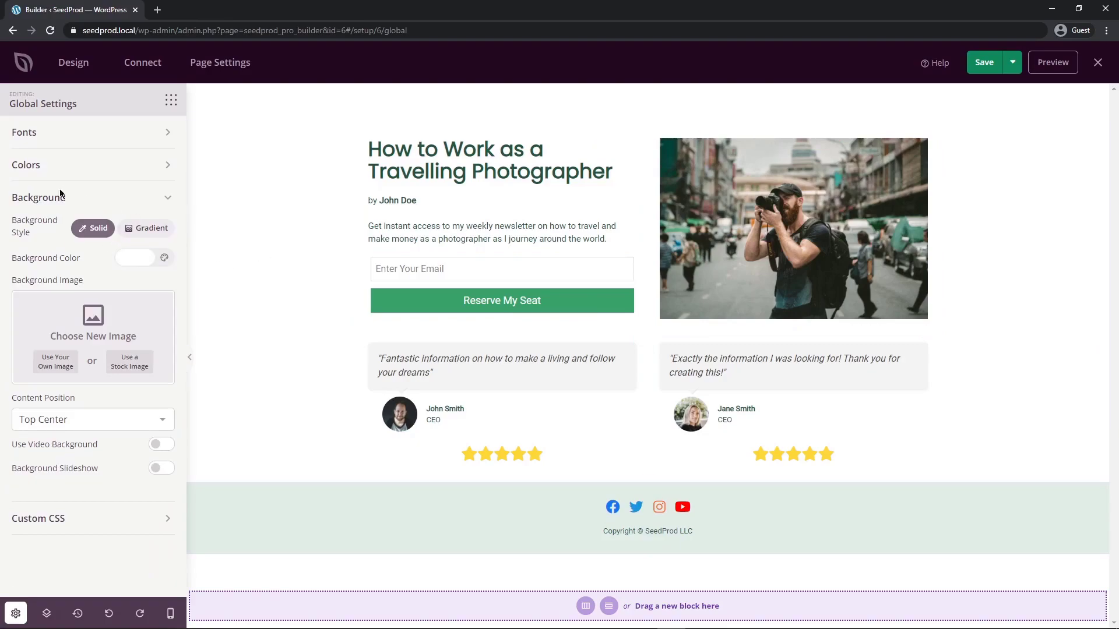
pyautogui.click(25, 165)
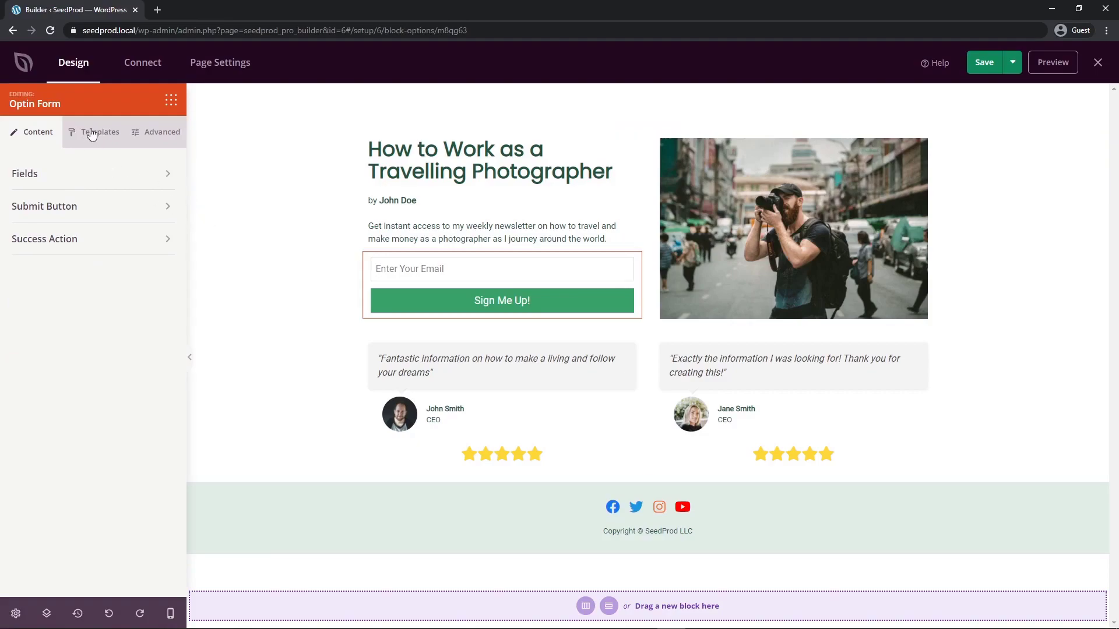
pyautogui.moveTo(94, 148)
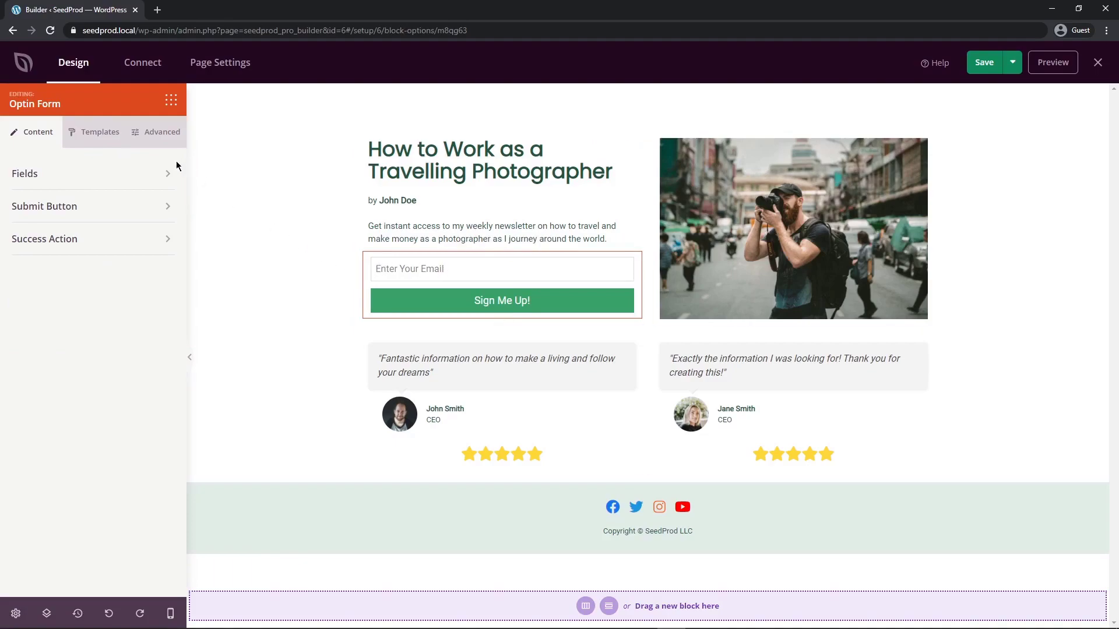
# Try several email field templates, settling on the Grey Input Field style
pyautogui.click(101, 132)
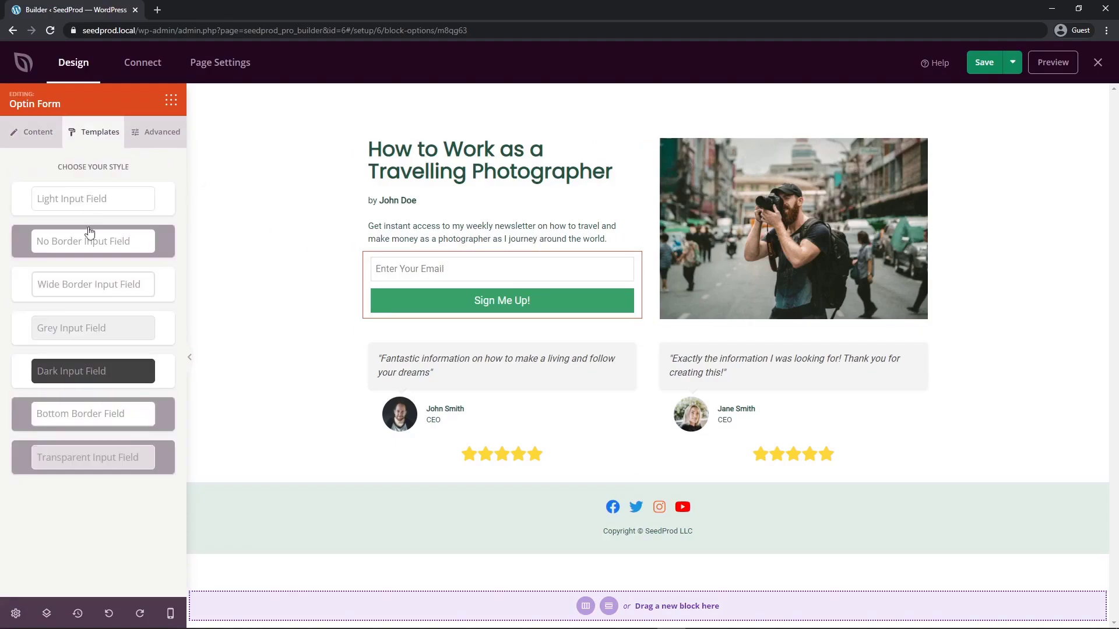
pyautogui.moveTo(91, 416)
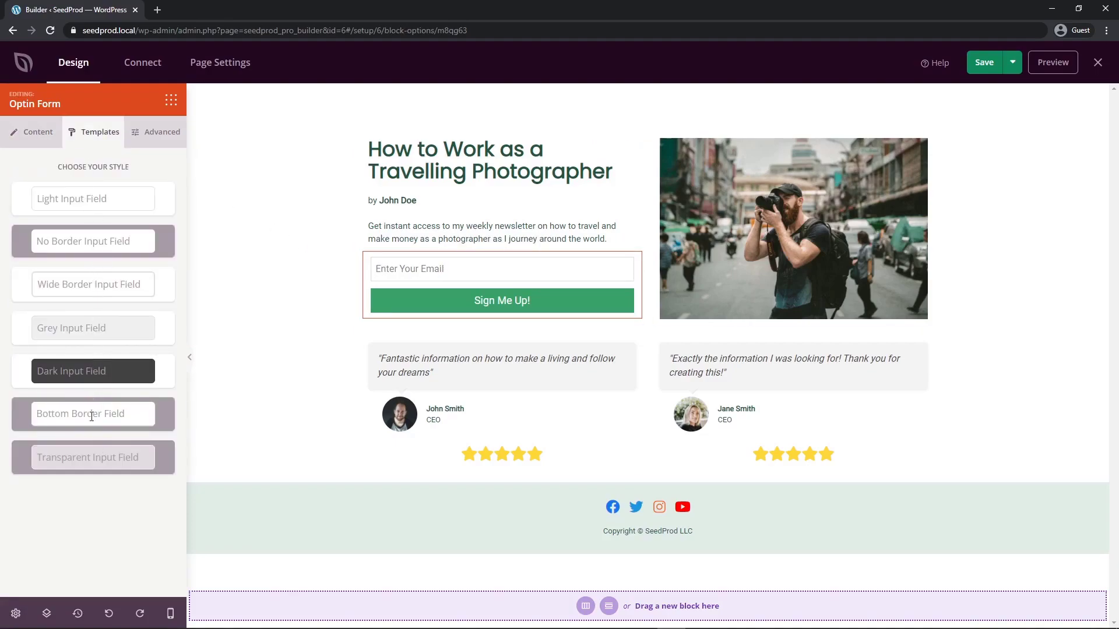
pyautogui.click(94, 372)
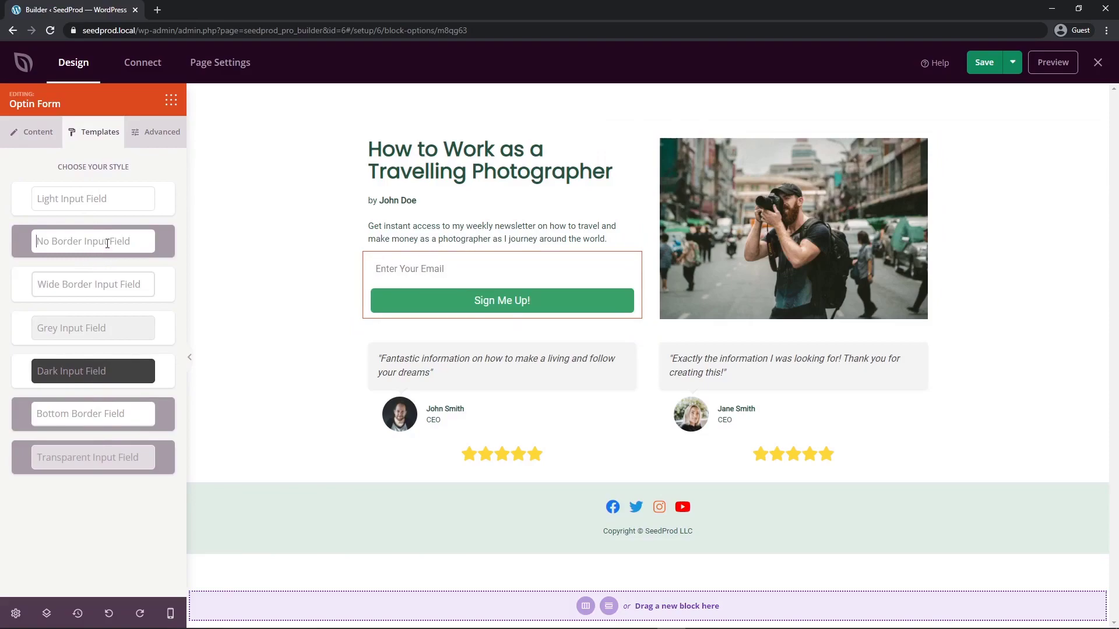
pyautogui.click(93, 284)
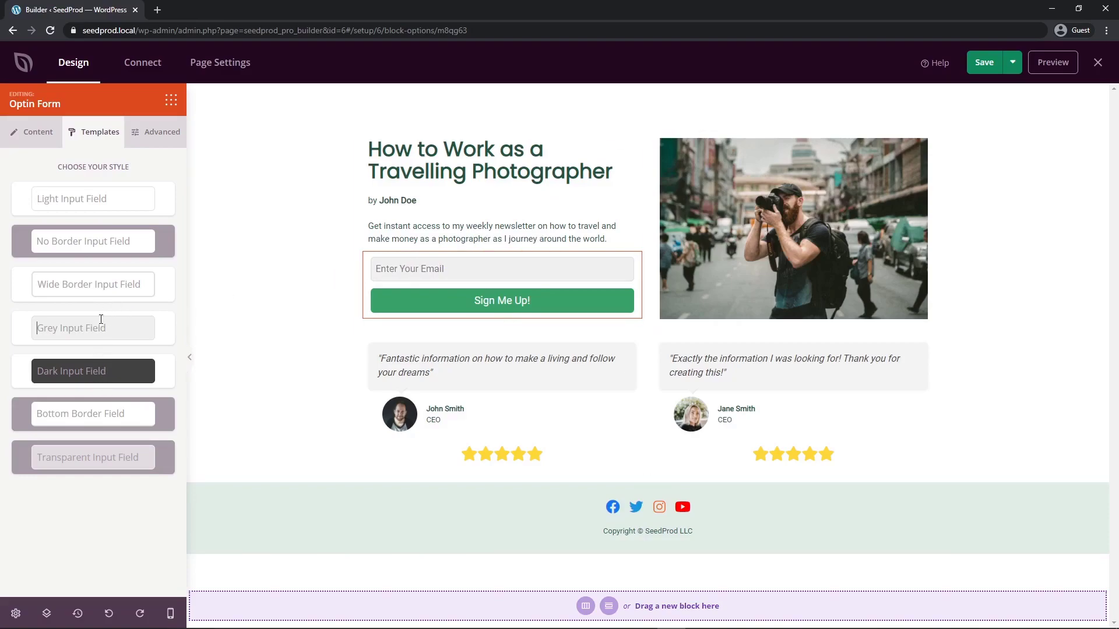
pyautogui.click(37, 132)
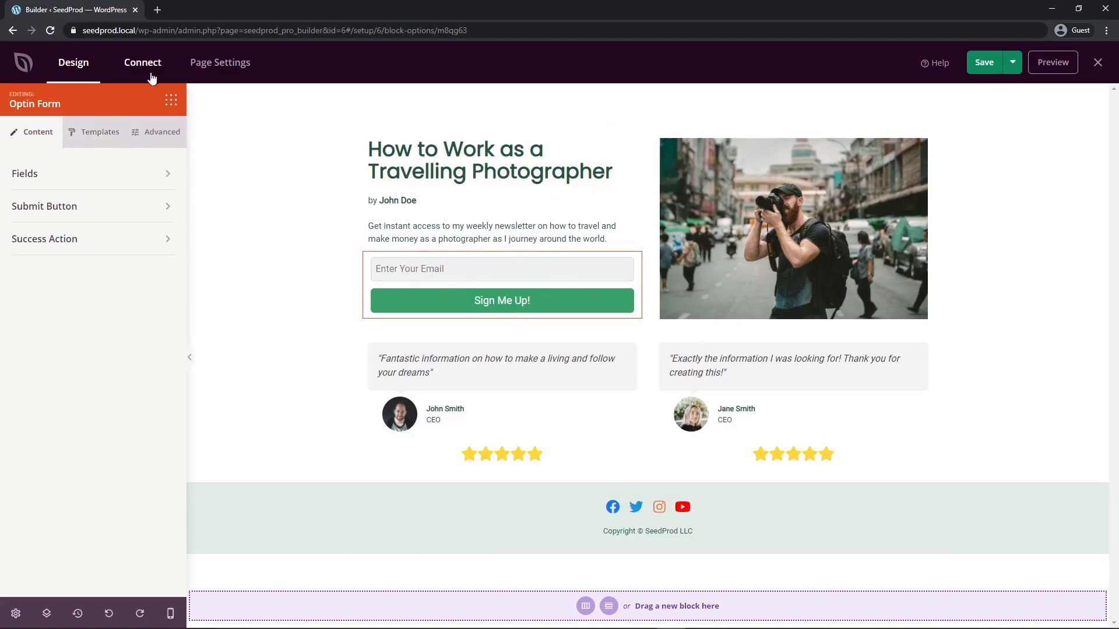
# Start connecting a new Mailchimp account and look up where to get its API key
pyautogui.click(142, 61)
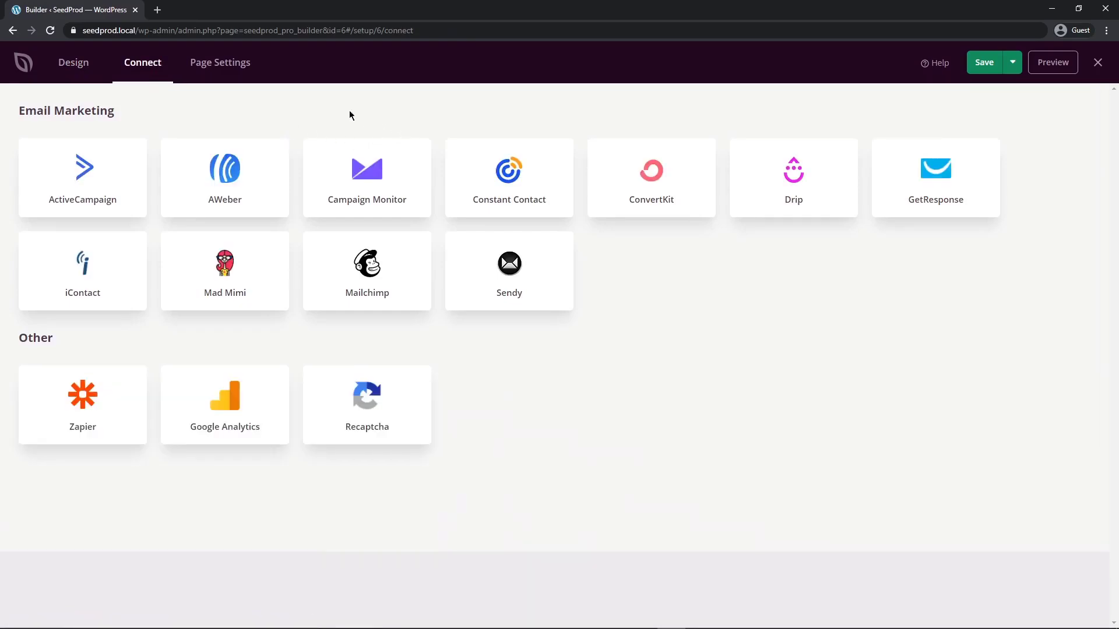
pyautogui.moveTo(158, 128)
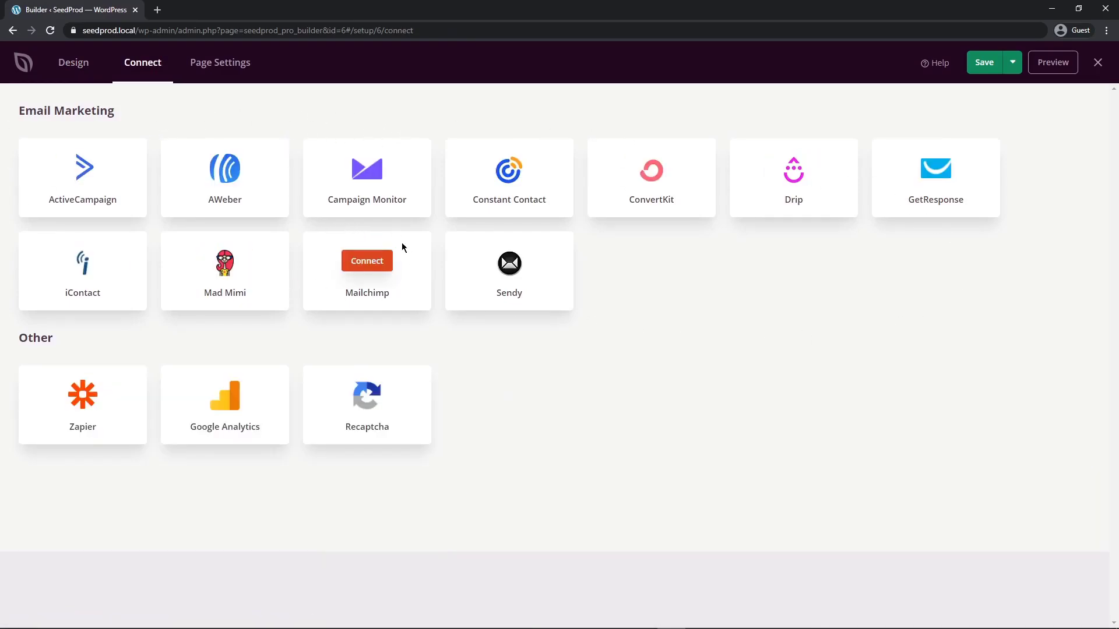
pyautogui.moveTo(371, 324)
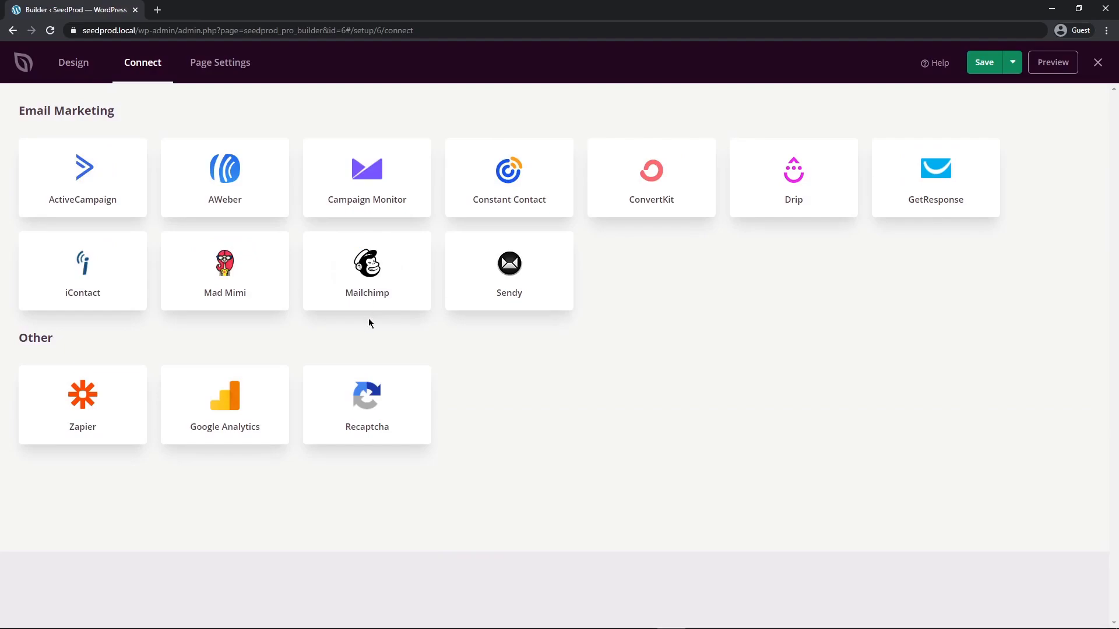
pyautogui.moveTo(385, 282)
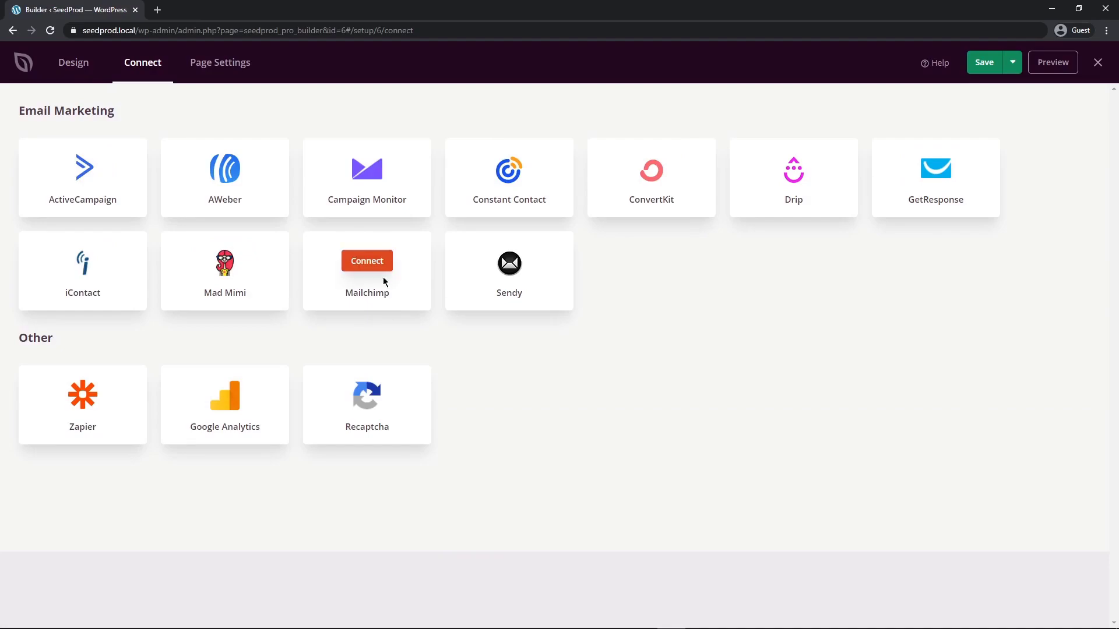
pyautogui.click(365, 261)
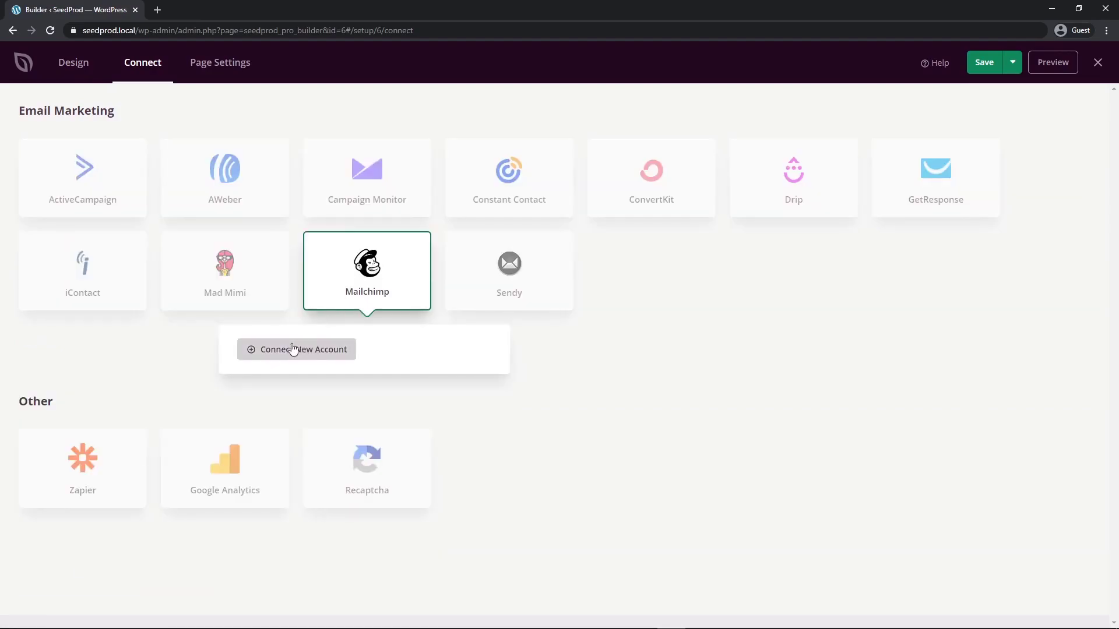
pyautogui.click(296, 350)
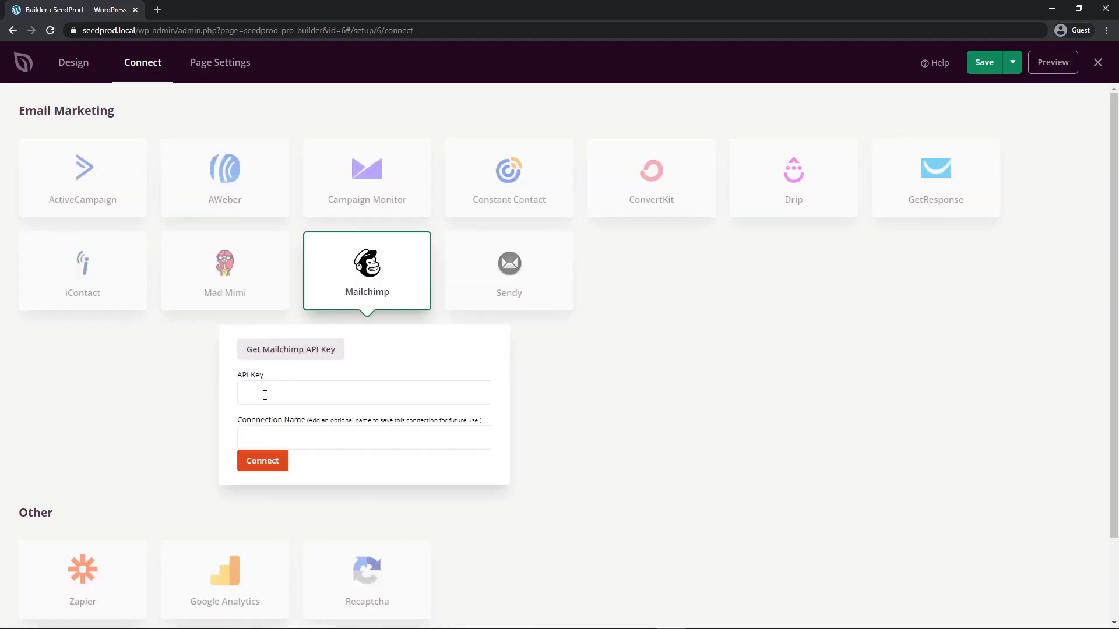
pyautogui.click(291, 349)
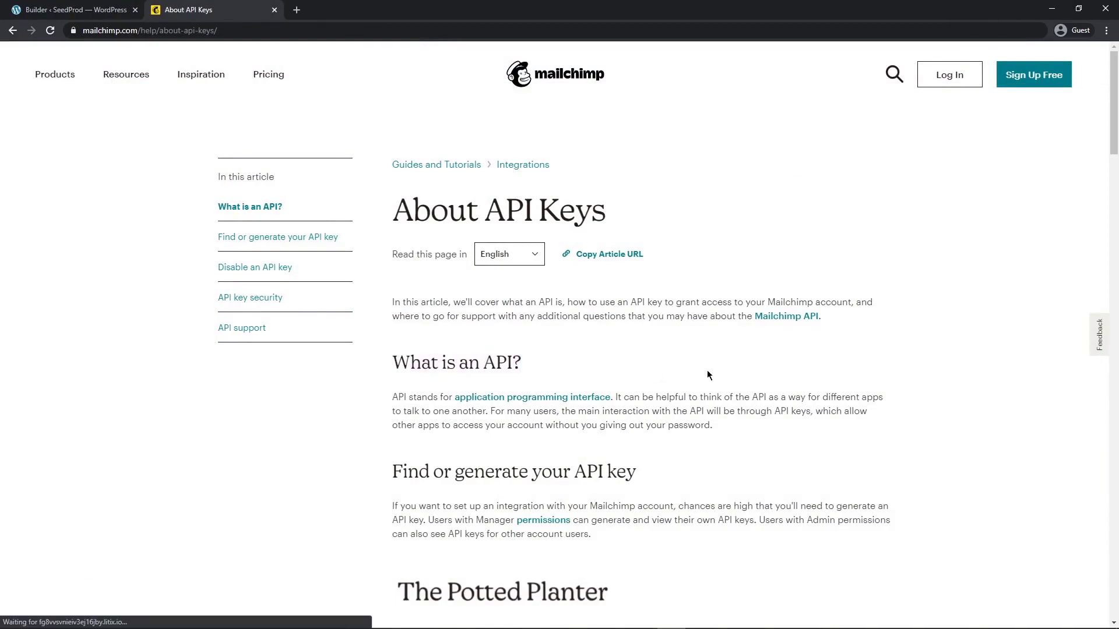
# Scroll through Mailchimp's Find or generate your API key steps and back to the top
pyautogui.scroll(-3)
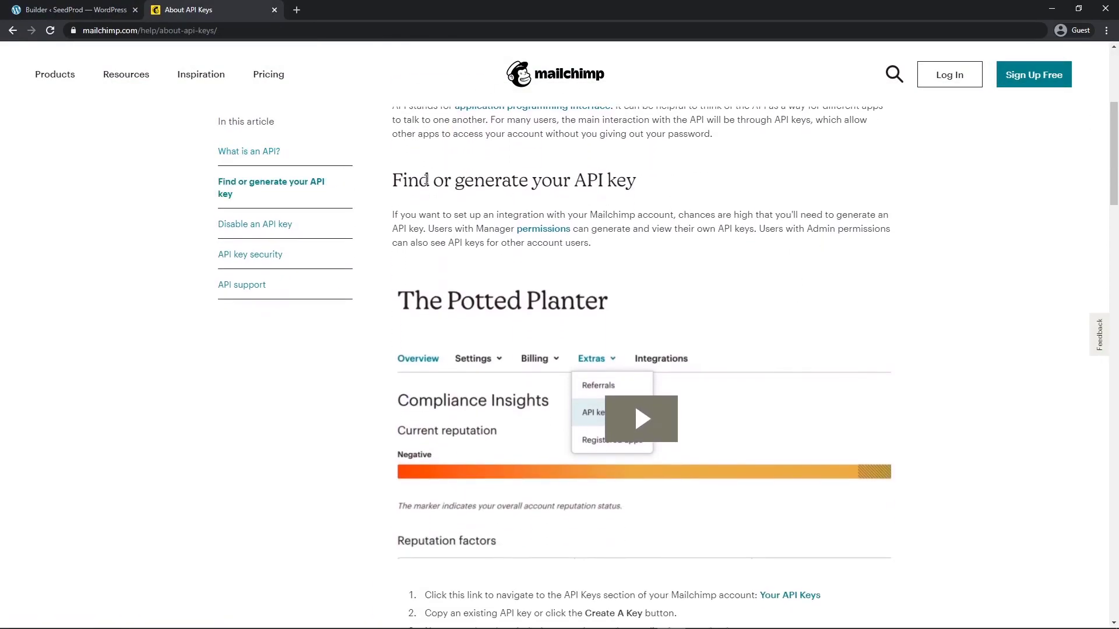
pyautogui.scroll(-3)
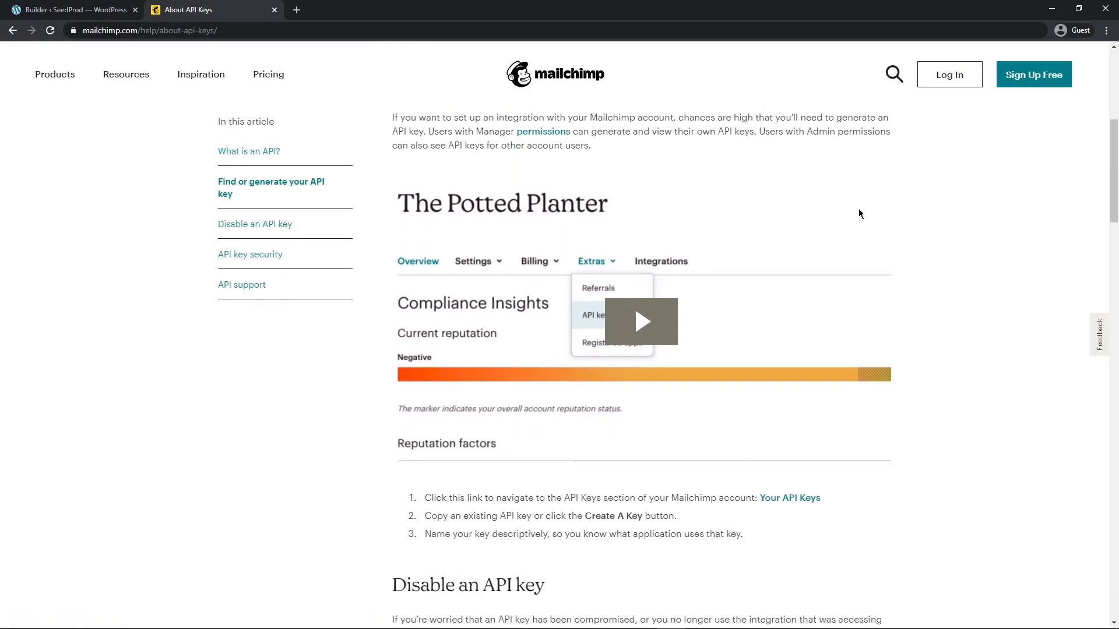
pyautogui.scroll(-3)
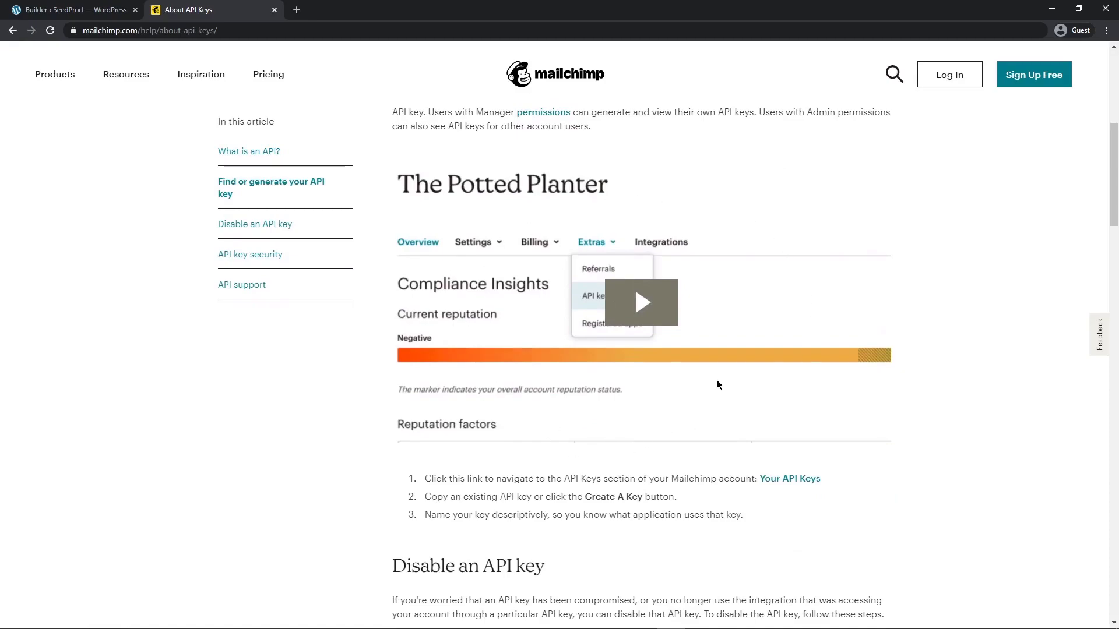
pyautogui.moveTo(751, 378)
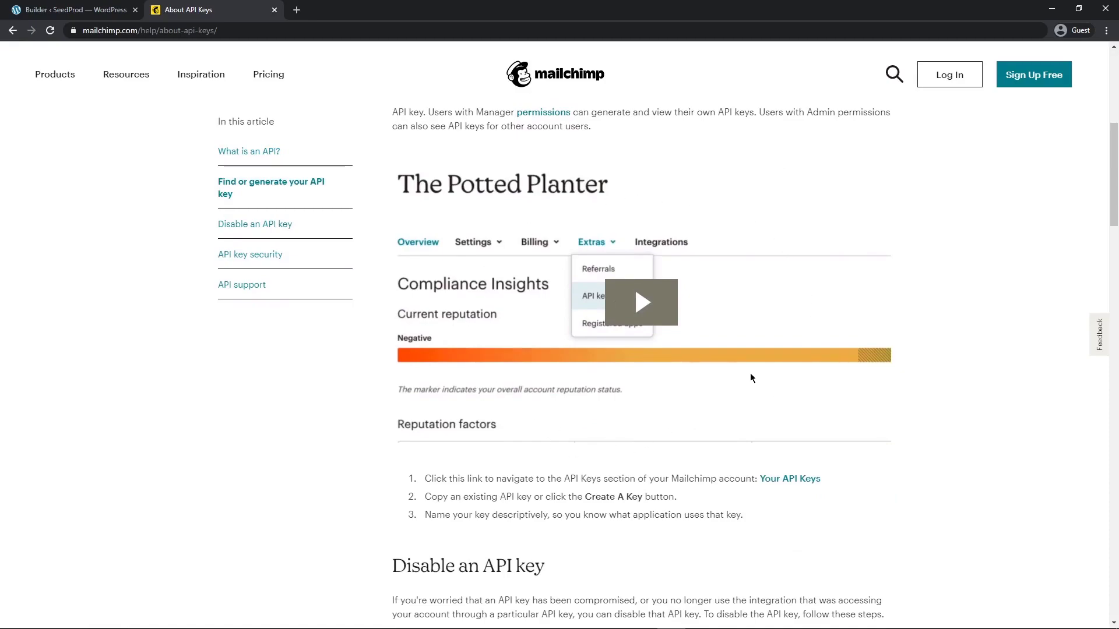
pyautogui.scroll(3)
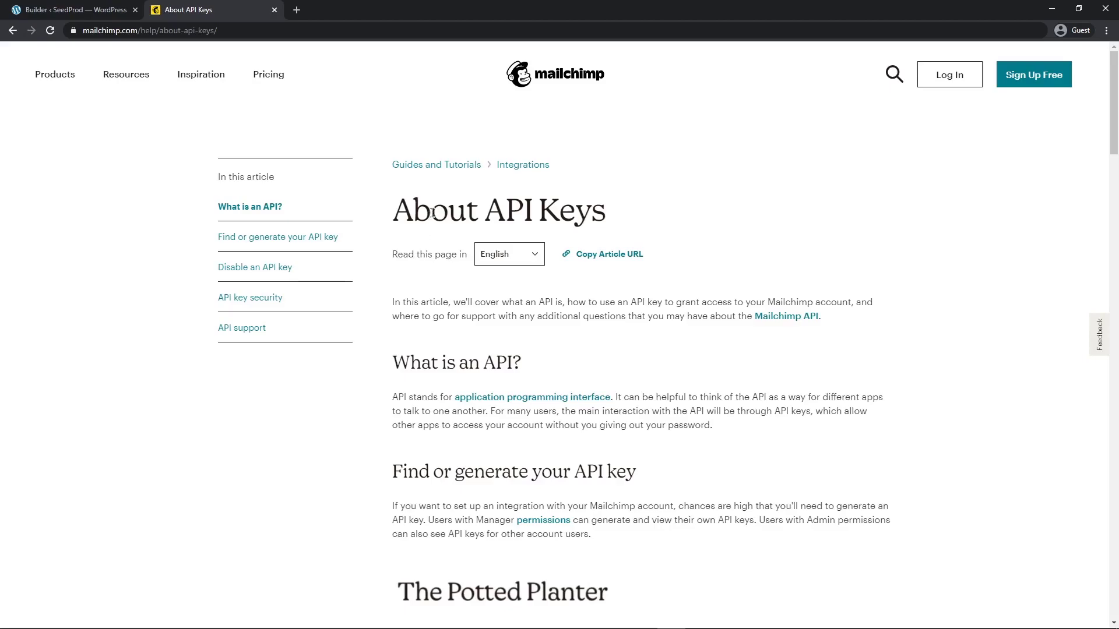
pyautogui.moveTo(267, 26)
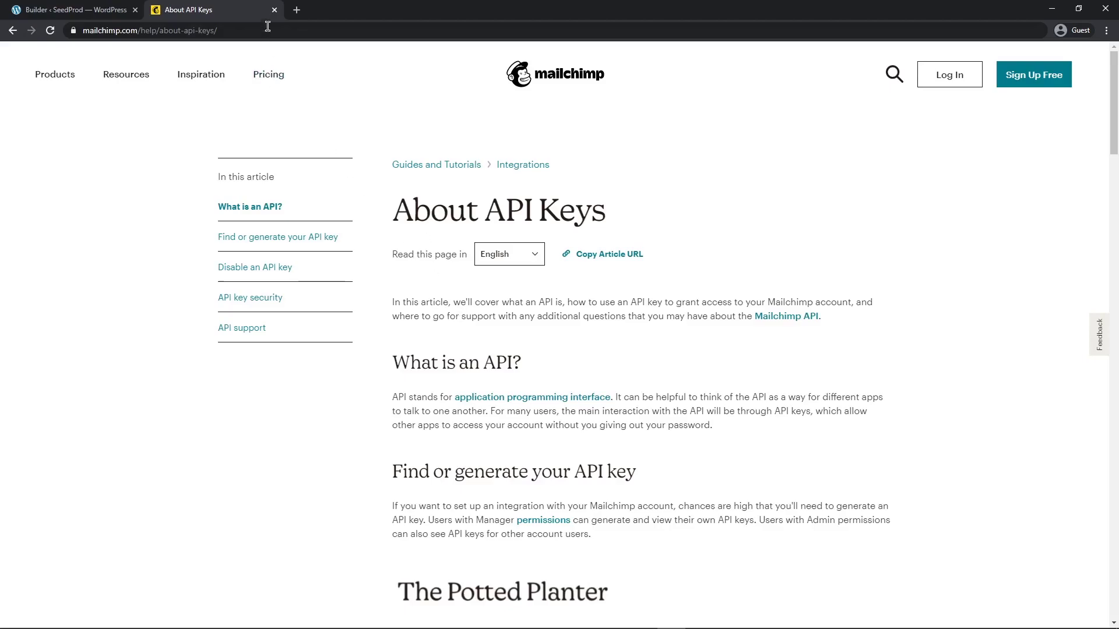
# Return to the builder and show Page Settings: MailChimp title, mailchimp URL, Draft status
pyautogui.click(70, 9)
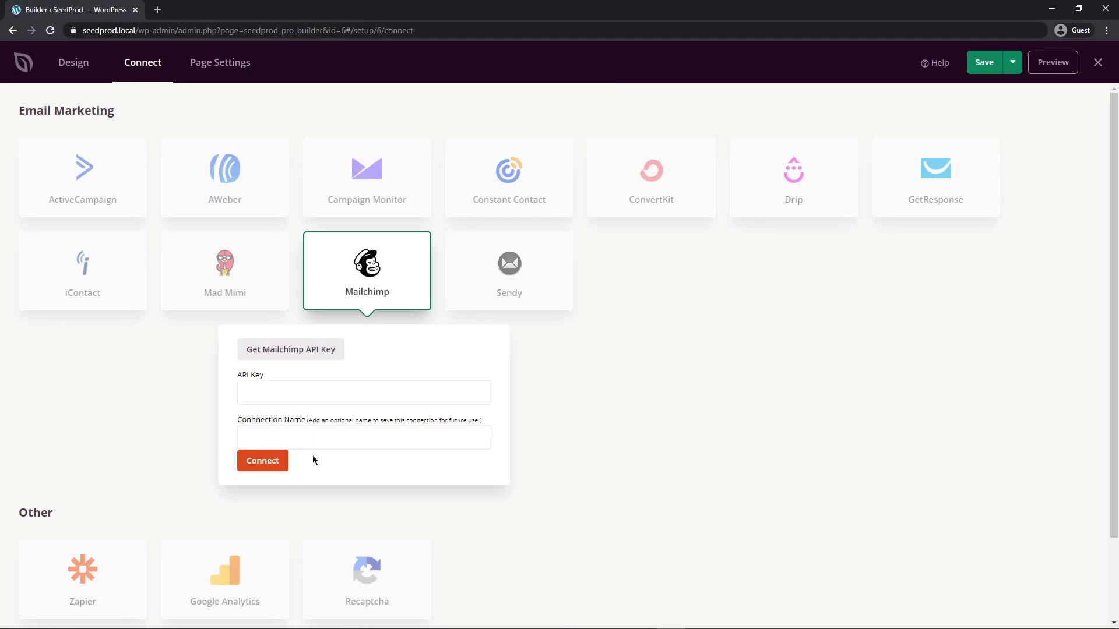
pyautogui.moveTo(400, 296)
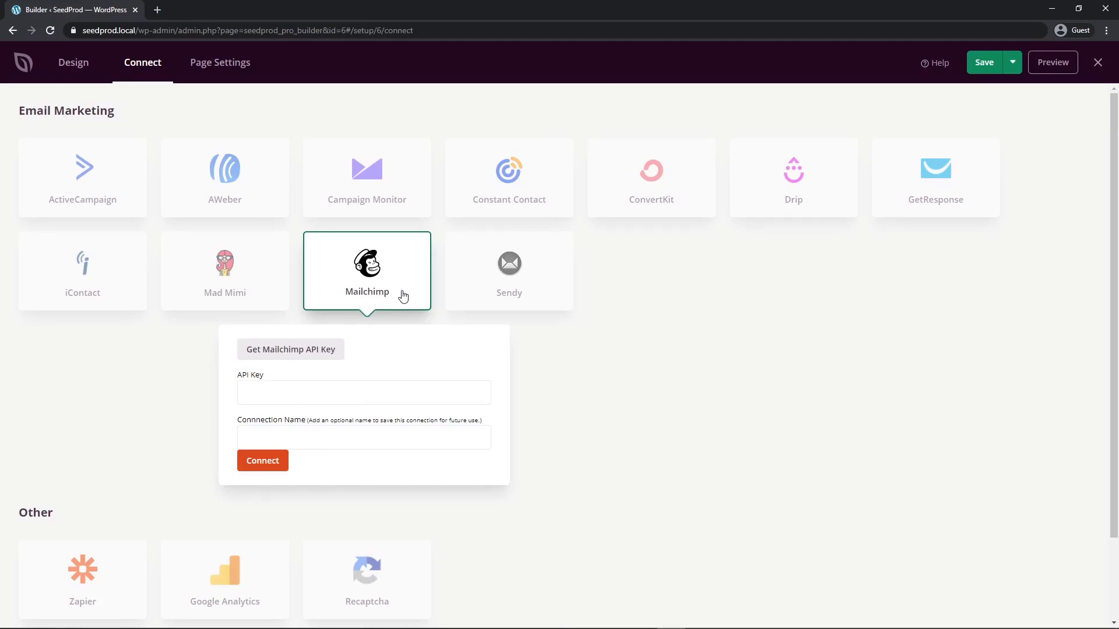
pyautogui.click(219, 62)
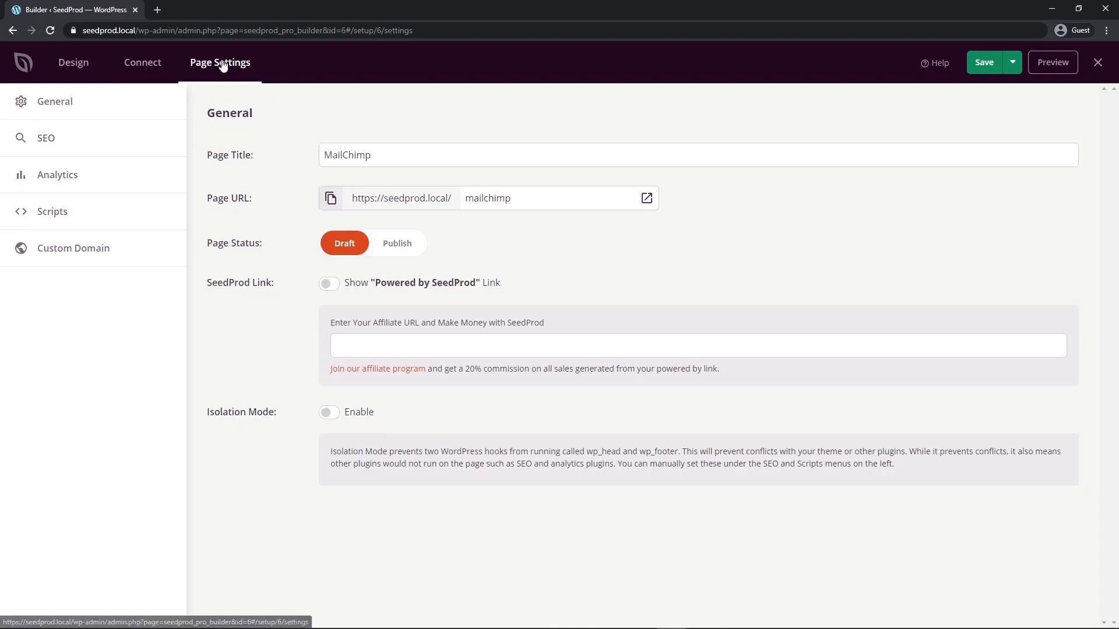
pyautogui.moveTo(283, 170)
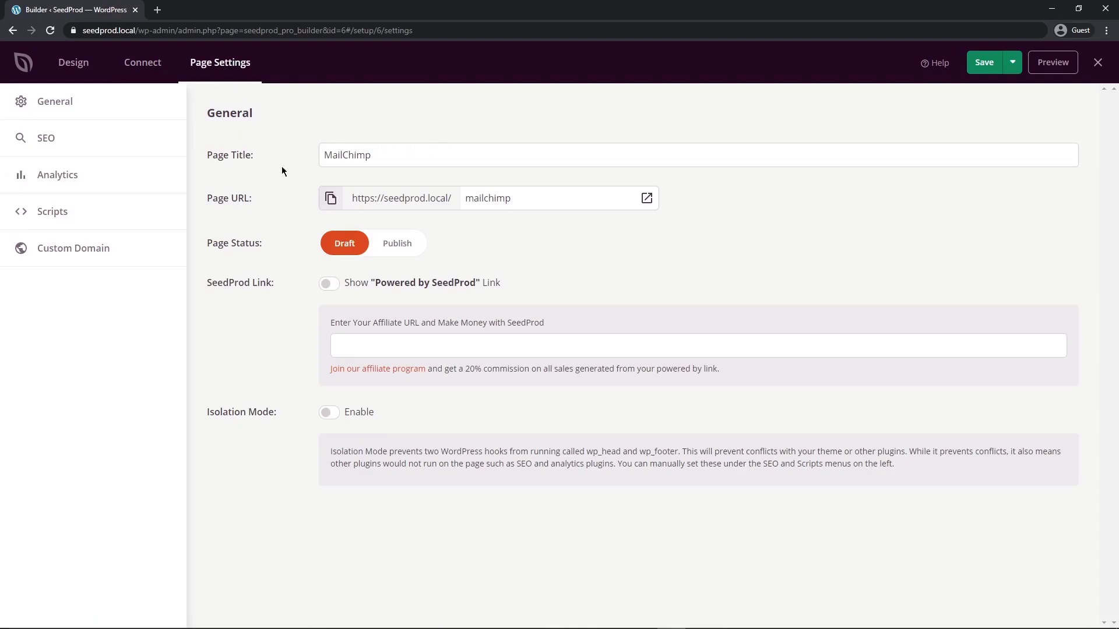
pyautogui.moveTo(282, 252)
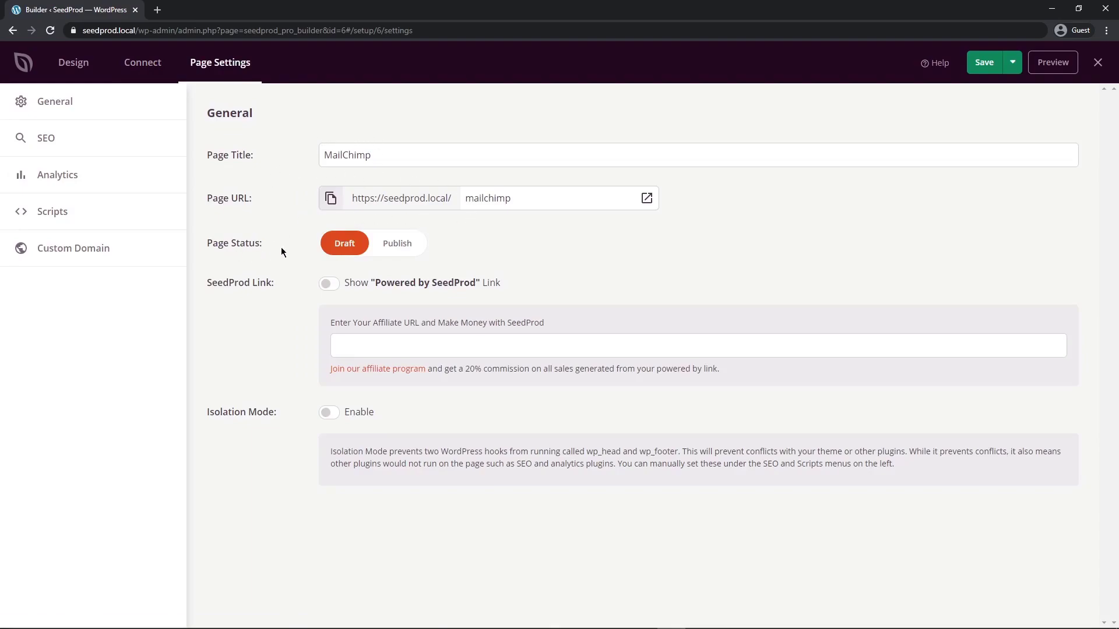
pyautogui.moveTo(674, 256)
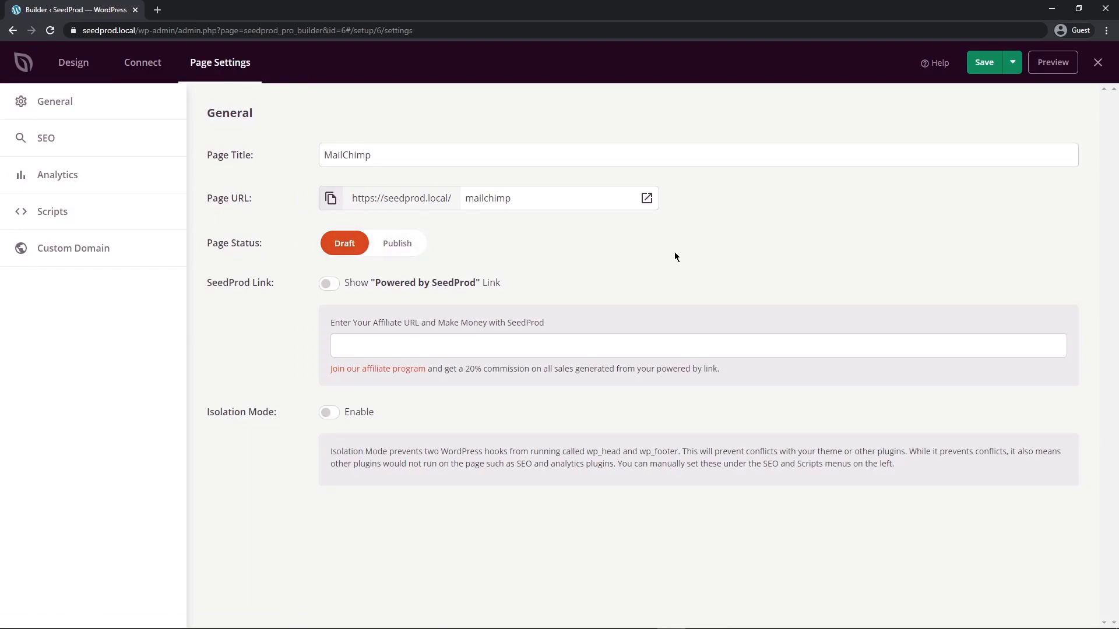
# Review the General settings, leaving Powered by link, affiliate URL and Isolation Mode unchanged
pyautogui.click(1012, 62)
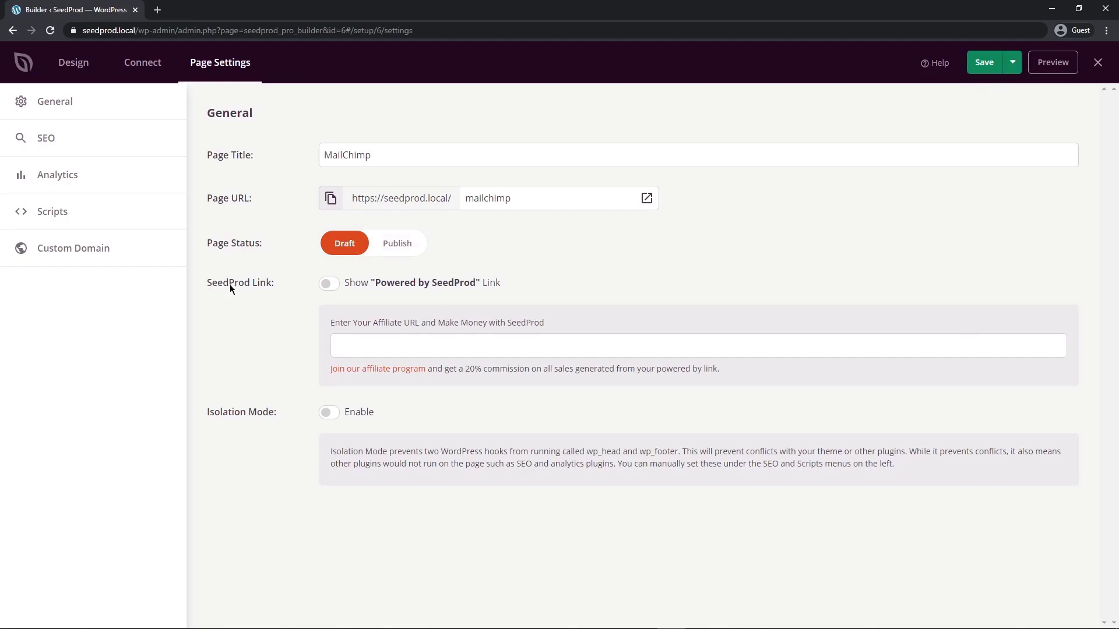
pyautogui.moveTo(413, 286)
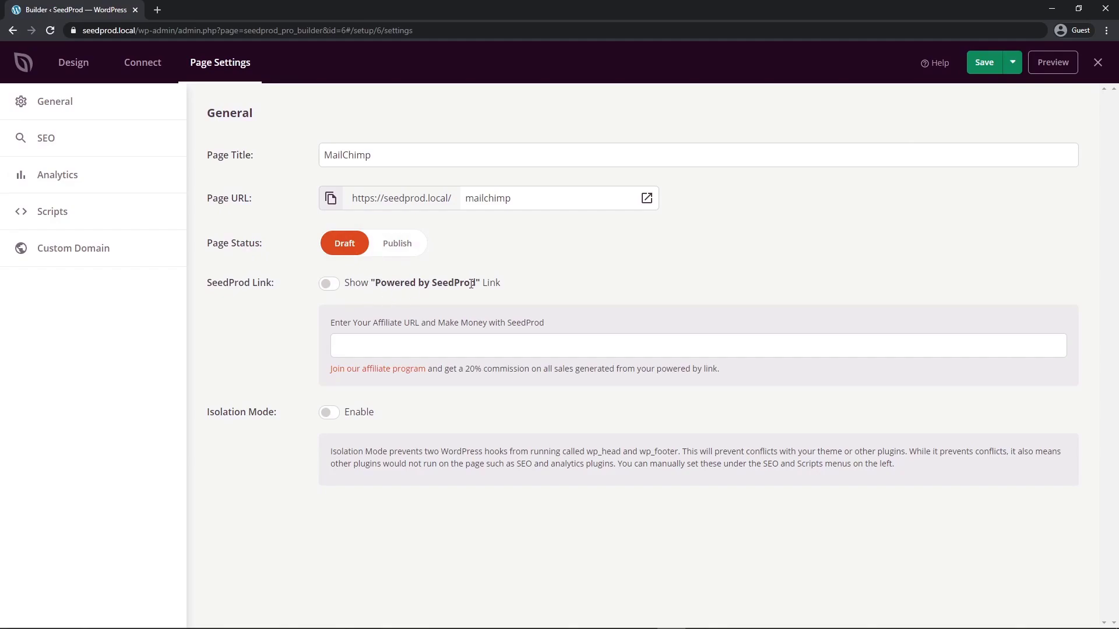
pyautogui.moveTo(419, 372)
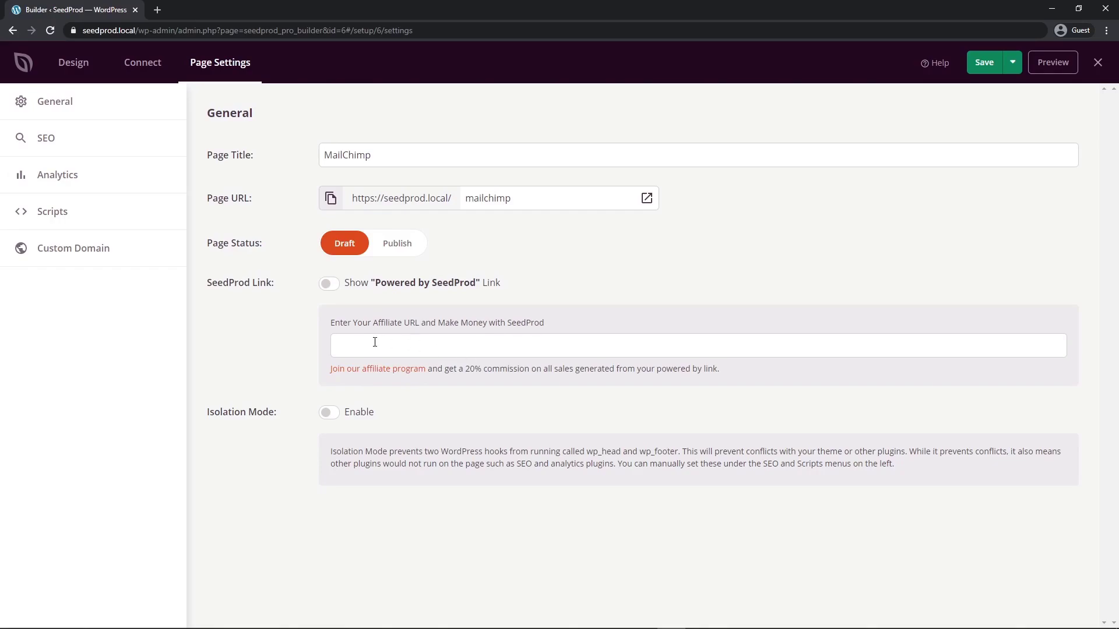
pyautogui.moveTo(298, 318)
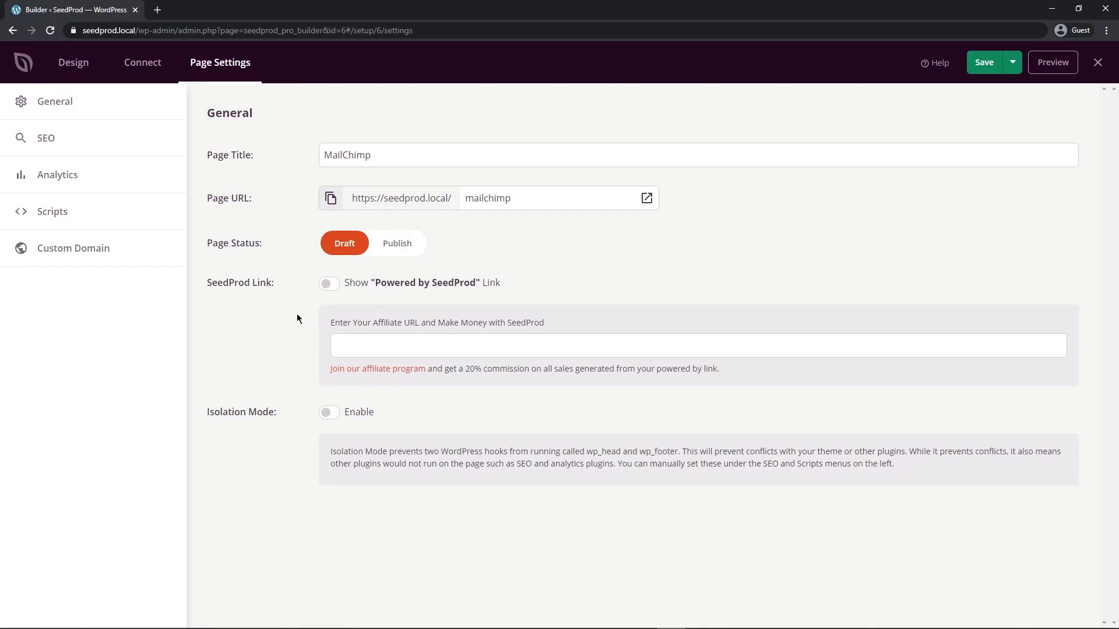
pyautogui.moveTo(276, 348)
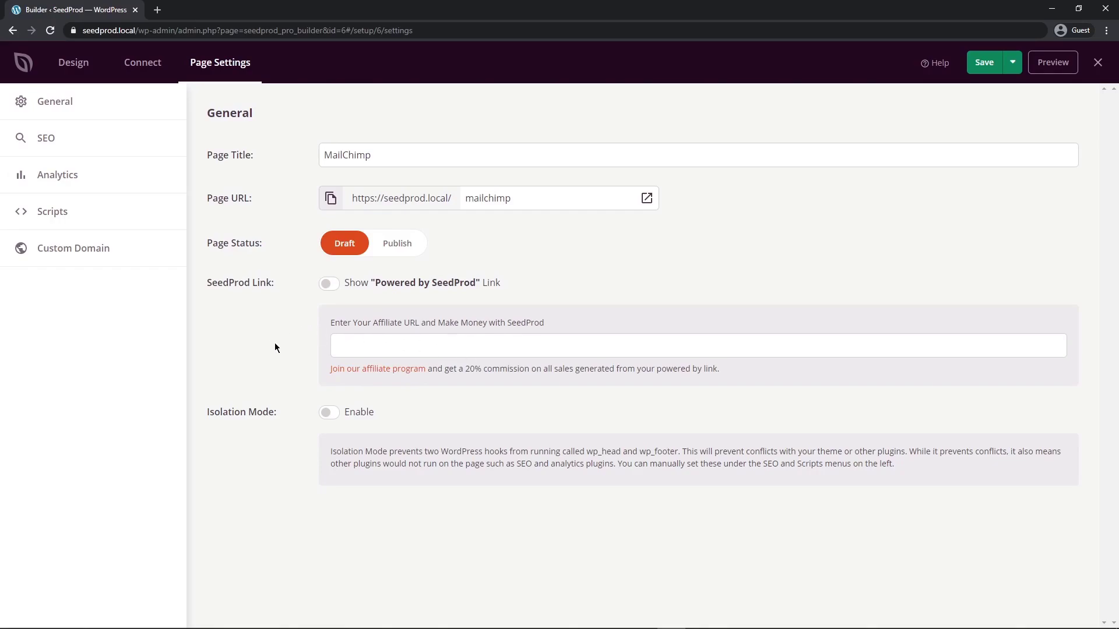
pyautogui.moveTo(557, 478)
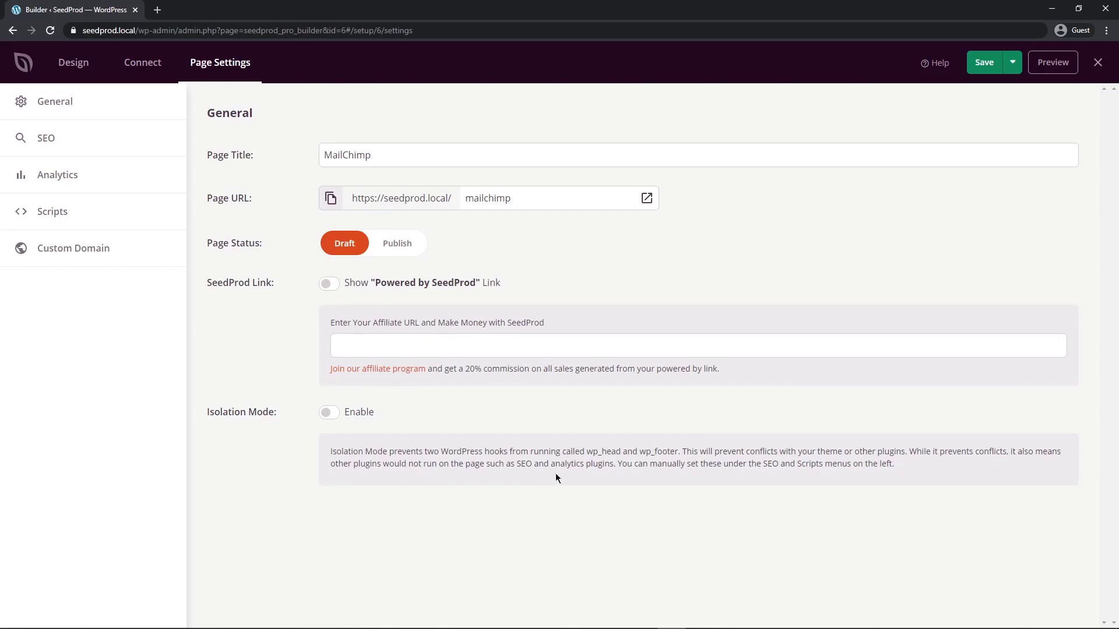
pyautogui.moveTo(706, 451); pyautogui.dragTo(877, 451)
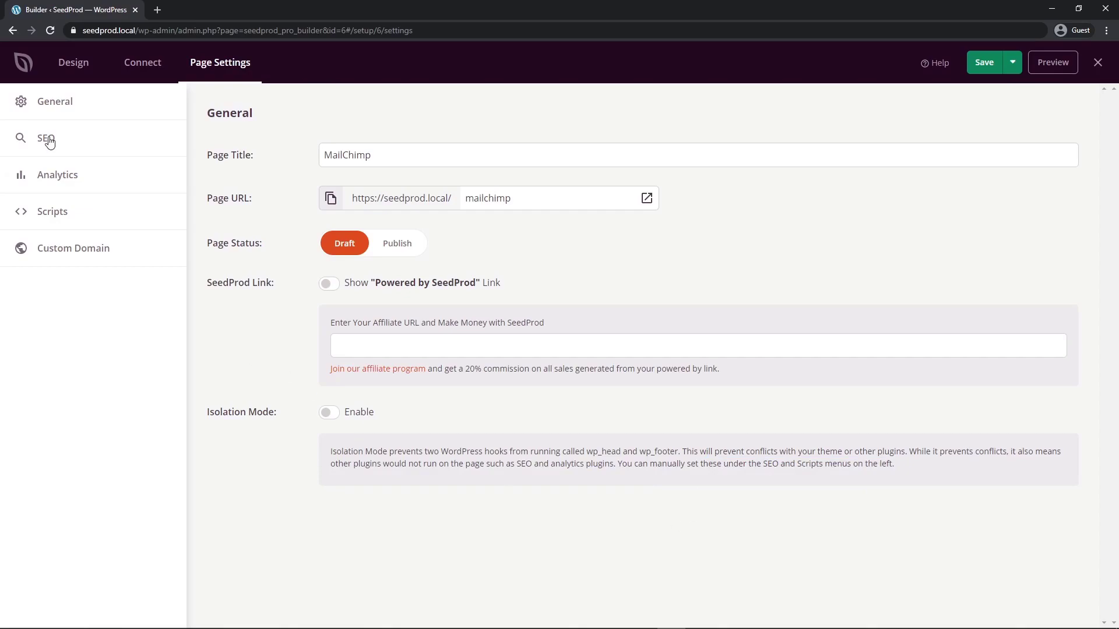
# Check the SEO and Analytics settings, then the empty header, body and footer Scripts fields
pyautogui.click(46, 138)
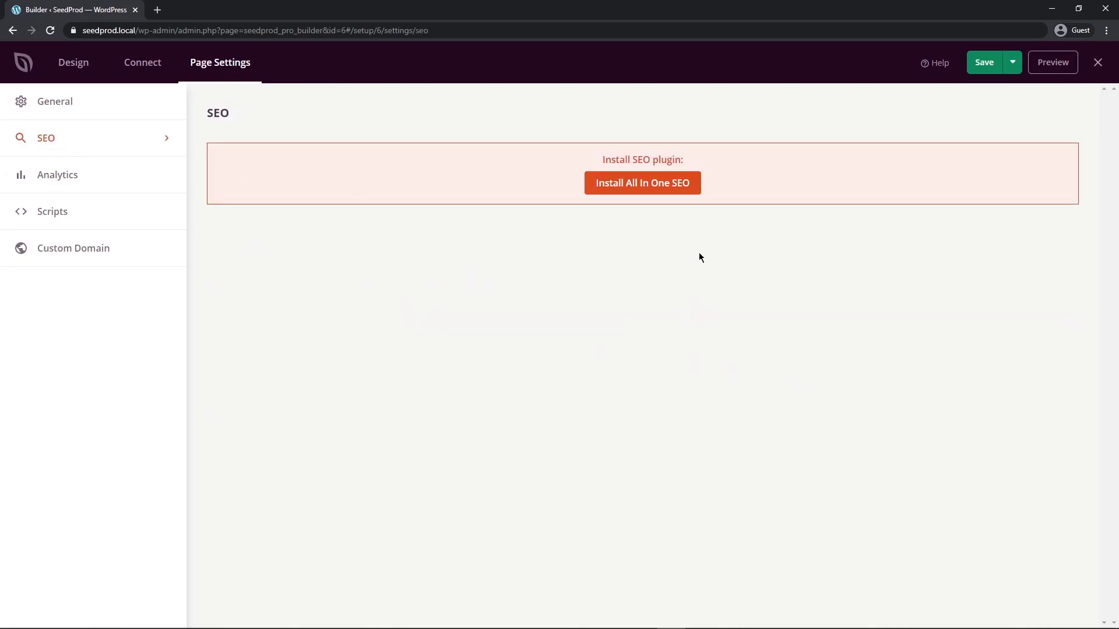
pyautogui.moveTo(608, 215)
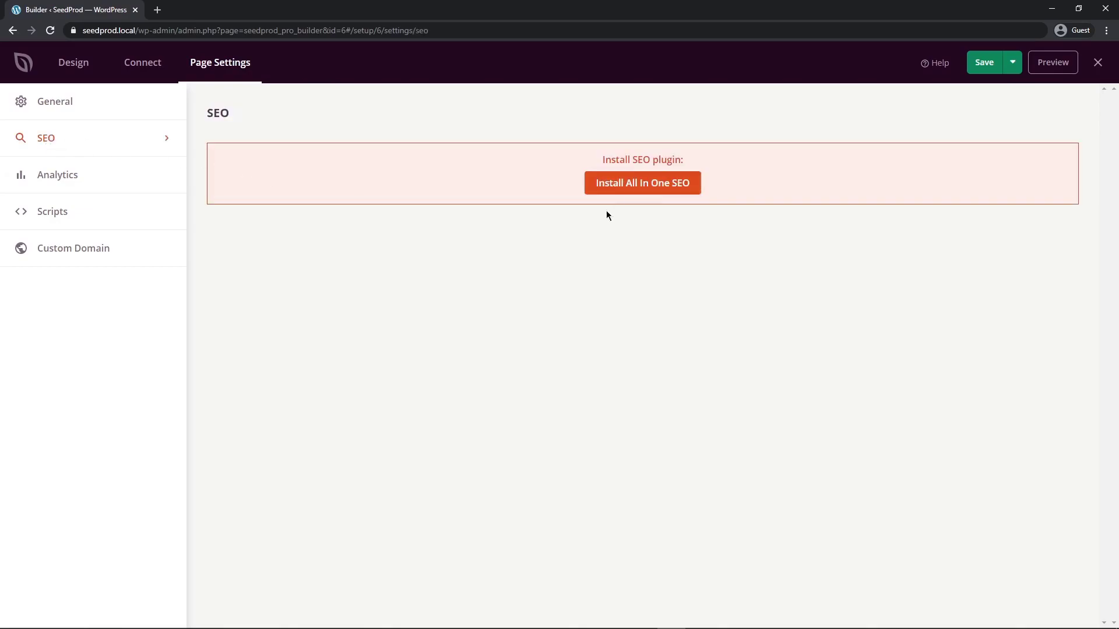
pyautogui.moveTo(268, 262)
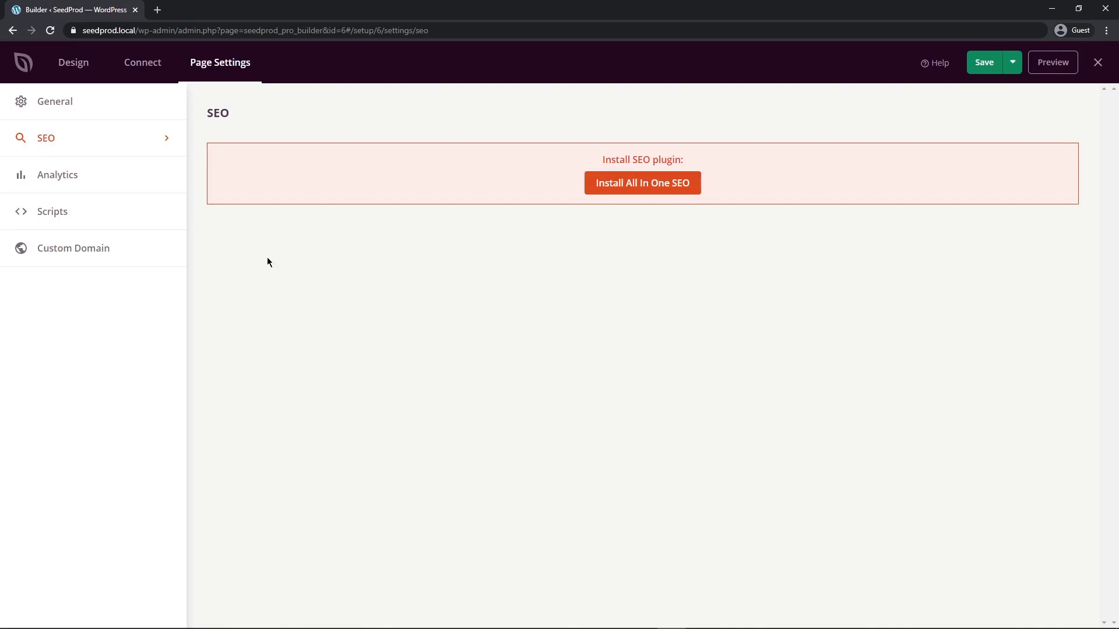
pyautogui.click(57, 175)
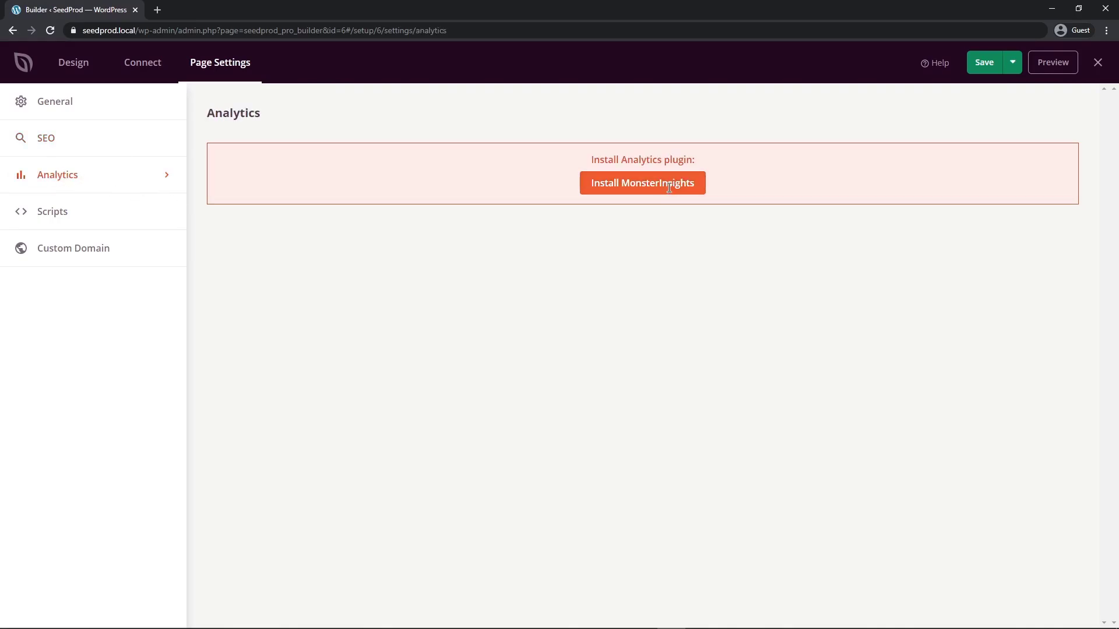
pyautogui.moveTo(165, 217)
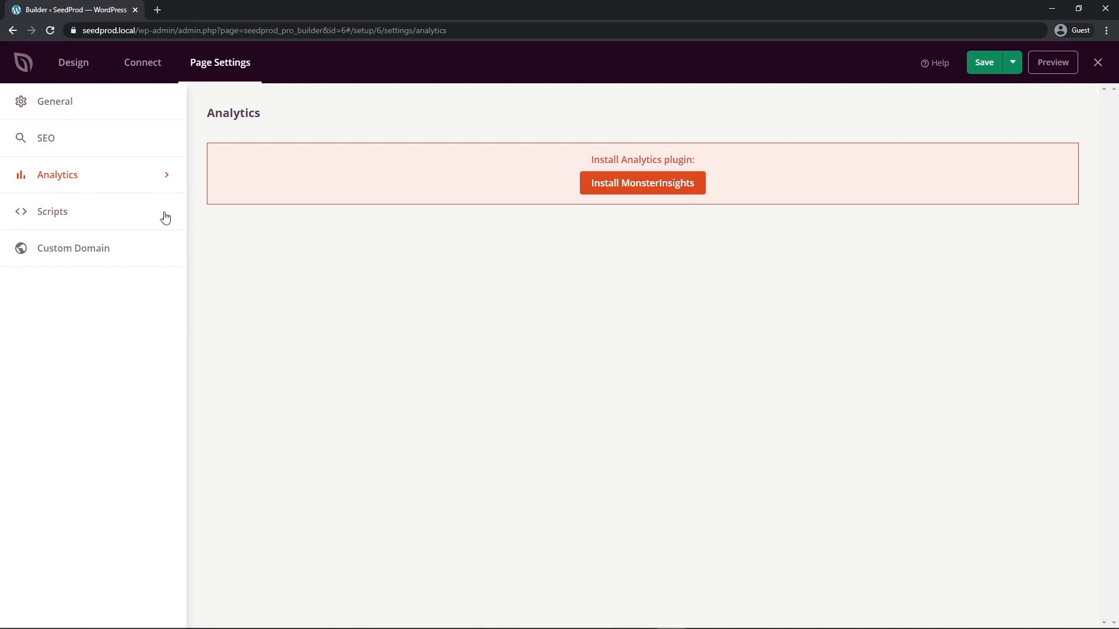
pyautogui.click(53, 211)
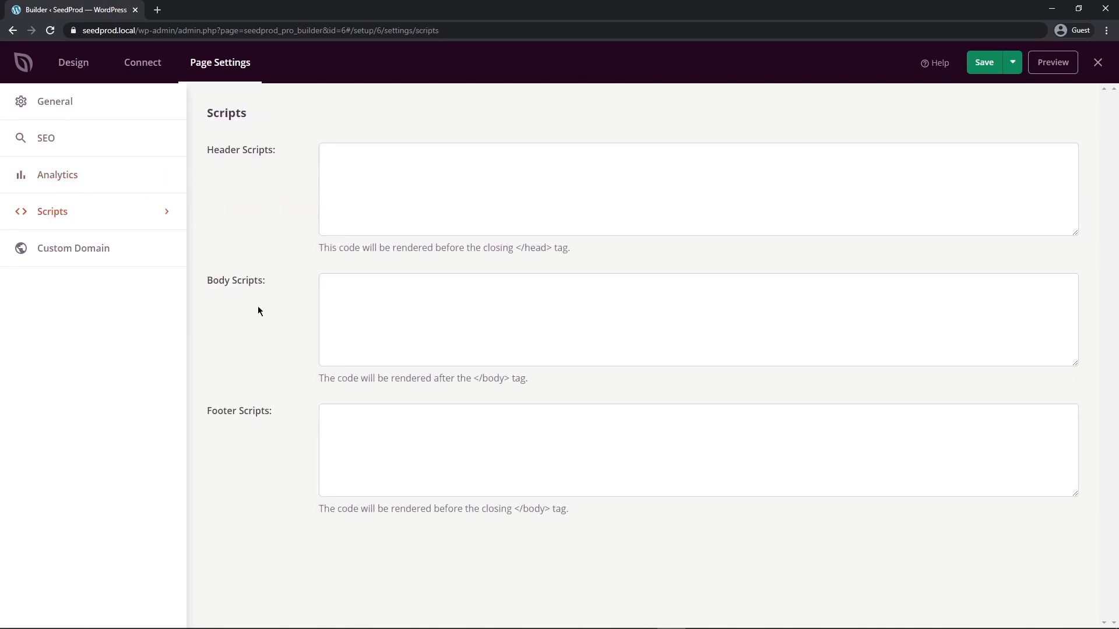
pyautogui.moveTo(75, 212)
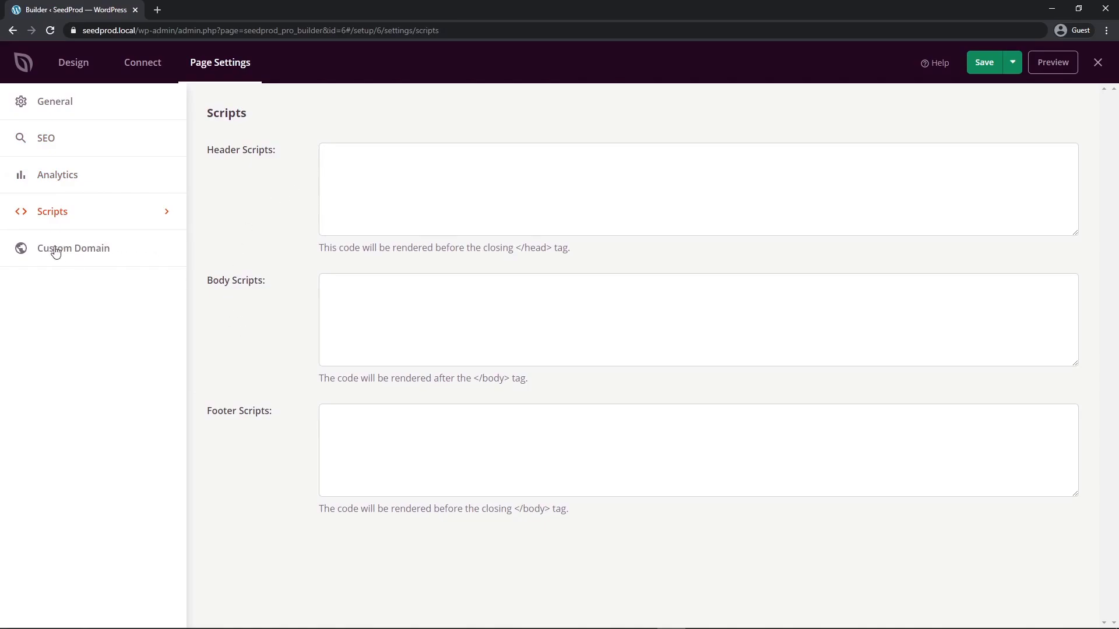
# Inspect the Custom Domain settings: domain off, empty name, Force HTTPS disabled
pyautogui.click(73, 247)
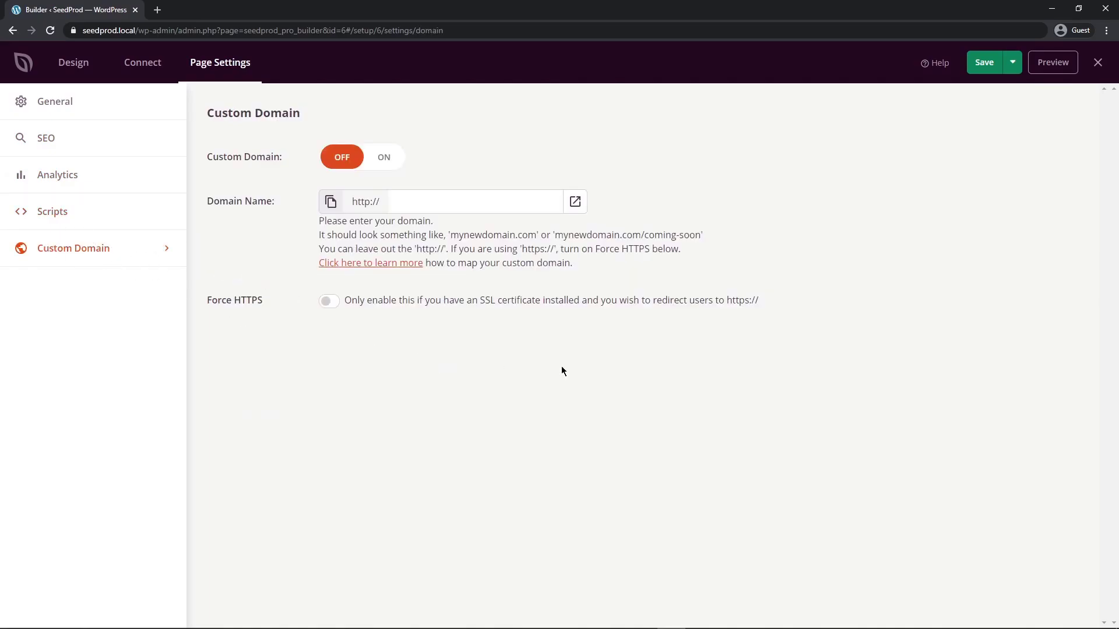
pyautogui.click(54, 100)
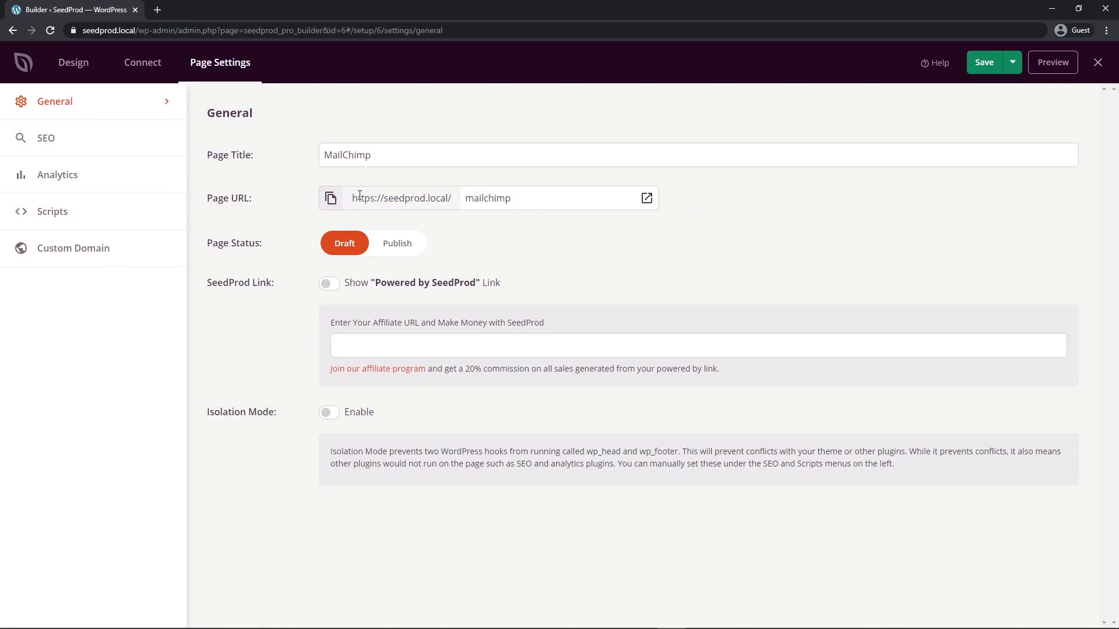
pyautogui.click(74, 248)
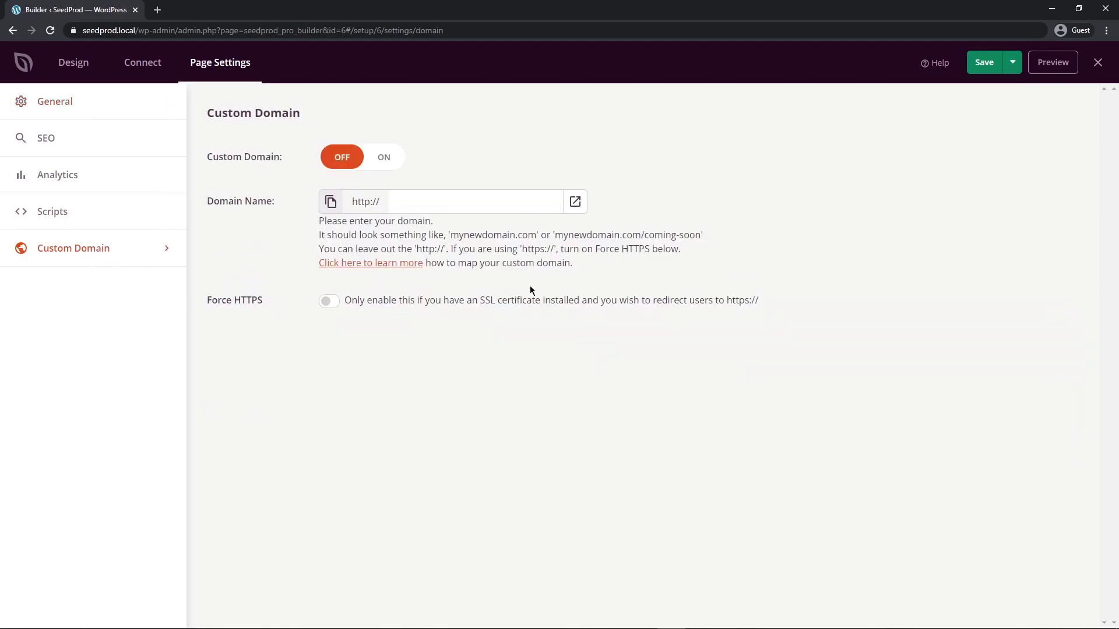
pyautogui.click(471, 200)
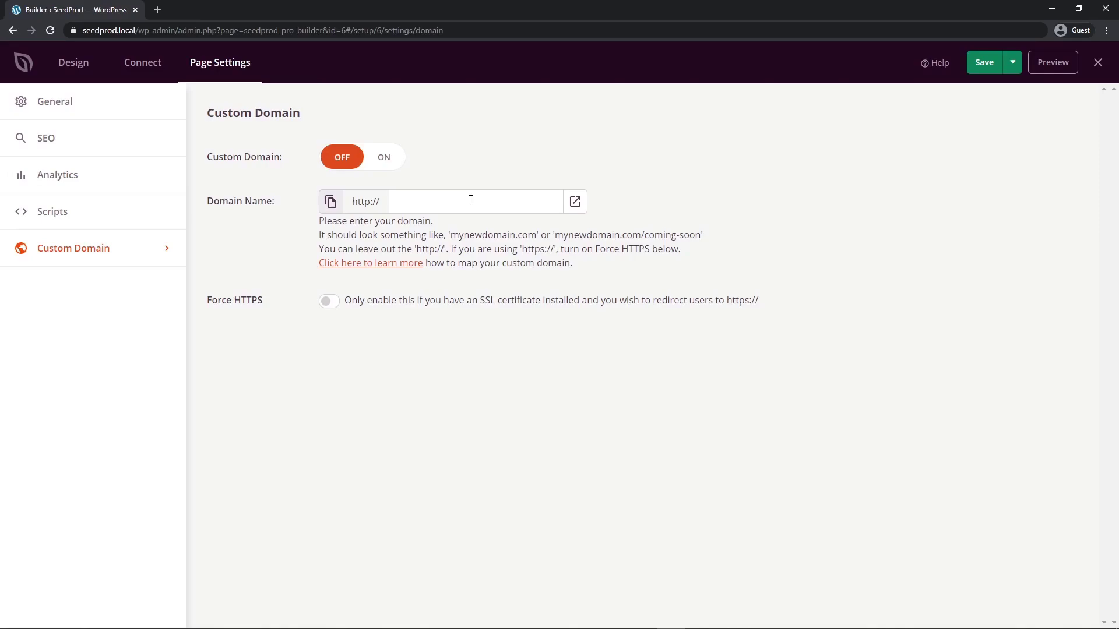
pyautogui.moveTo(362, 266)
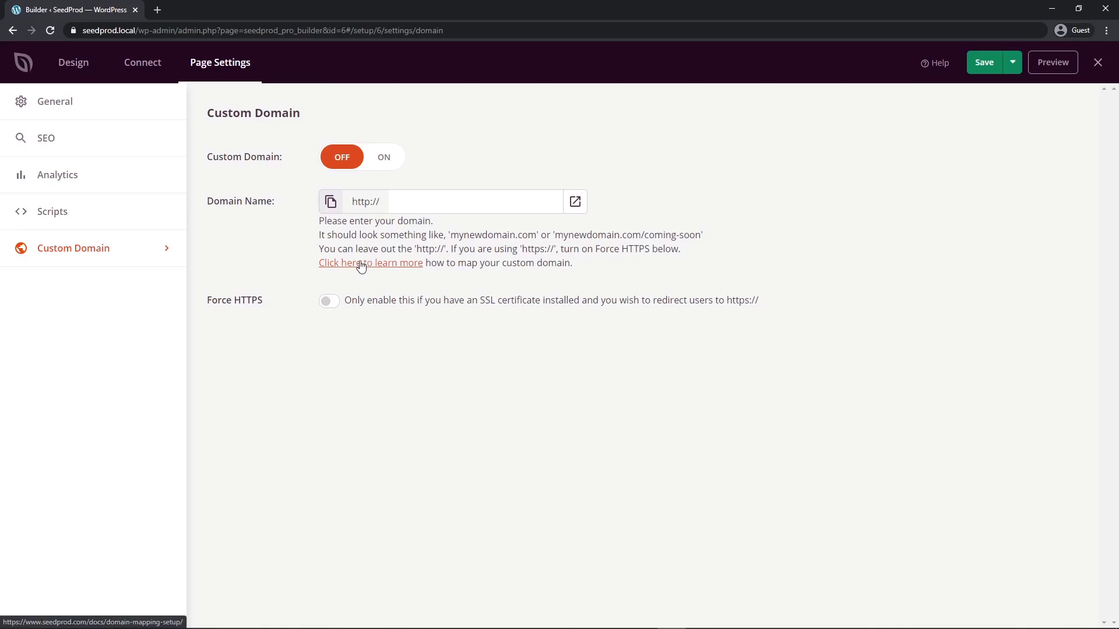
pyautogui.moveTo(369, 267)
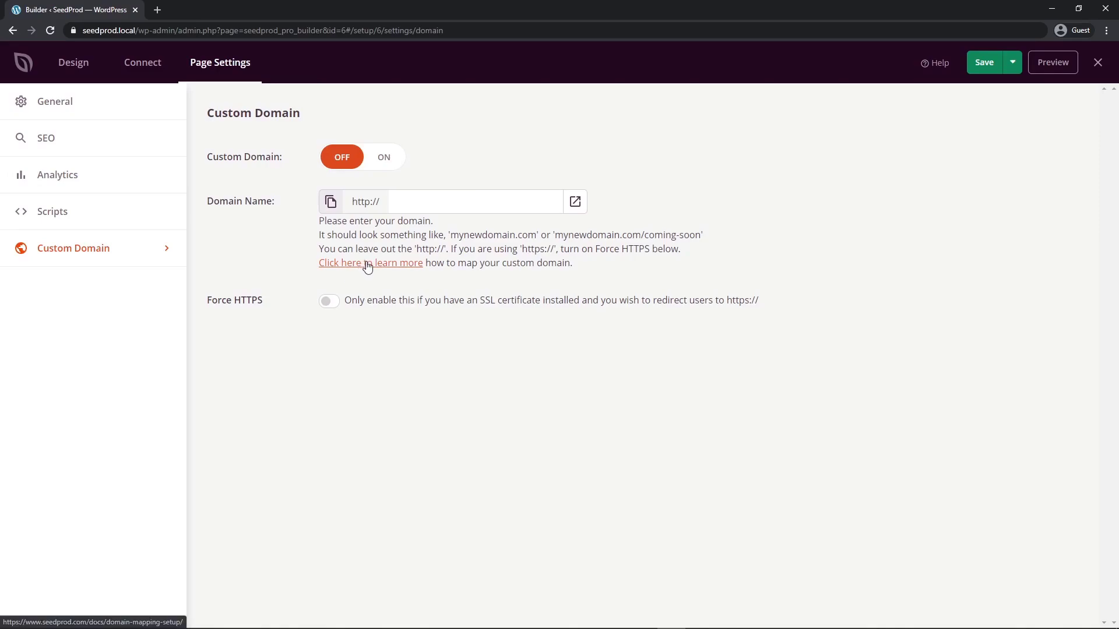
# Save and publish the MailChimp landing page, then view it live in a new tab
pyautogui.click(72, 62)
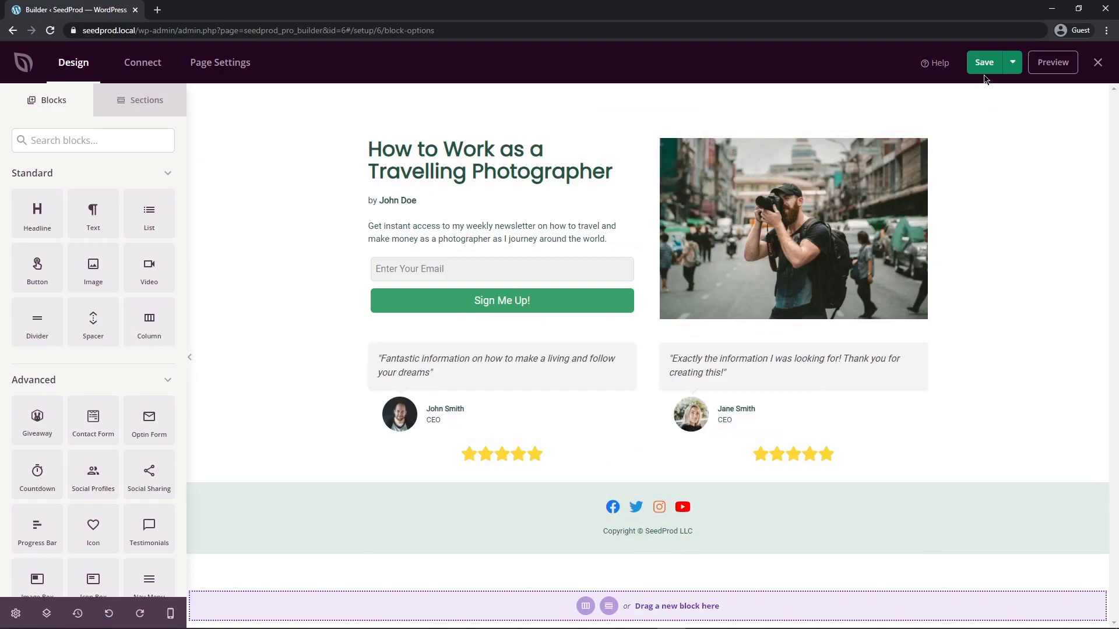
pyautogui.click(1012, 62)
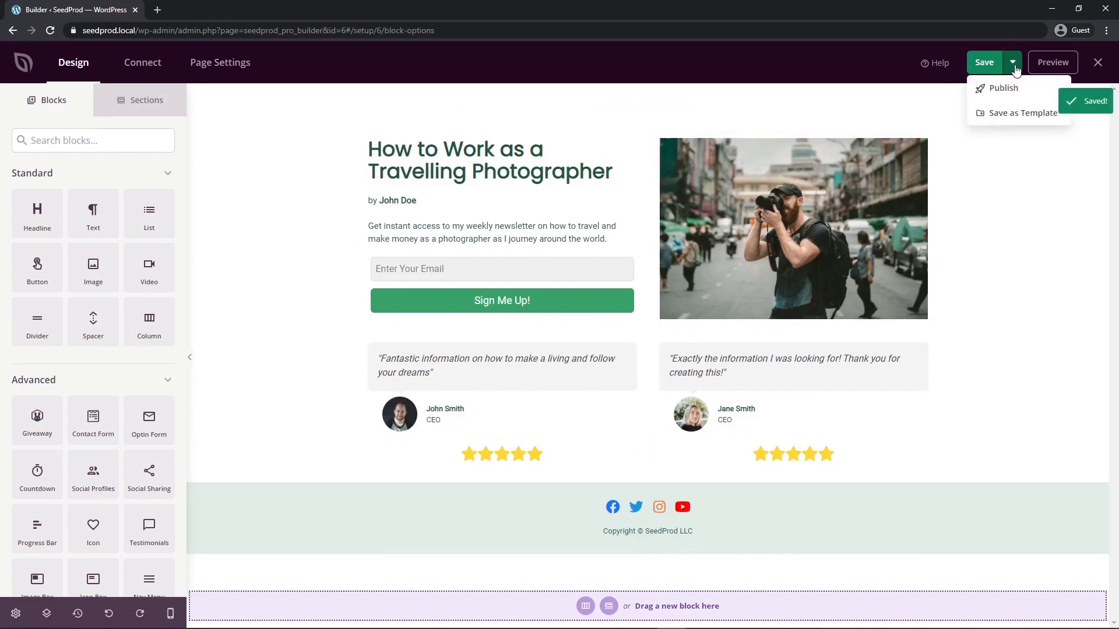
pyautogui.click(1002, 88)
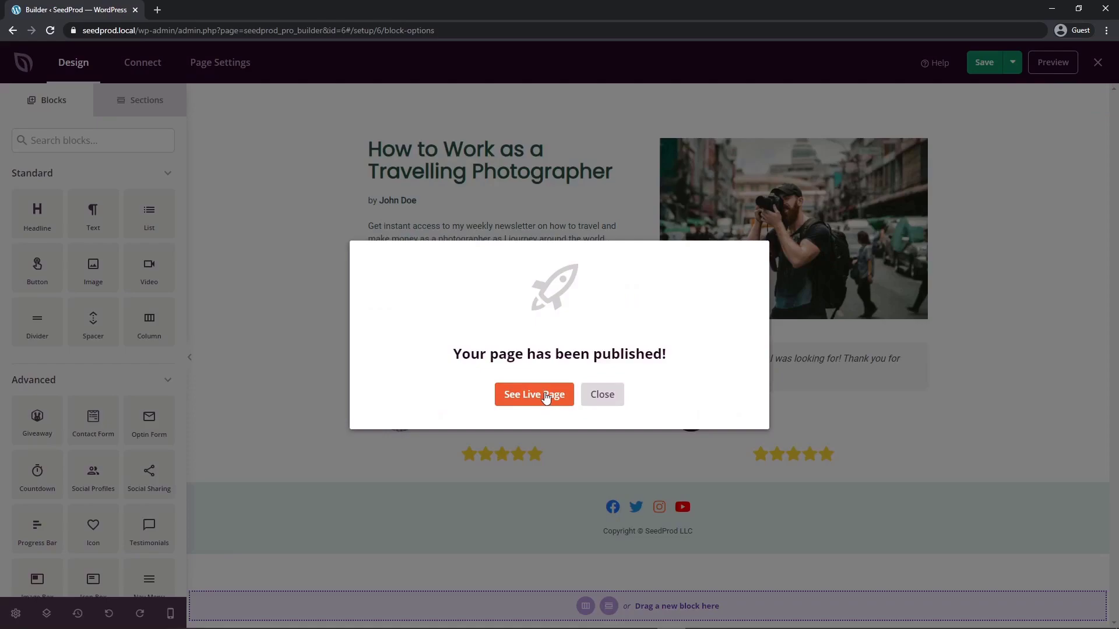
pyautogui.click(534, 394)
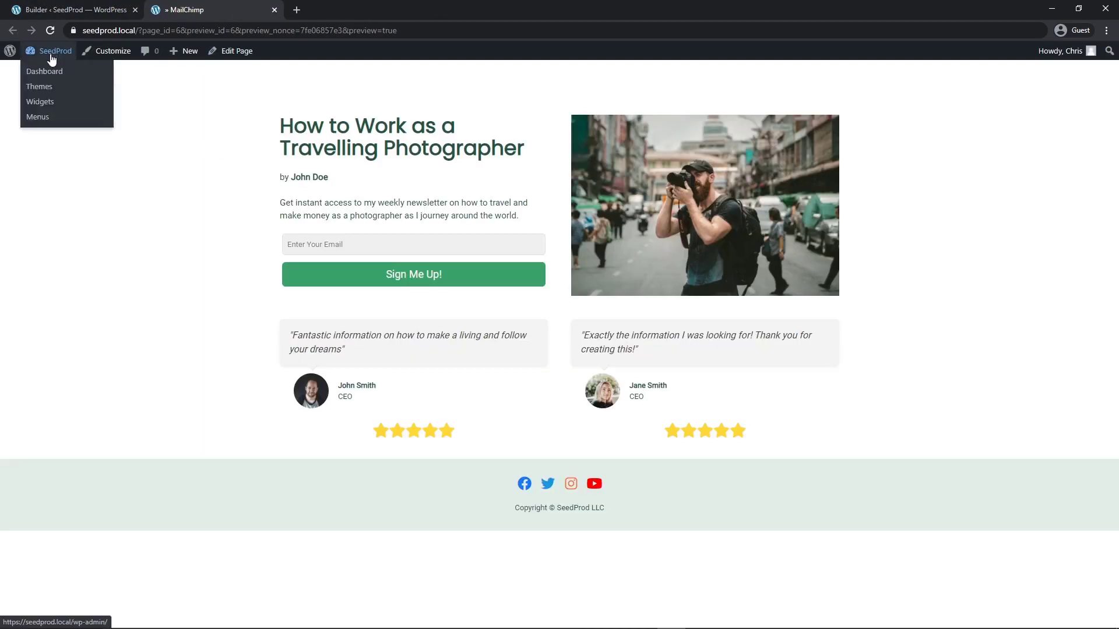
# Go to the WordPress Pages list showing MailChimp — SeedProd as Published
pyautogui.click(44, 71)
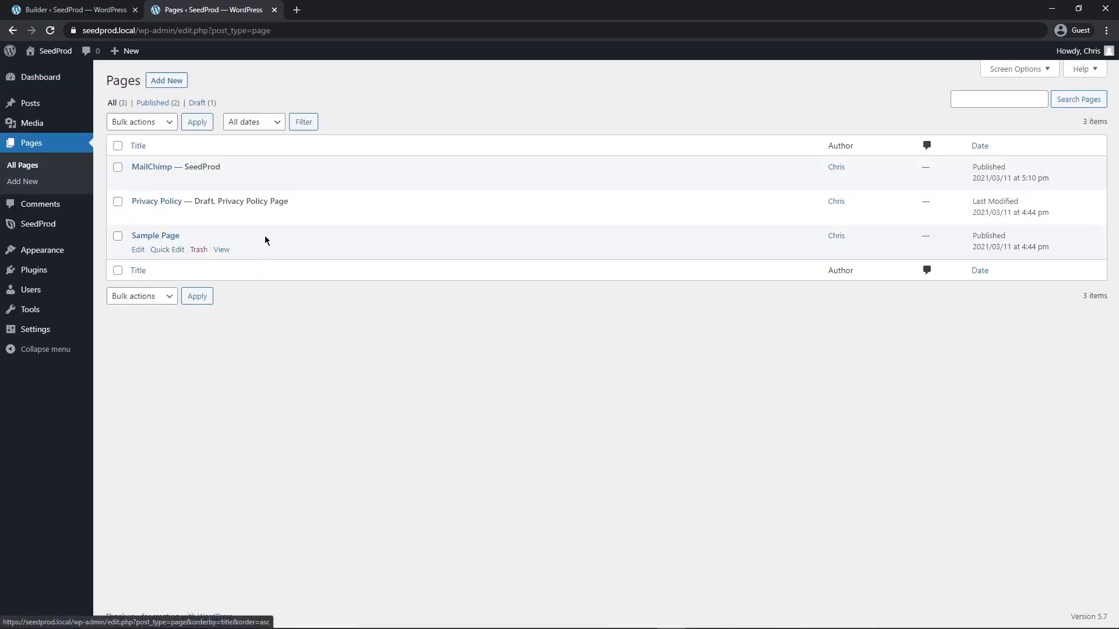
pyautogui.moveTo(199, 166)
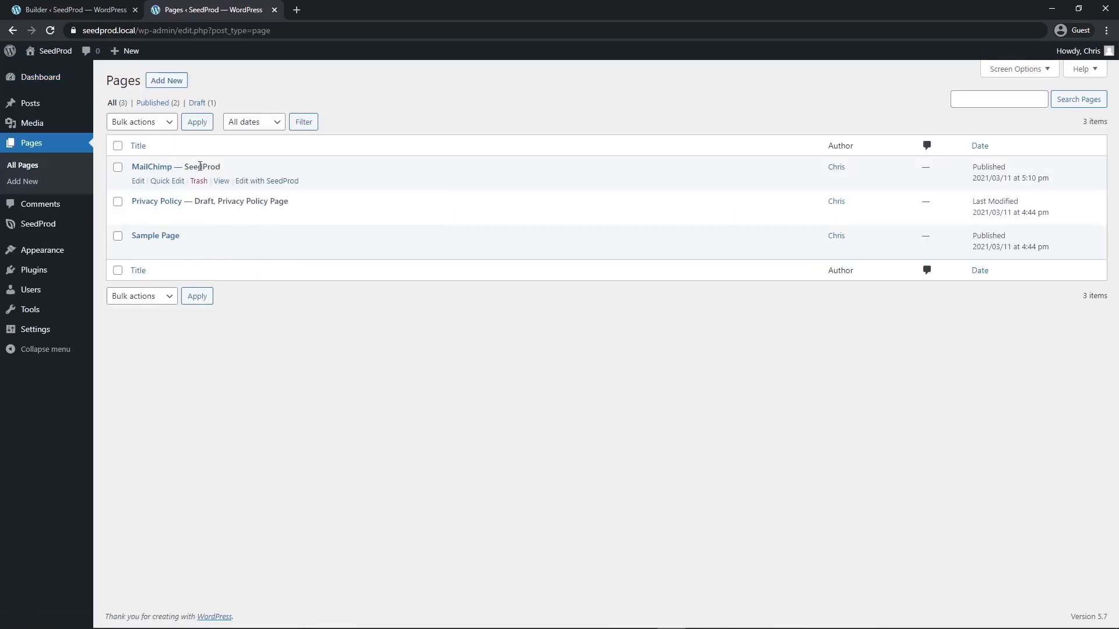
pyautogui.moveTo(273, 181)
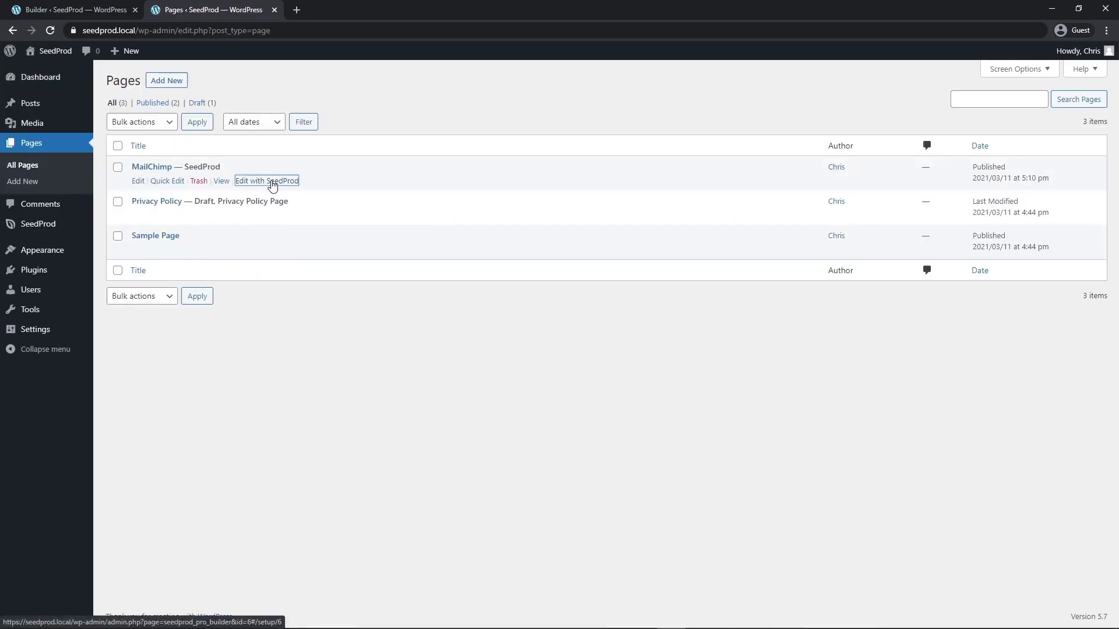
pyautogui.click(266, 180)
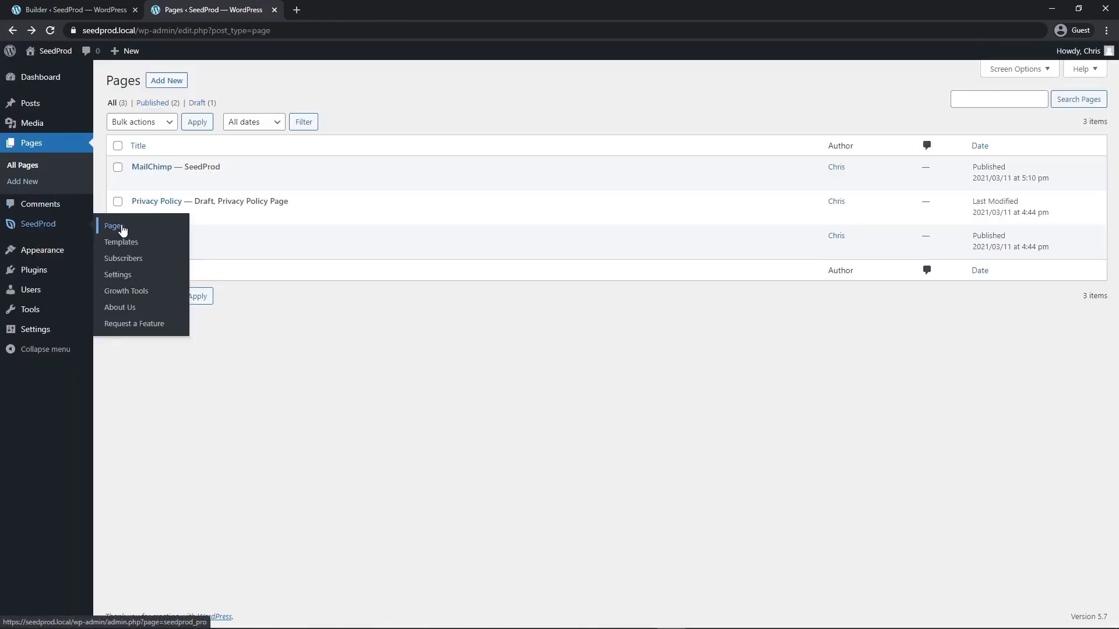
# View SeedProd's Landing Pages table showing the MailChimp page published at its mailchimp URL
pyautogui.click(113, 226)
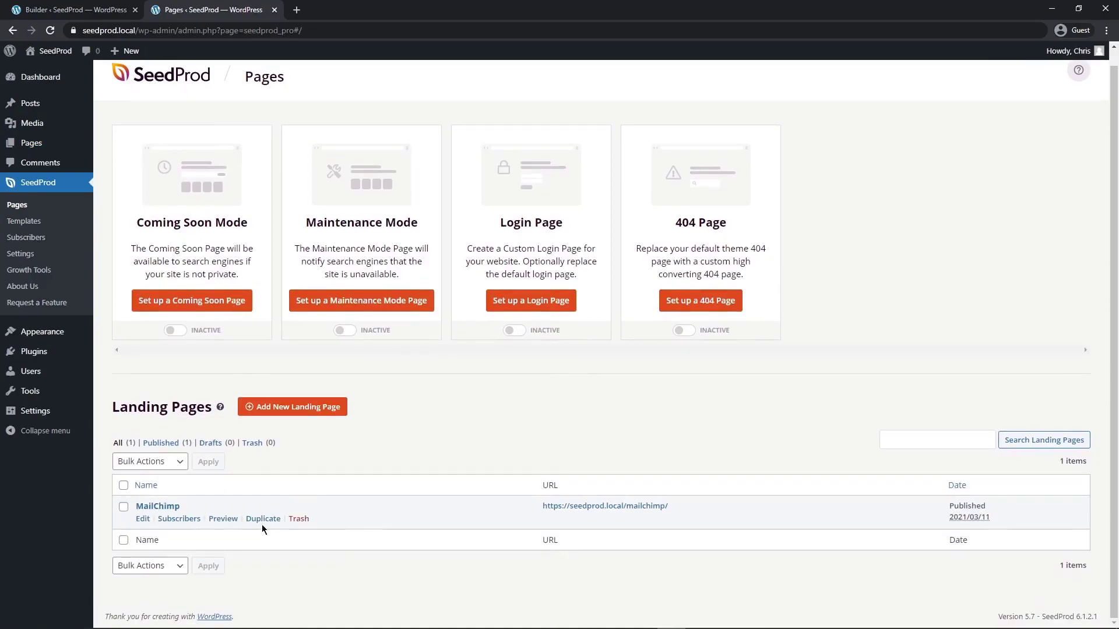
pyautogui.moveTo(397, 512)
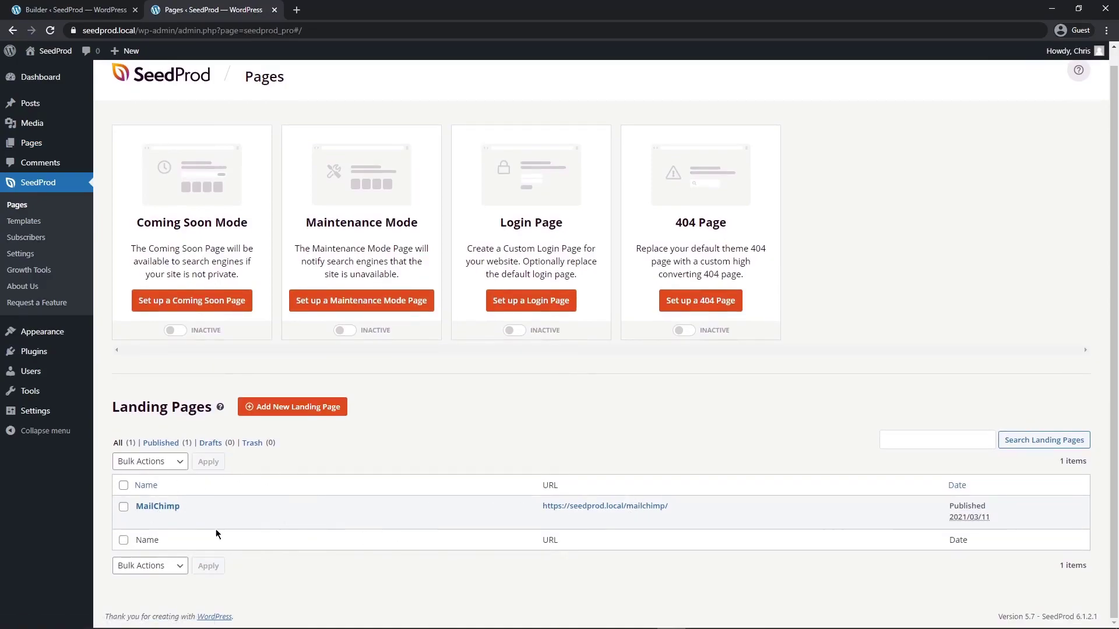
pyautogui.moveTo(158, 506)
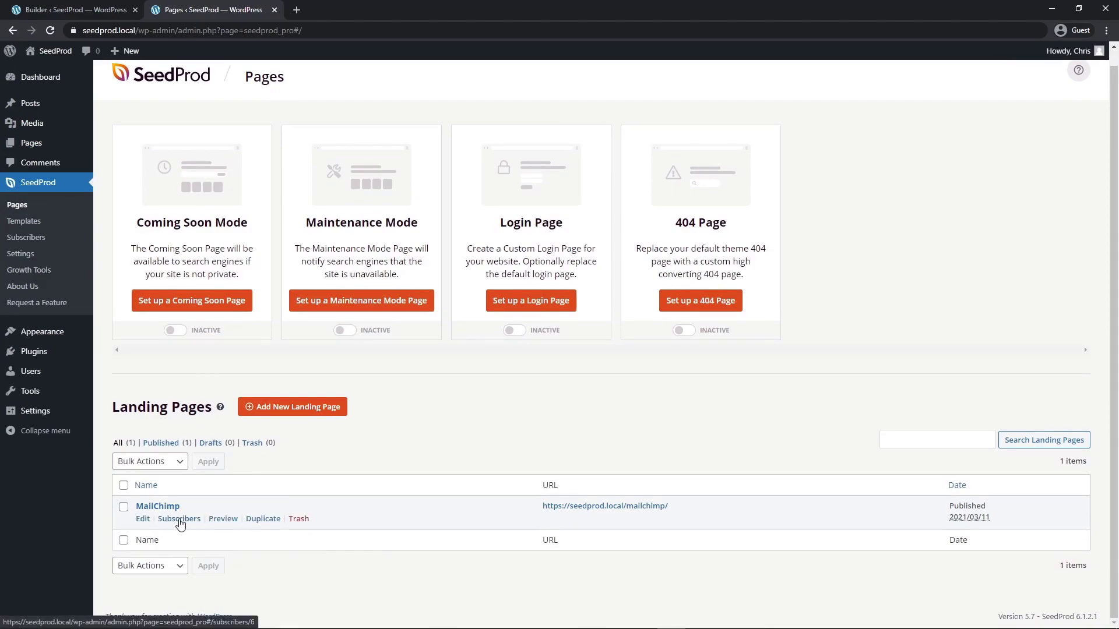
pyautogui.moveTo(194, 525)
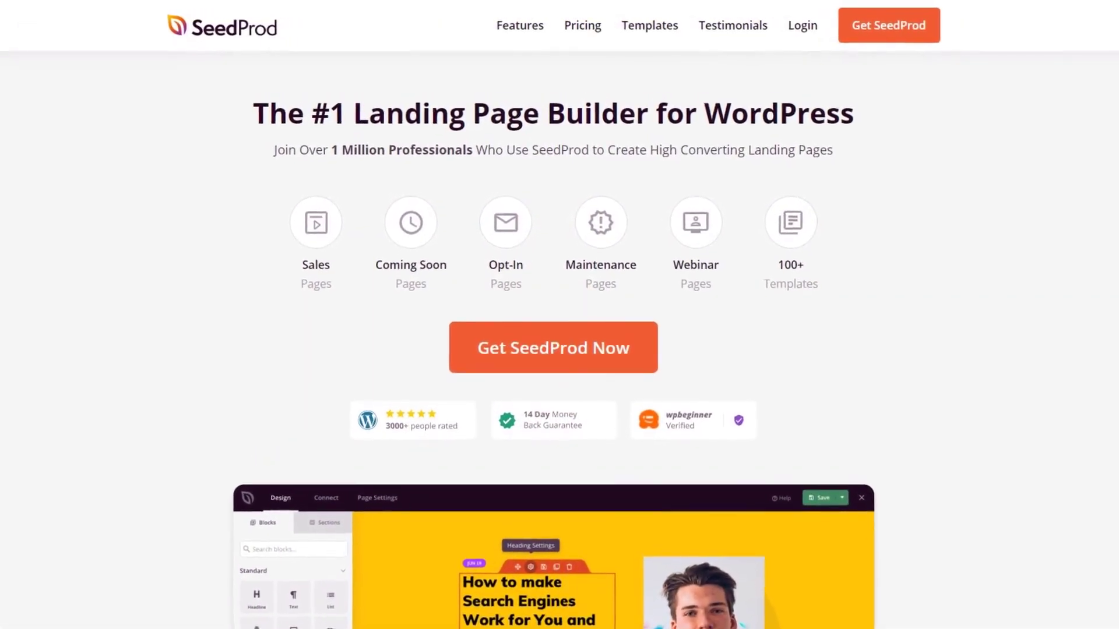
pyautogui.scroll(3)
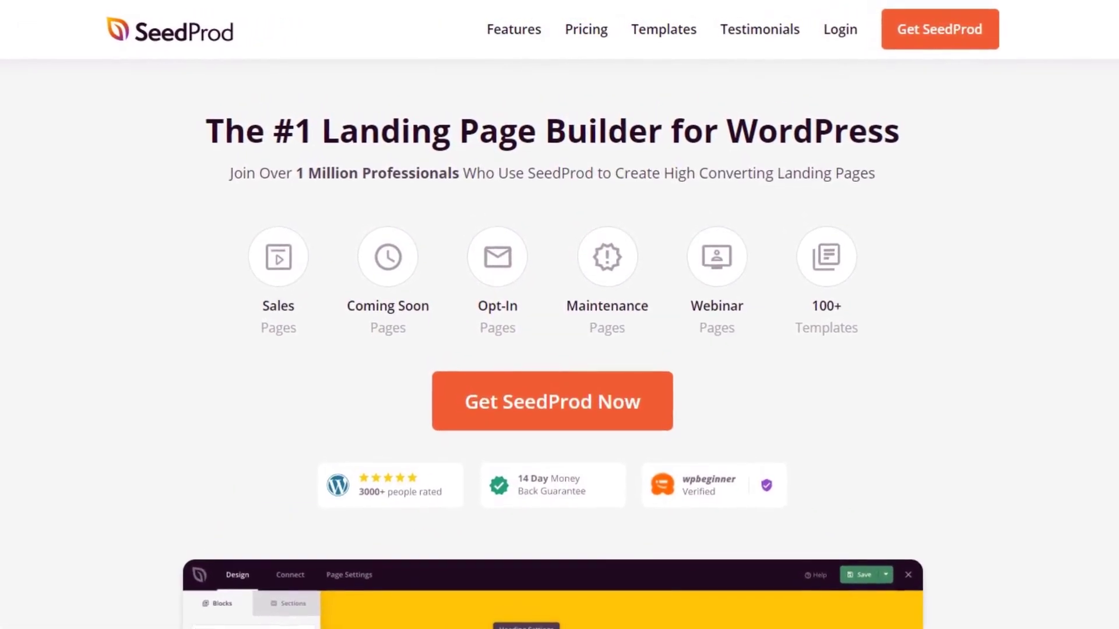